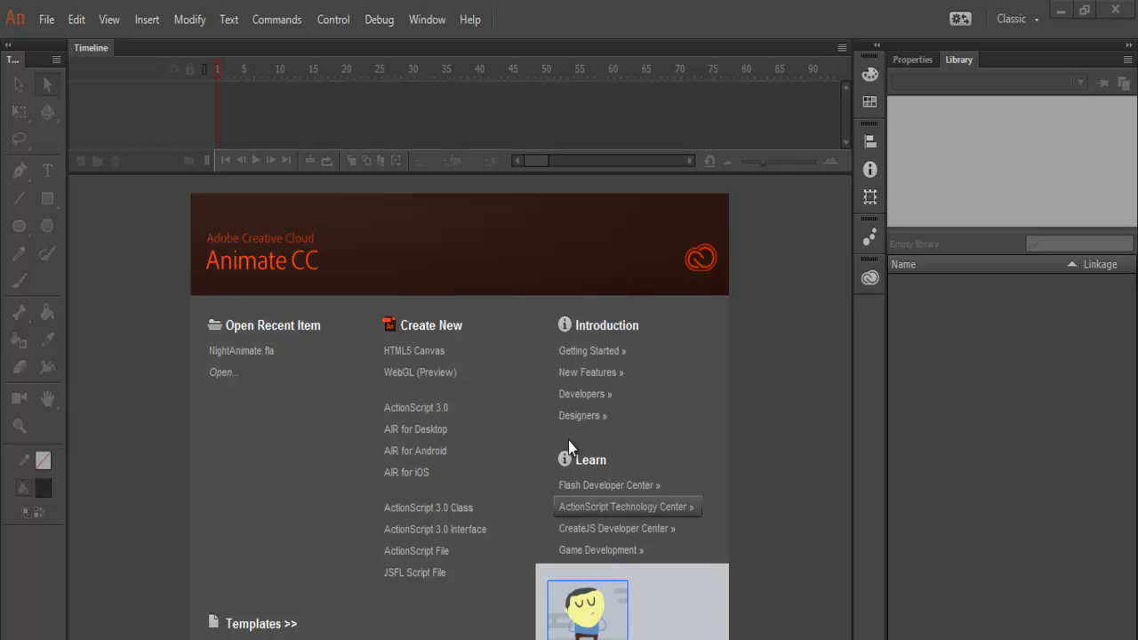
mouse_move(391, 423)
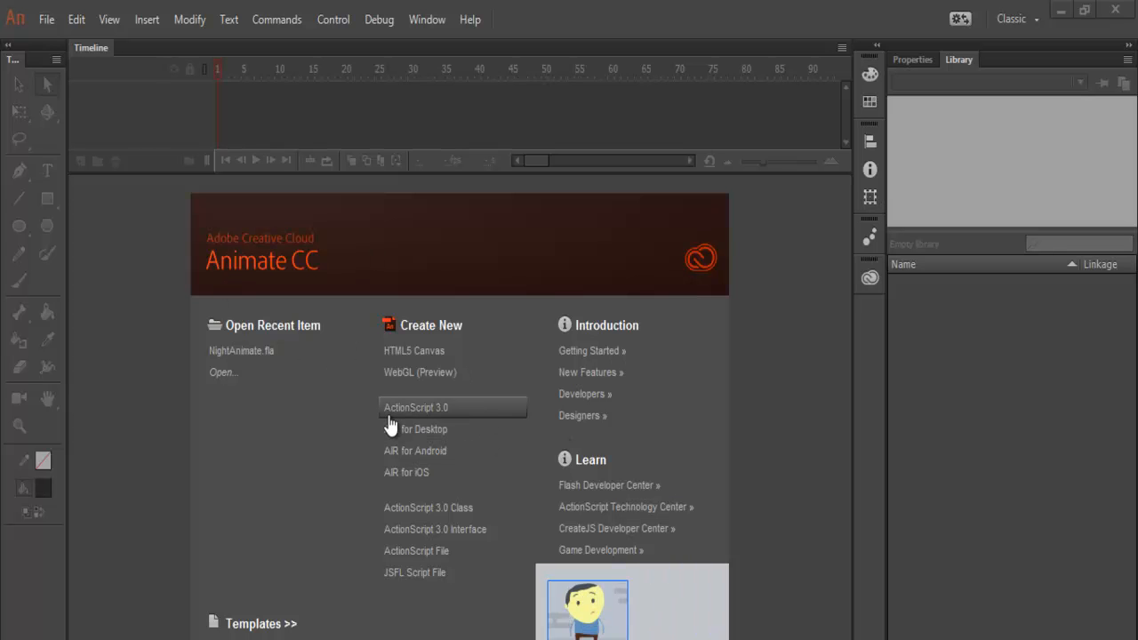
Create a new ActionScript 3.0 document and set the stage to 920 by 400 pixels with a black background
left_click(428, 407)
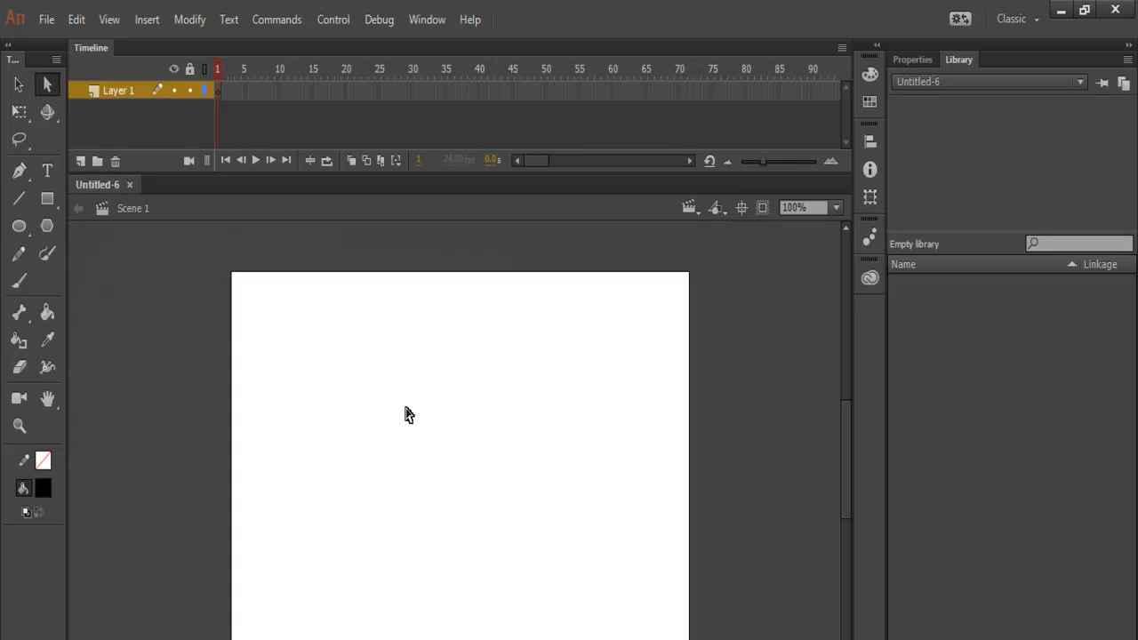
right_click(407, 414)
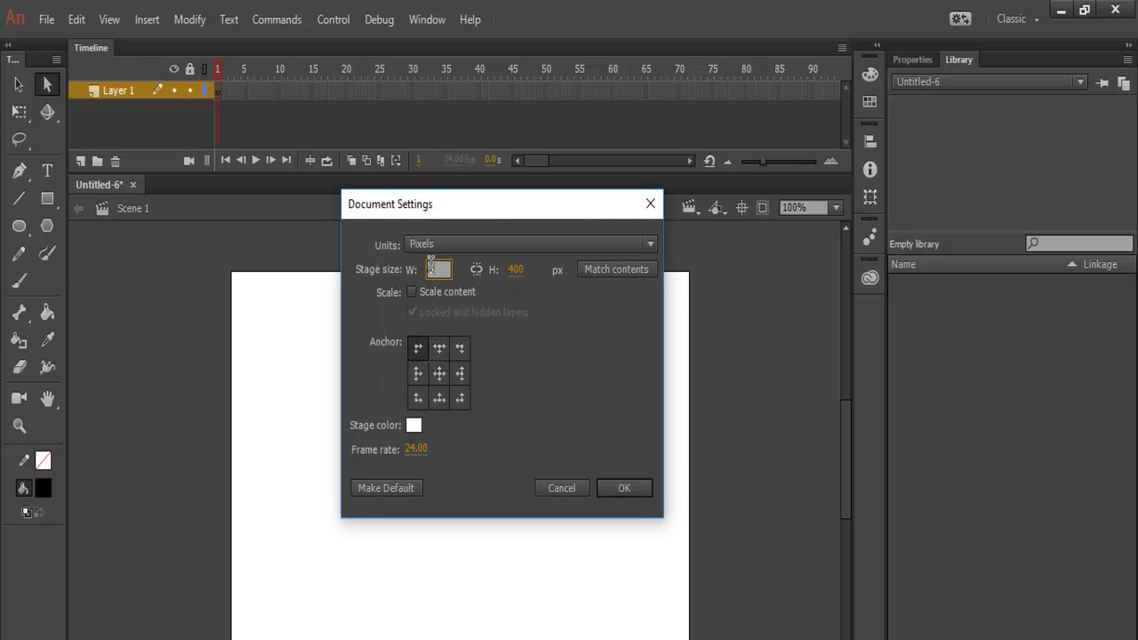
type("920")
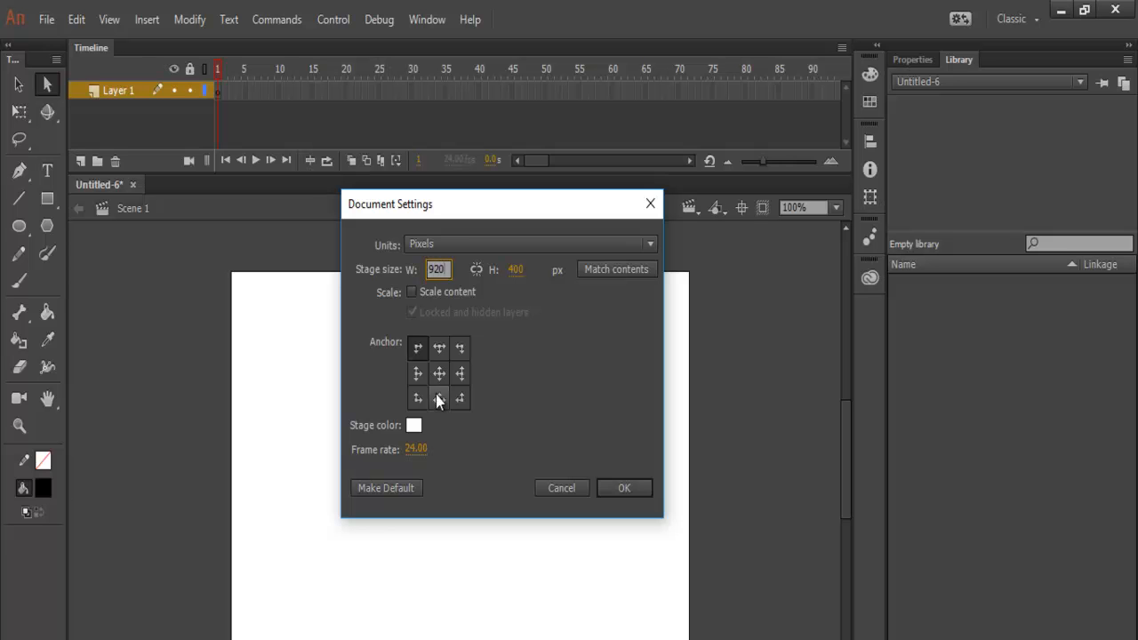
left_click(415, 425)
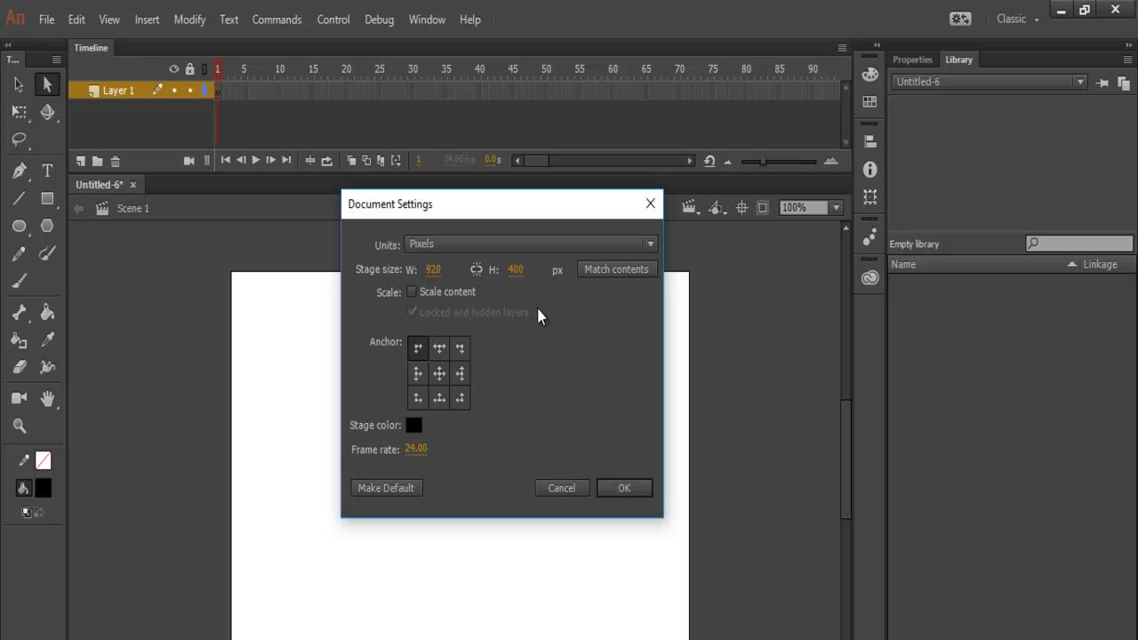
mouse_move(629, 515)
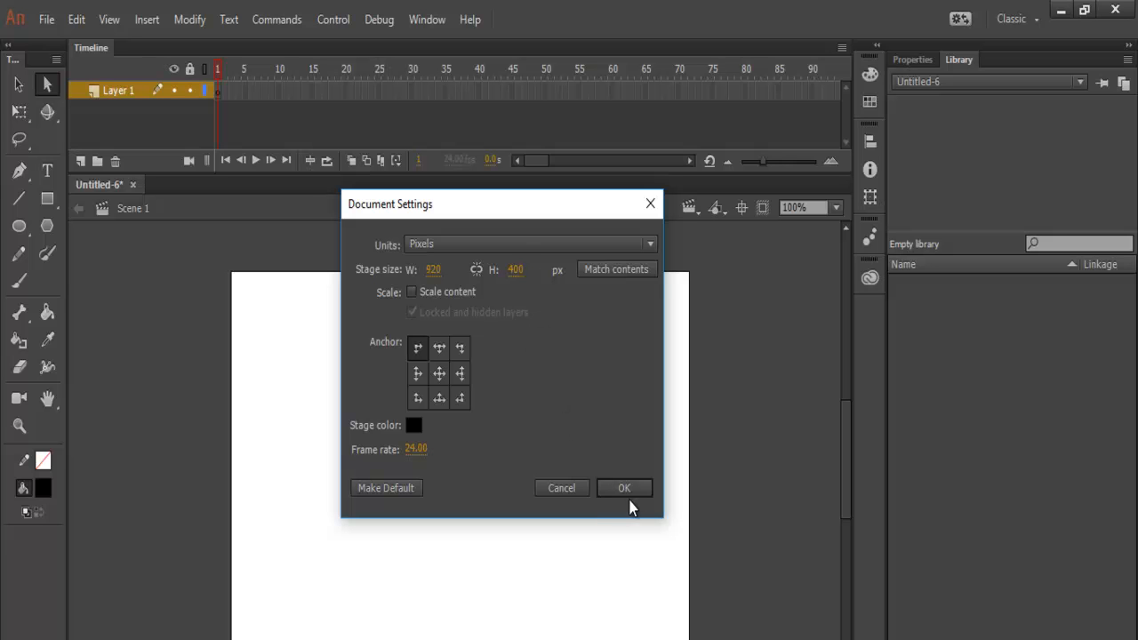
left_click(624, 487)
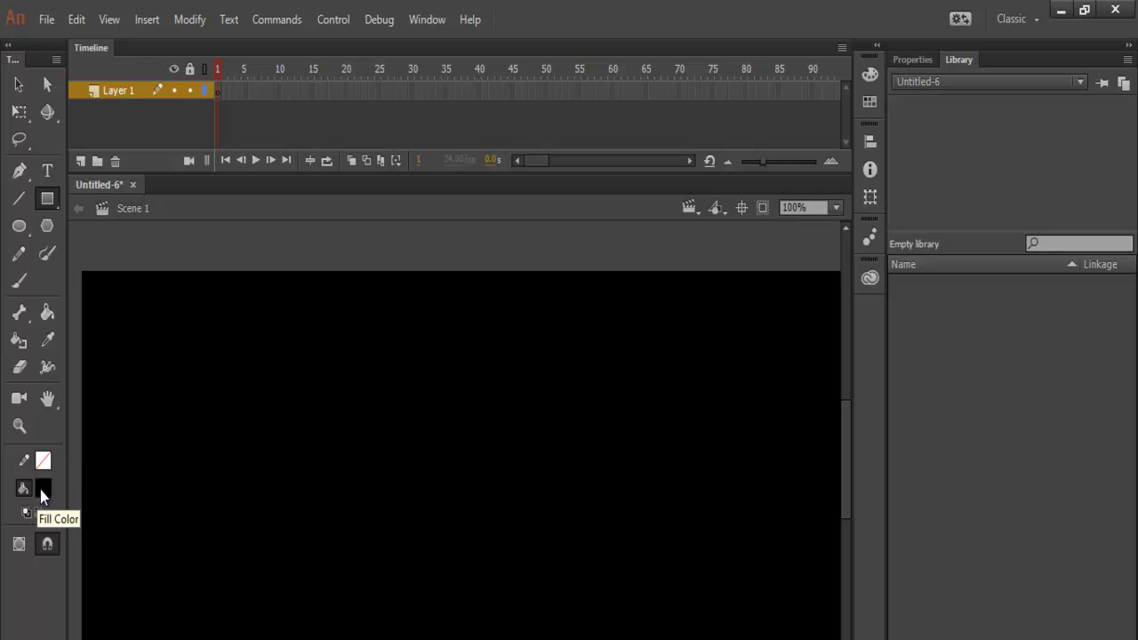
Draw a tall white rectangle at the stage's left edge for the first key and show the grid
left_click(42, 487)
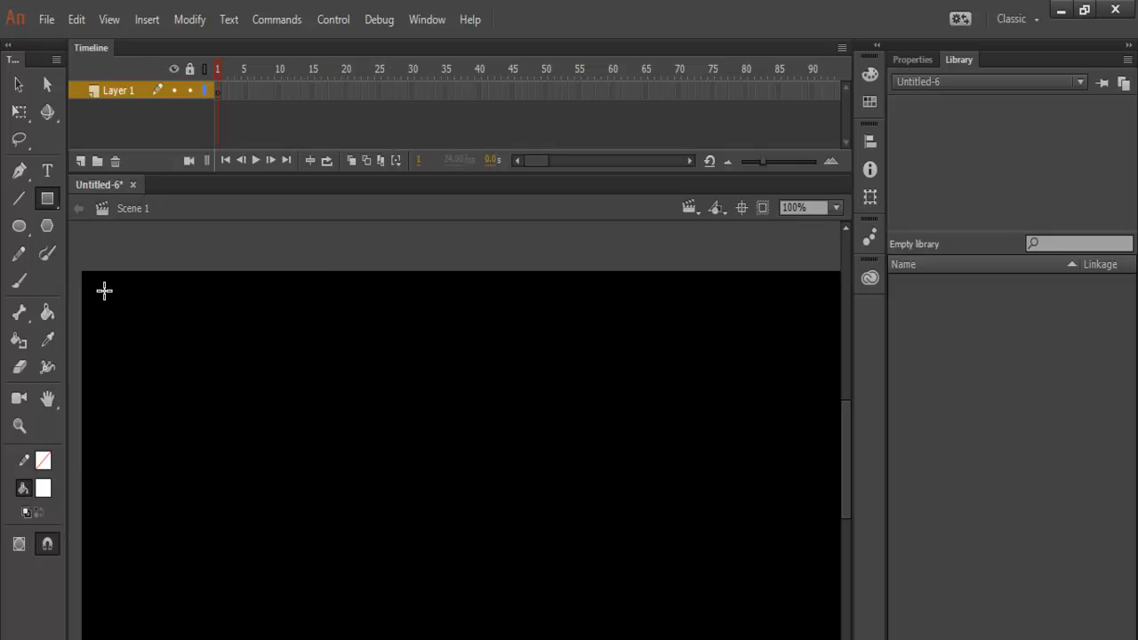
left_click_drag(105, 288, 171, 603)
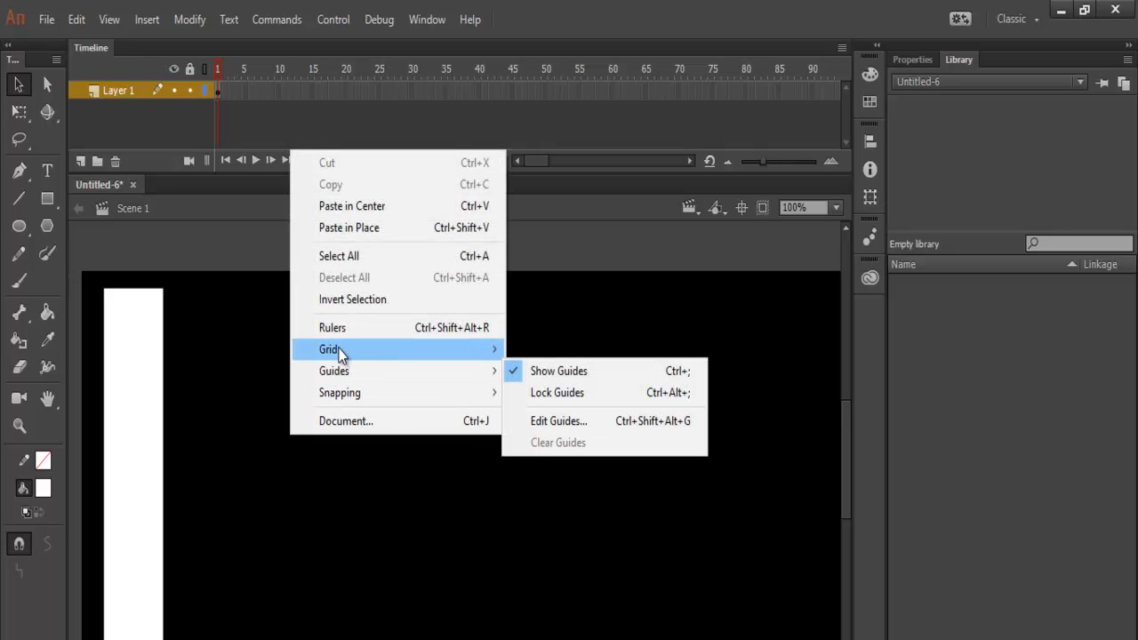
left_click(558, 372)
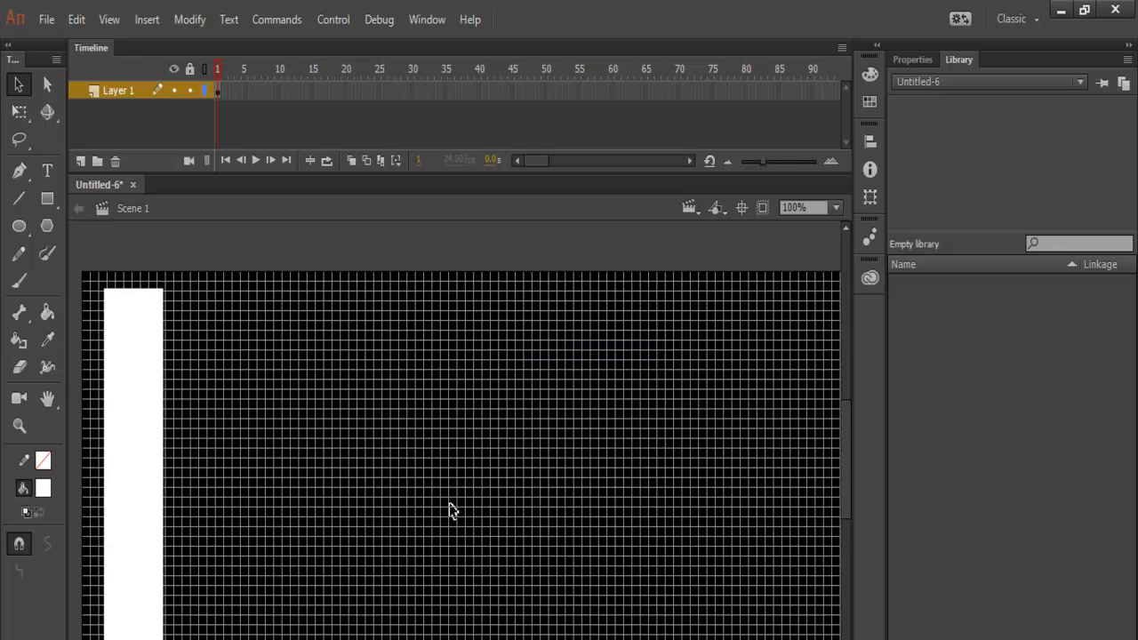
mouse_move(71, 402)
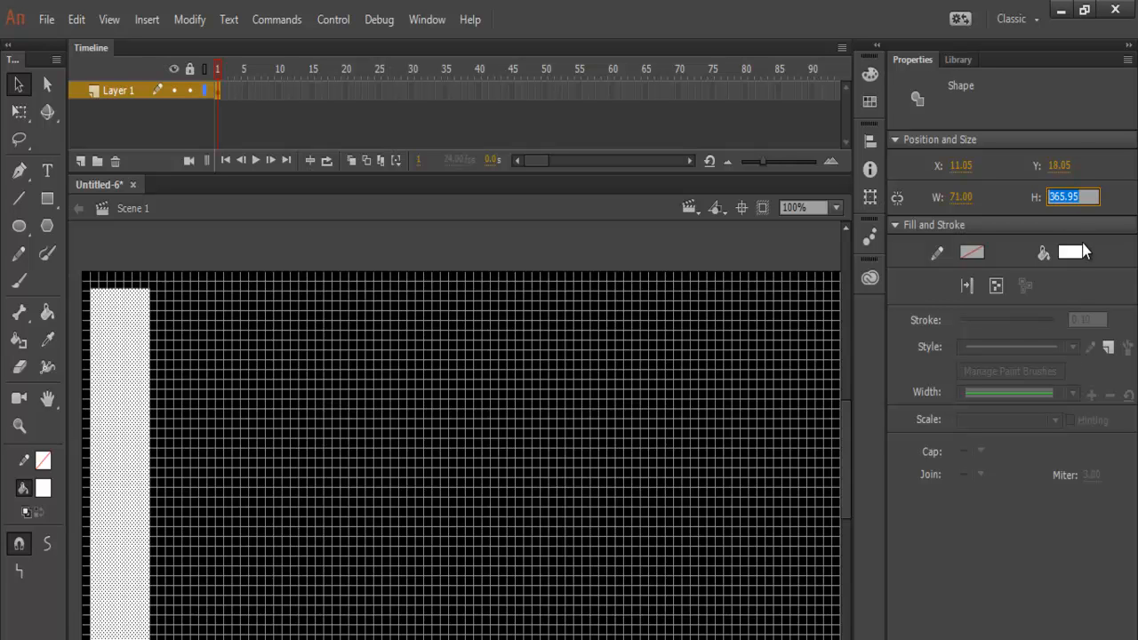
Set the white key's height to 360 pixels in the Properties panel and deselect it
type("360")
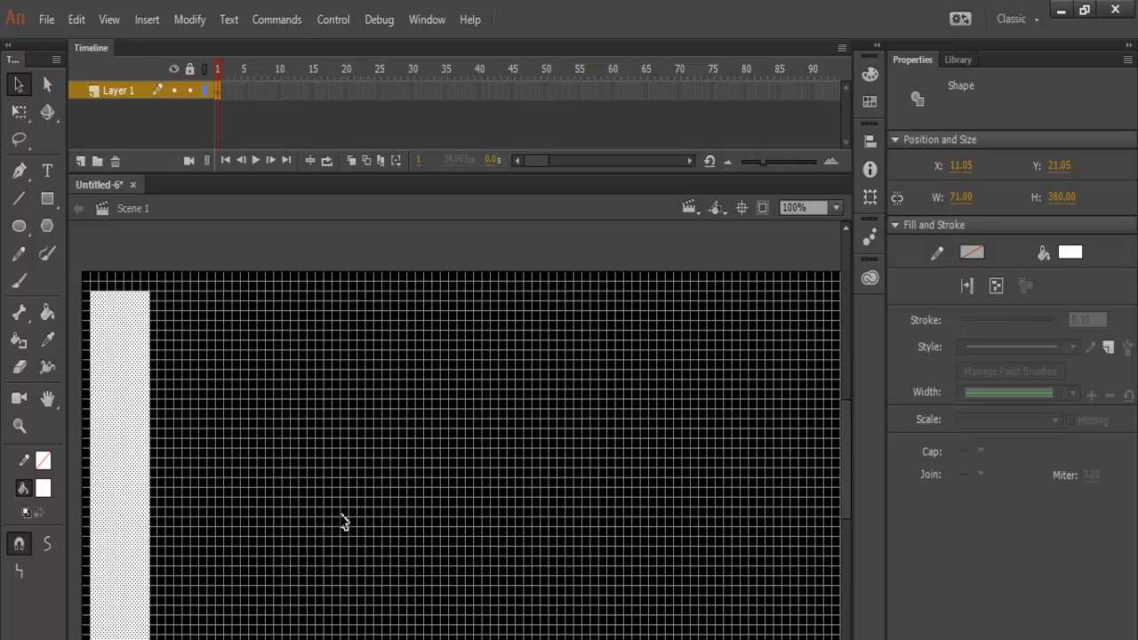
mouse_move(458, 263)
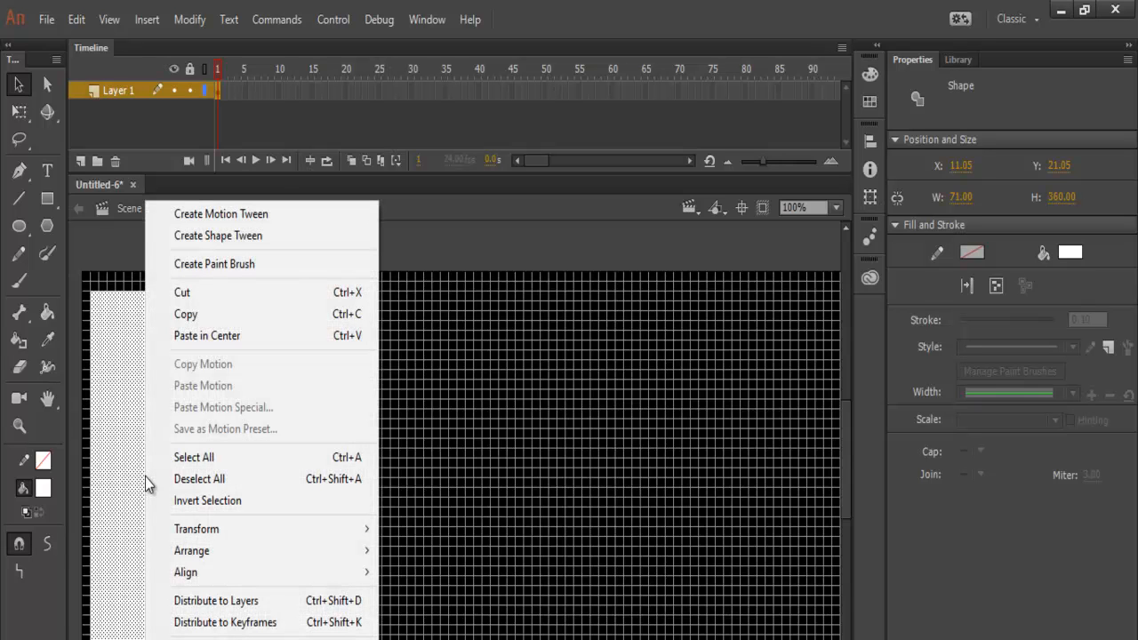
left_click(203, 320)
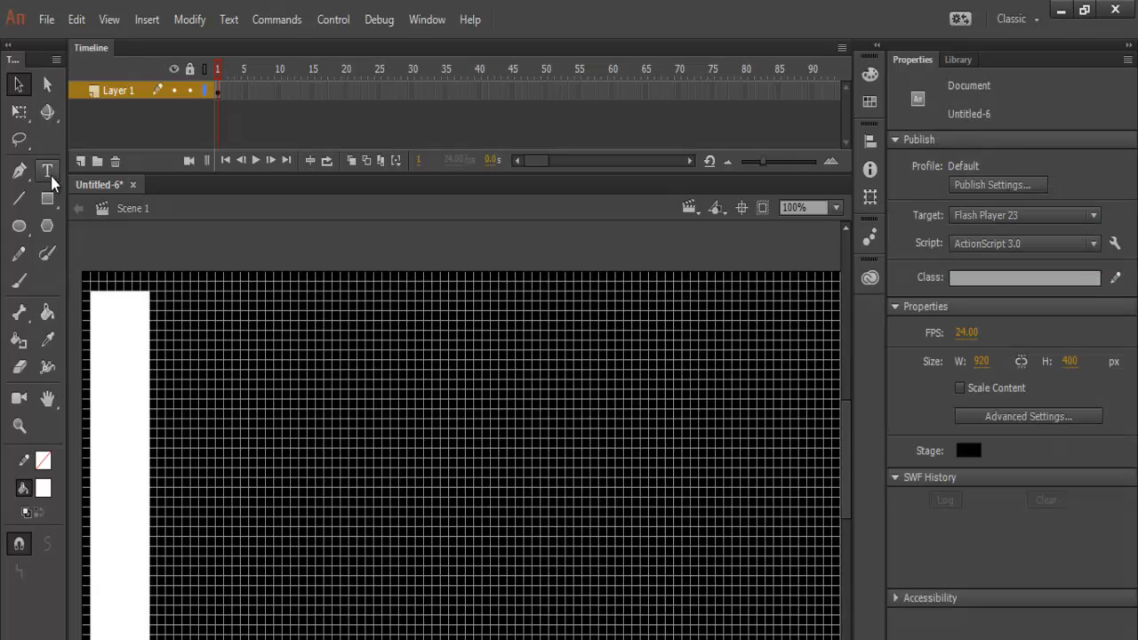
mouse_move(46, 171)
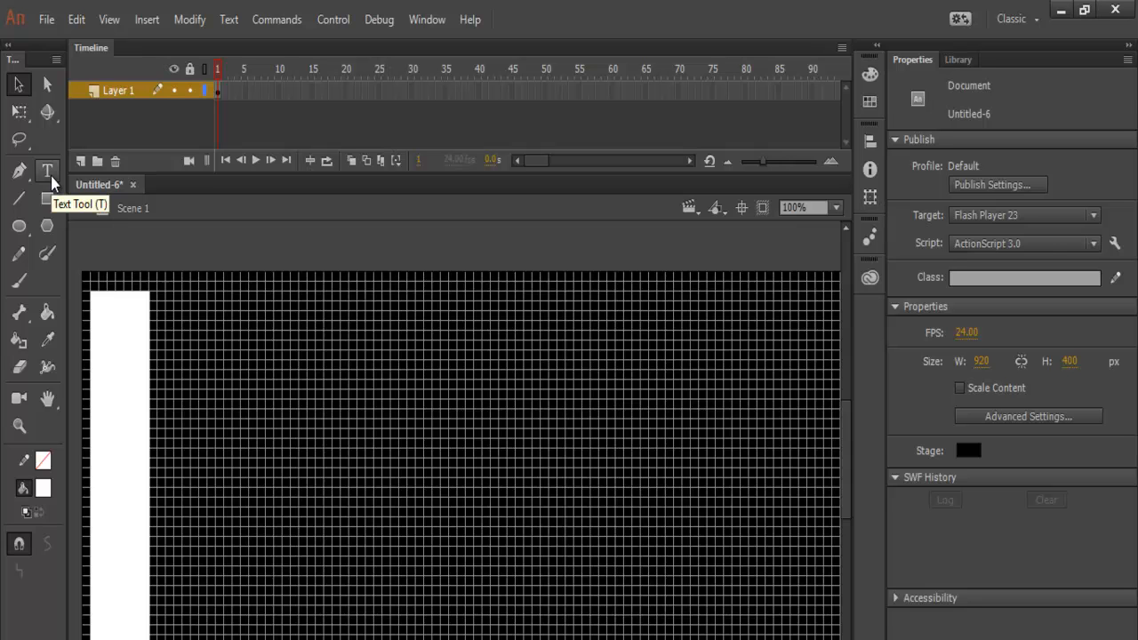
Add a black text label 'C' near the bottom of the white key
left_click(41, 170)
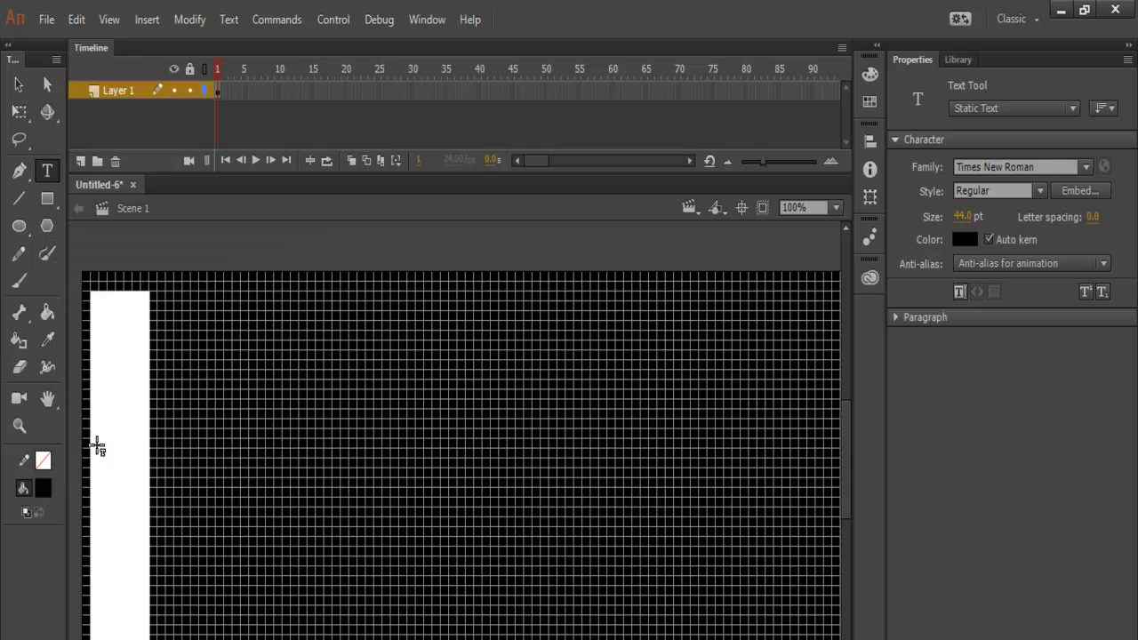
mouse_move(105, 597)
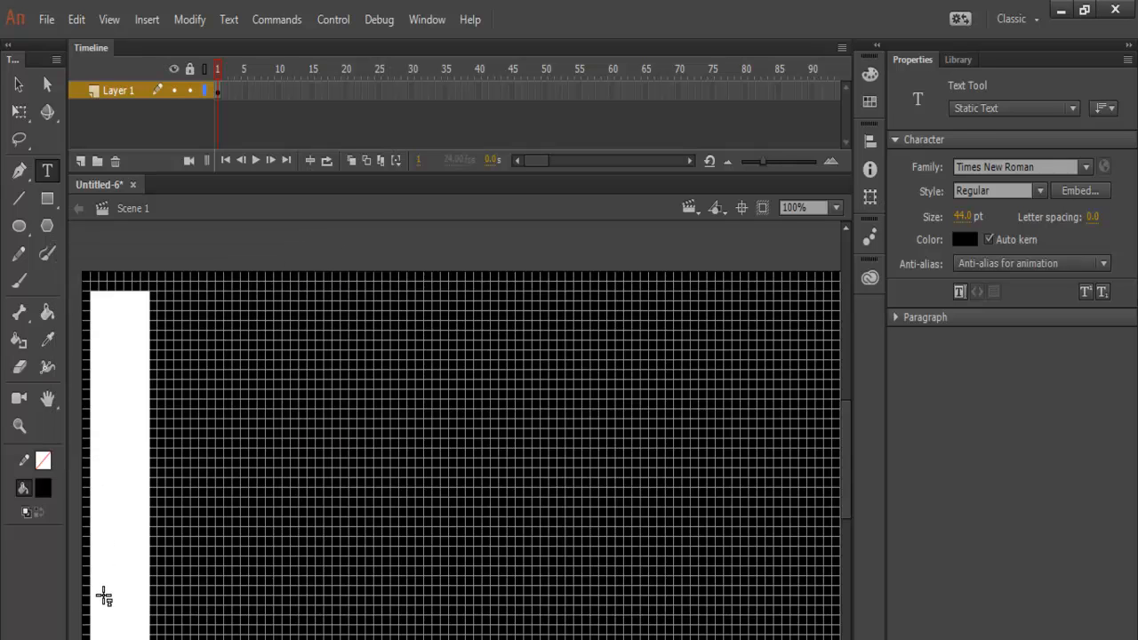
left_click(107, 596)
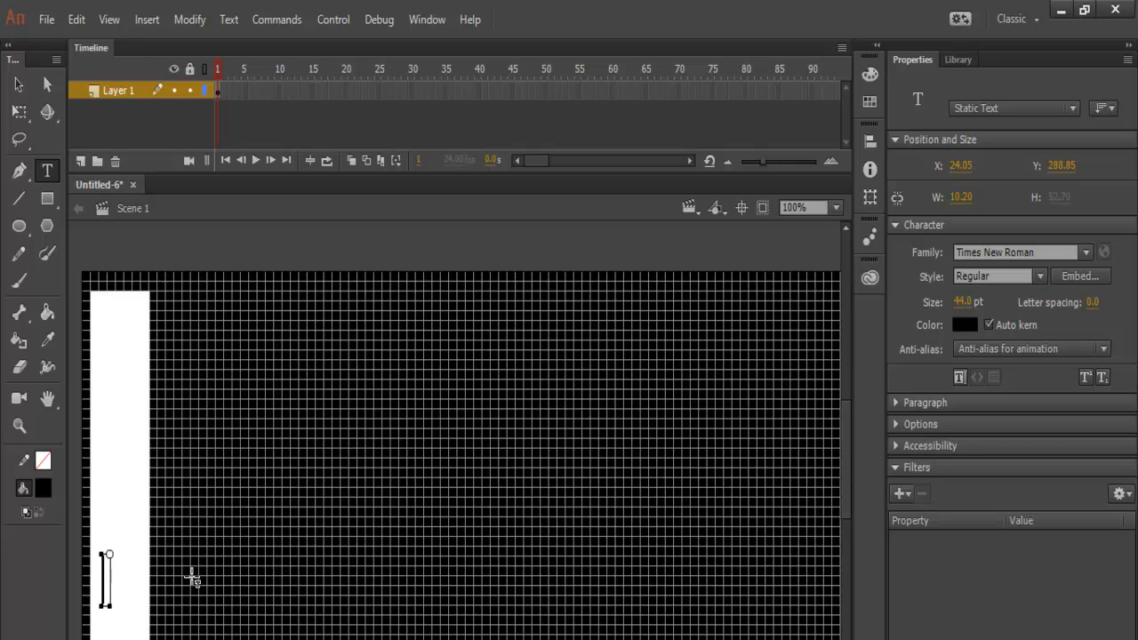
type("C")
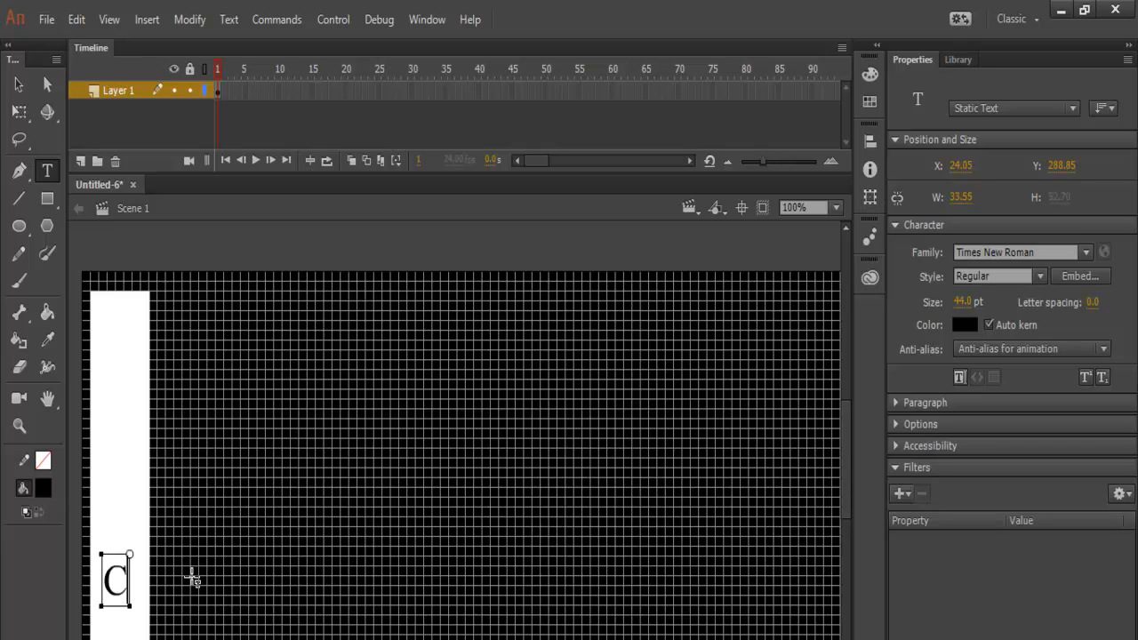
left_click(43, 82)
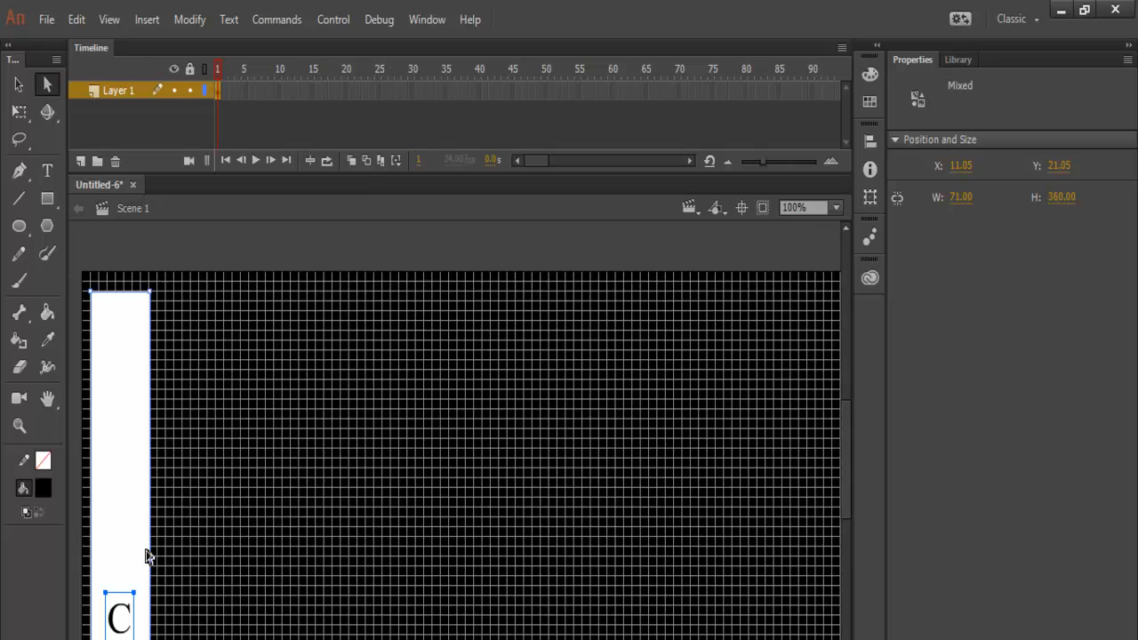
Convert the C key and its label into a Button symbol named Note_C
right_click(148, 554)
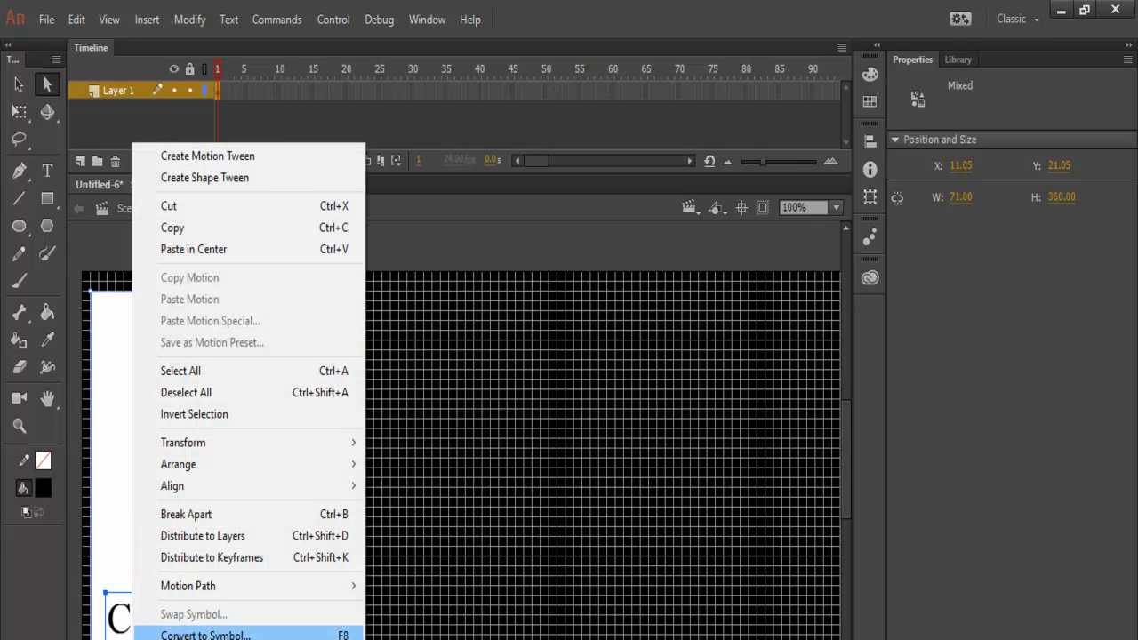
left_click(203, 633)
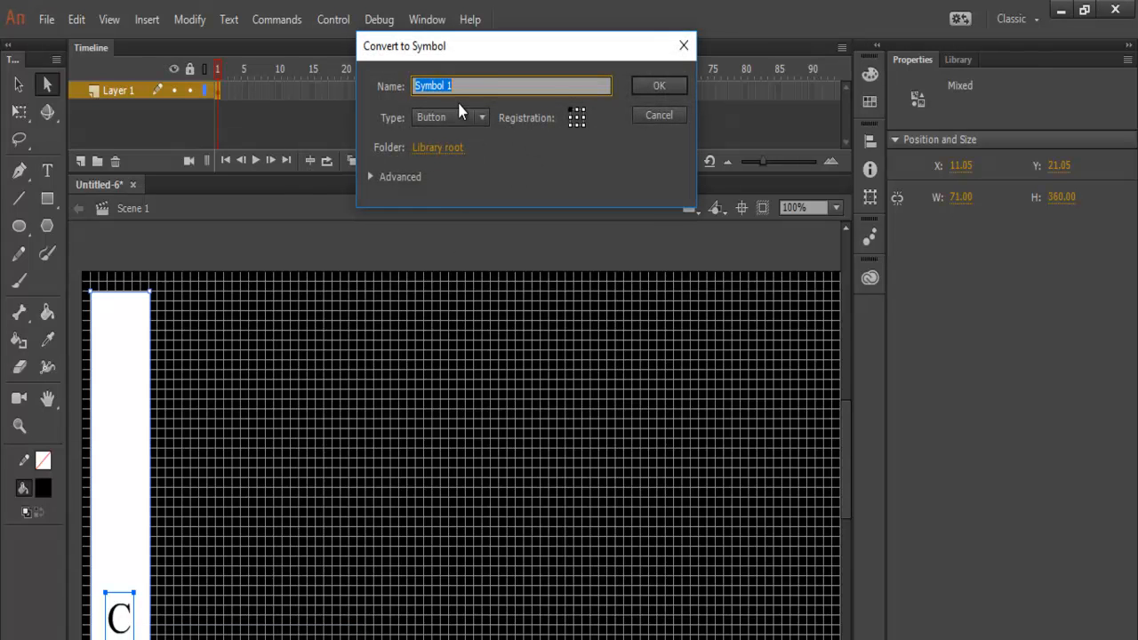
type("C")
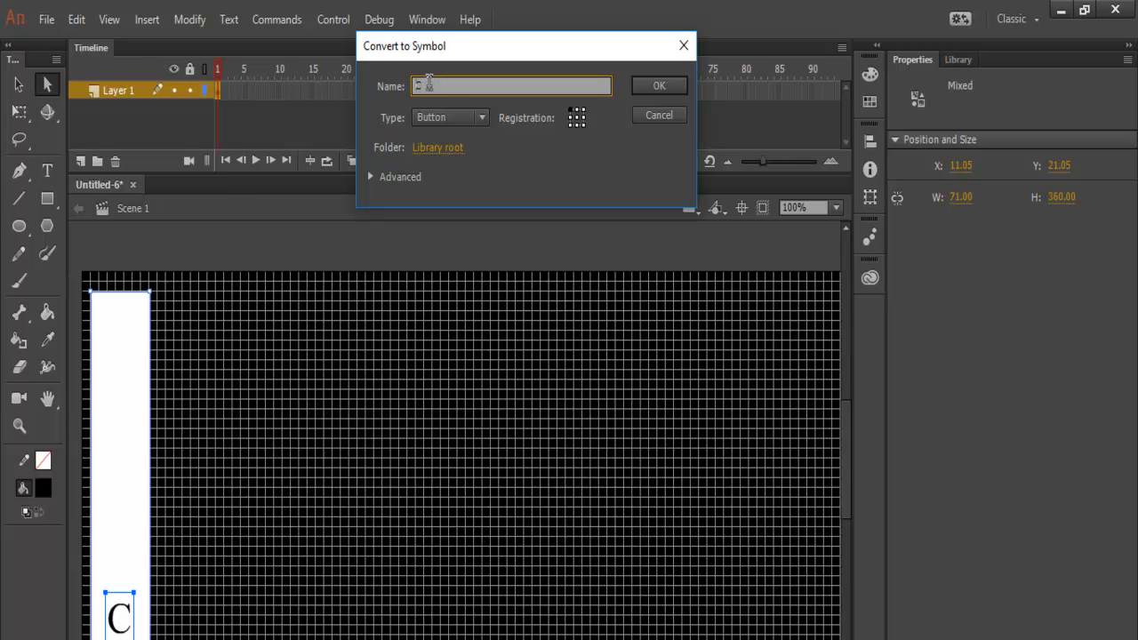
type("Note_")
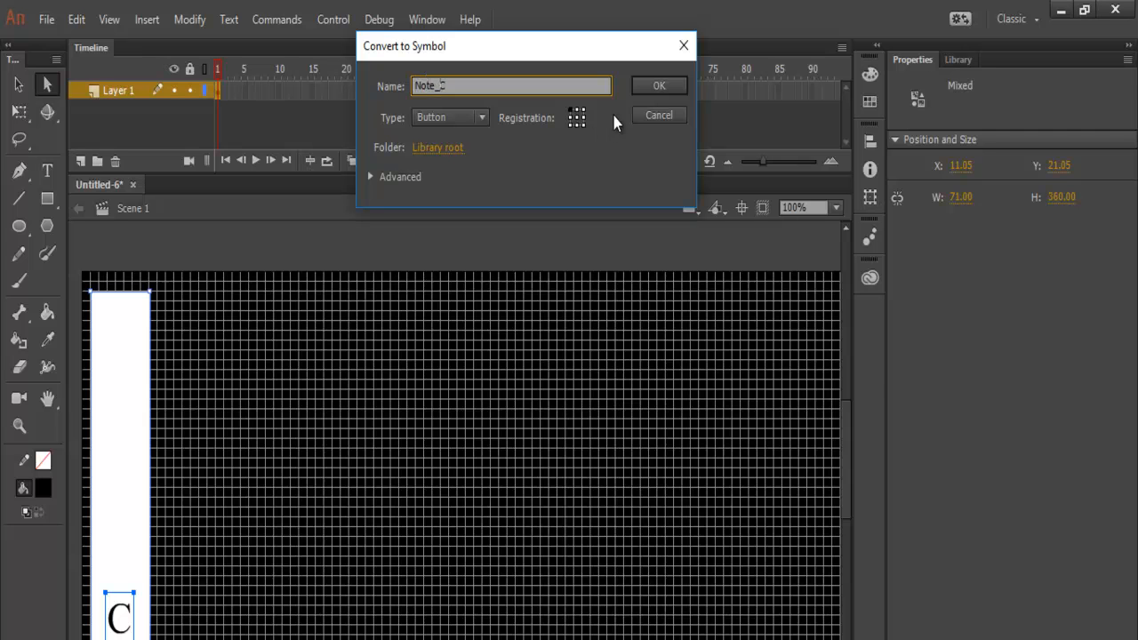
left_click(657, 85)
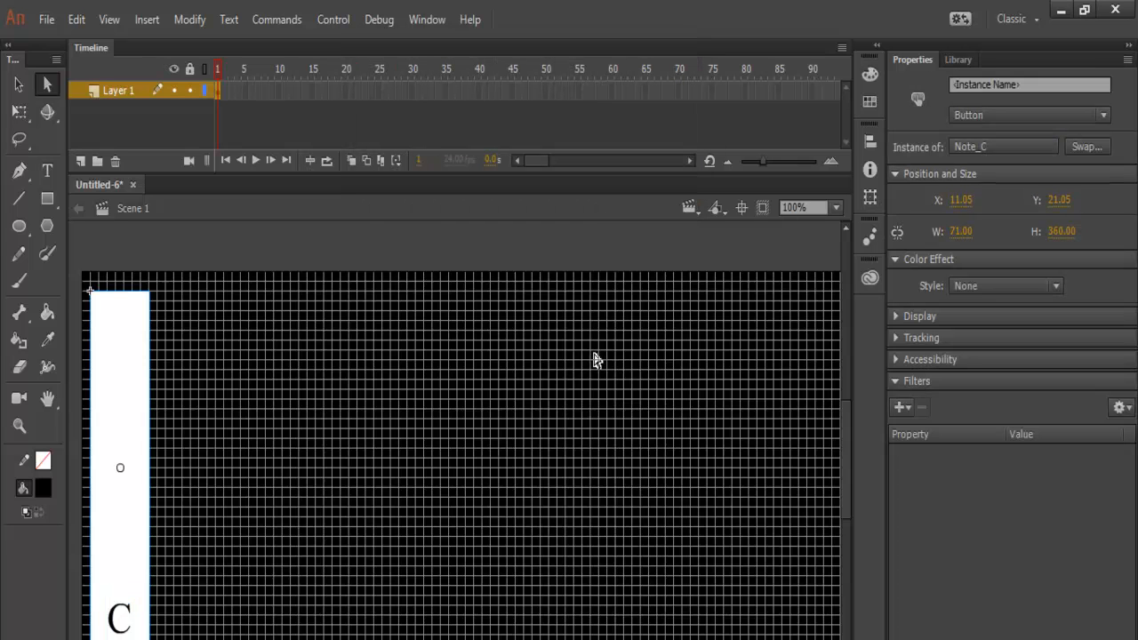
mouse_move(231, 494)
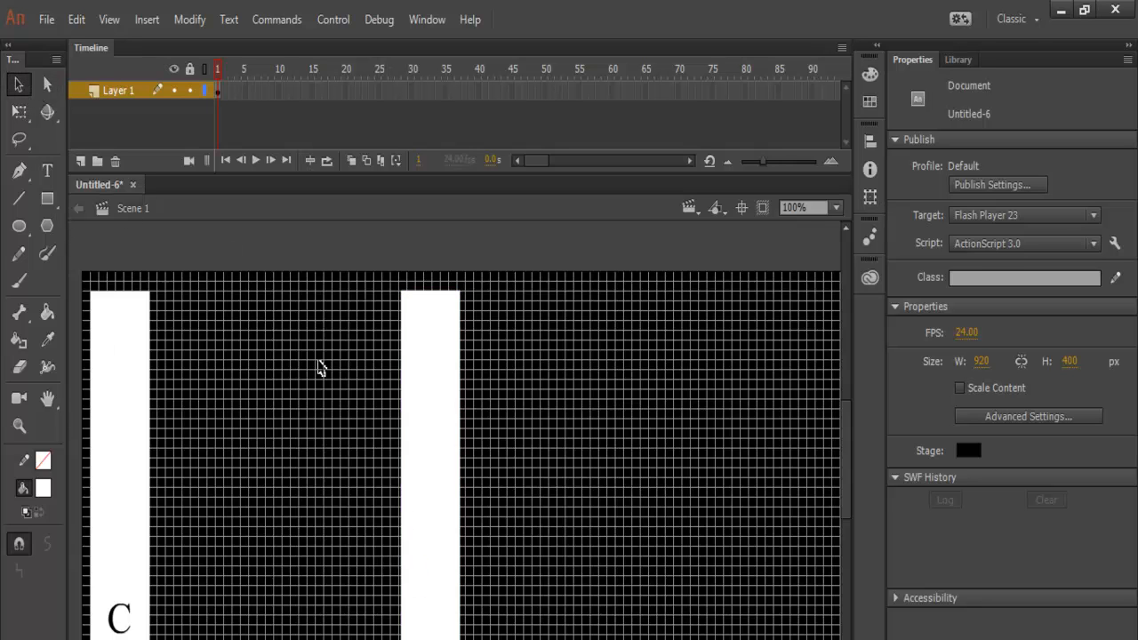
Place a second white key beside the C key and label its bottom with 'D'
left_click(249, 418)
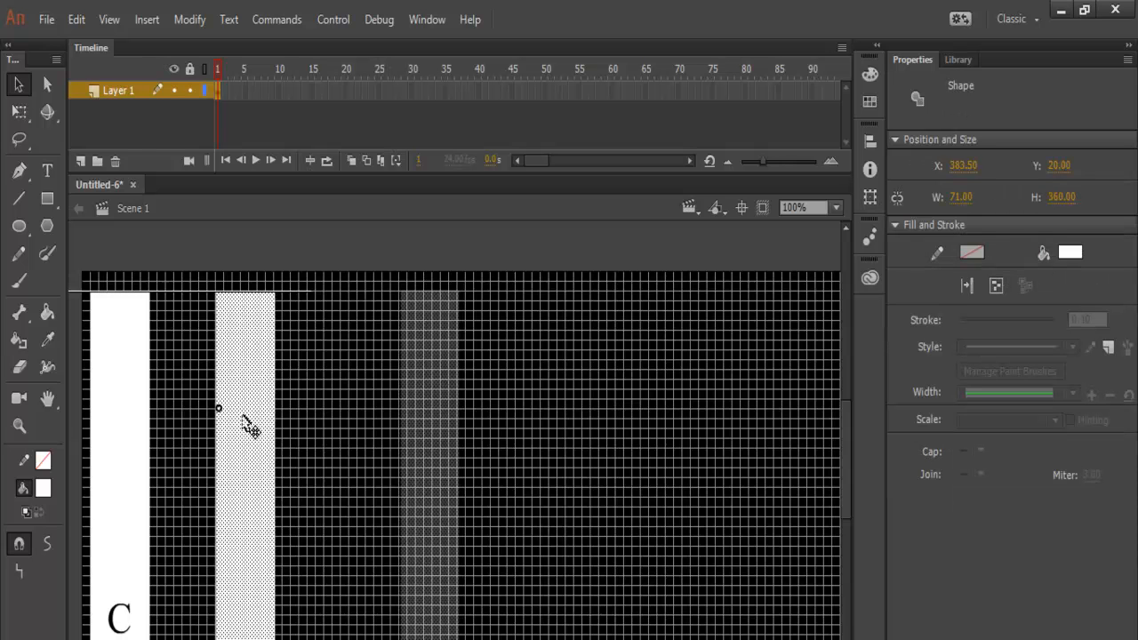
left_click_drag(247, 427, 186, 416)
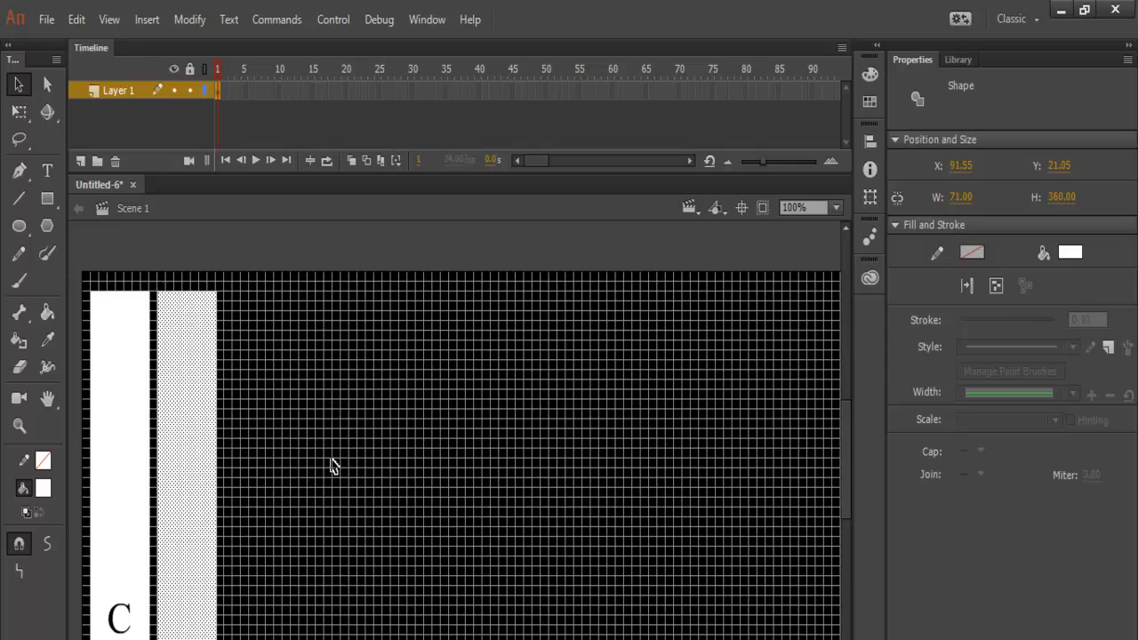
mouse_move(42, 171)
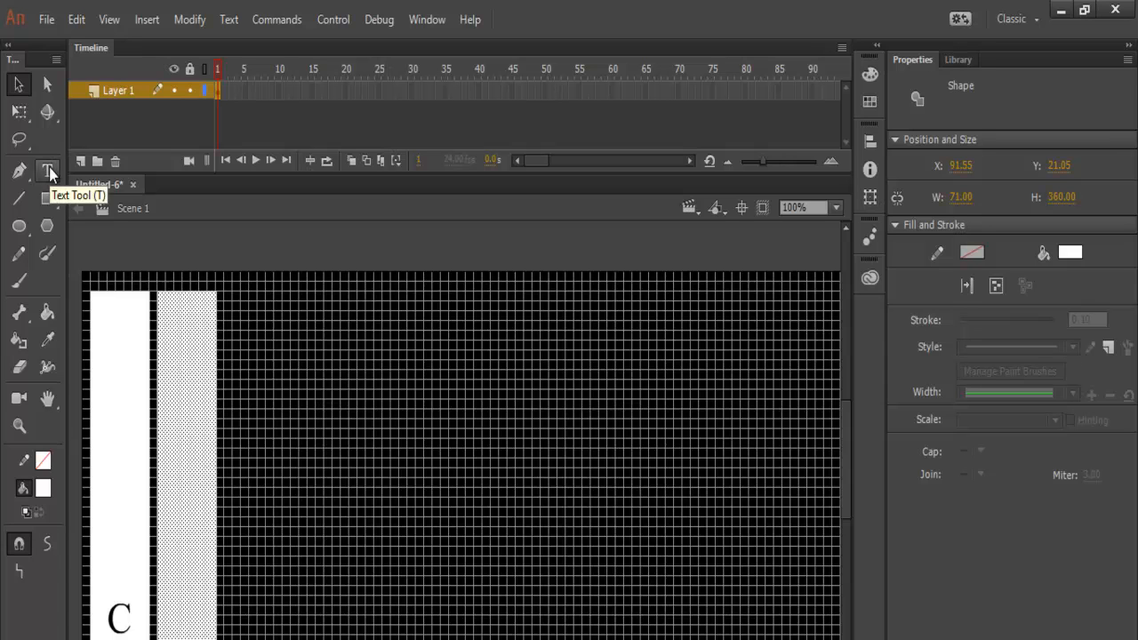
left_click(41, 167)
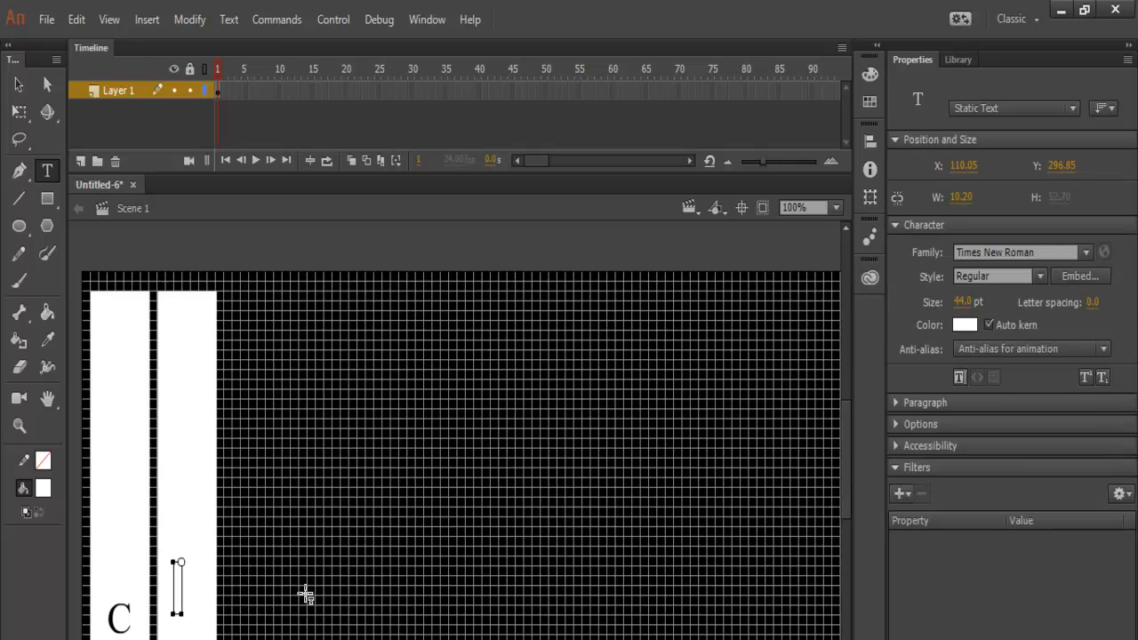
type("D")
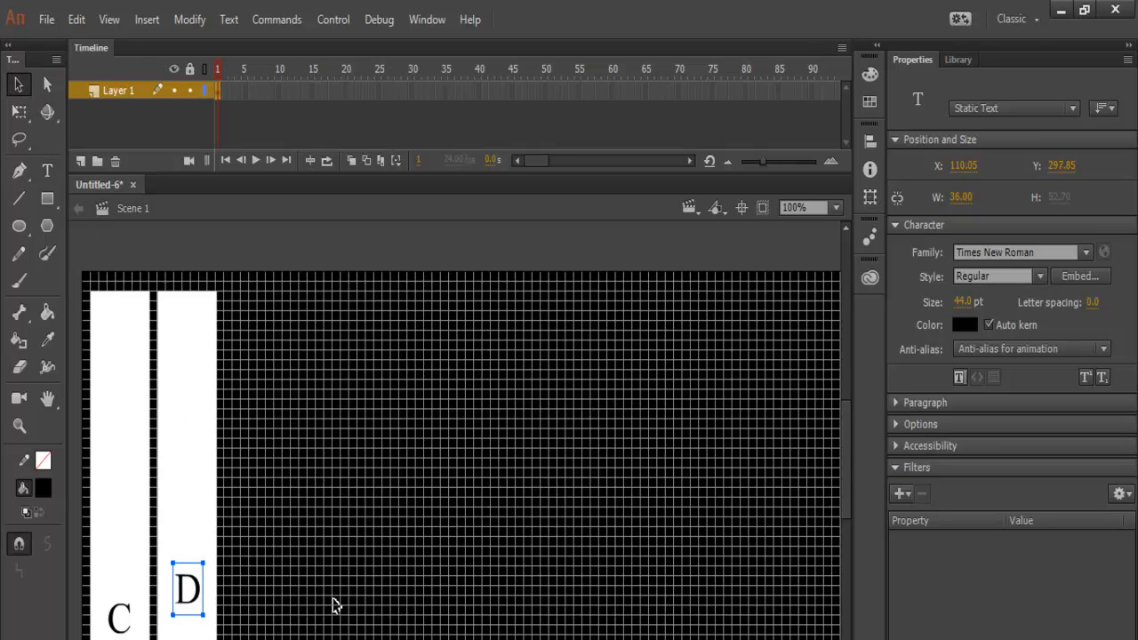
left_click_drag(188, 590, 189, 615)
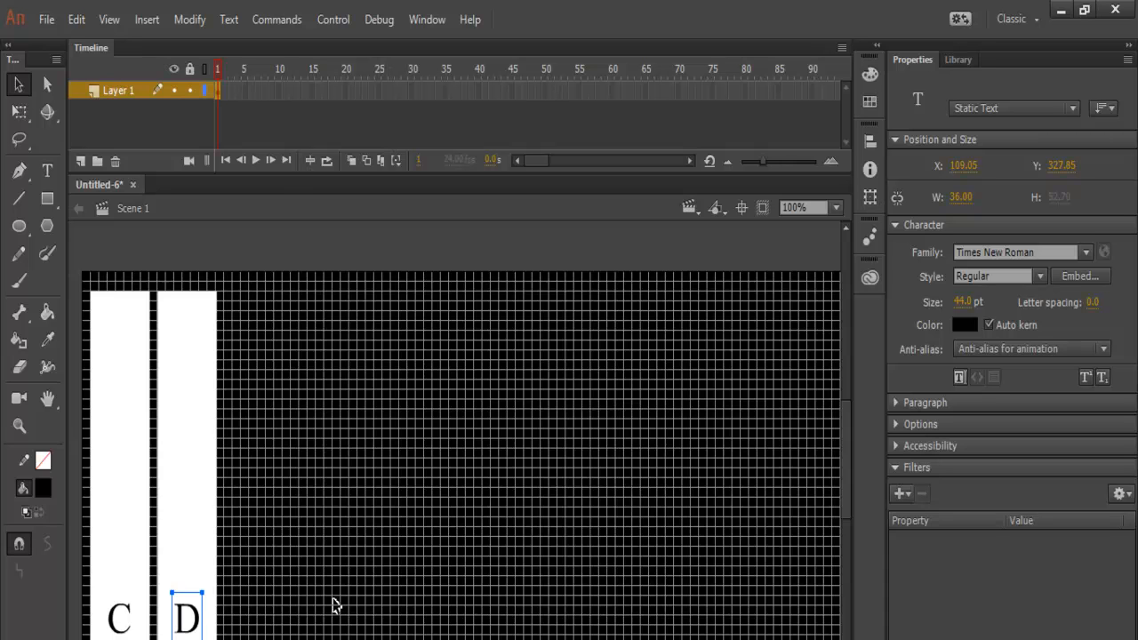
mouse_move(396, 572)
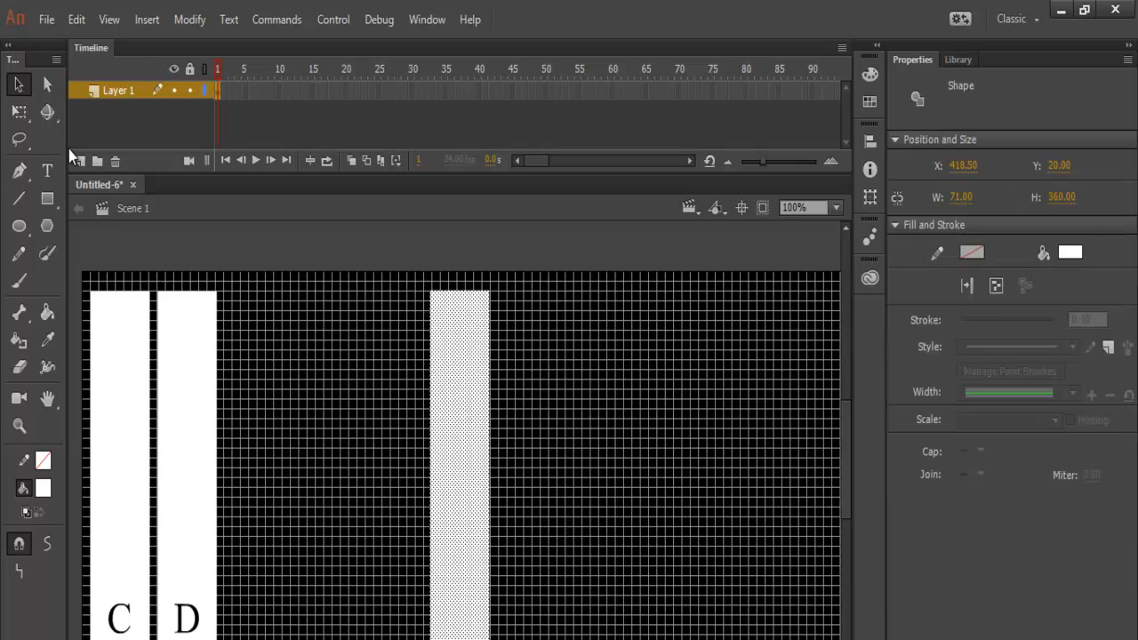
Label the third white key with 'E' and move the label to the key's bottom
left_click(42, 170)
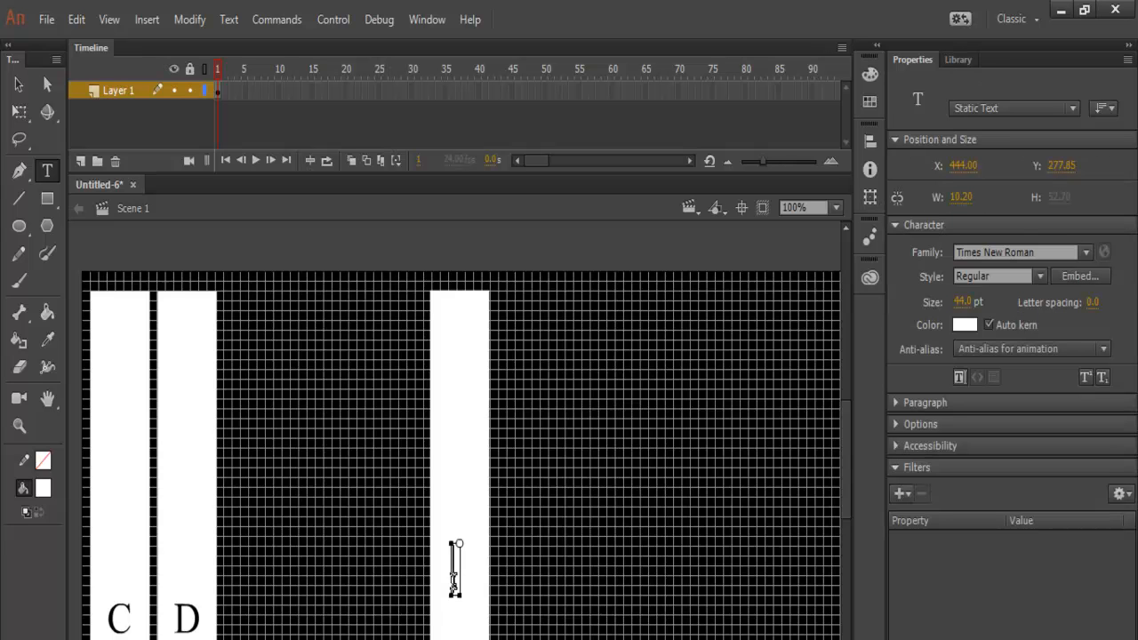
type("E")
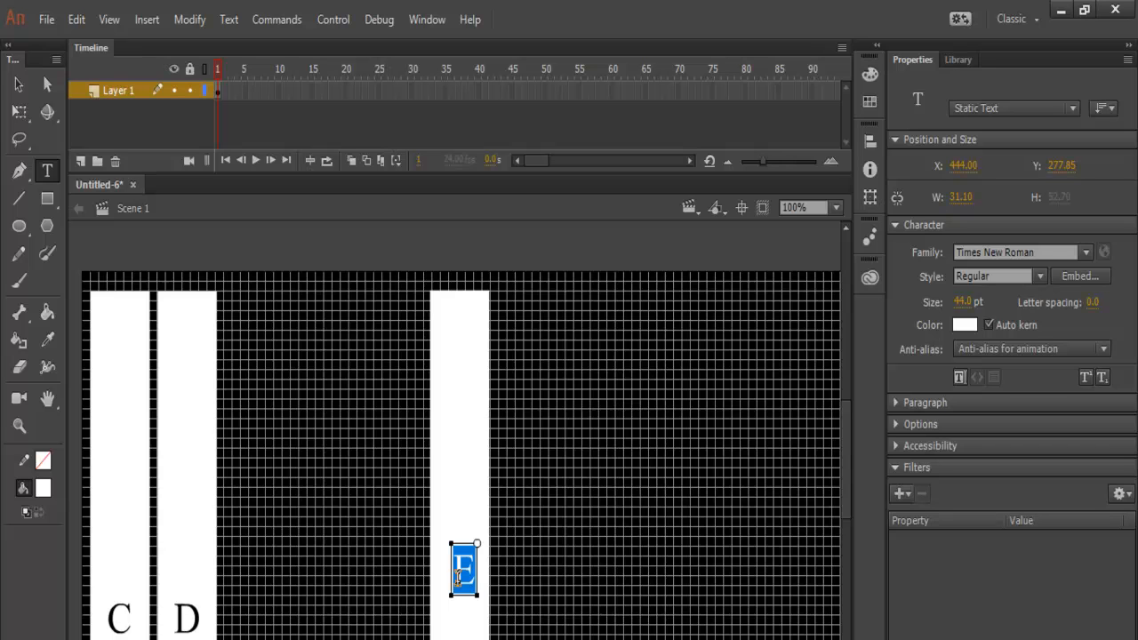
left_click(963, 324)
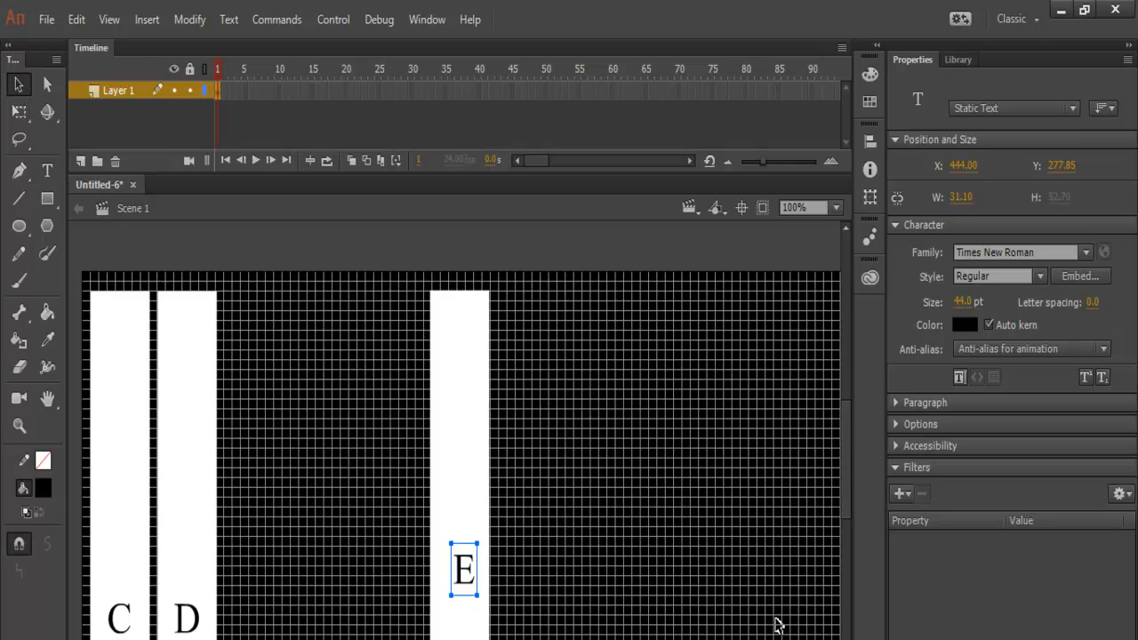
left_click_drag(463, 569, 462, 608)
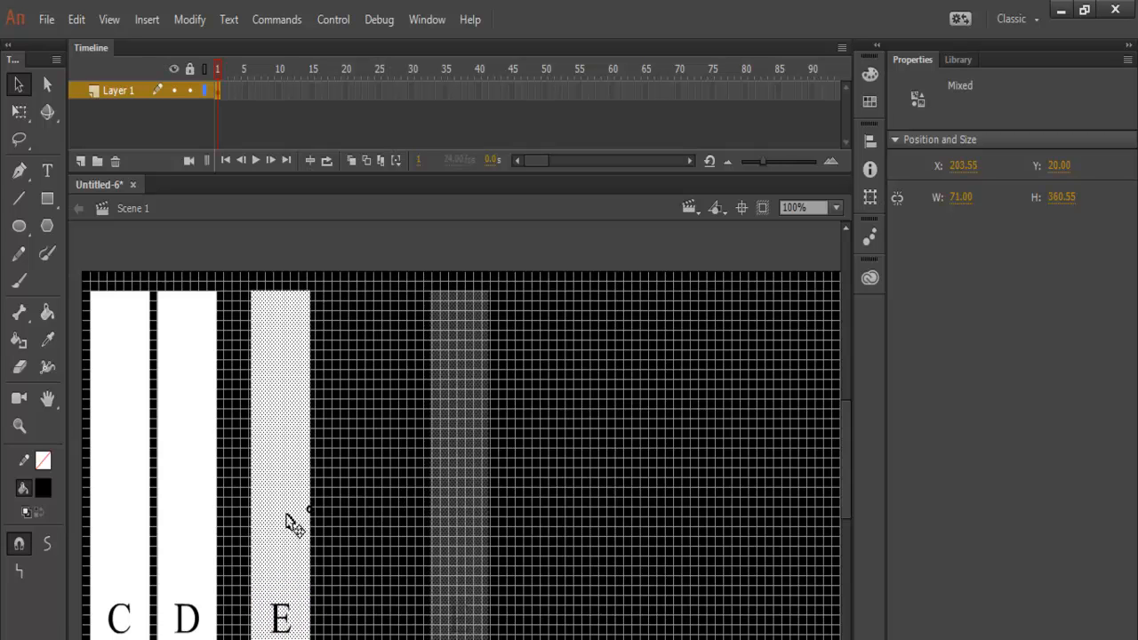
Move the E key next to D, then convert the D and E keys into Button symbols Note_D and Note_E
left_click_drag(294, 519, 267, 515)
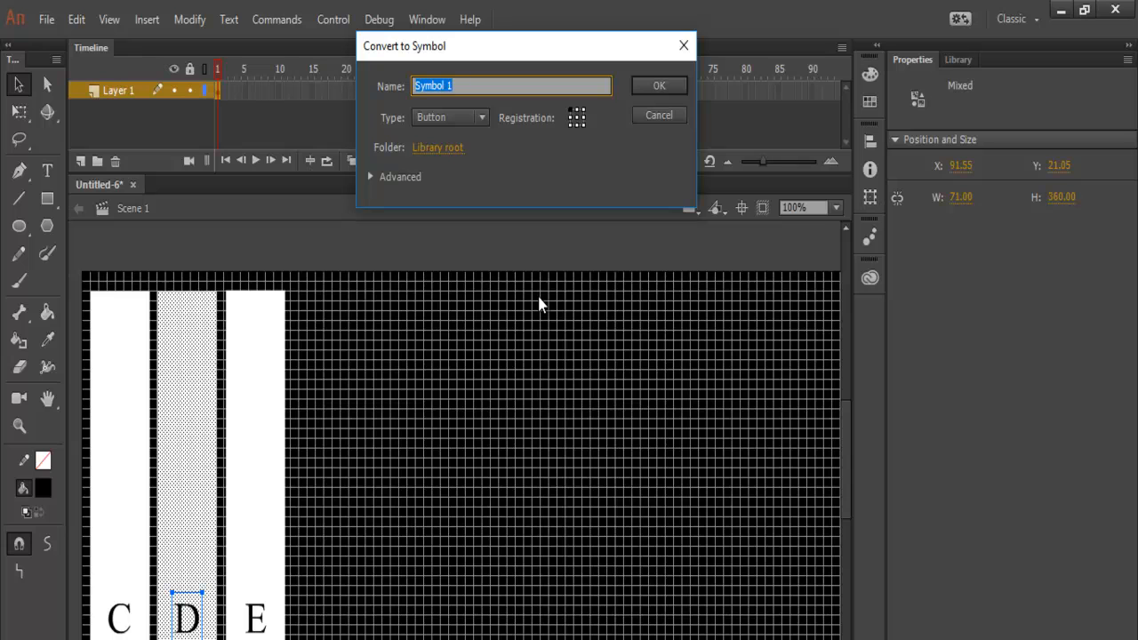
mouse_move(490, 121)
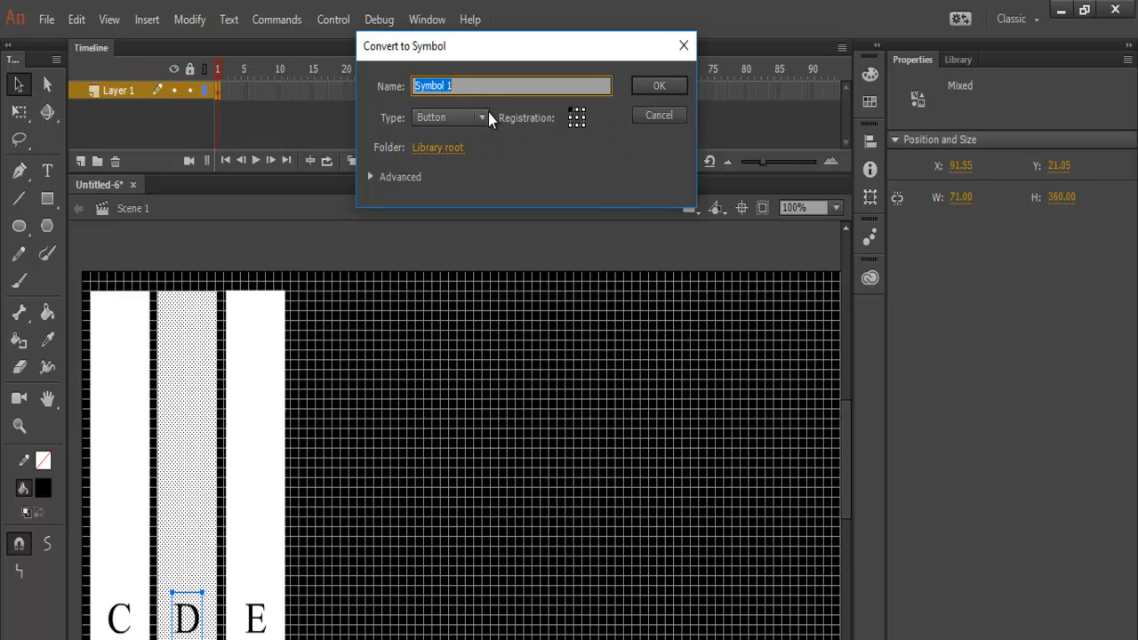
type("Note_D")
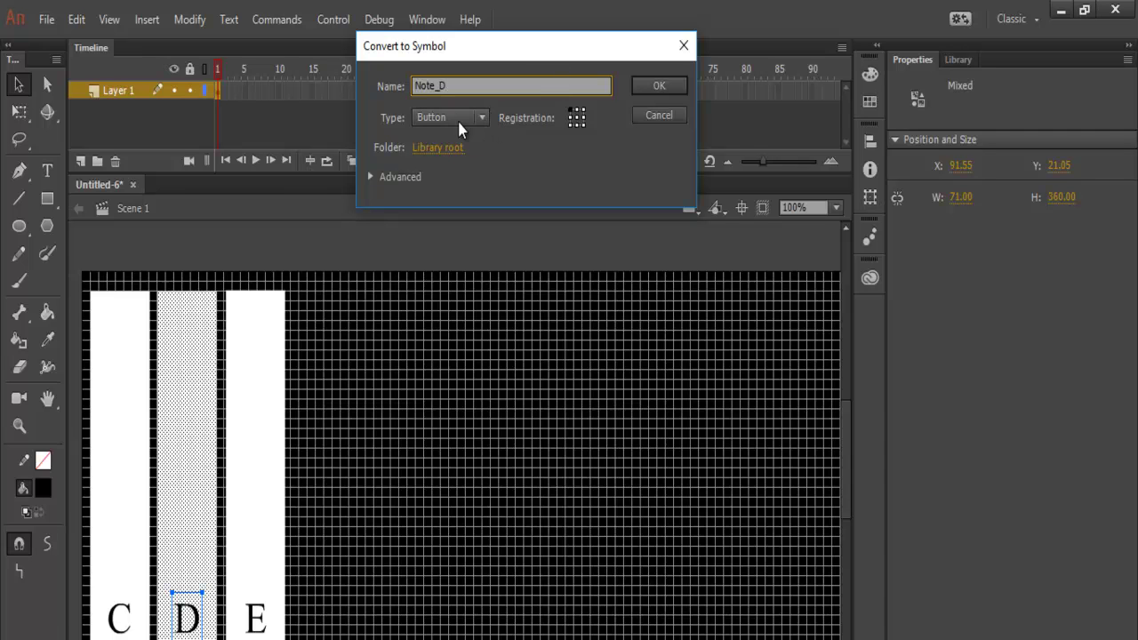
left_click(658, 85)
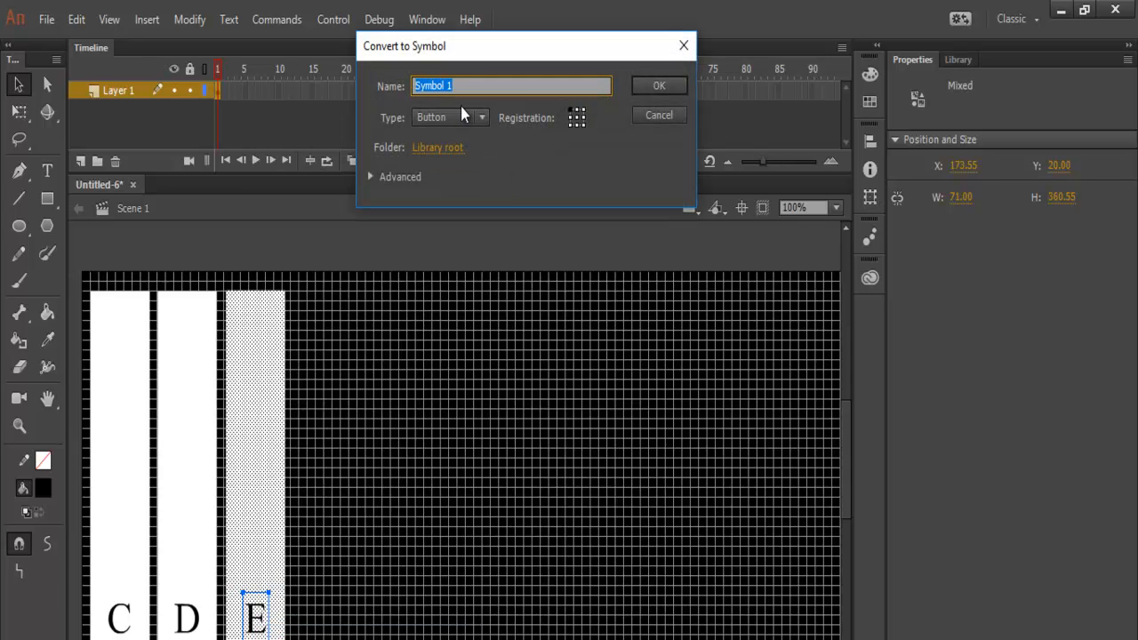
type("Note_E")
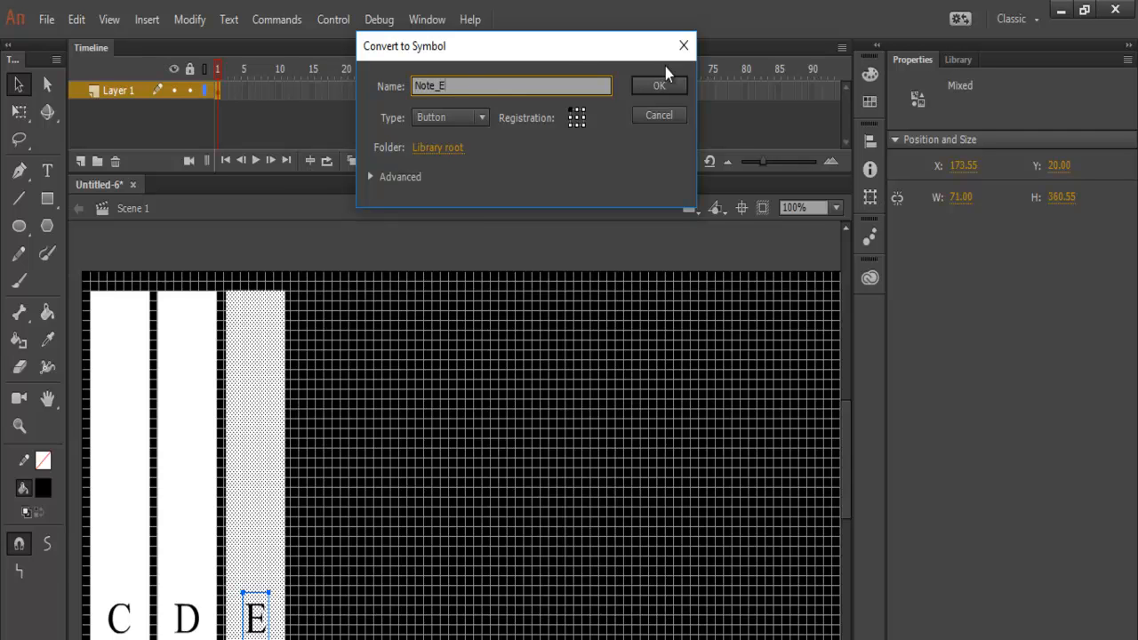
left_click(658, 85)
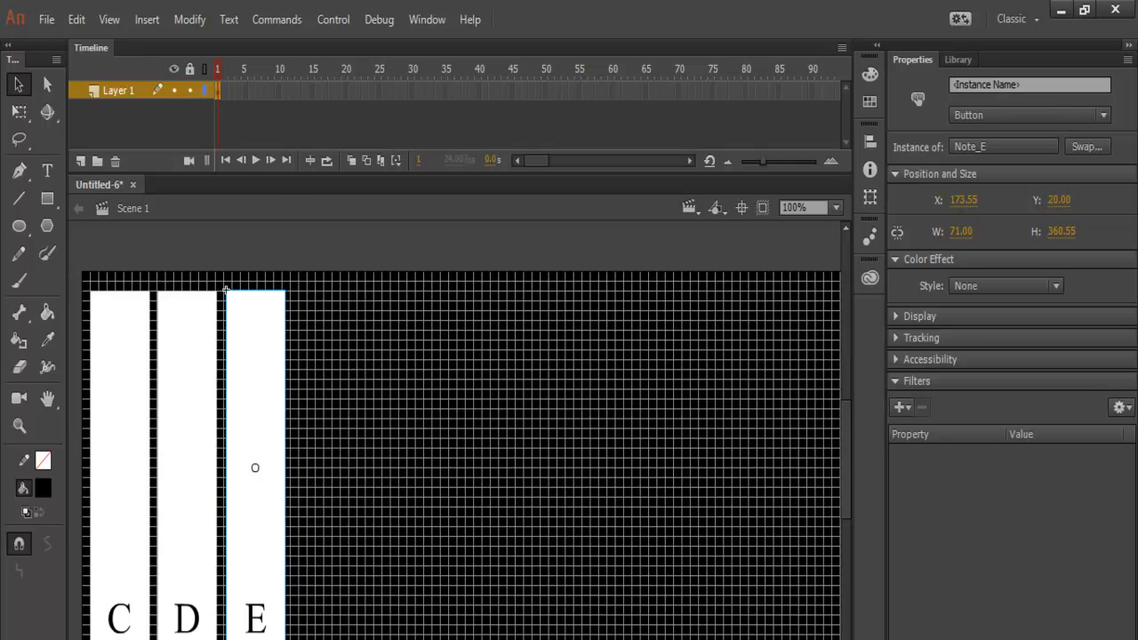
mouse_move(366, 359)
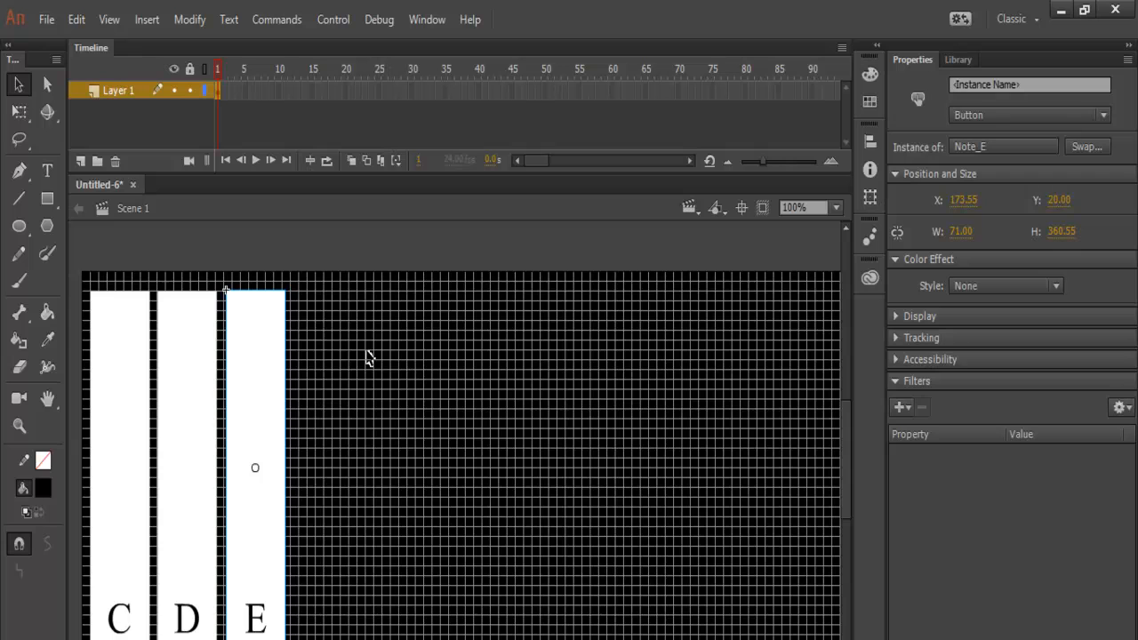
mouse_move(274, 401)
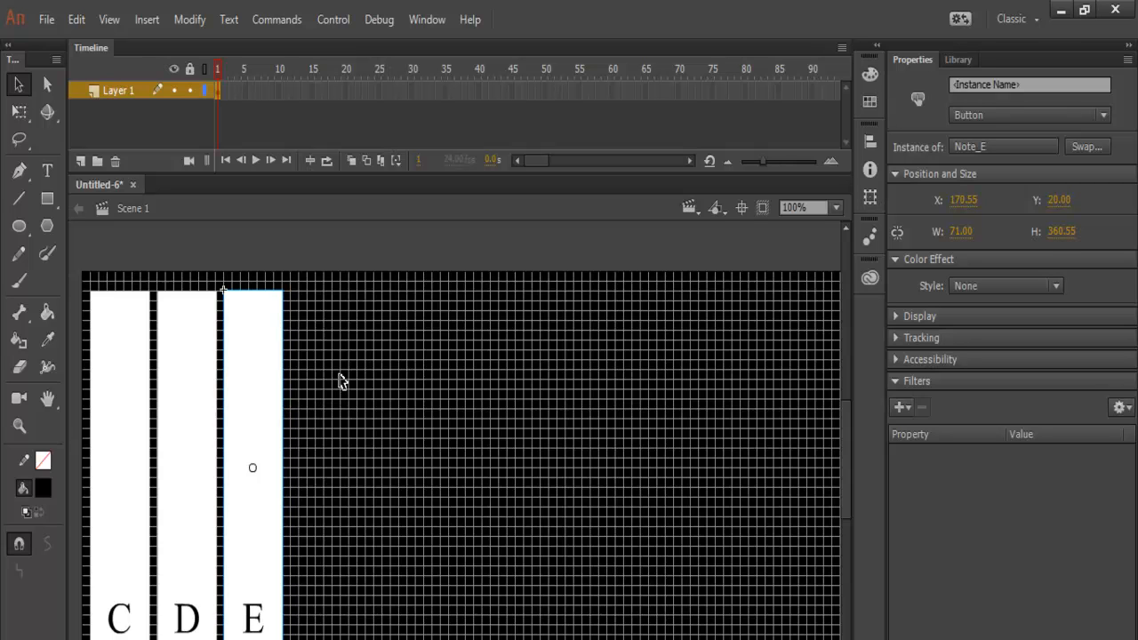
Minimize the Music_Notes File Explorer window, leaving the note .wav files in the Animate library
left_click(956, 60)
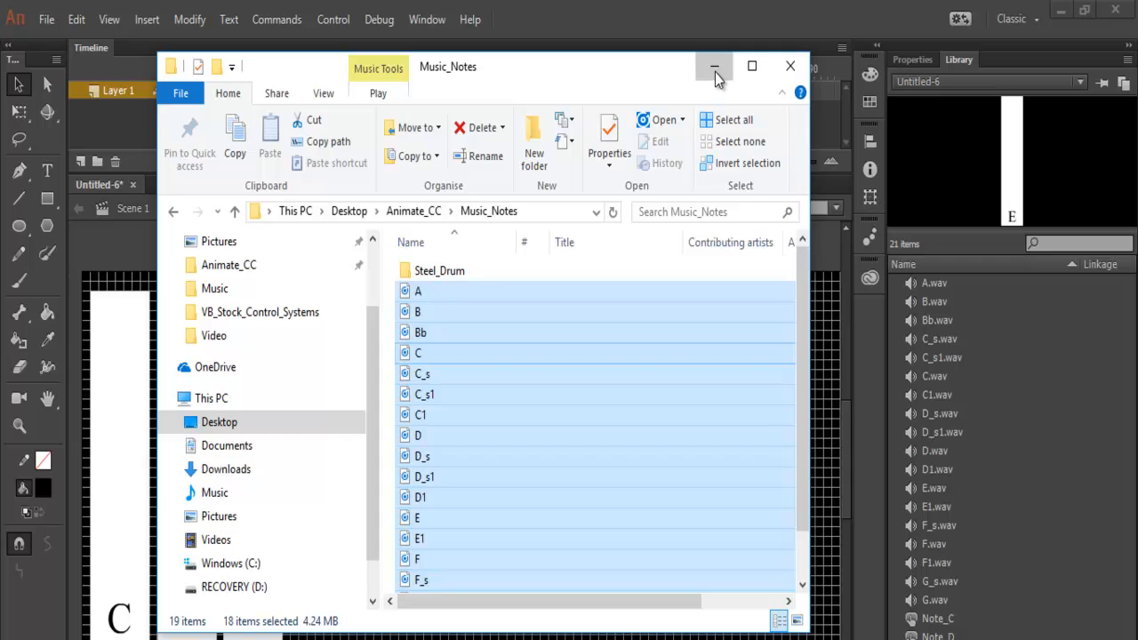
left_click(714, 65)
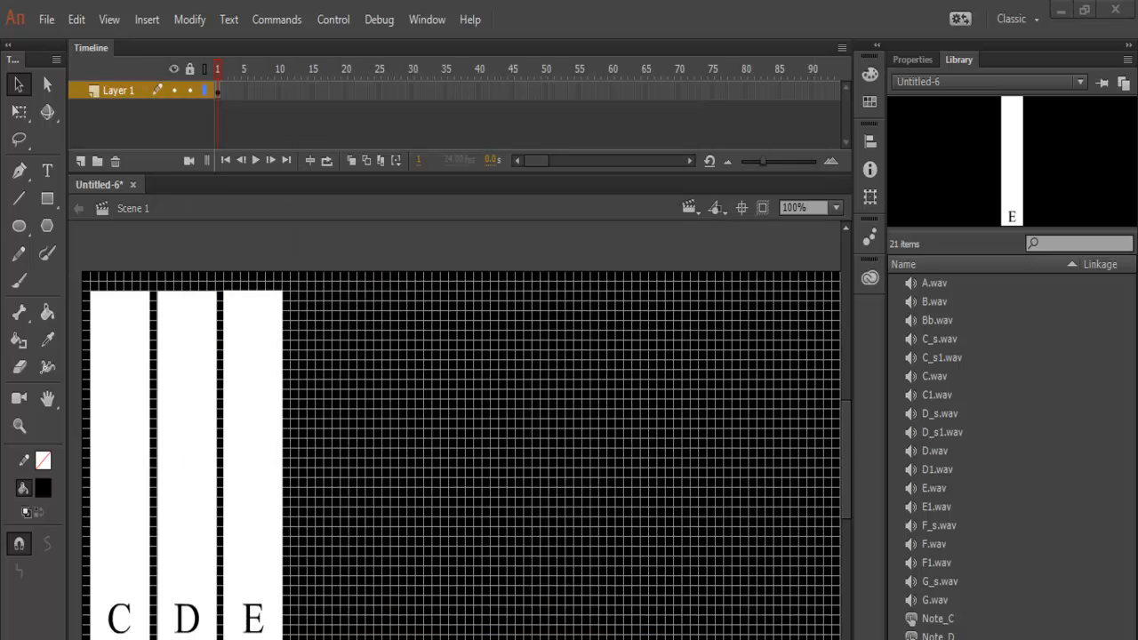
mouse_move(118, 555)
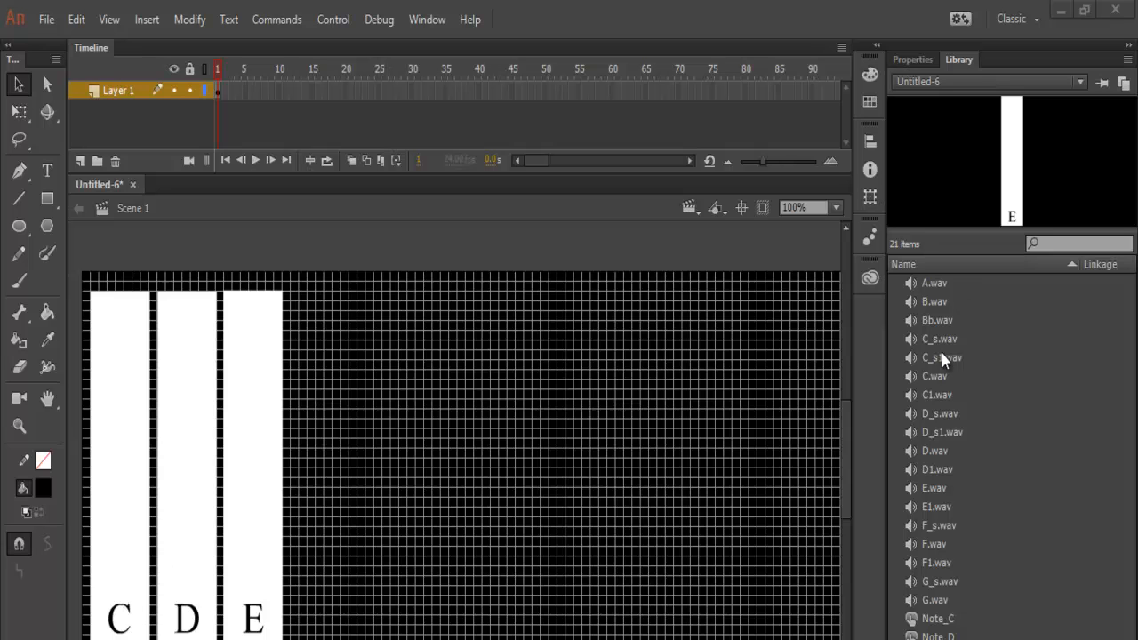
mouse_move(940, 380)
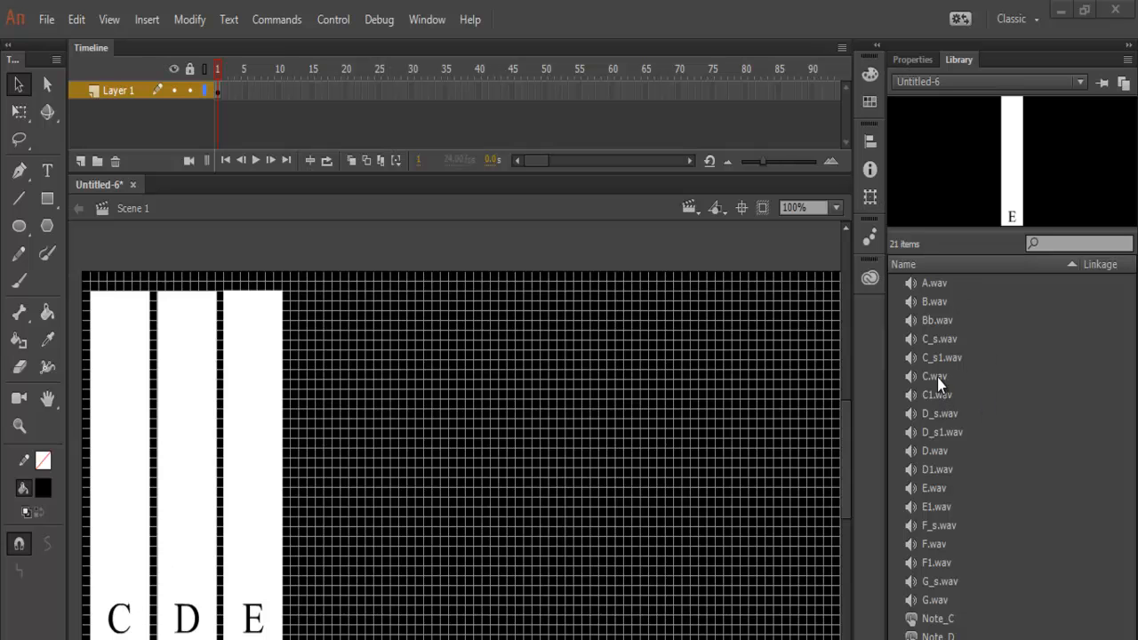
Pick the C.wav sound and insert a keyframe in the Note_C button's Down state
left_click(935, 375)
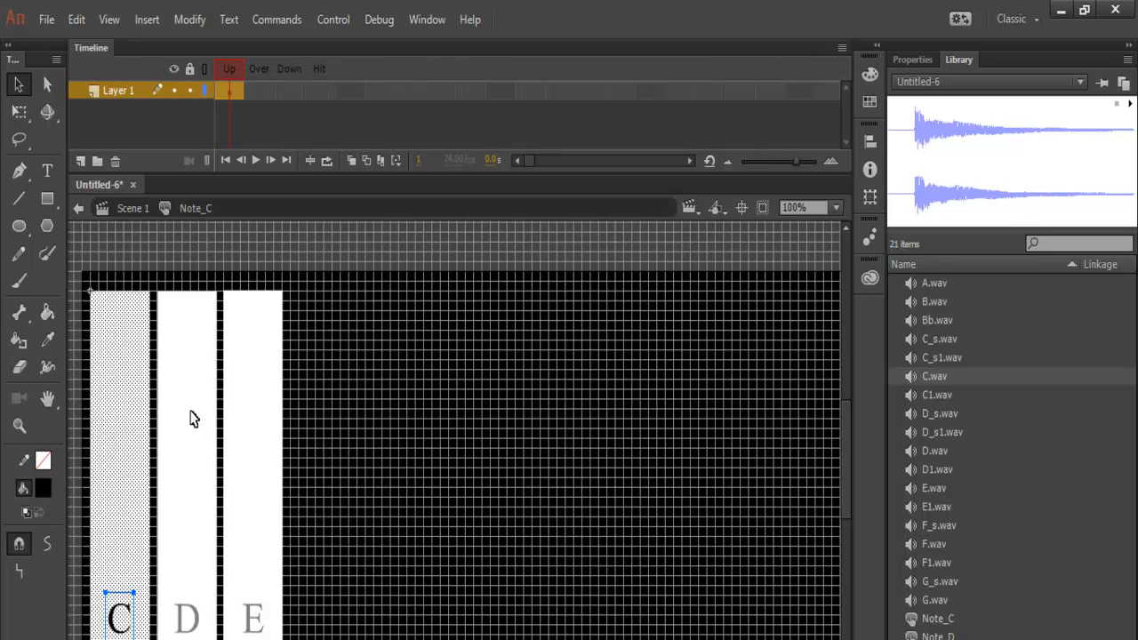
mouse_move(293, 96)
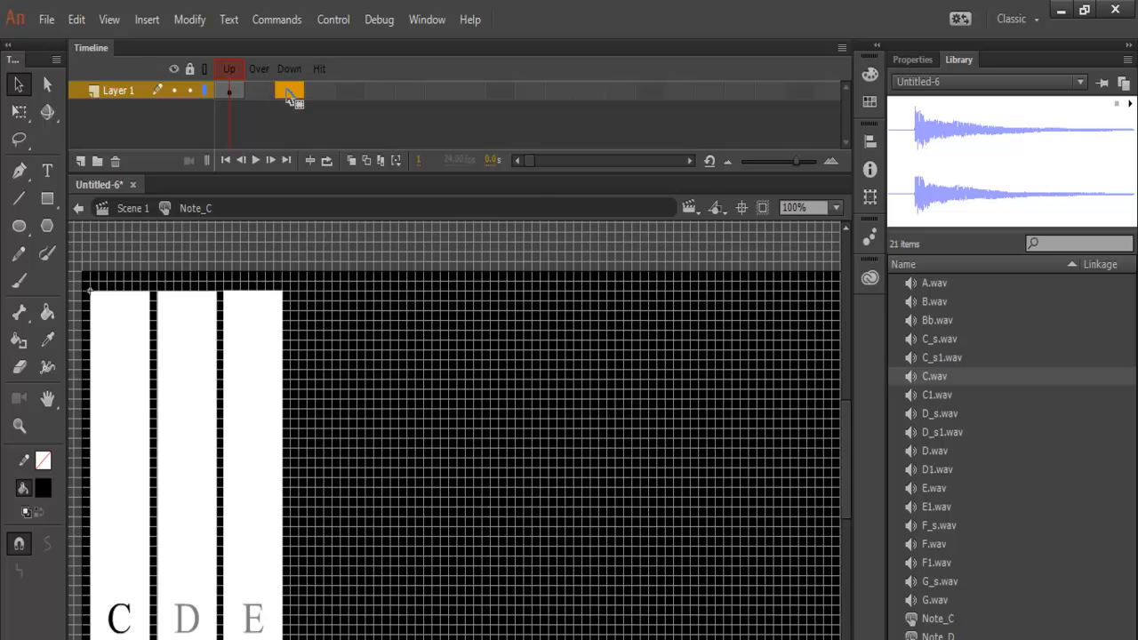
right_click(288, 89)
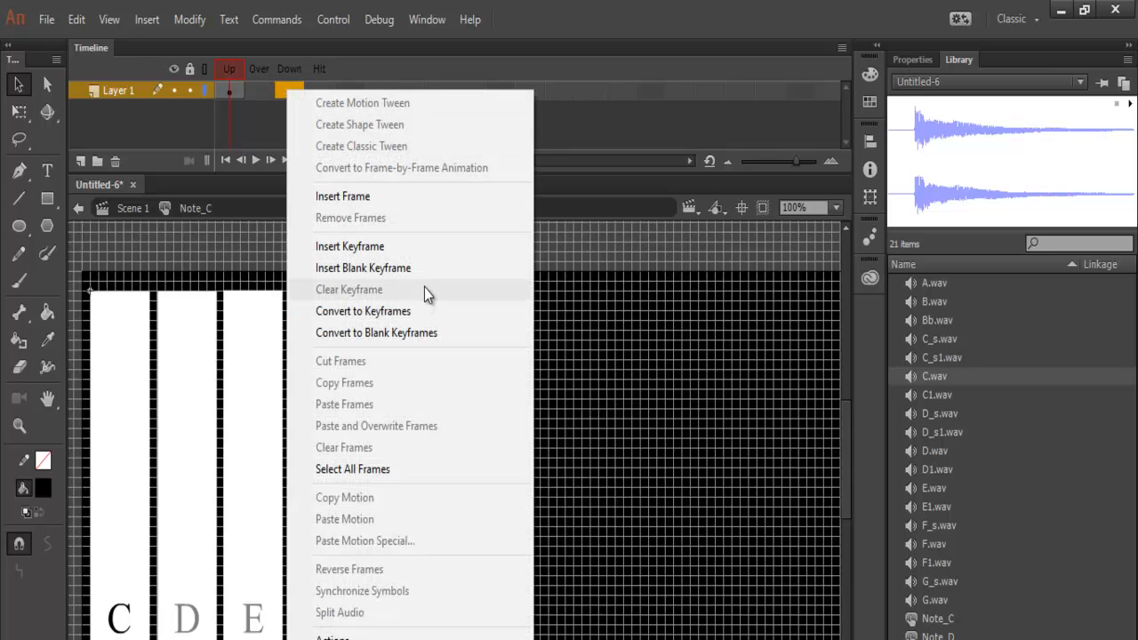
mouse_move(348, 245)
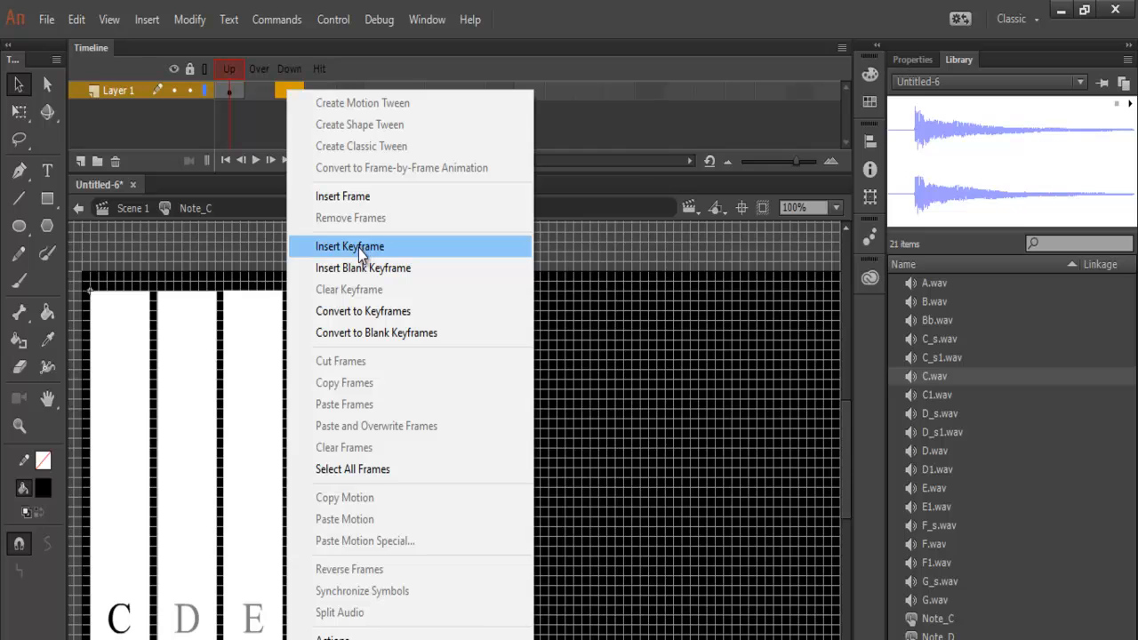
left_click(348, 246)
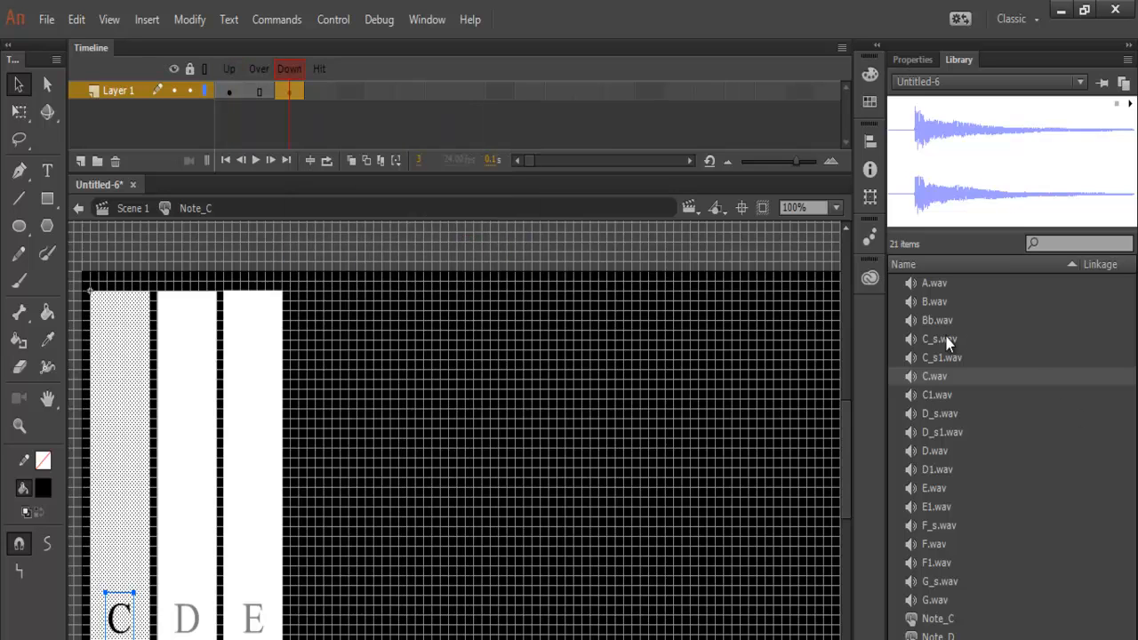
mouse_move(933, 377)
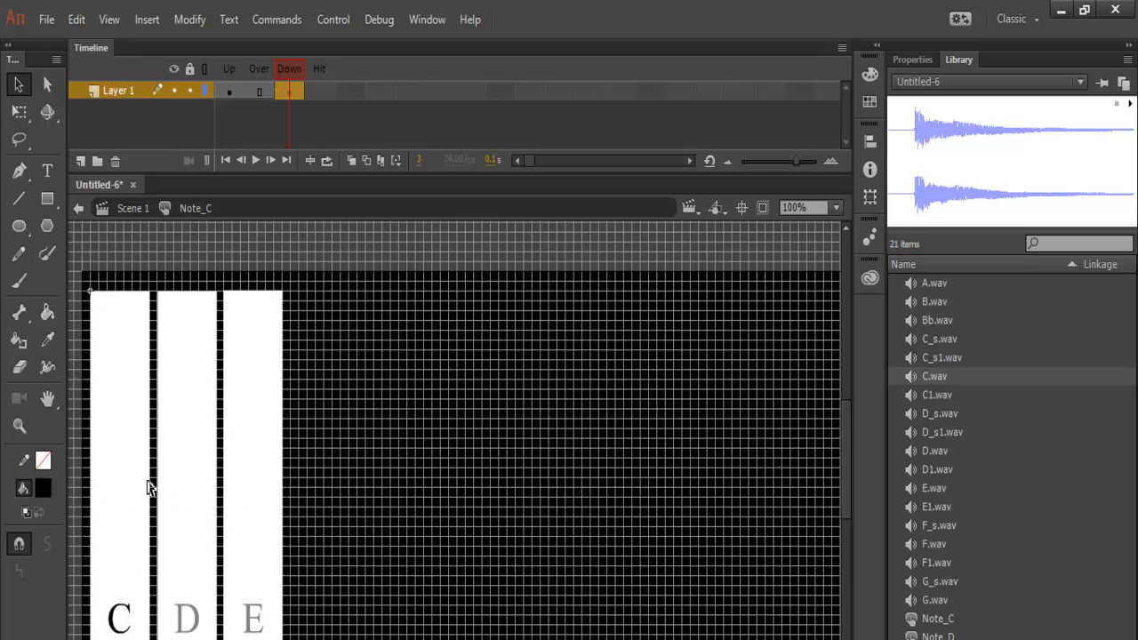
mouse_move(135, 261)
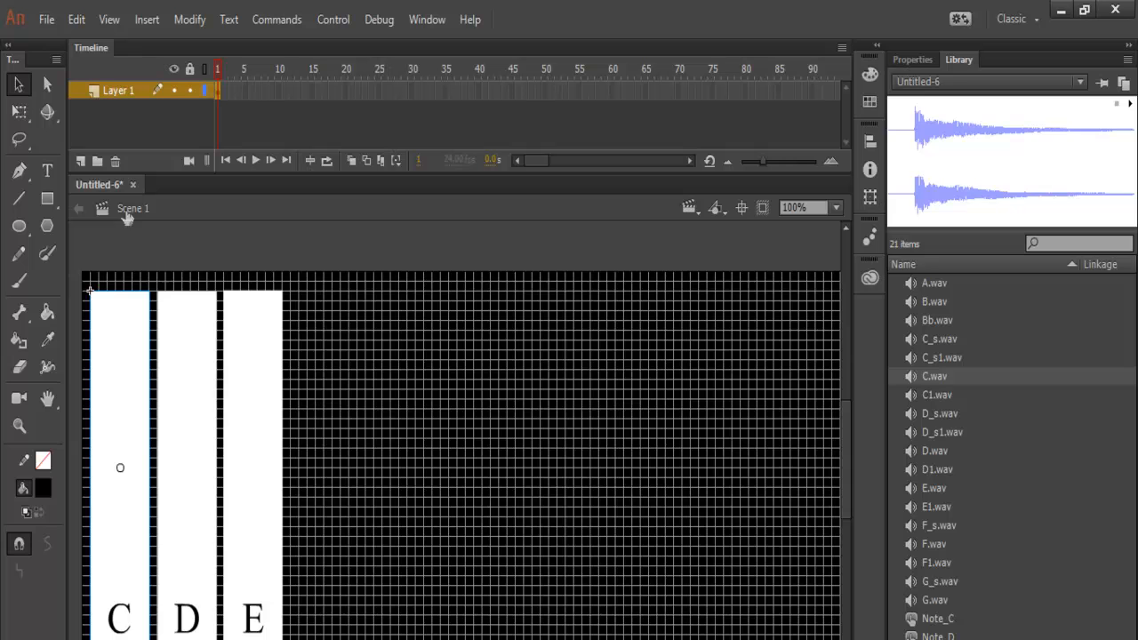
mouse_move(195, 464)
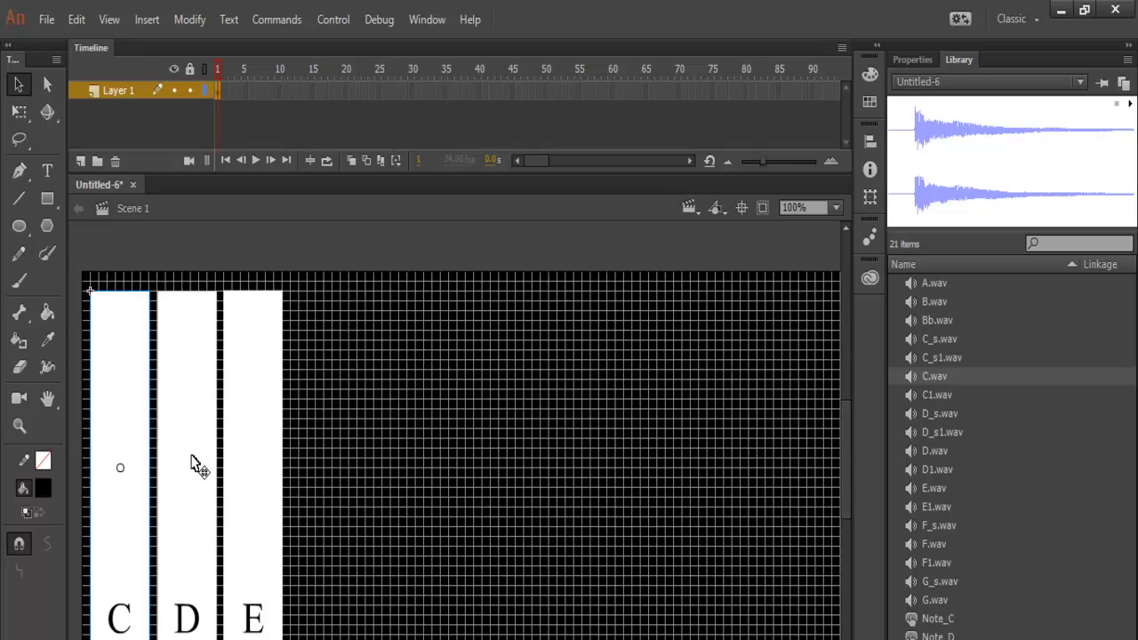
Give Note_D a blank Down-state keyframe carrying the D.wav sound
double_click(189, 462)
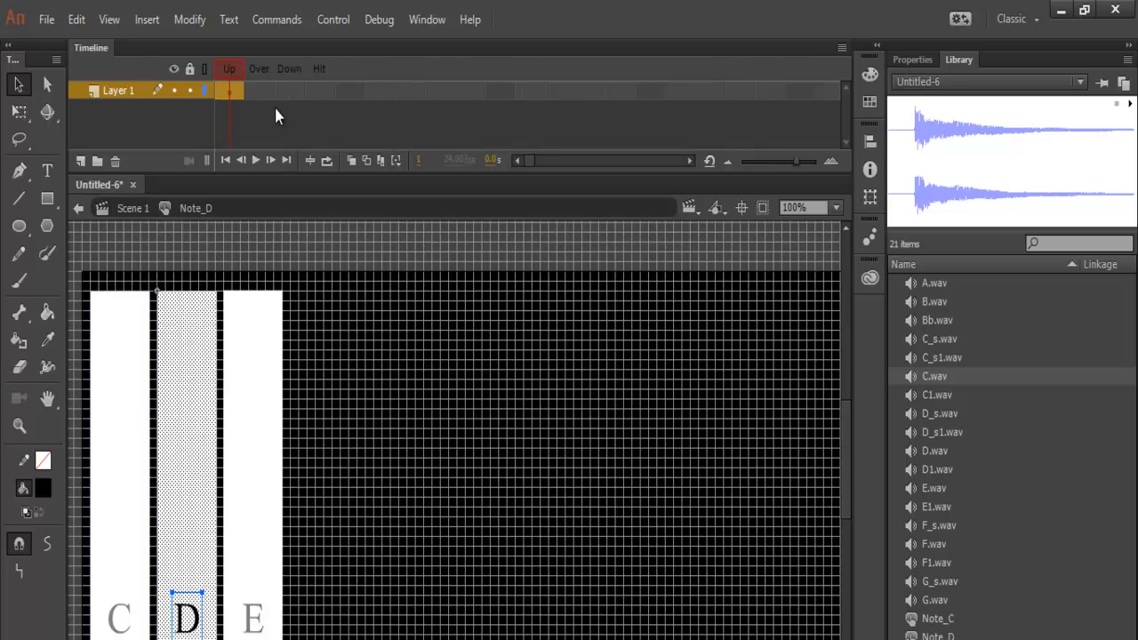
left_click(288, 89)
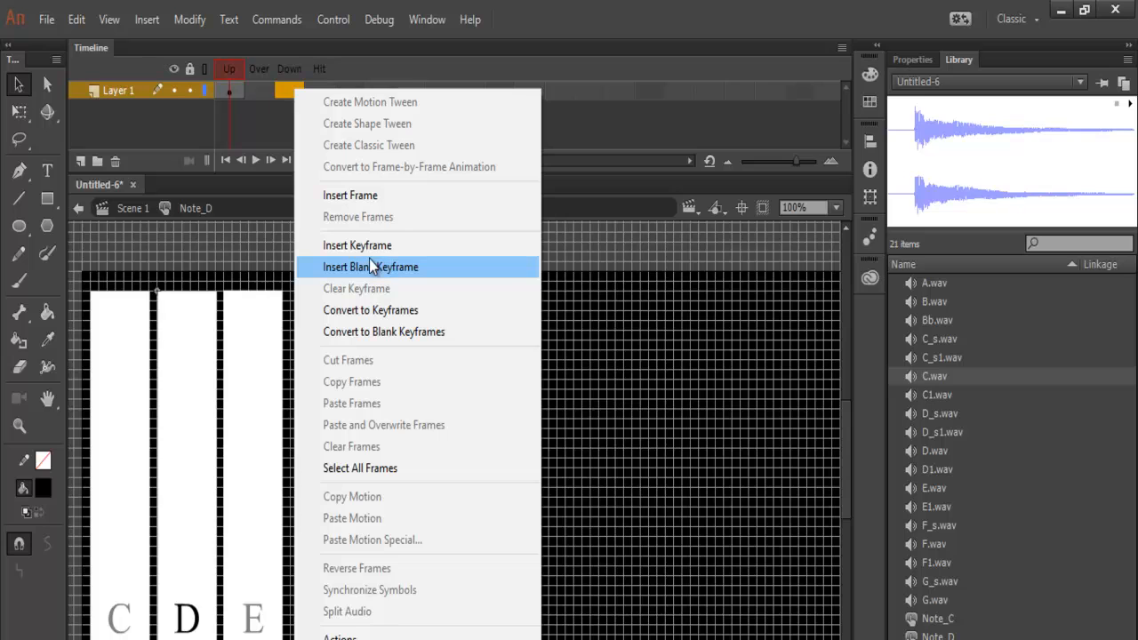
left_click(370, 267)
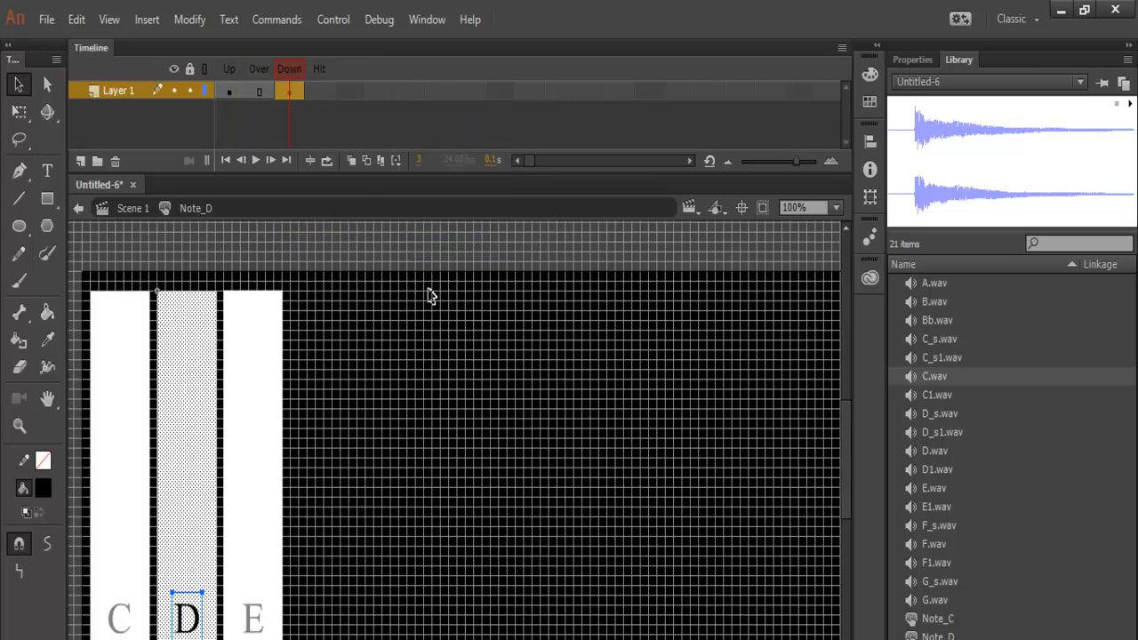
mouse_move(1001, 431)
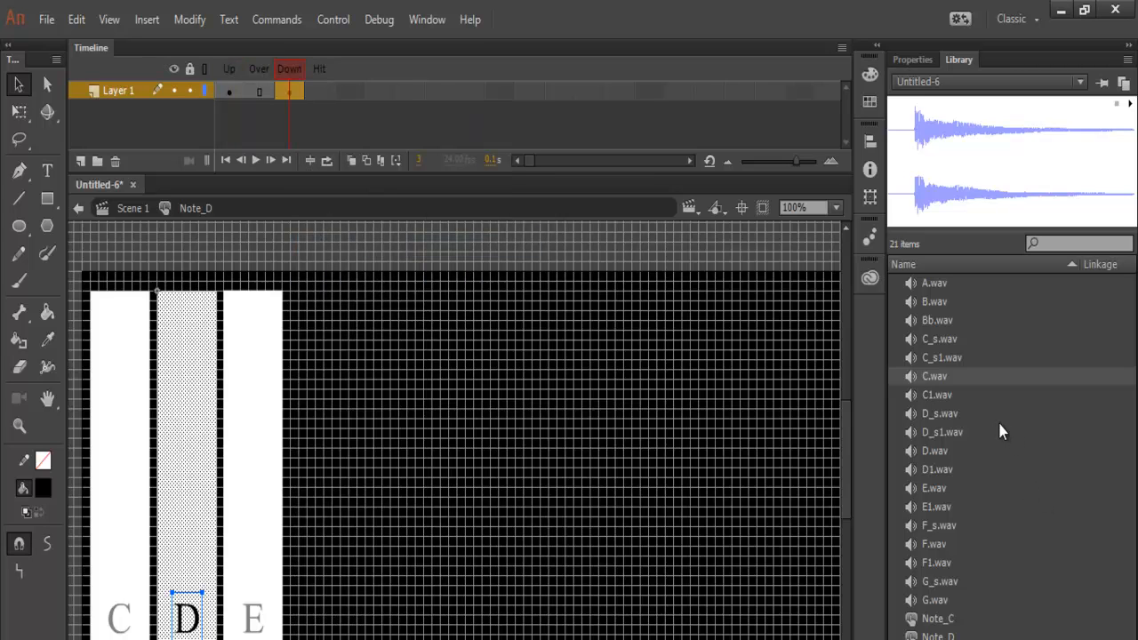
left_click(935, 450)
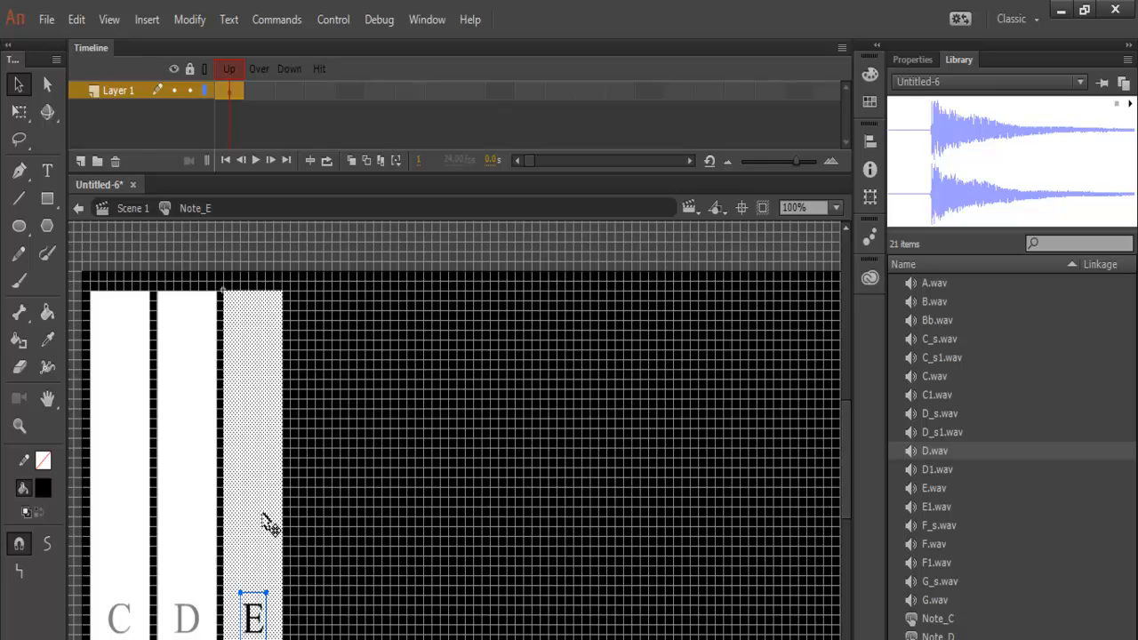
mouse_move(320, 176)
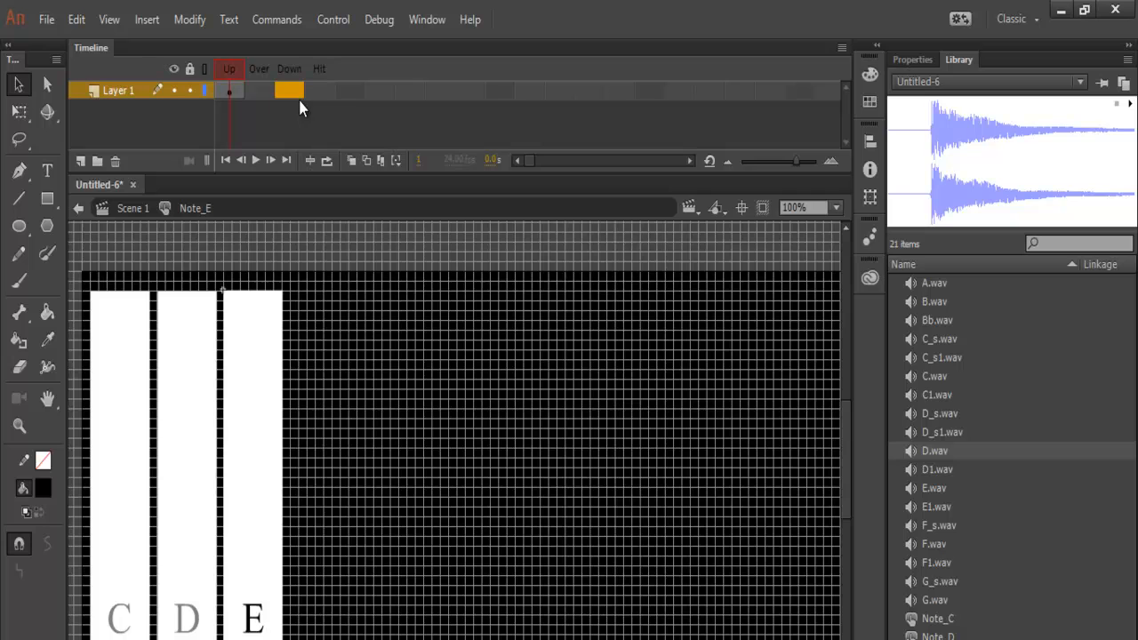
Give Note_E a Down-state keyframe carrying the E.wav sound
right_click(287, 89)
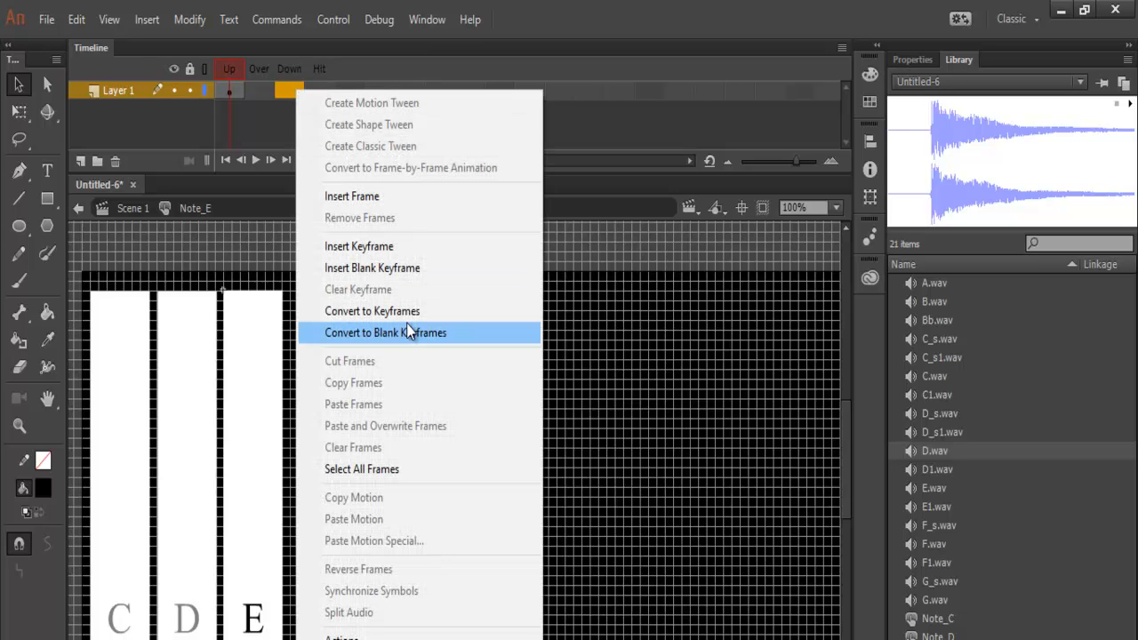
mouse_move(394, 309)
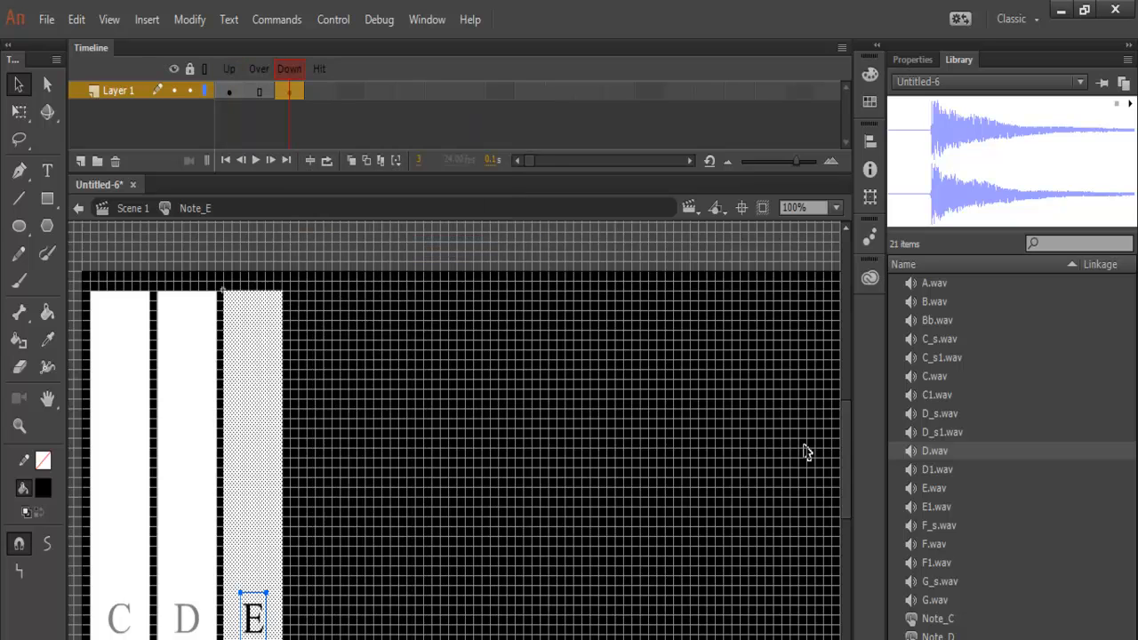
left_click(935, 487)
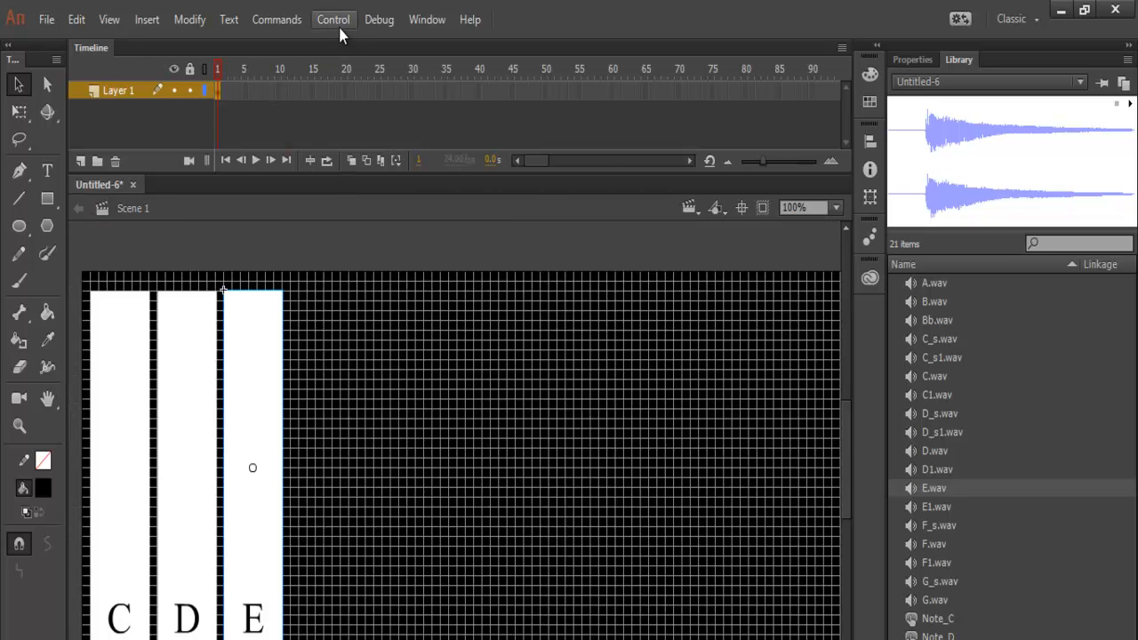
left_click(334, 20)
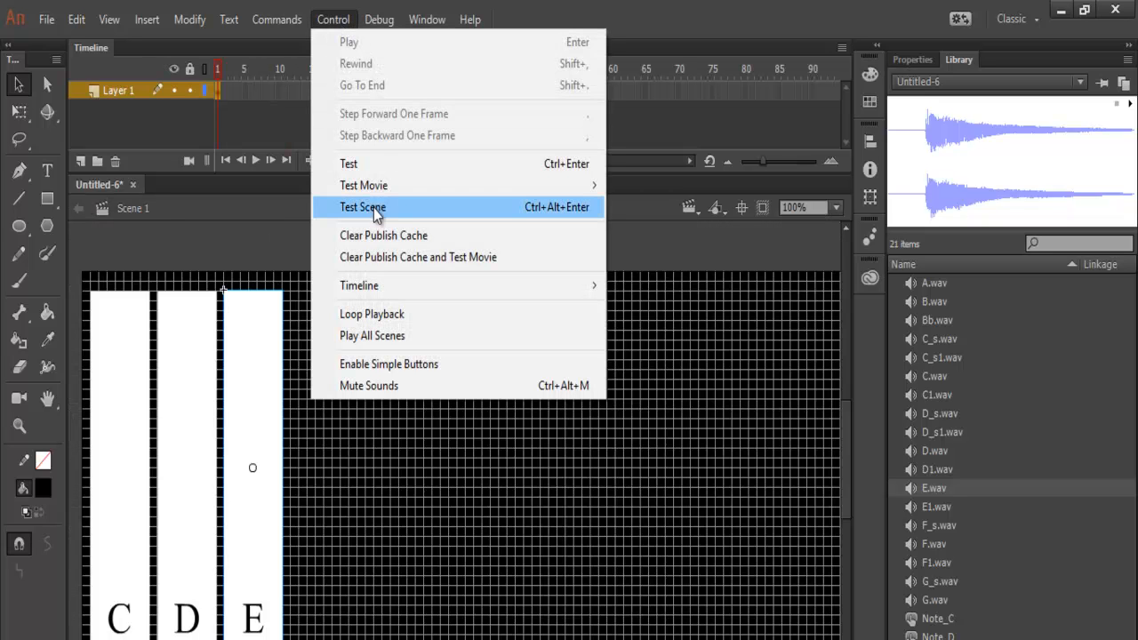
left_click(359, 207)
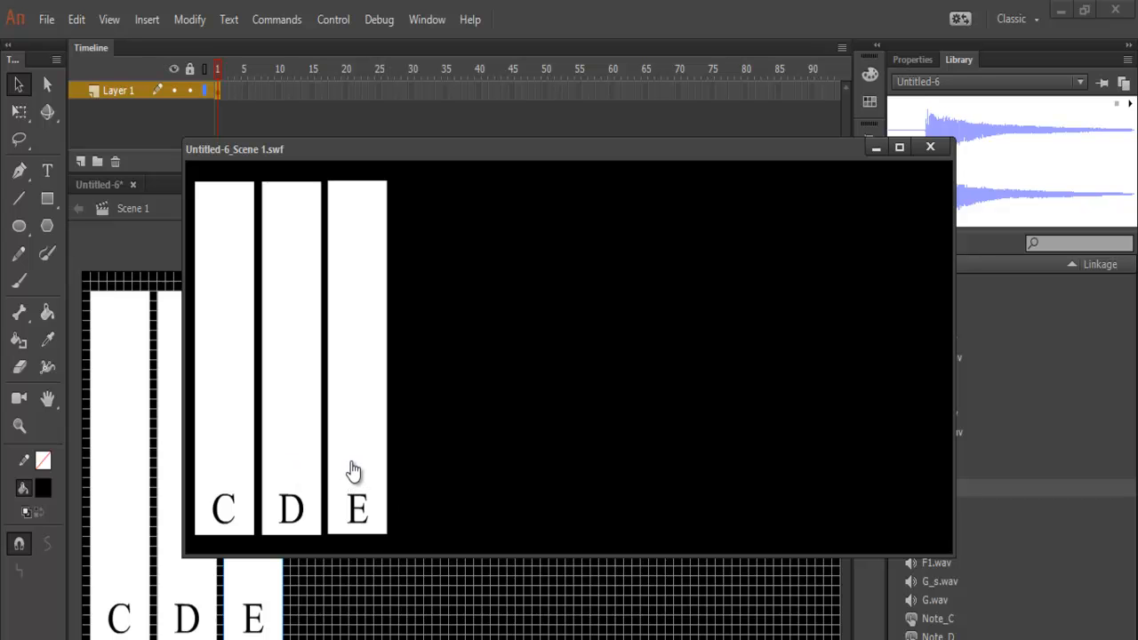
mouse_move(299, 484)
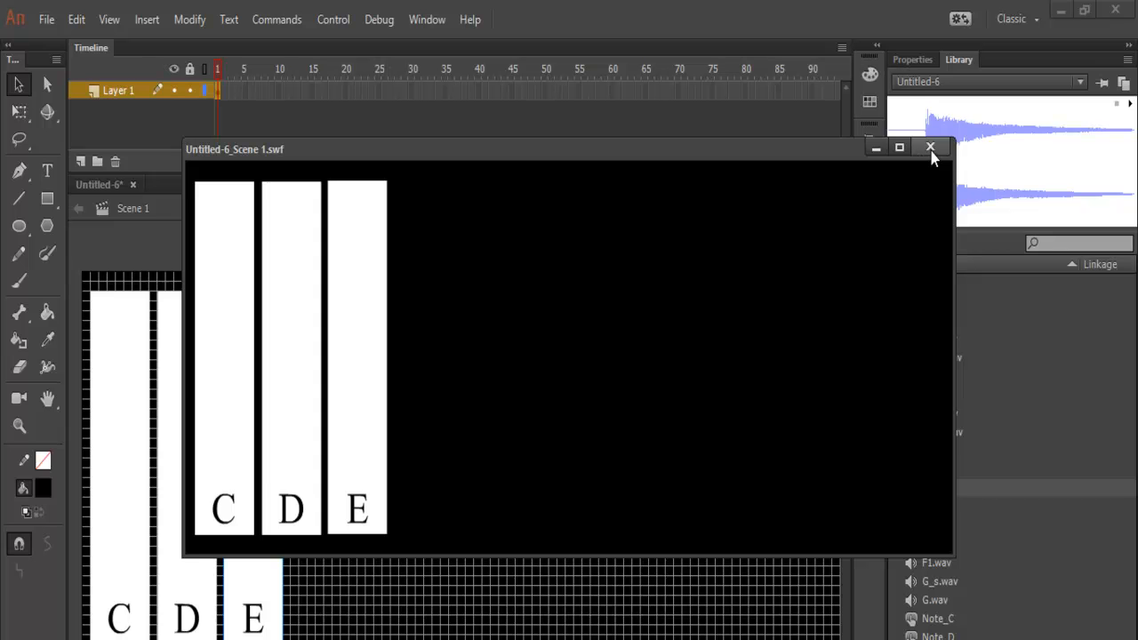
left_click(930, 146)
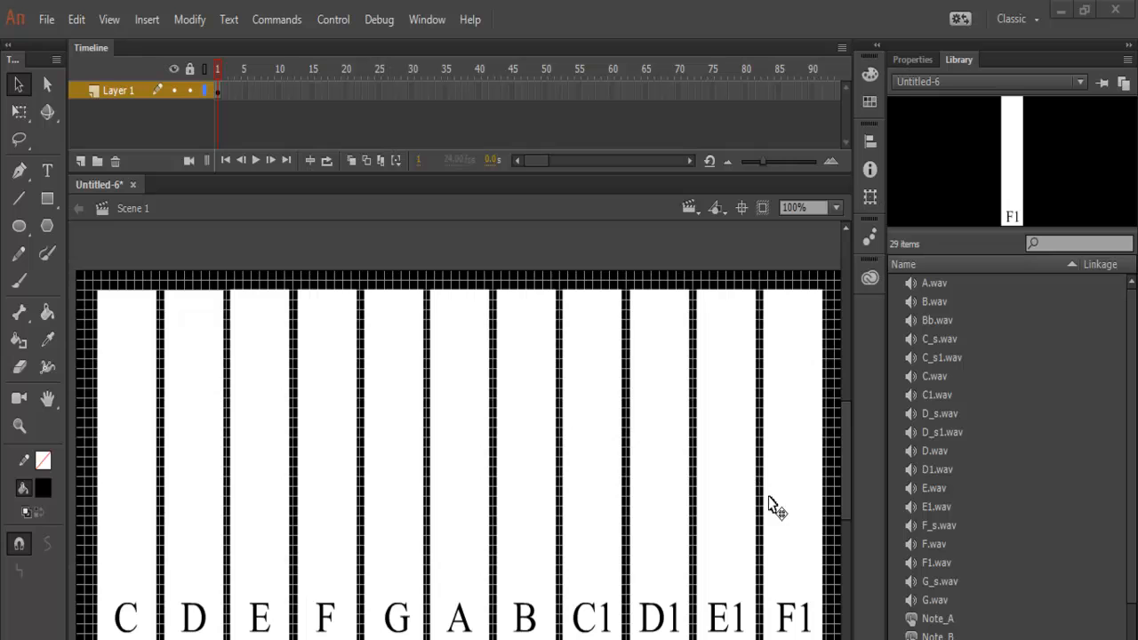
mouse_move(579, 583)
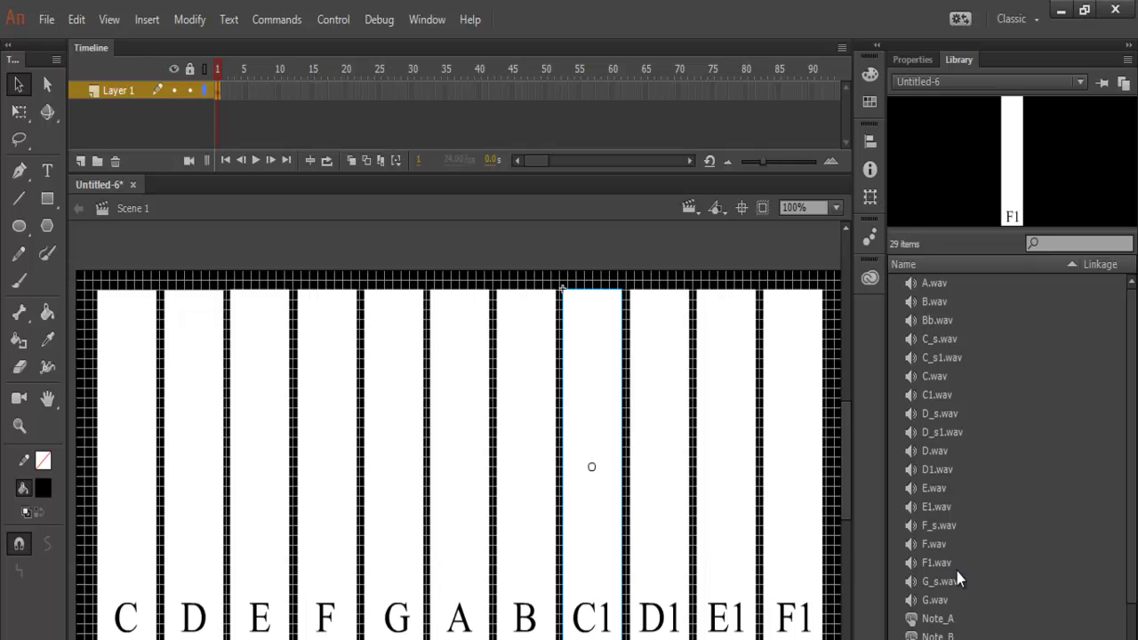
Scroll the Library to check the new Note_A, Note_B, Note_C1 and Note_D1 symbols
scroll("down", 3)
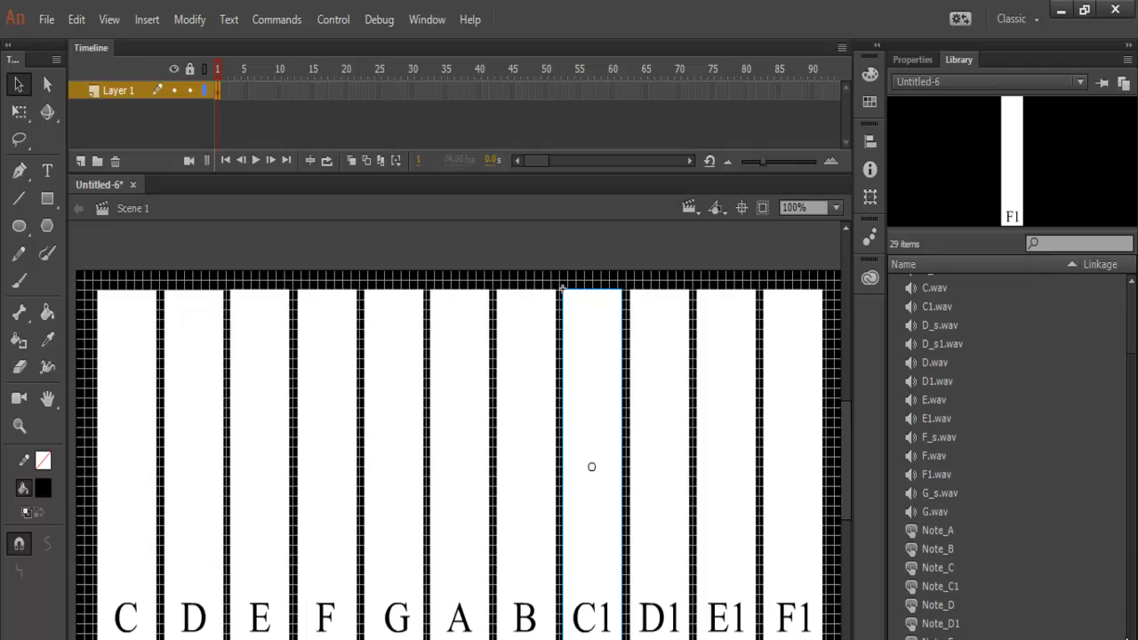
mouse_move(655, 605)
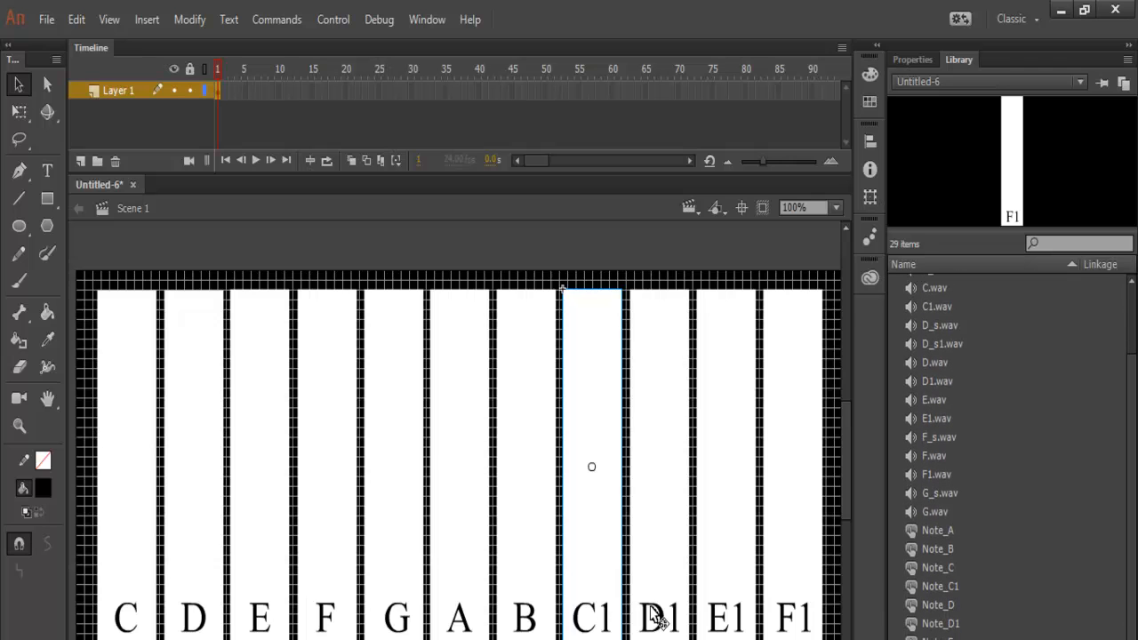
Give Note_C1 a Down-state keyframe ready for the C1.wav sound
double_click(590, 466)
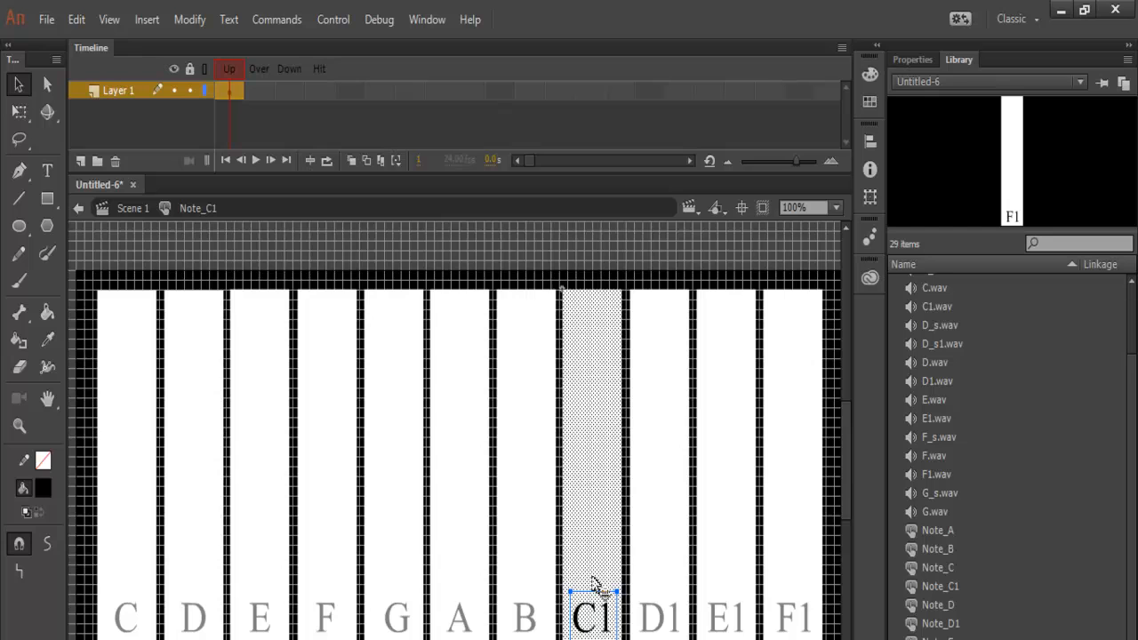
mouse_move(591, 587)
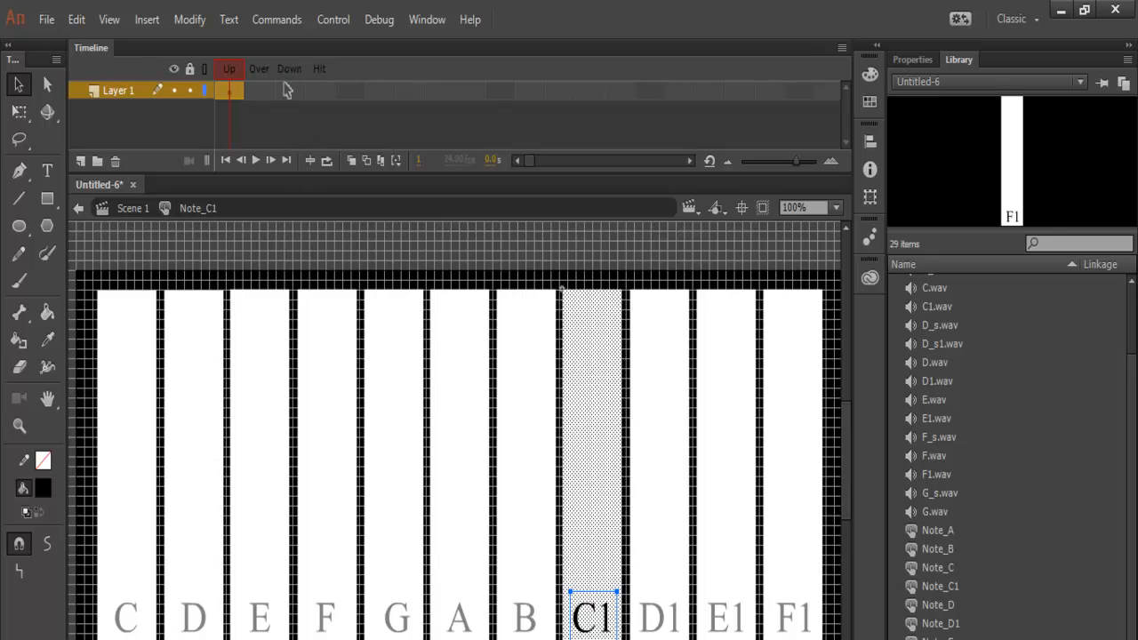
left_click(286, 93)
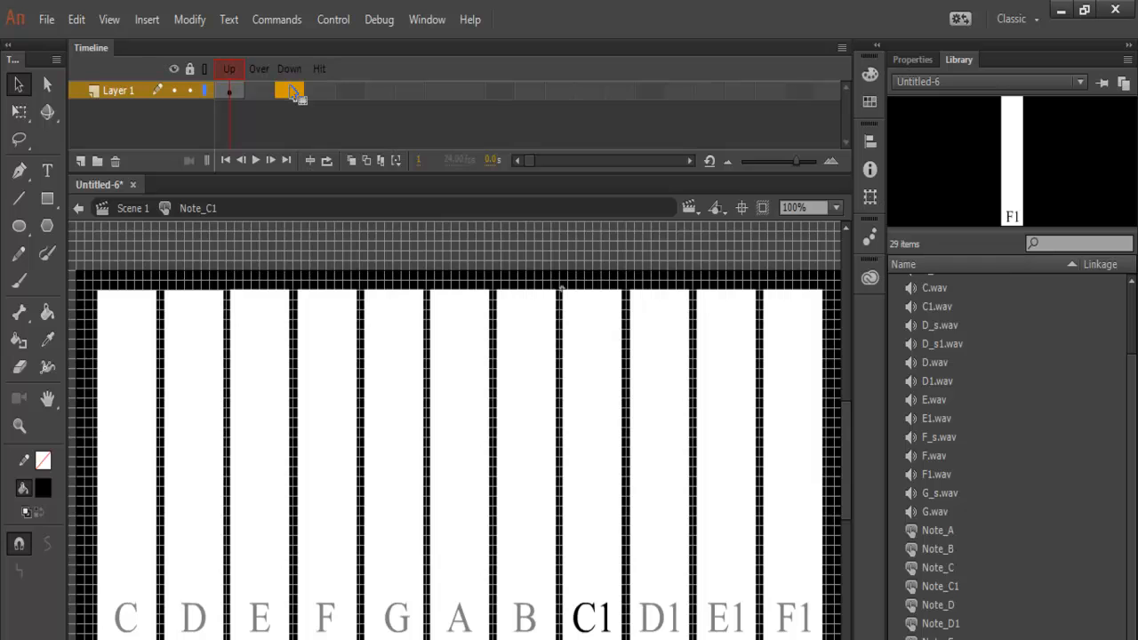
right_click(292, 89)
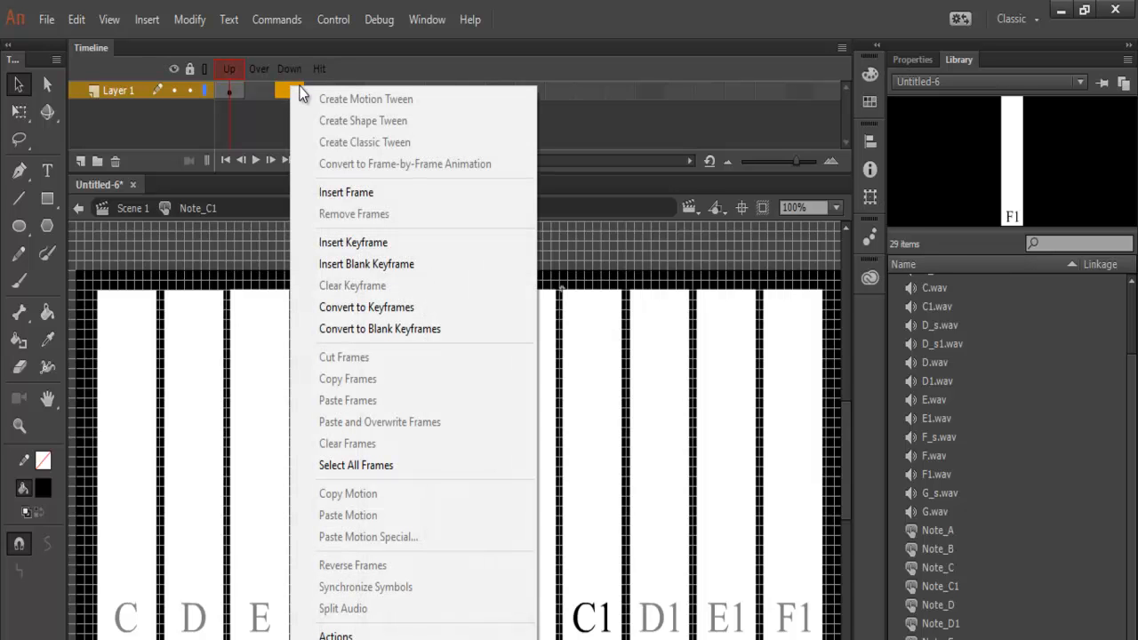
mouse_move(352, 242)
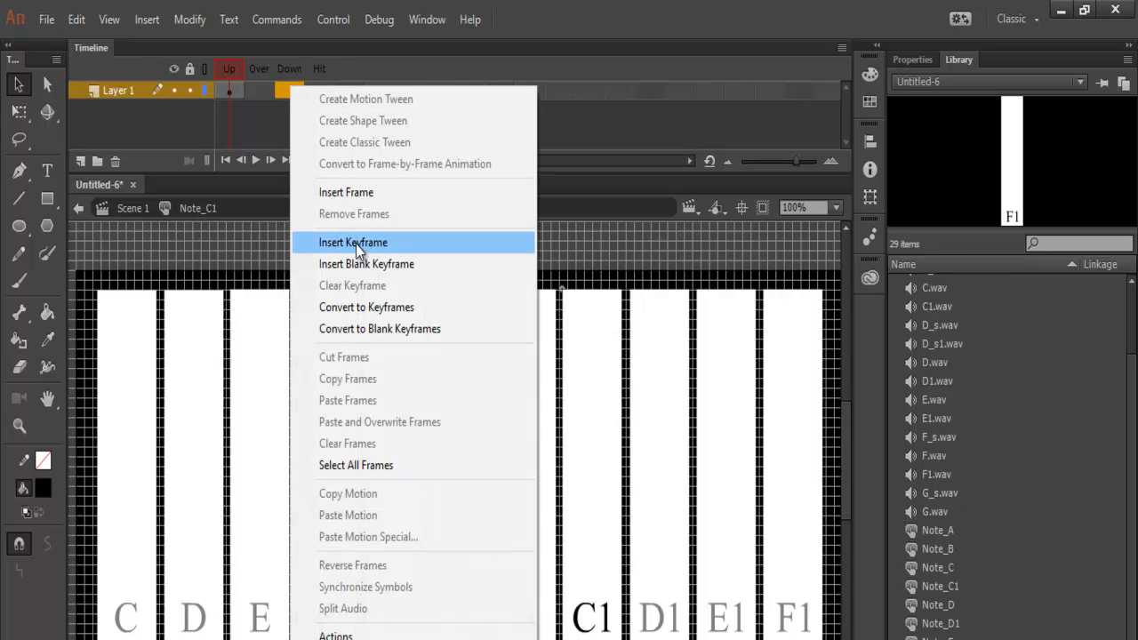
left_click(351, 242)
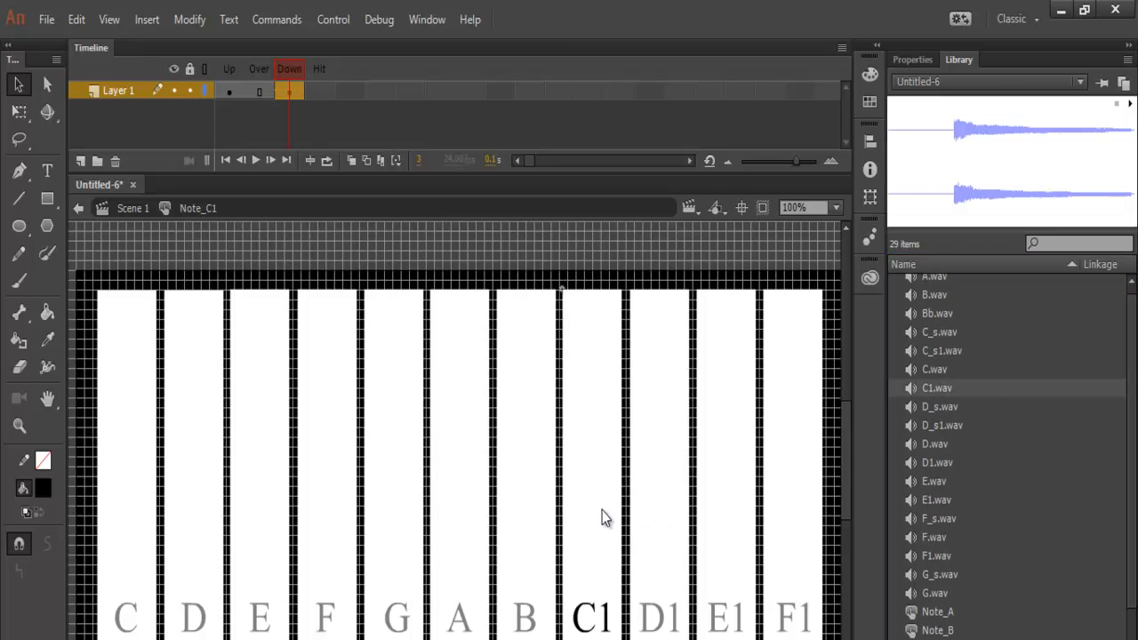
mouse_move(130, 229)
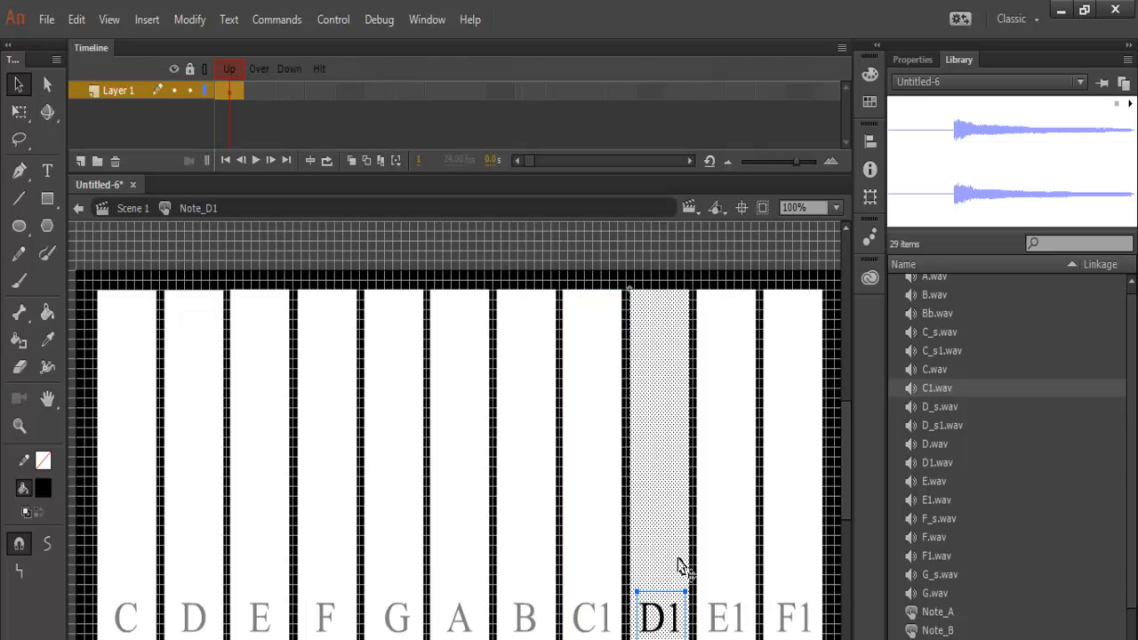
mouse_move(295, 100)
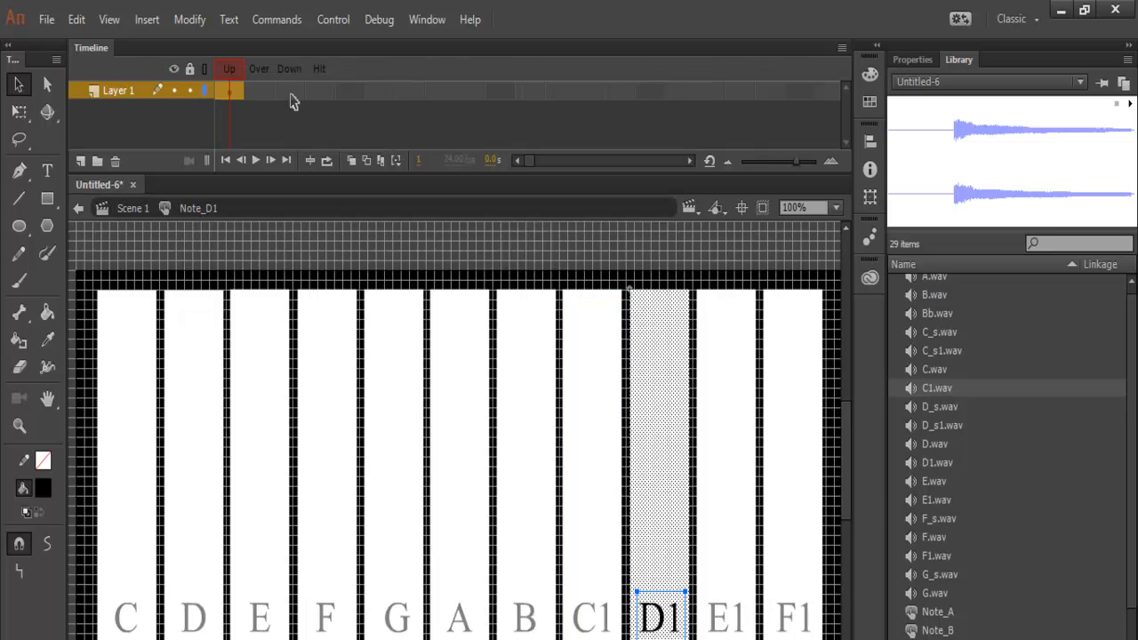
Give Note_D1 a Down-state keyframe carrying the D1.wav sound
right_click(293, 100)
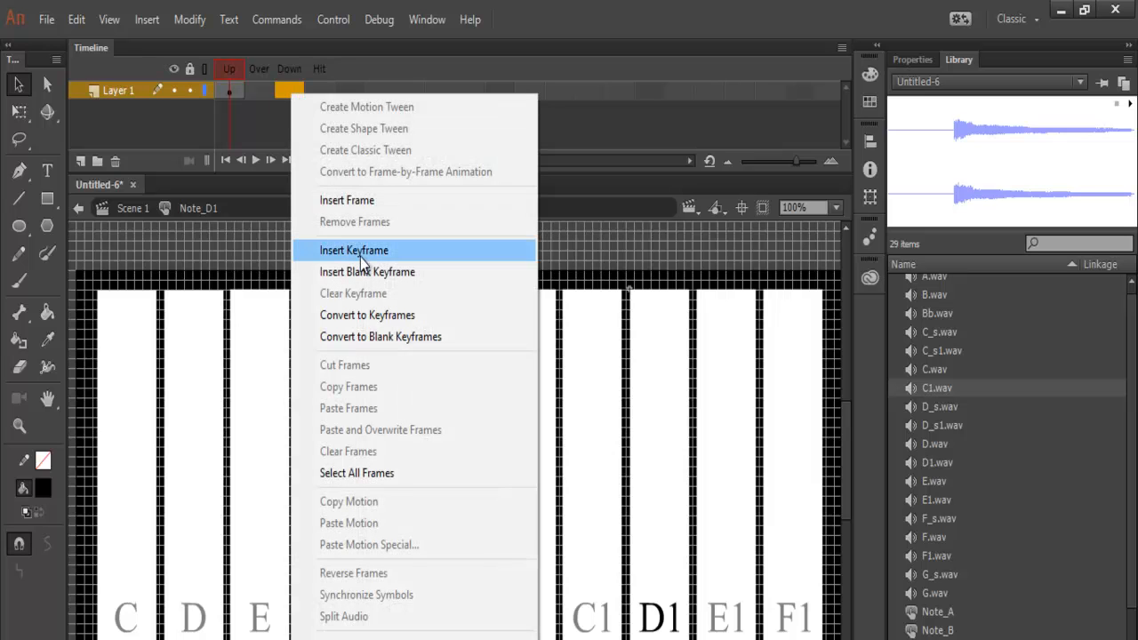
left_click(351, 249)
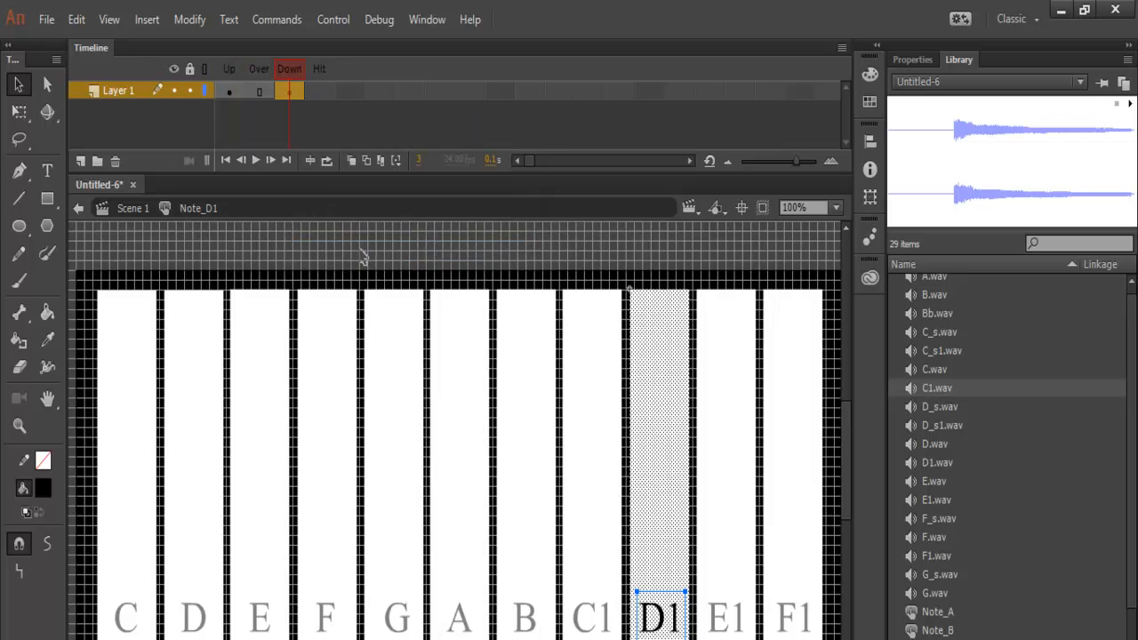
mouse_move(981, 441)
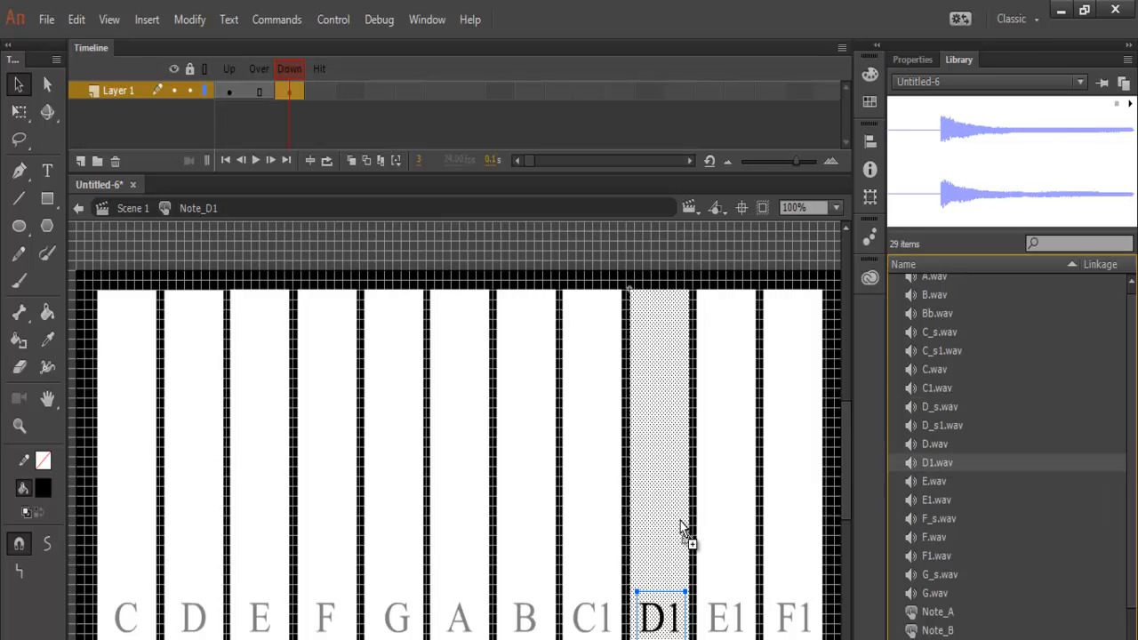
left_click(743, 501)
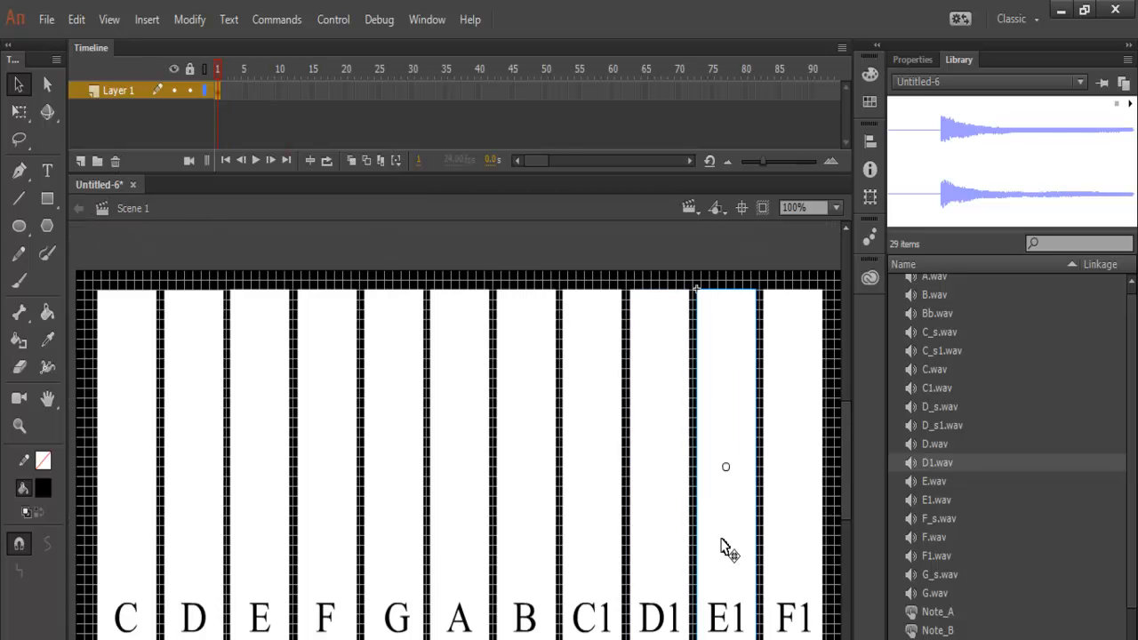
Give Note_E1 a Hit-frame keyframe defining its hit area
double_click(725, 466)
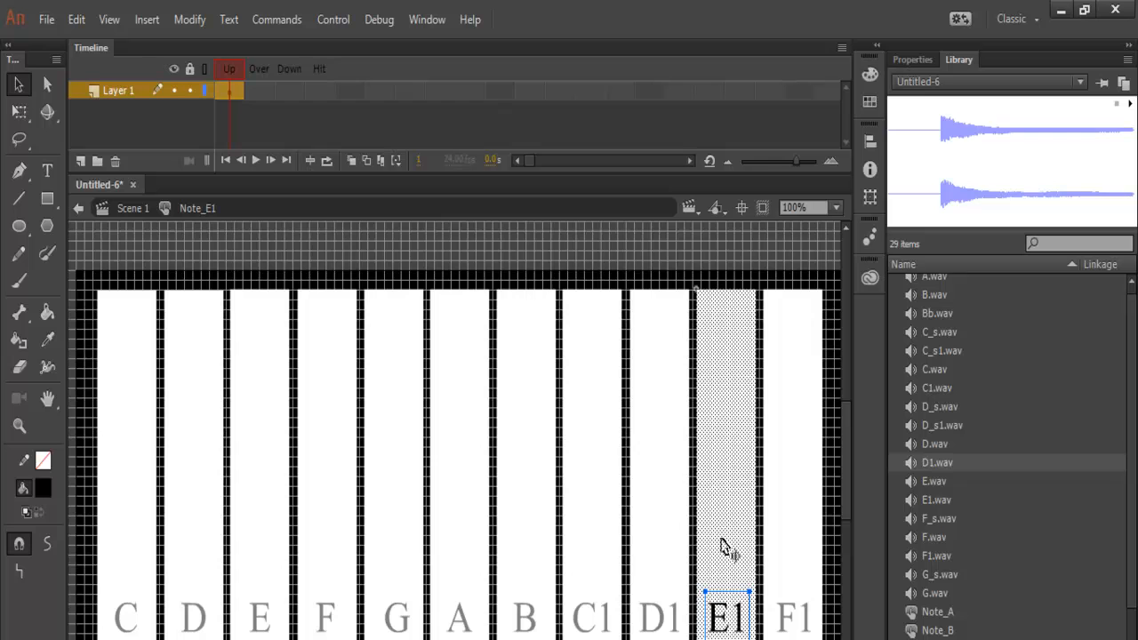
mouse_move(234, 78)
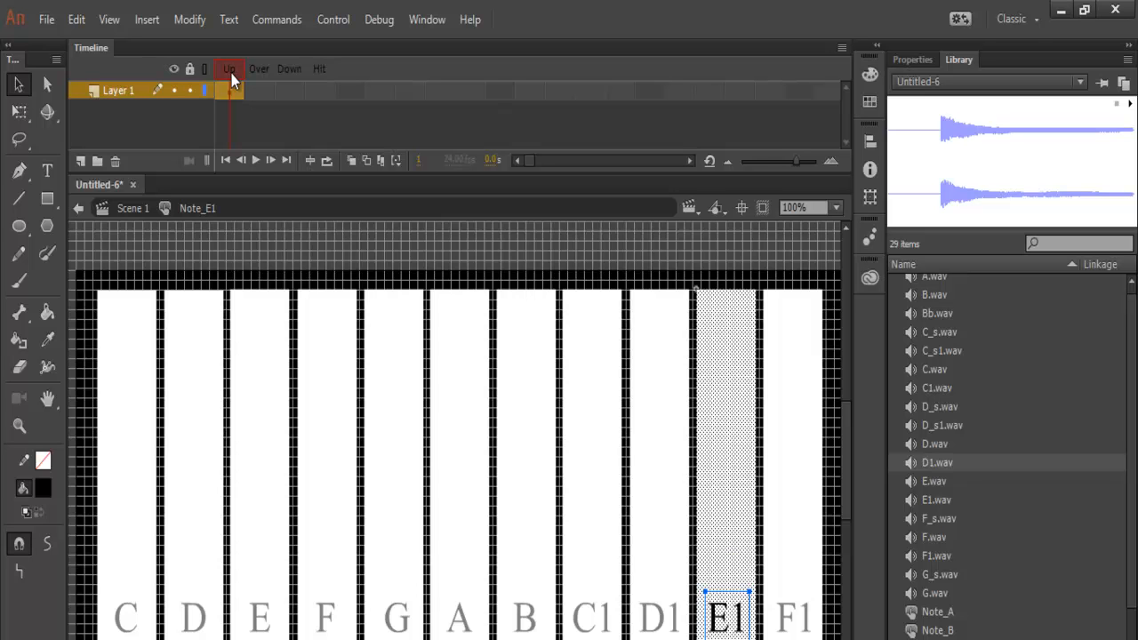
right_click(235, 89)
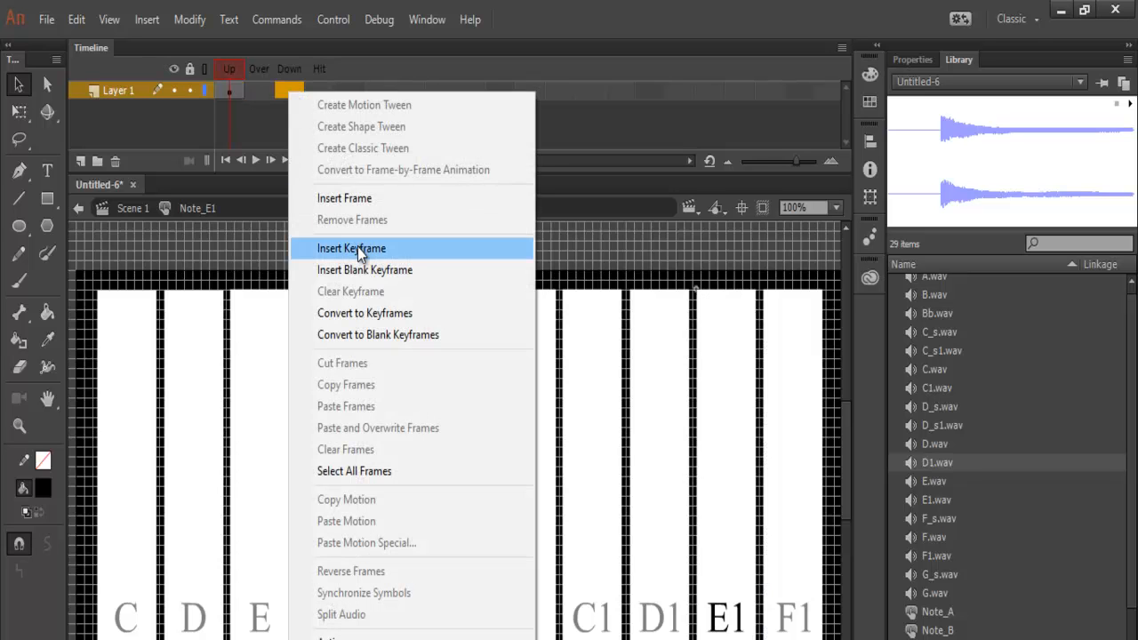
left_click(352, 249)
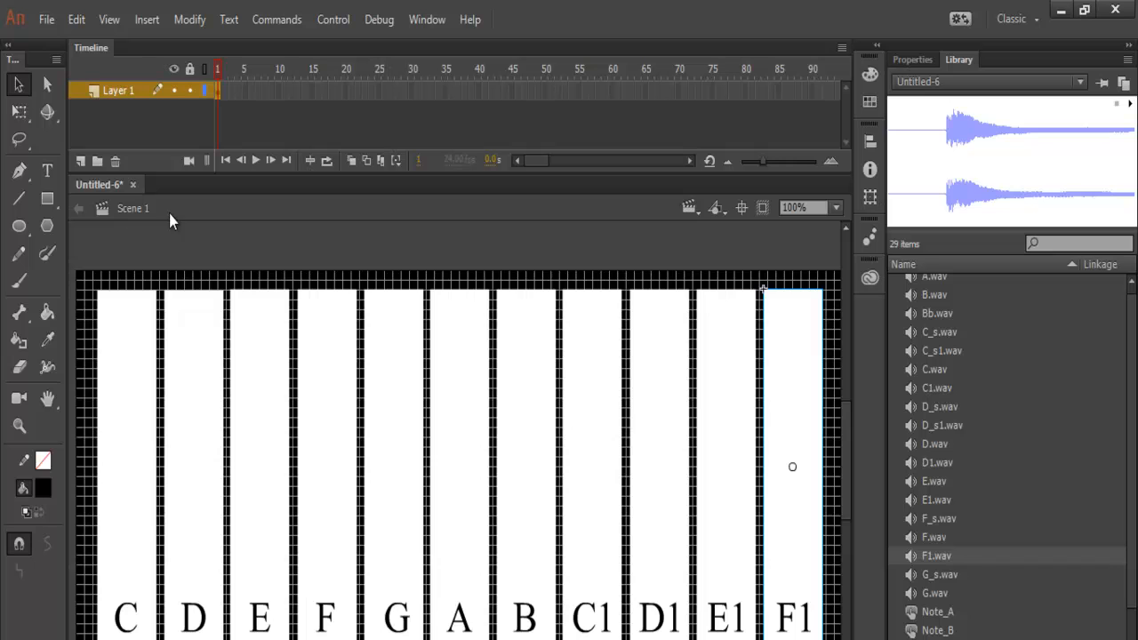
mouse_move(341, 20)
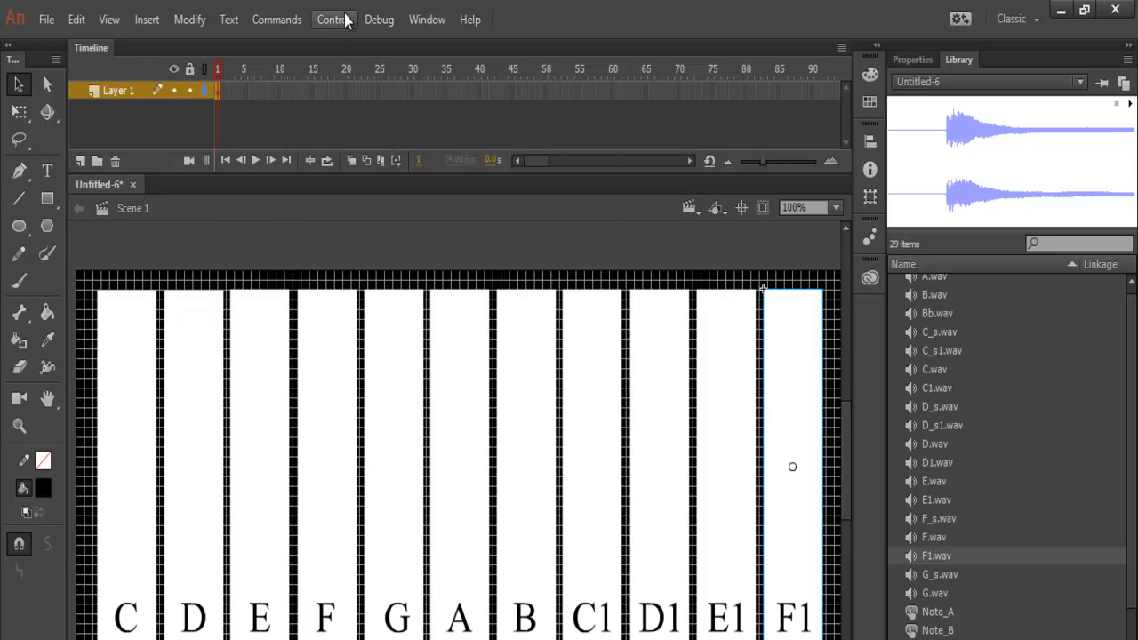
Browse the Control and Commands menus to locate the Test Scene command
left_click(340, 18)
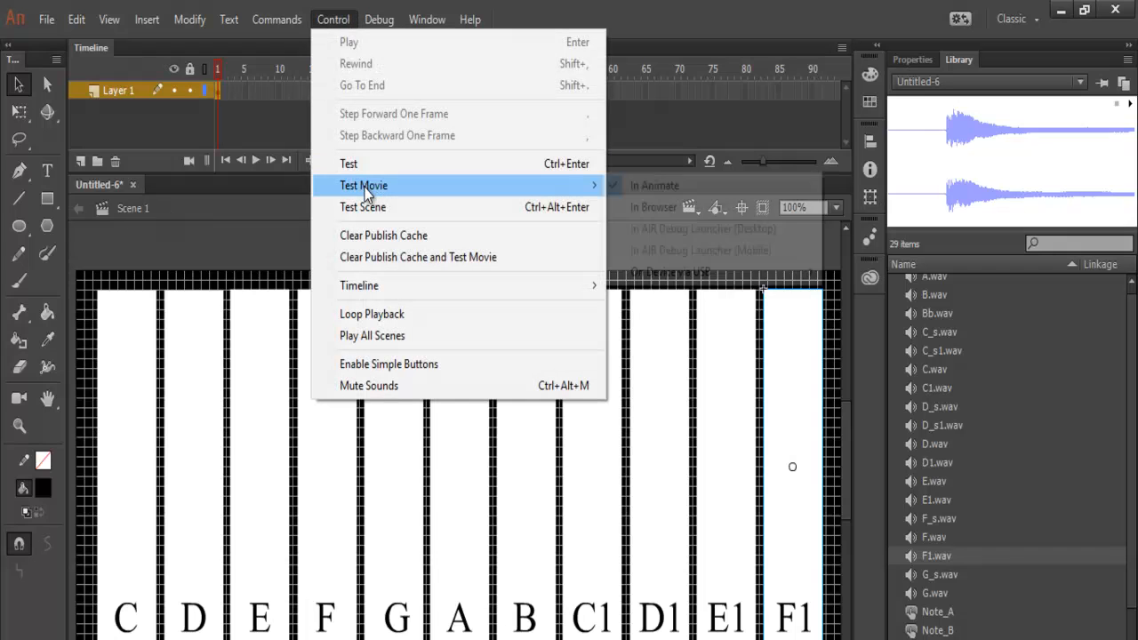
left_click(277, 18)
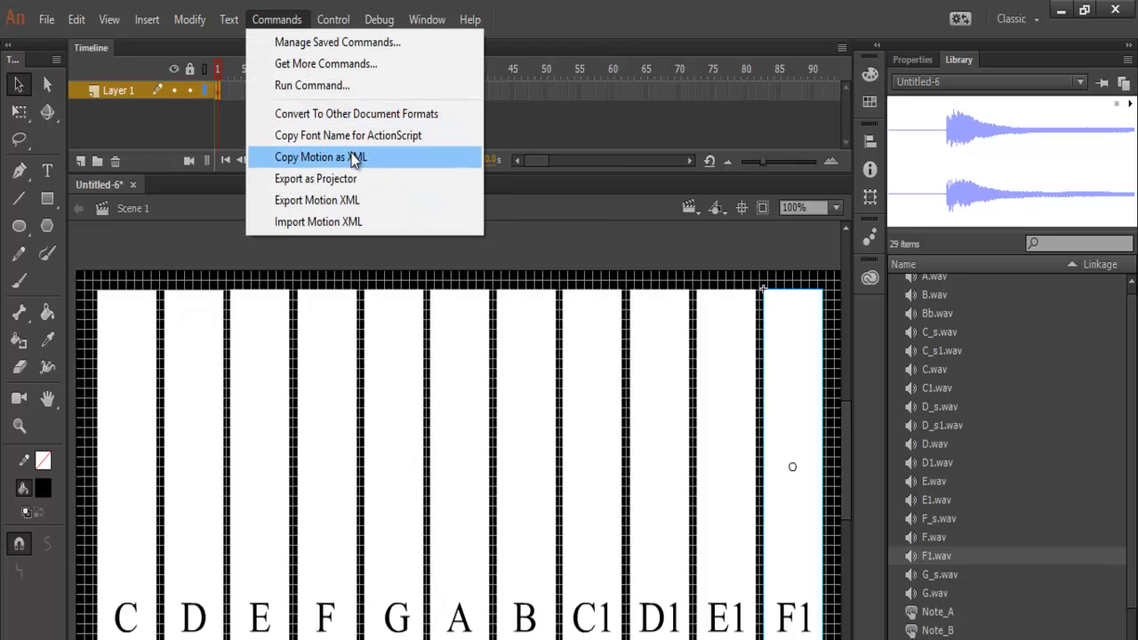
left_click(345, 19)
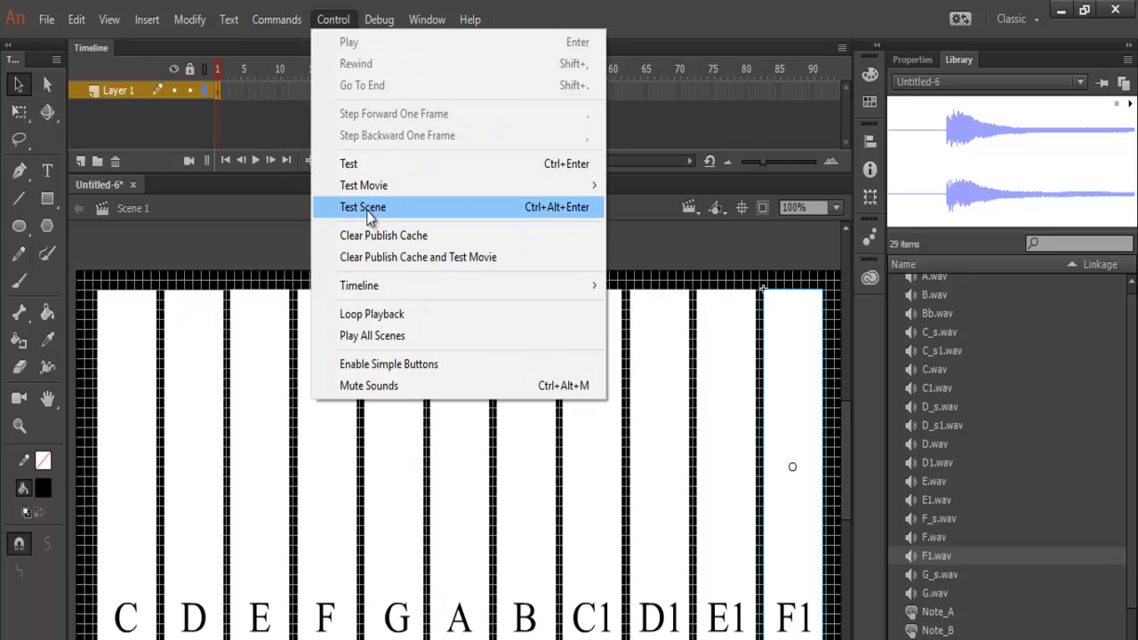
Run Test Scene to preview the C–F1 keyboard in a SWF window
left_click(363, 207)
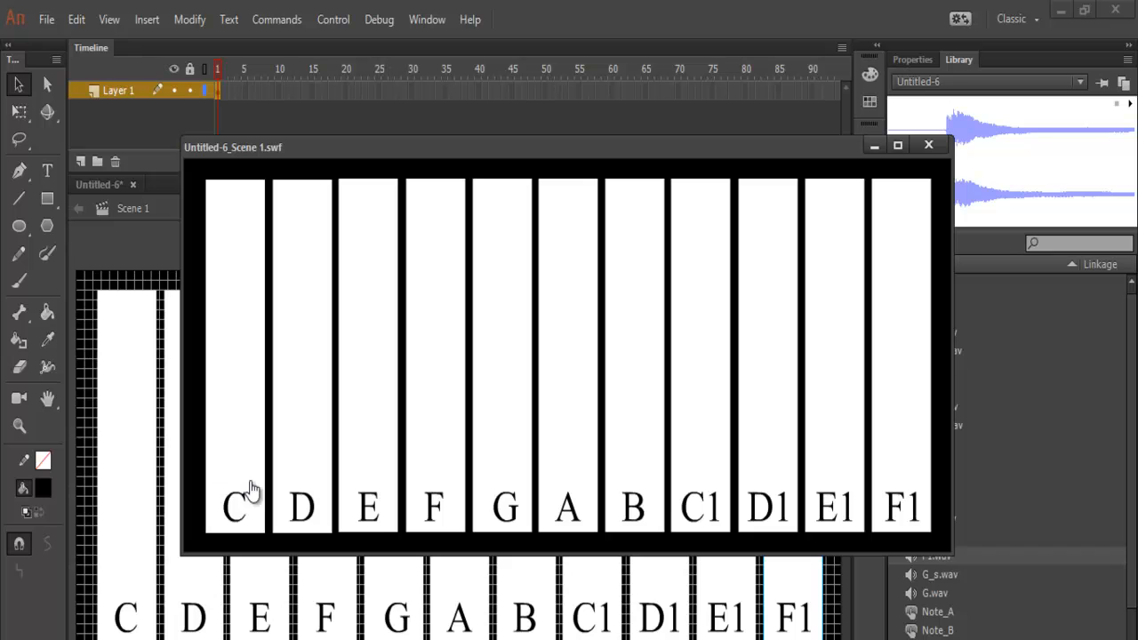
mouse_move(247, 495)
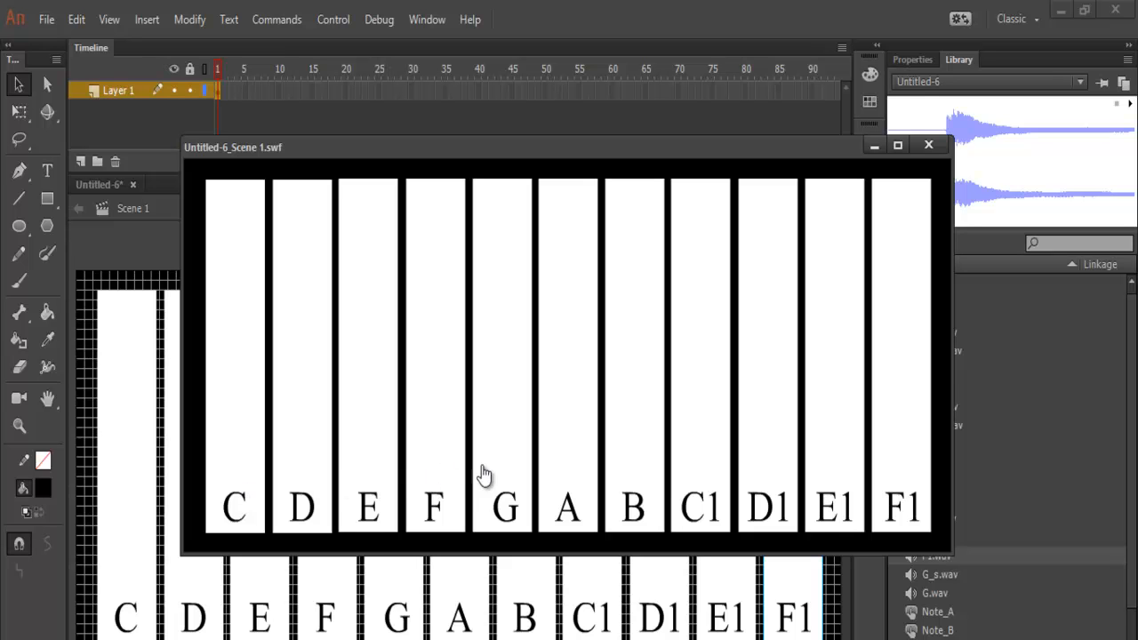
mouse_move(253, 522)
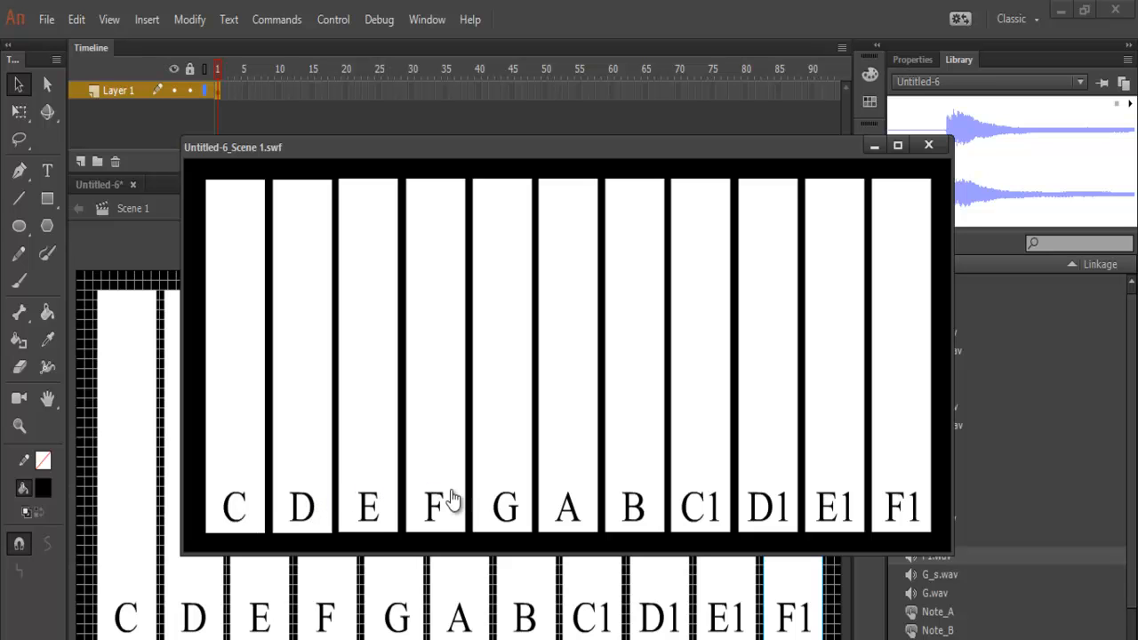
mouse_move(682, 470)
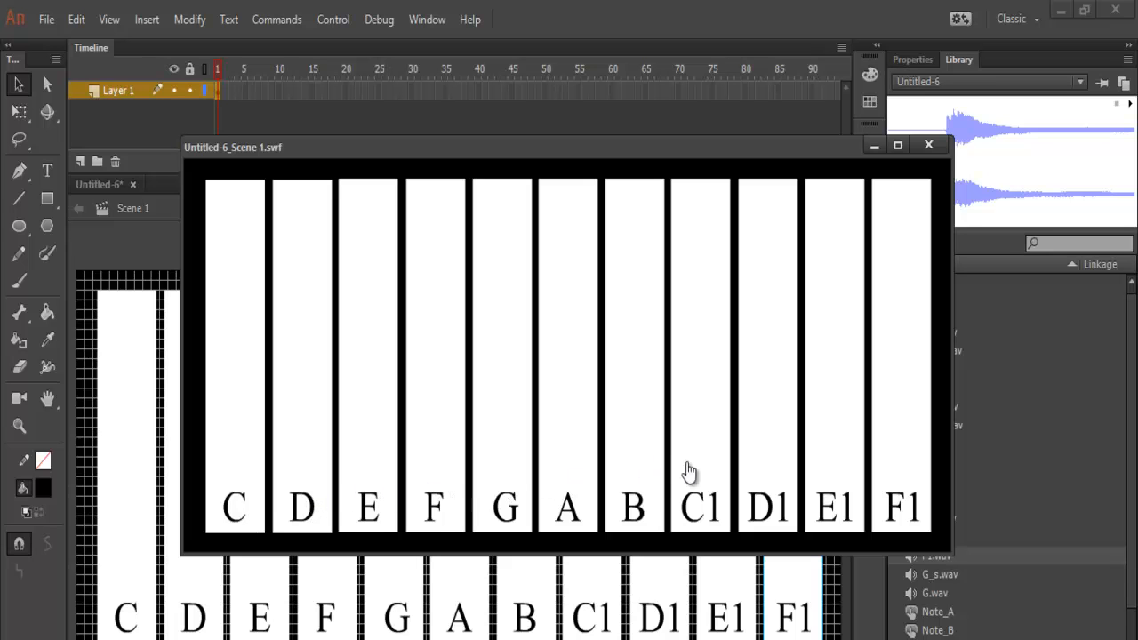
mouse_move(888, 516)
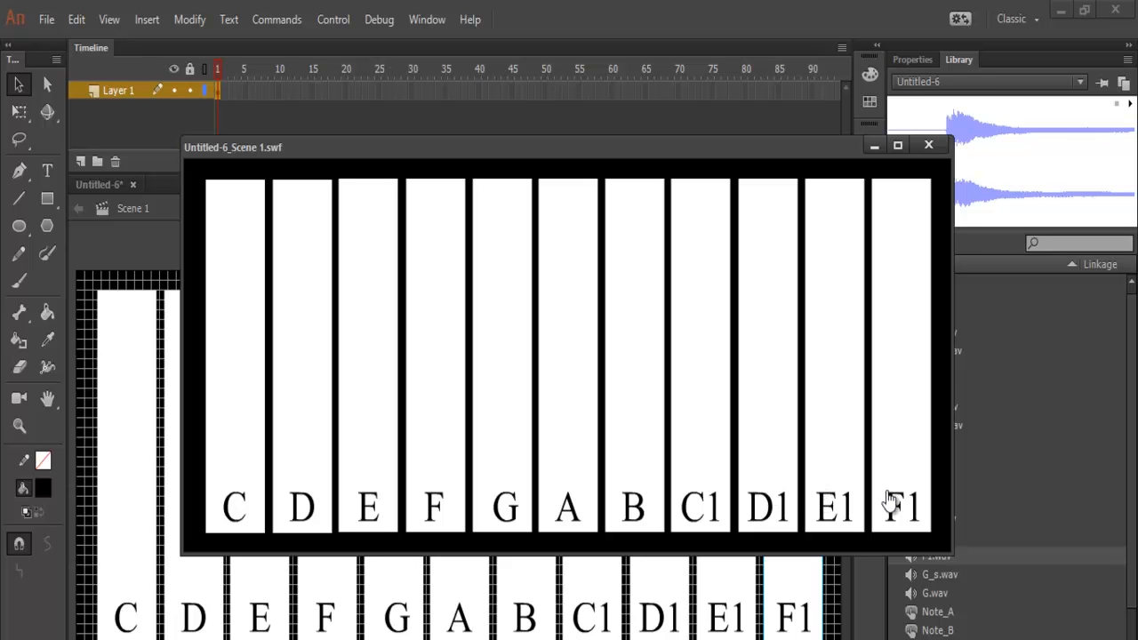
mouse_move(828, 522)
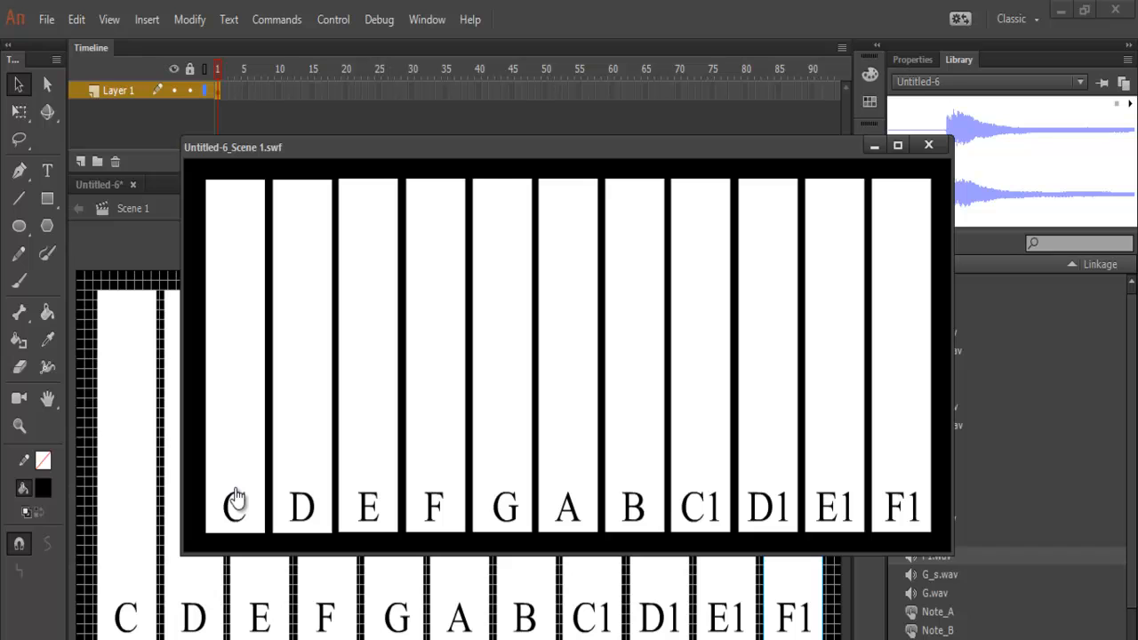
mouse_move(501, 494)
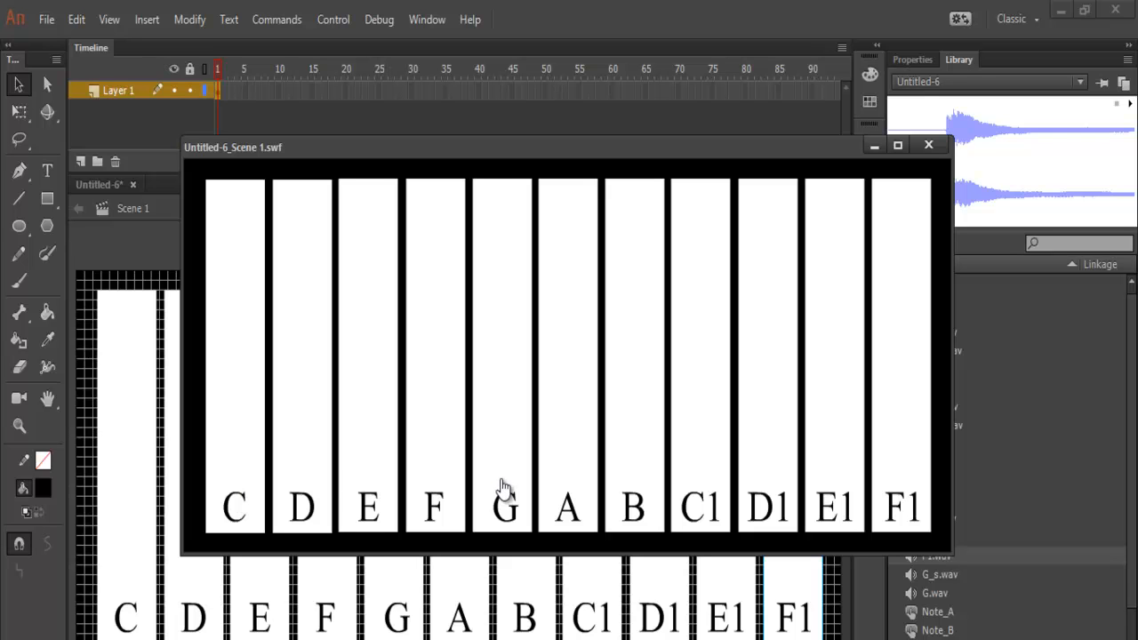
mouse_move(502, 507)
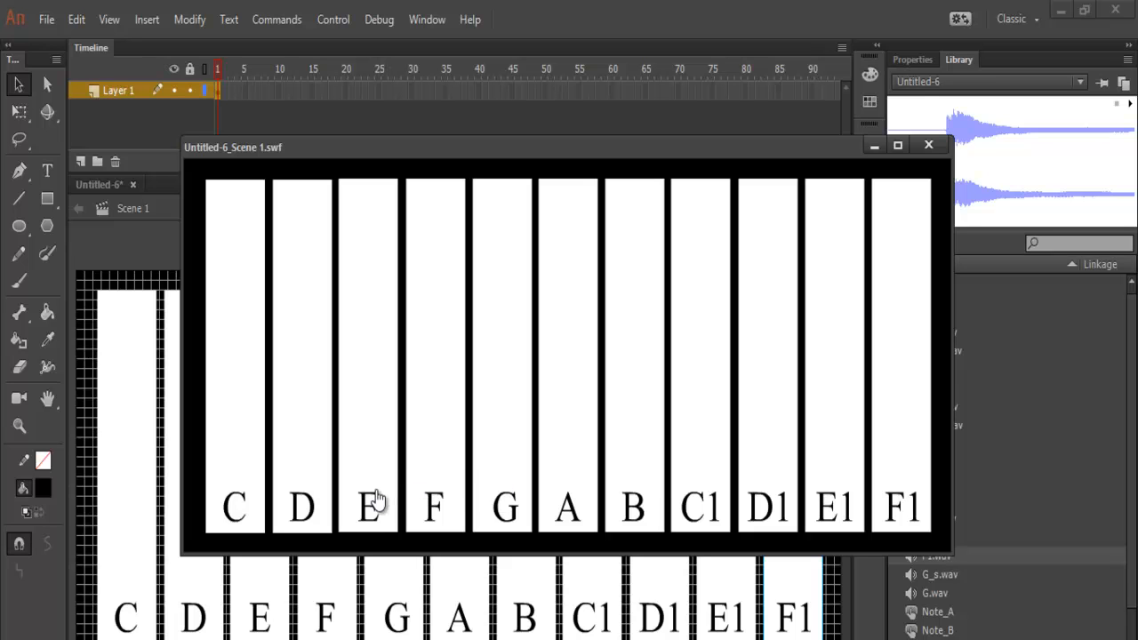
mouse_move(303, 504)
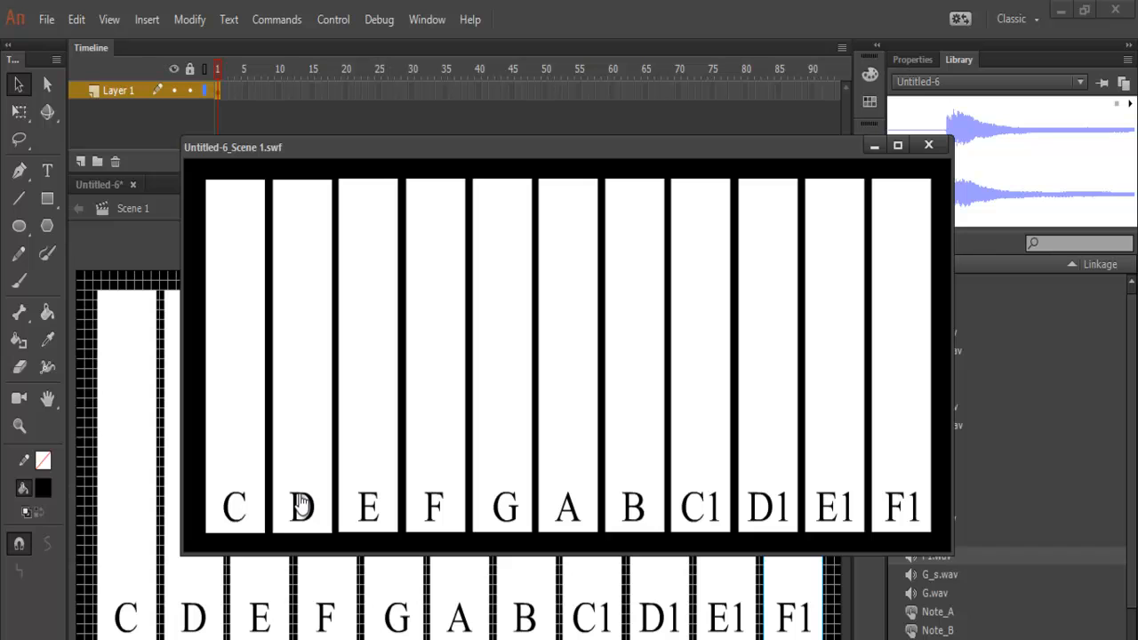
mouse_move(437, 505)
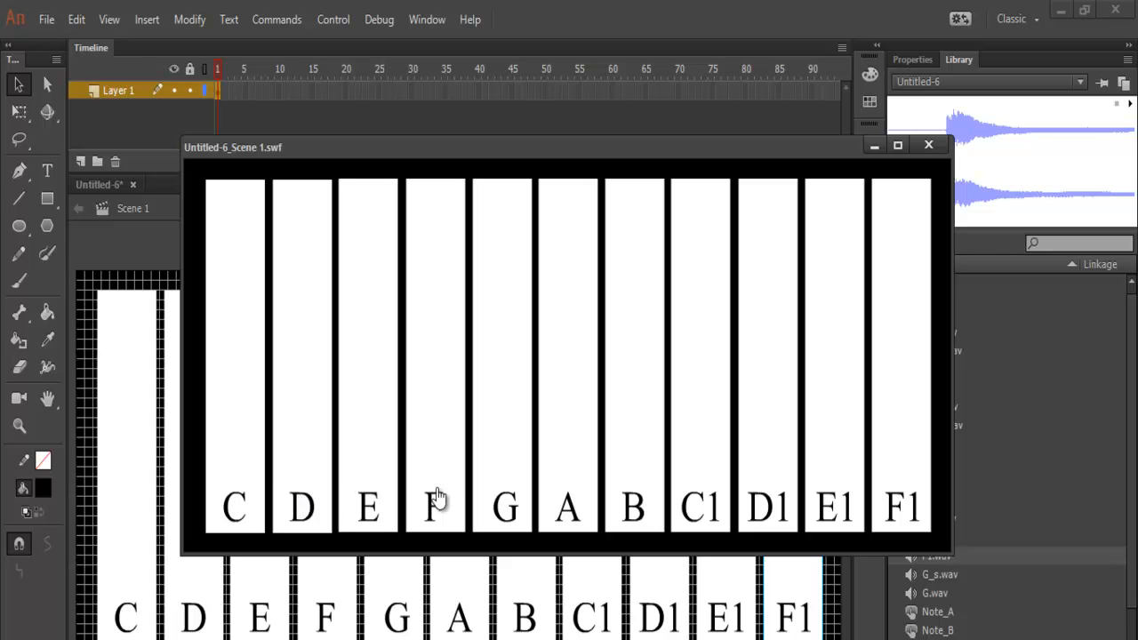
mouse_move(930, 145)
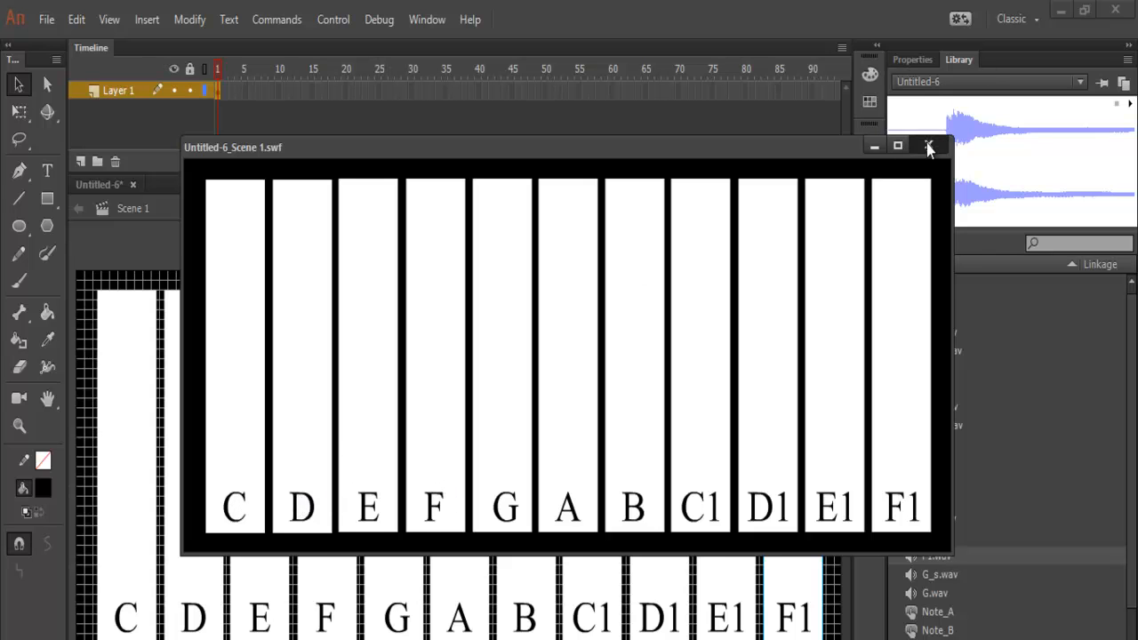
Close the SWF preview, lock Layer 1 and add Layer 2 for the black keys
left_click(928, 146)
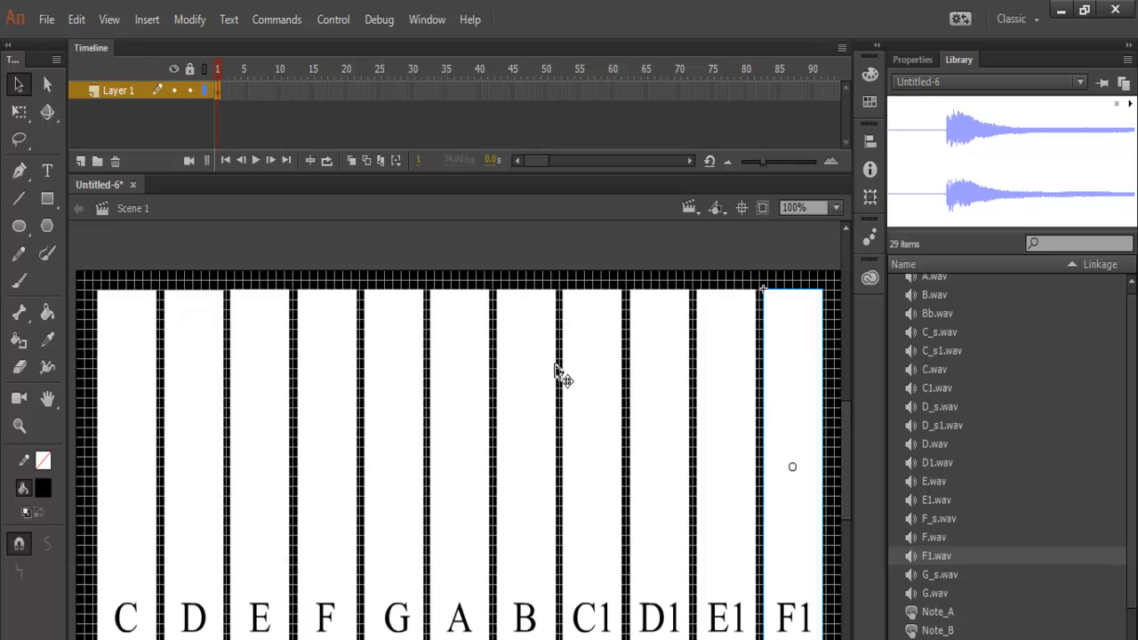
mouse_move(246, 220)
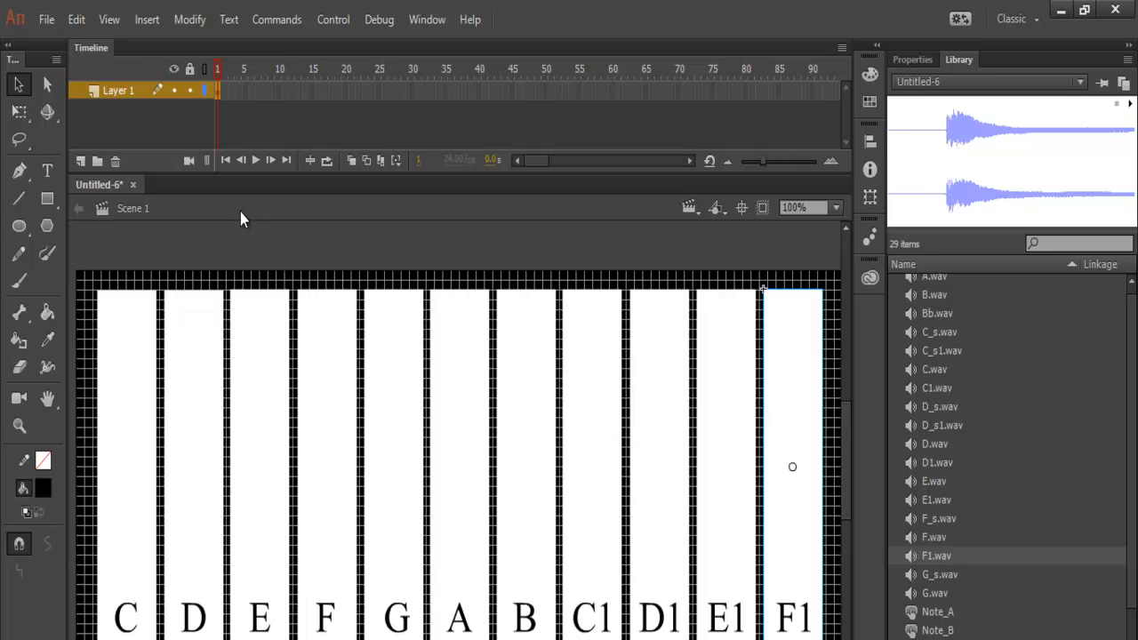
mouse_move(217, 108)
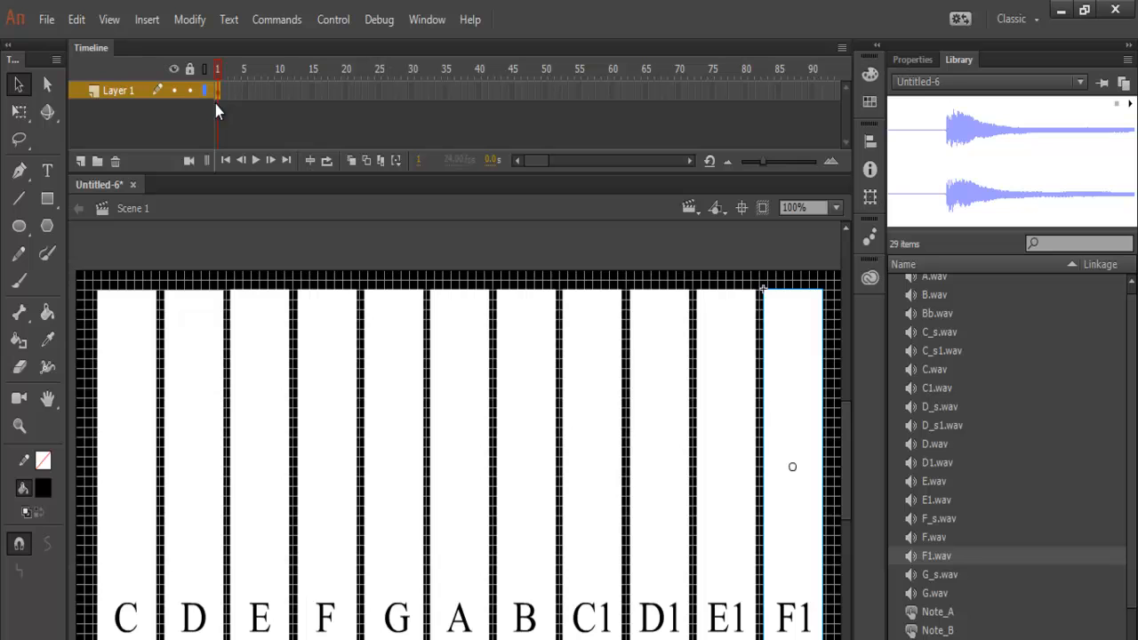
left_click(185, 93)
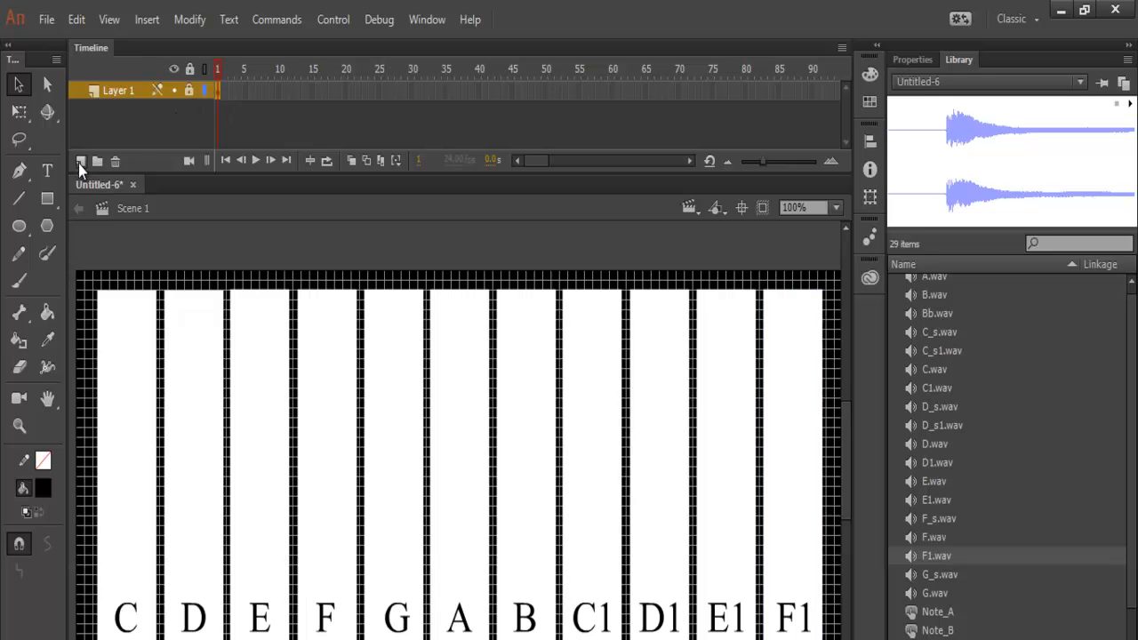
left_click(82, 160)
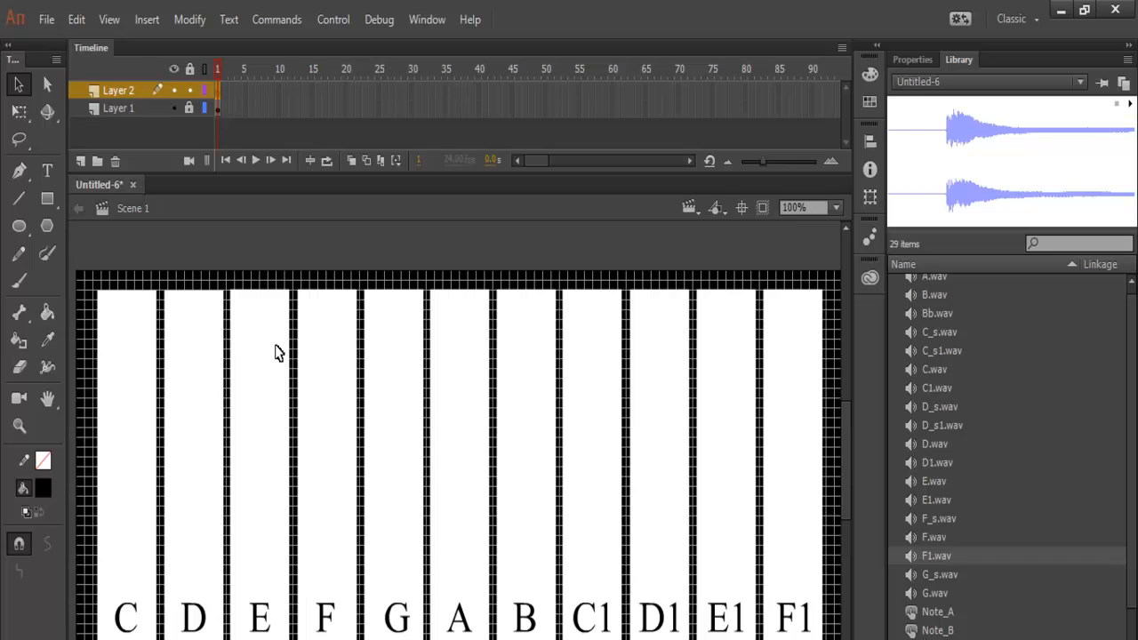
Draw a black rectangle between C and D on Layer 2 and set its height to 180
left_click(459, 423)
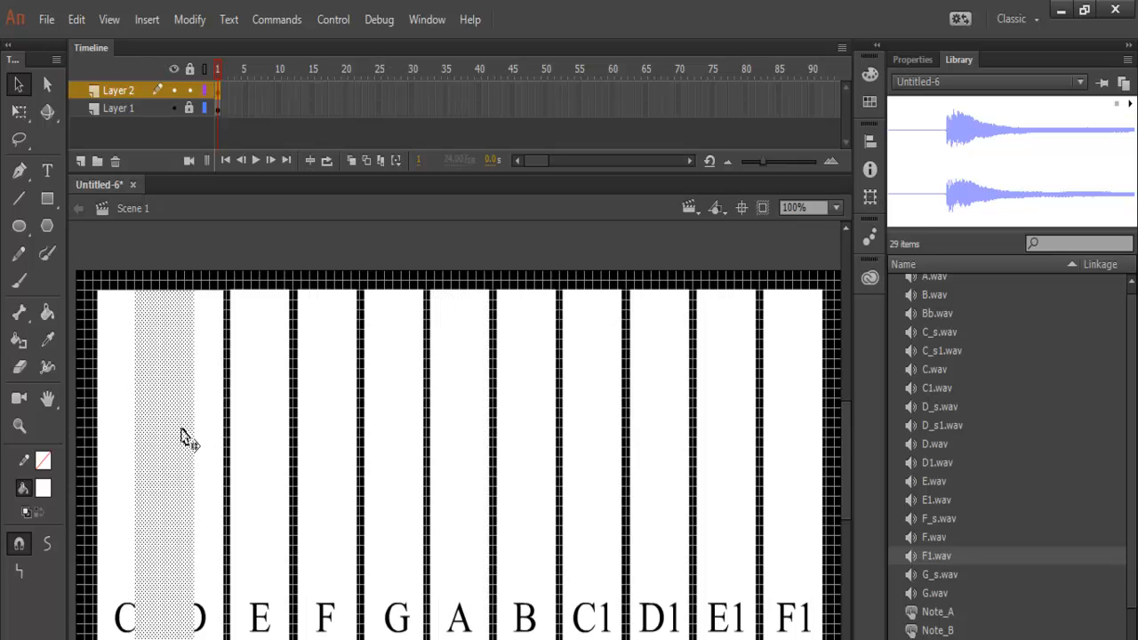
left_click(42, 489)
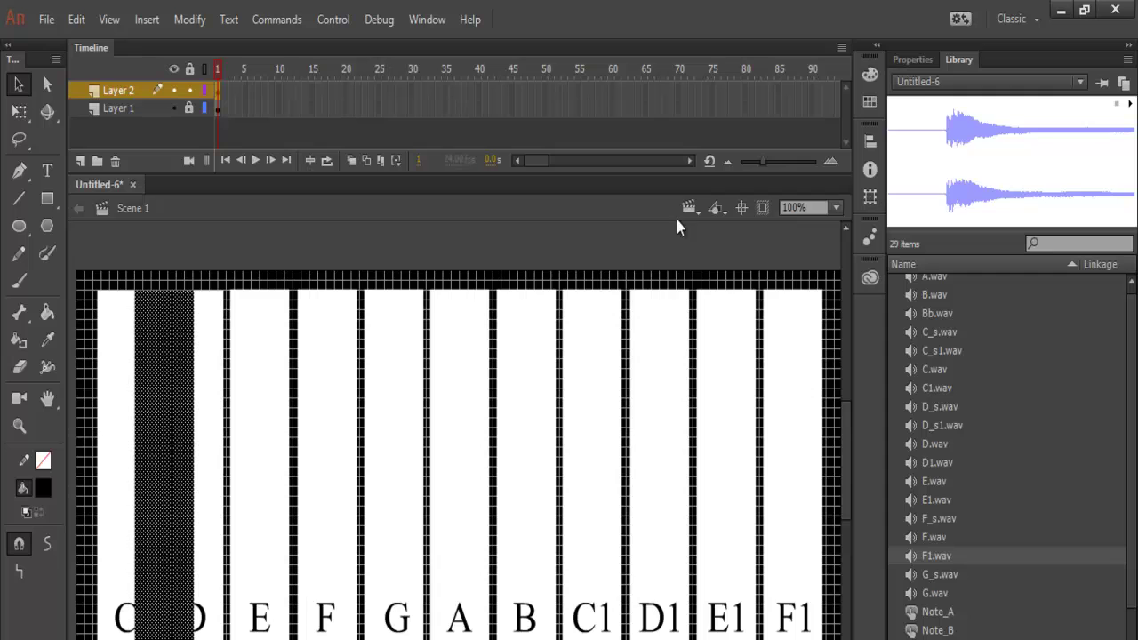
left_click(912, 58)
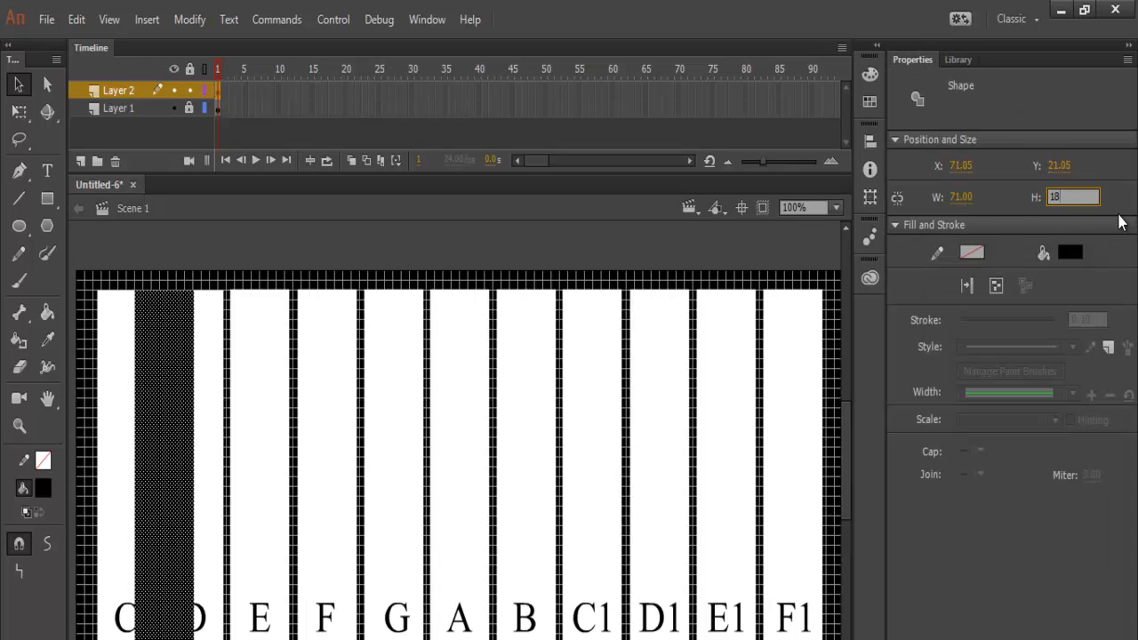
type("180.00")
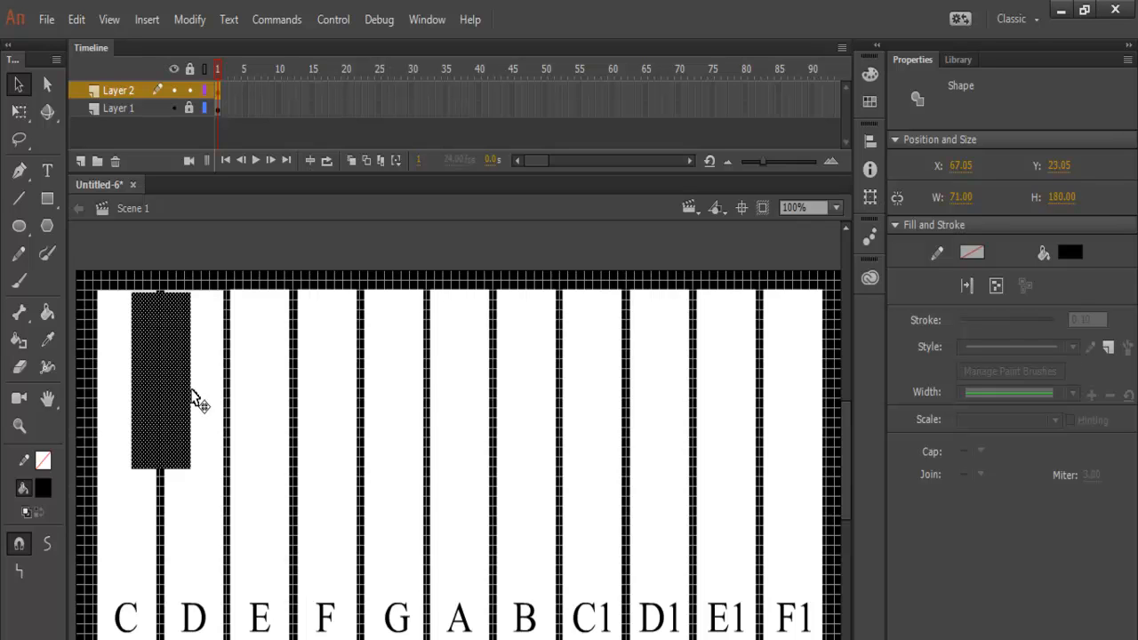
mouse_move(177, 400)
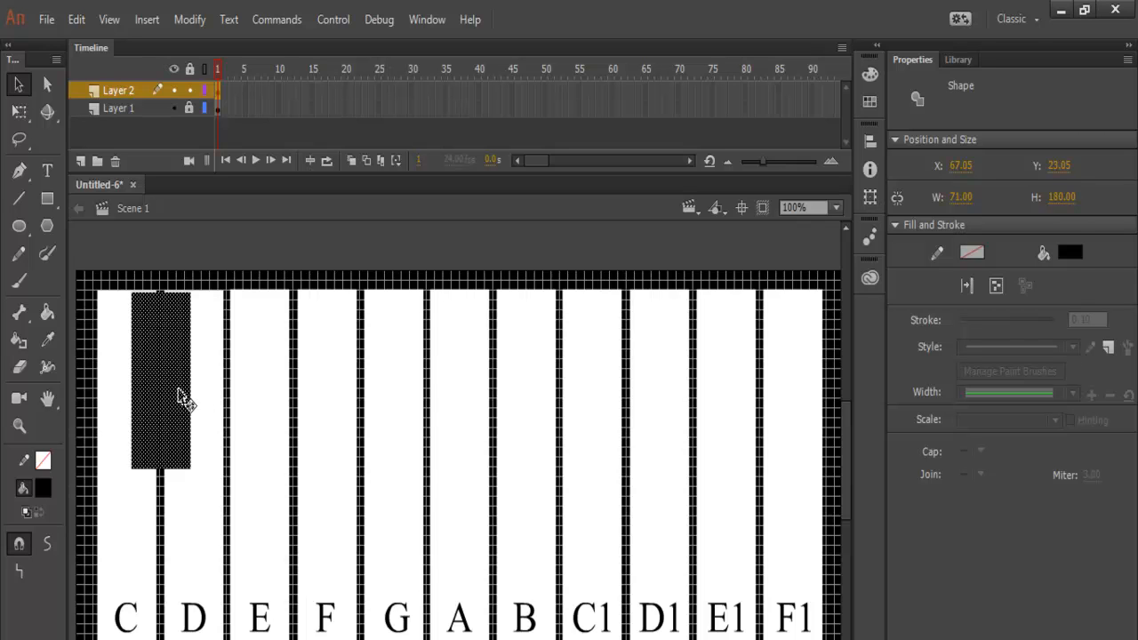
mouse_move(73, 222)
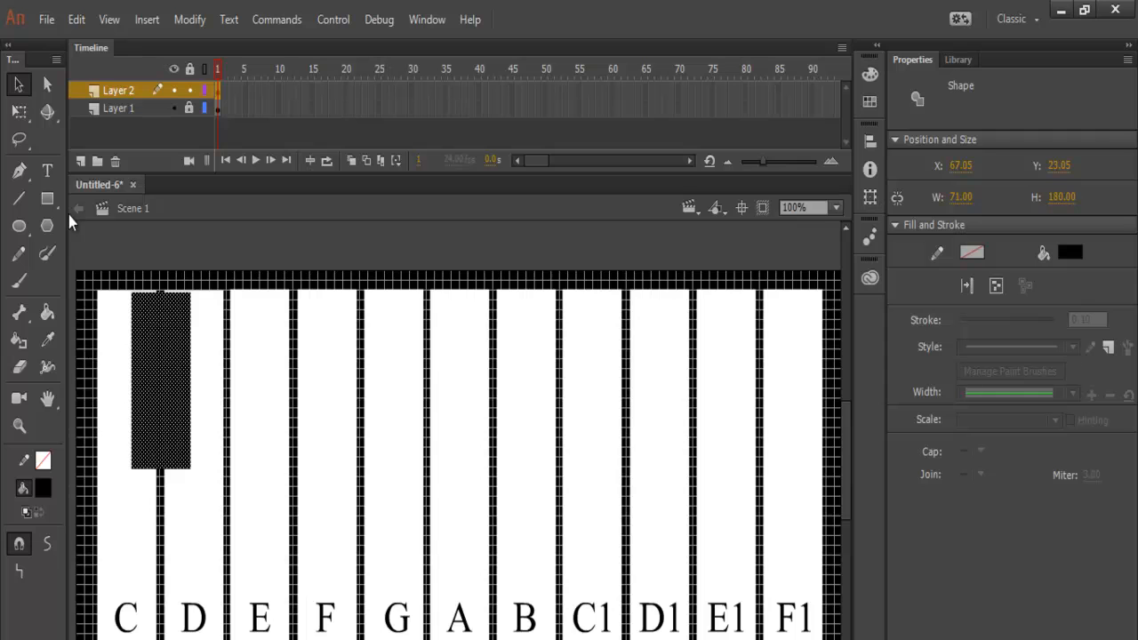
mouse_move(41, 183)
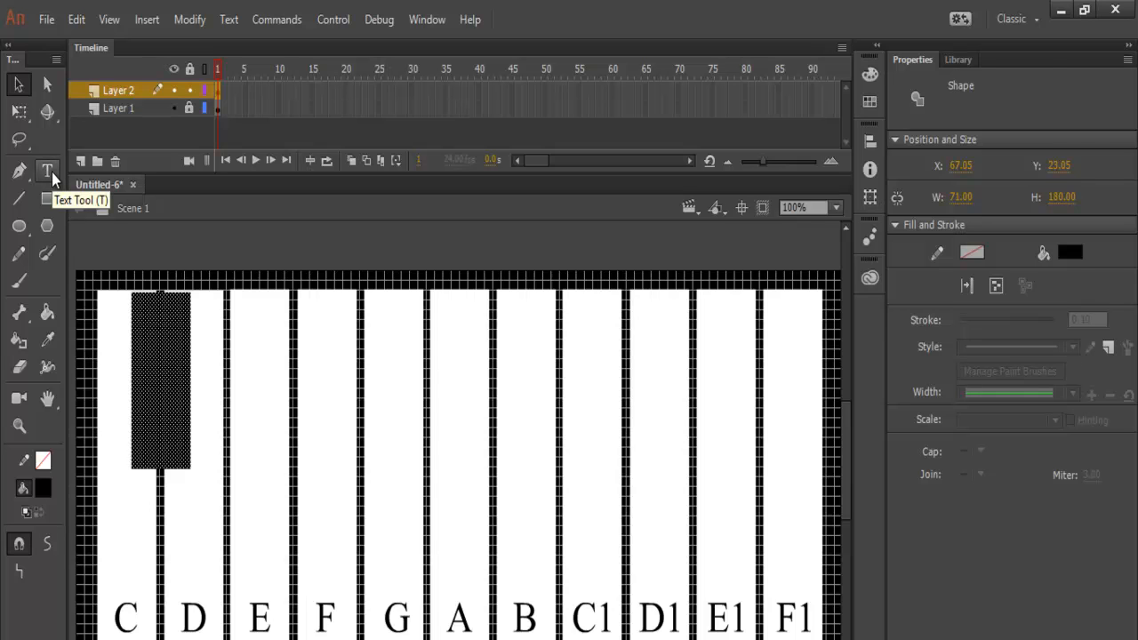
Add a white text label reading C# on the first black key
left_click(42, 168)
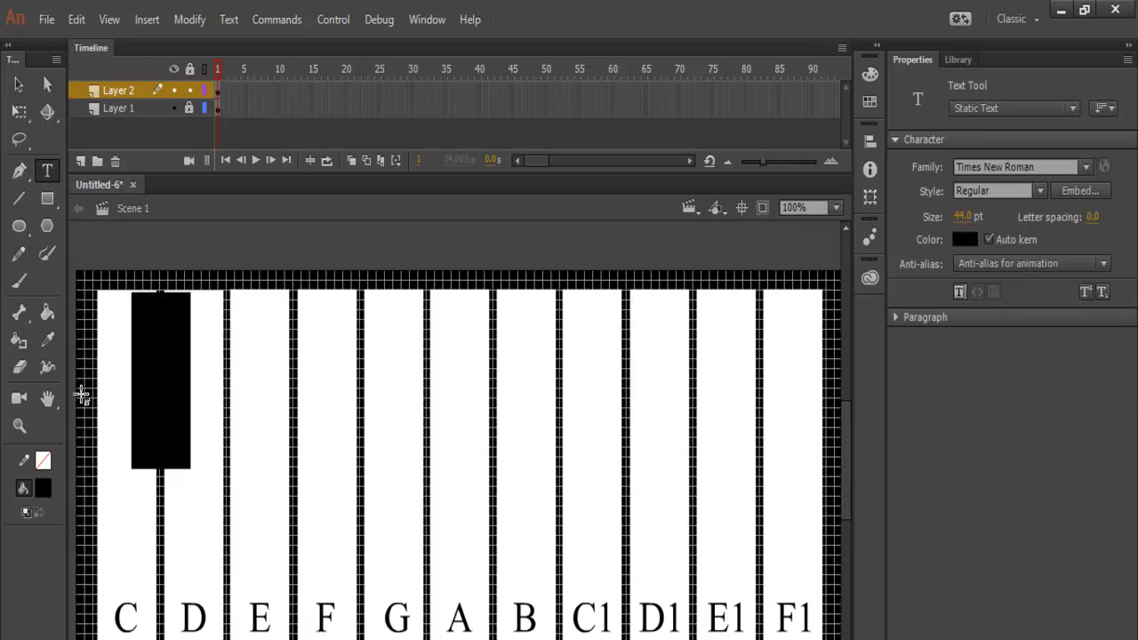
left_click(964, 238)
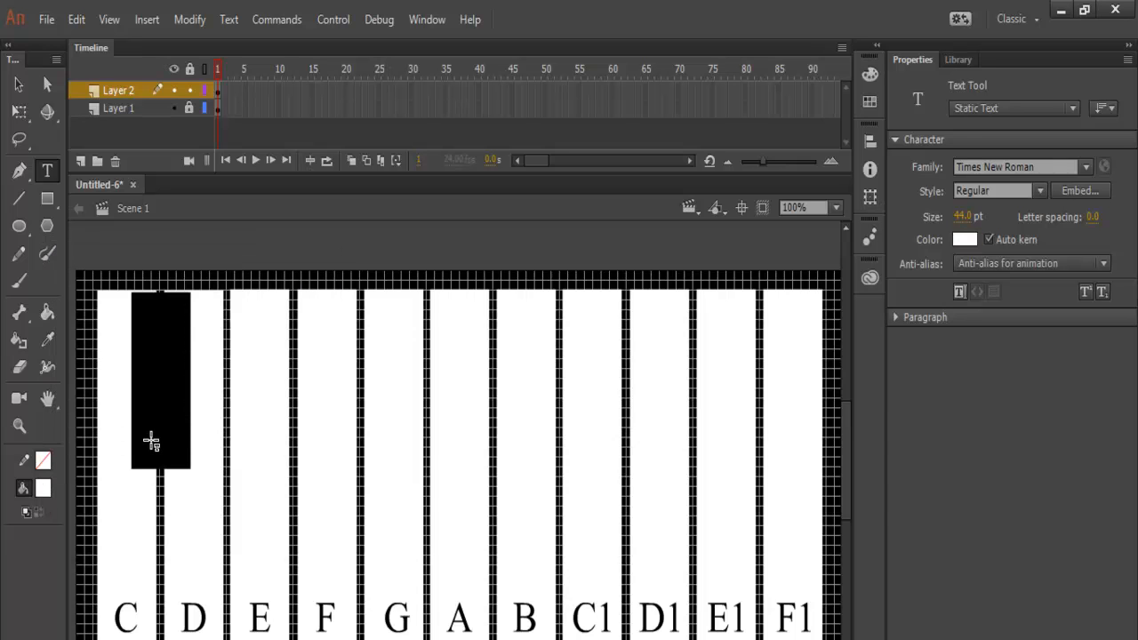
left_click(153, 425)
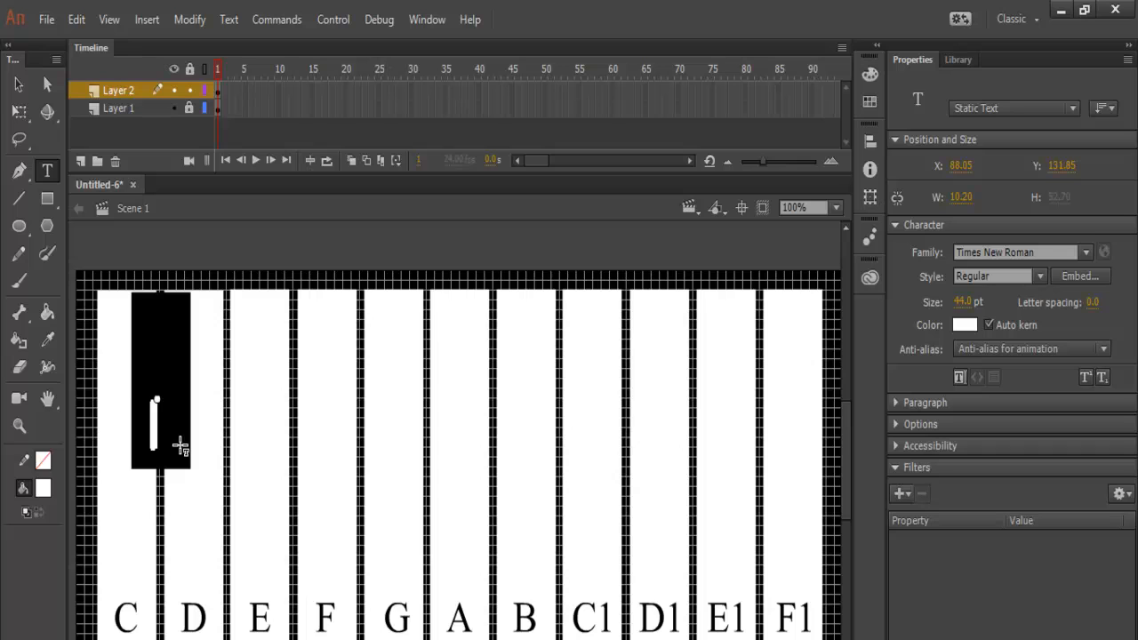
type("C")
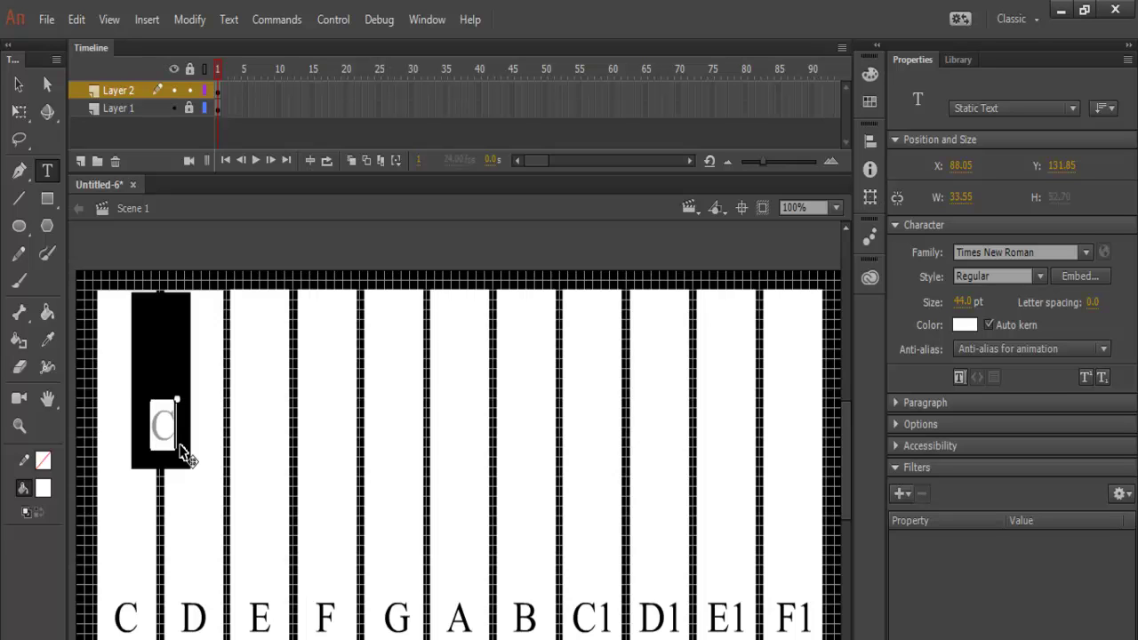
type("#")
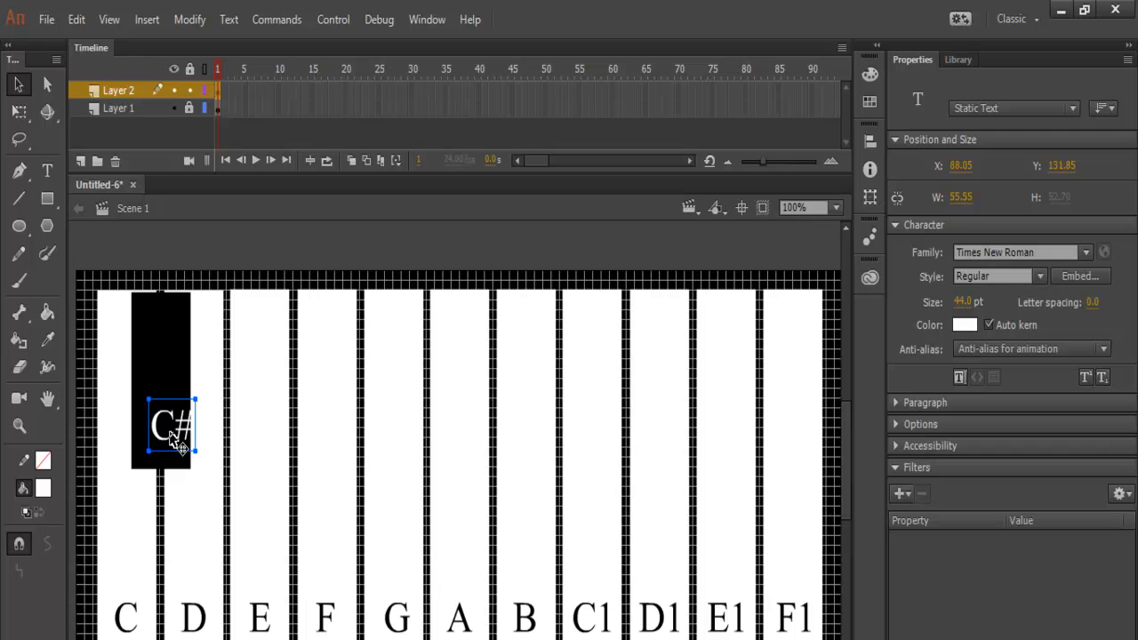
Move the C# label near the key's bottom and select key and label together
left_click_drag(174, 425, 165, 424)
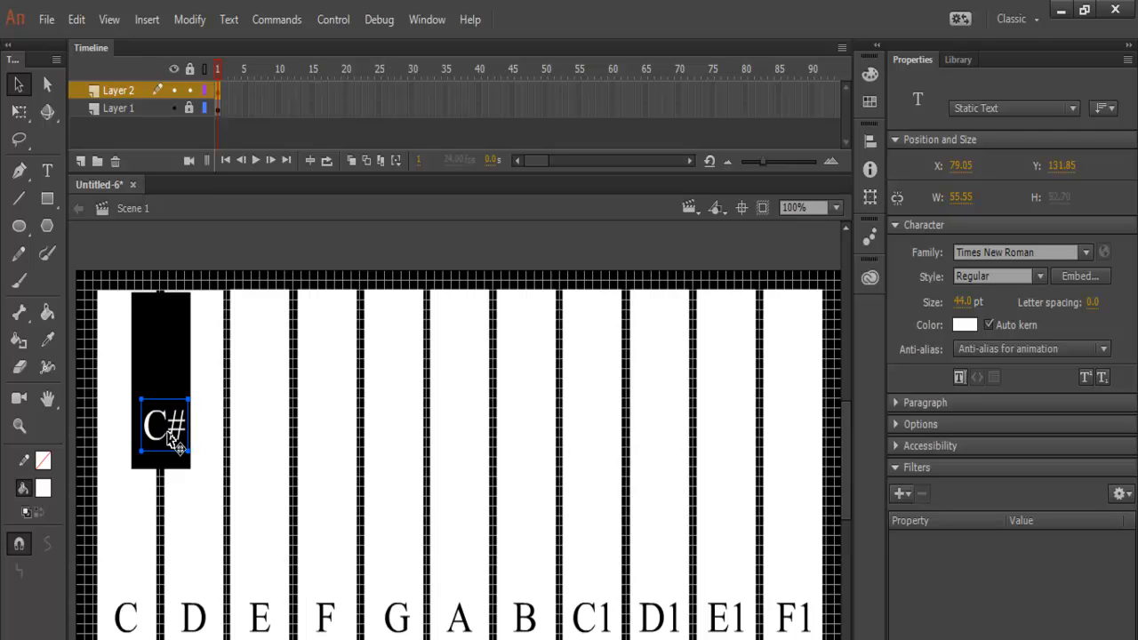
left_click_drag(164, 425, 161, 425)
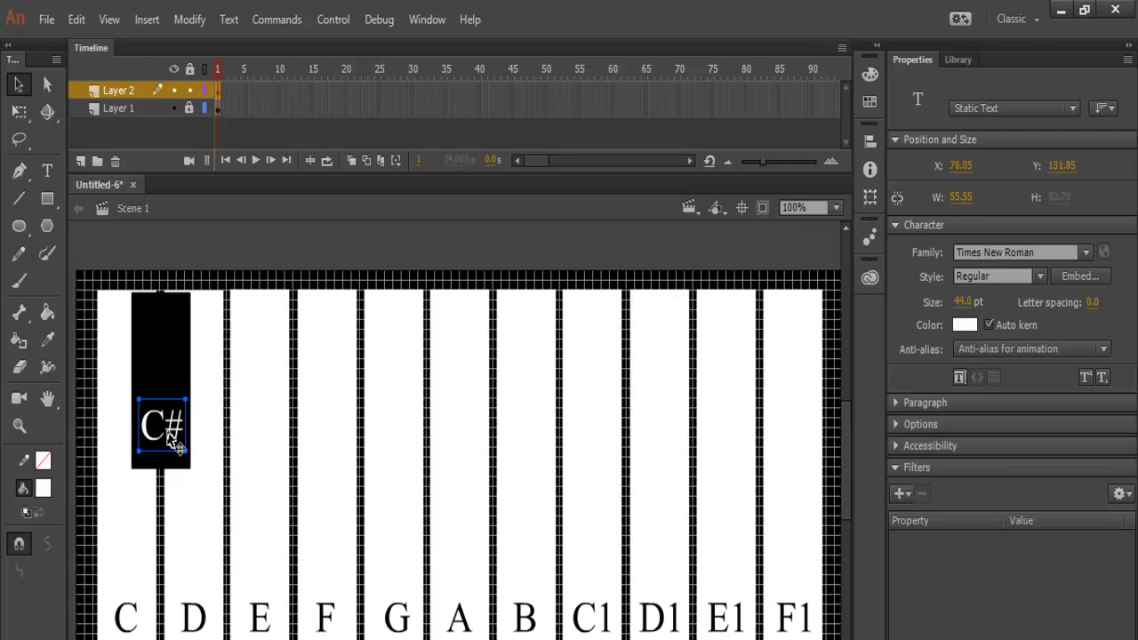
left_click_drag(162, 425, 162, 441)
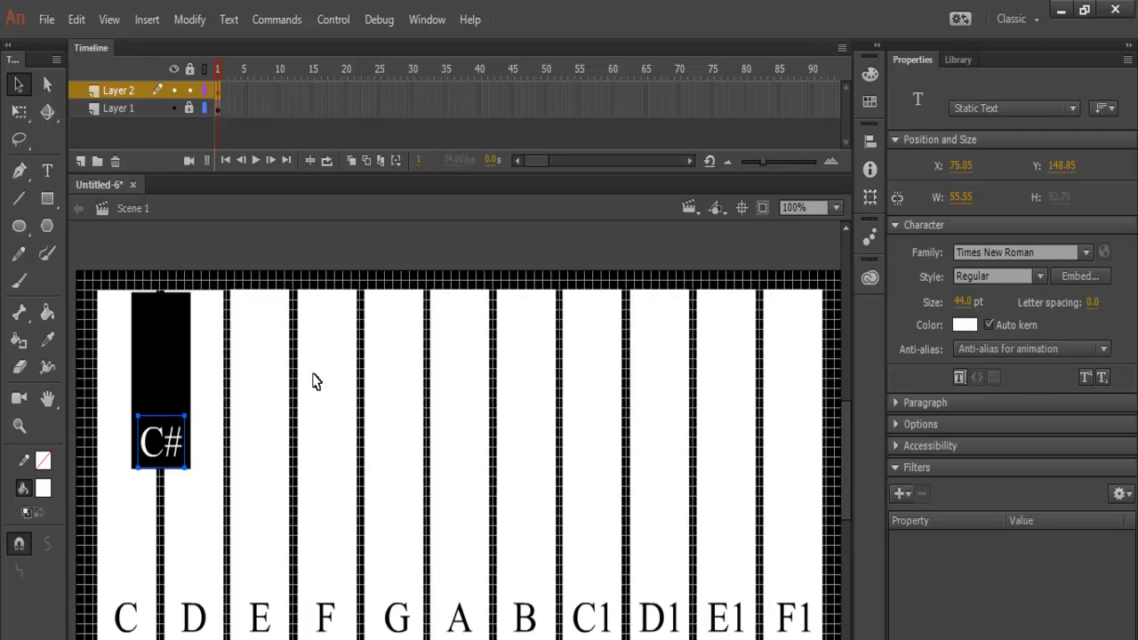
mouse_move(240, 288)
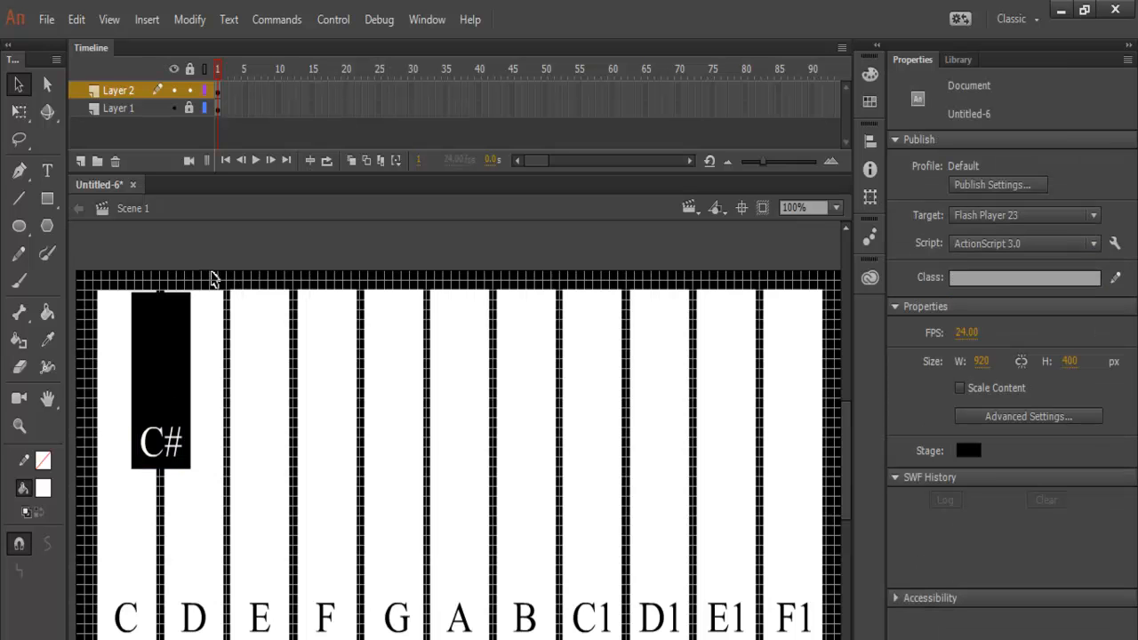
left_click(160, 391)
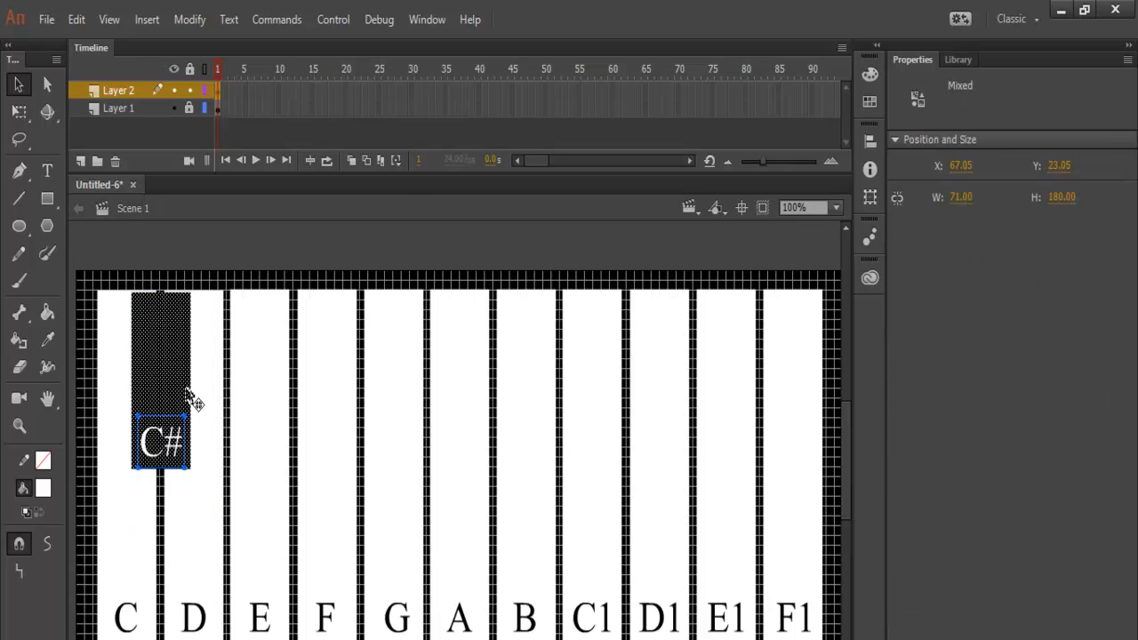
Convert the C# key and label to a Button symbol named Note_C#, then show the Library
right_click(187, 398)
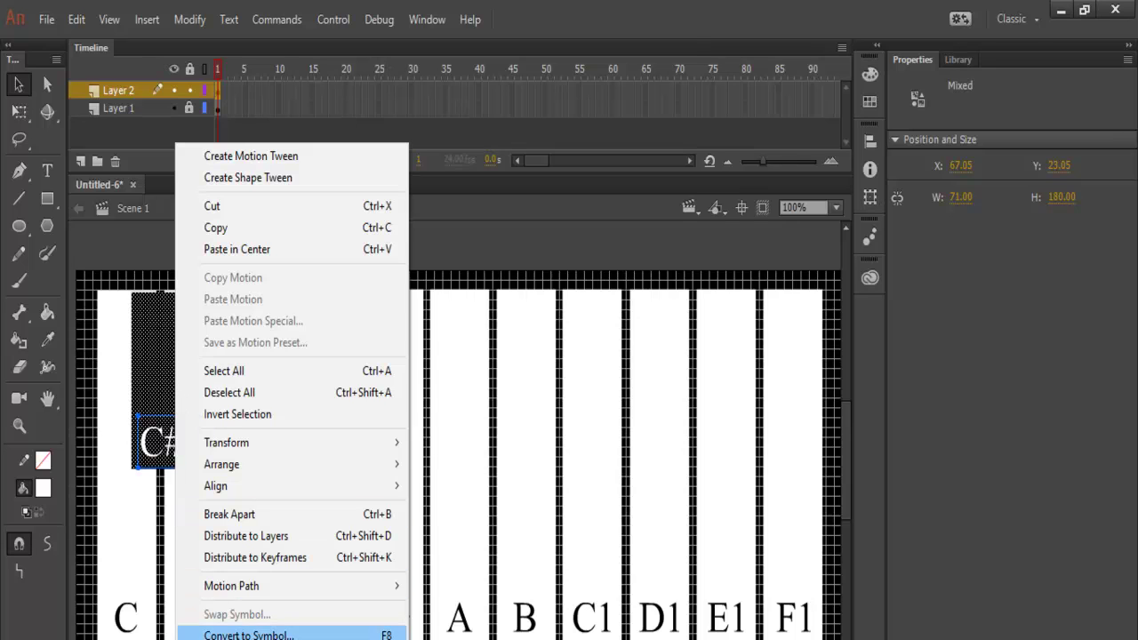
left_click(240, 633)
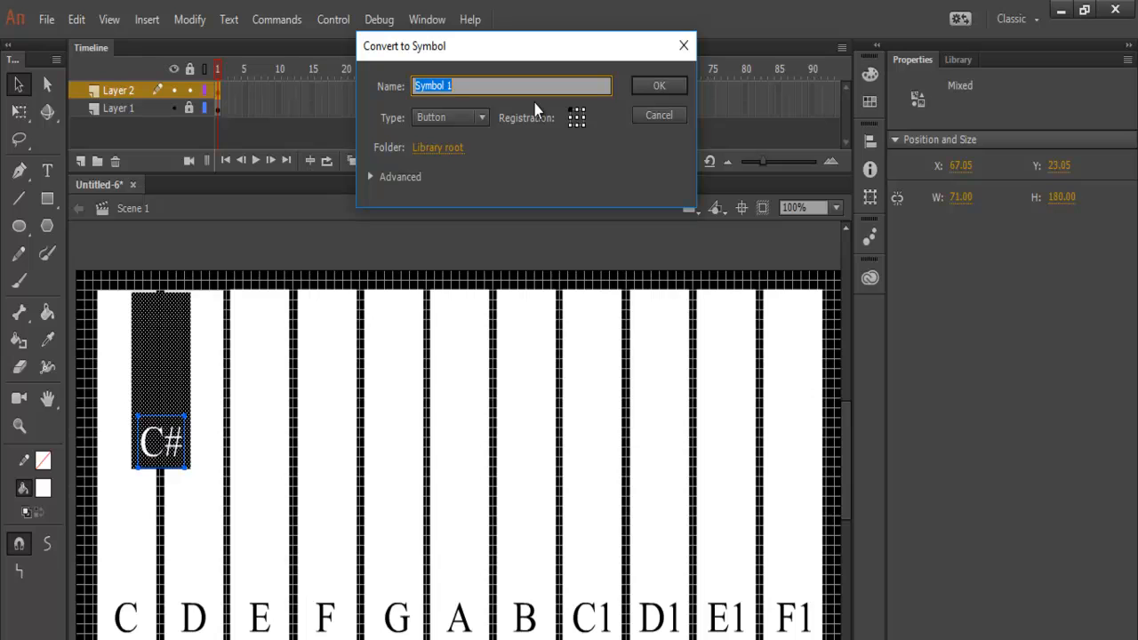
type("Note_C#")
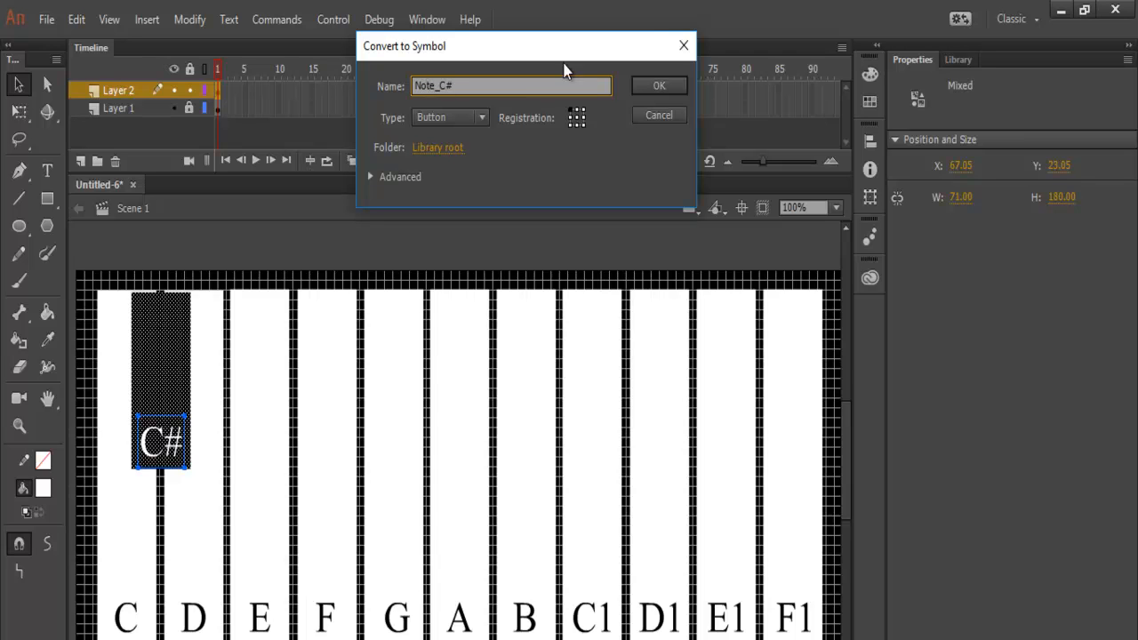
left_click(658, 85)
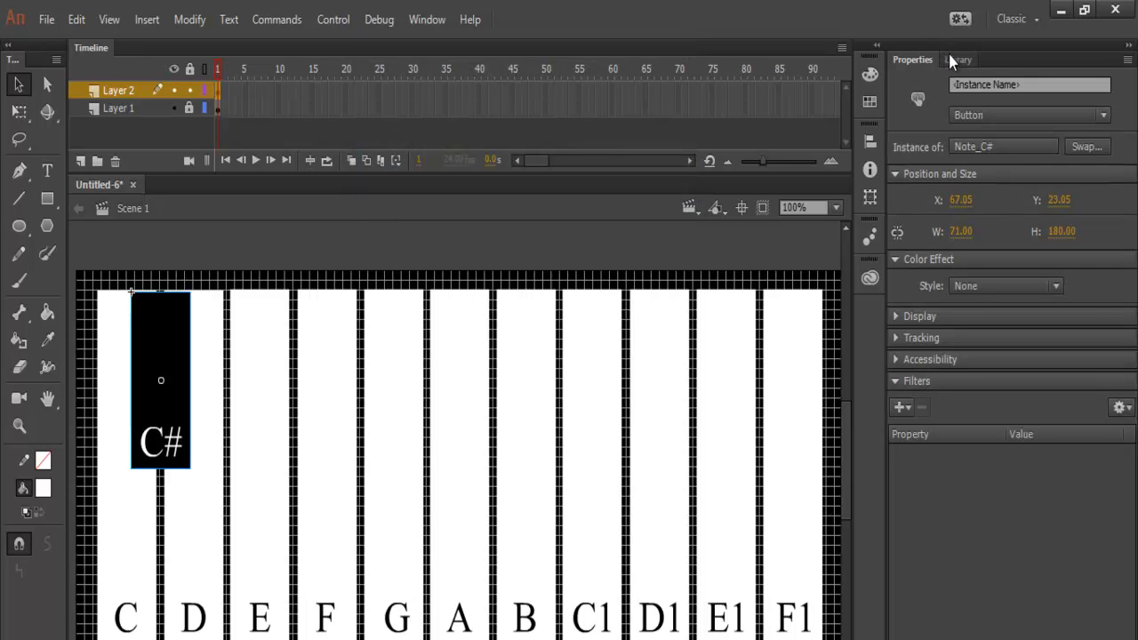
left_click(956, 61)
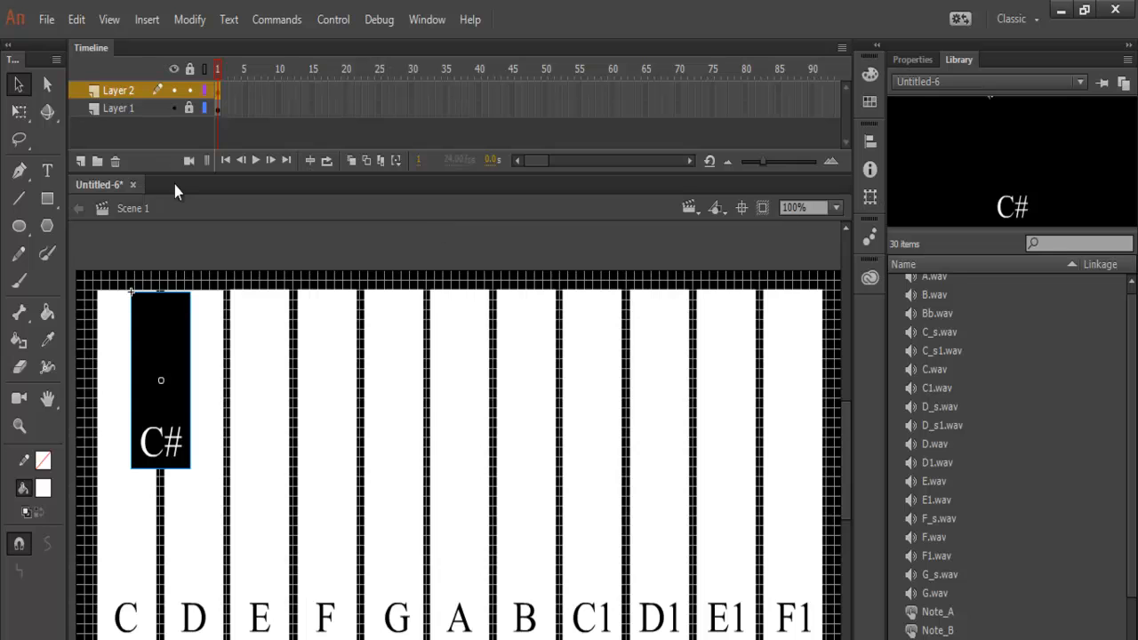
Edit Note_C#, pick C_s.wav in the Library and insert a blank Down-state keyframe
double_click(160, 380)
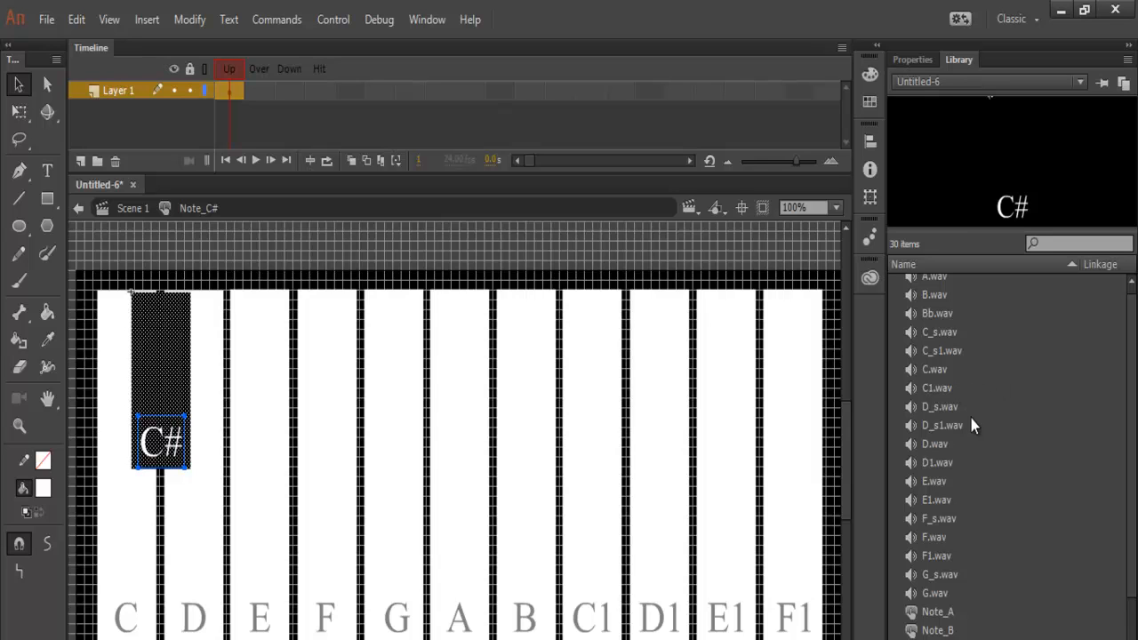
mouse_move(940, 344)
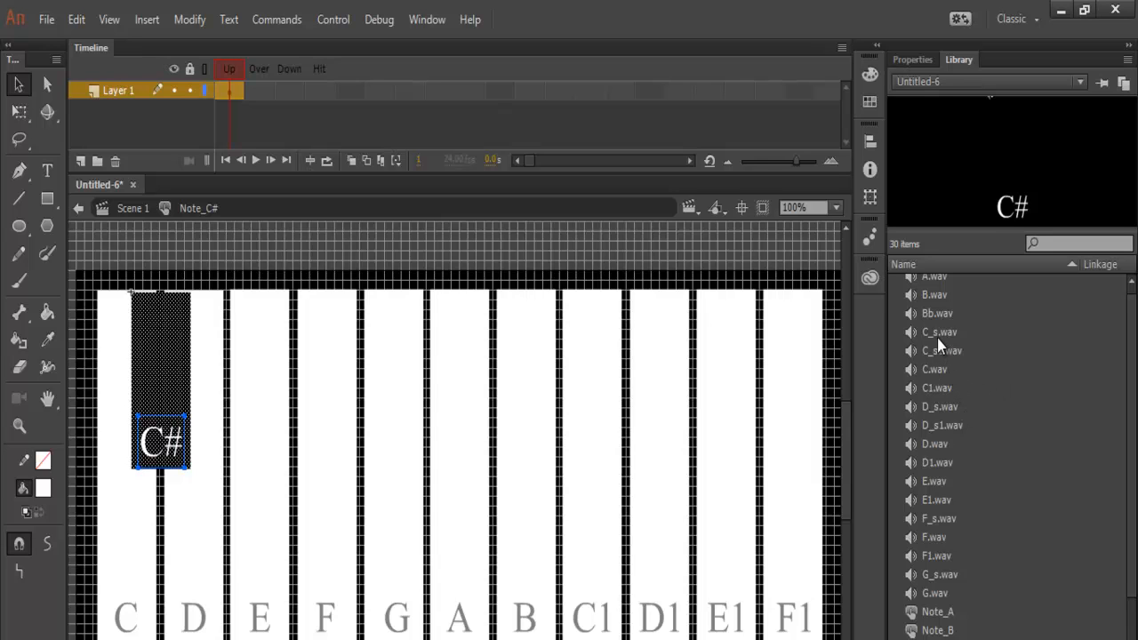
mouse_move(931, 343)
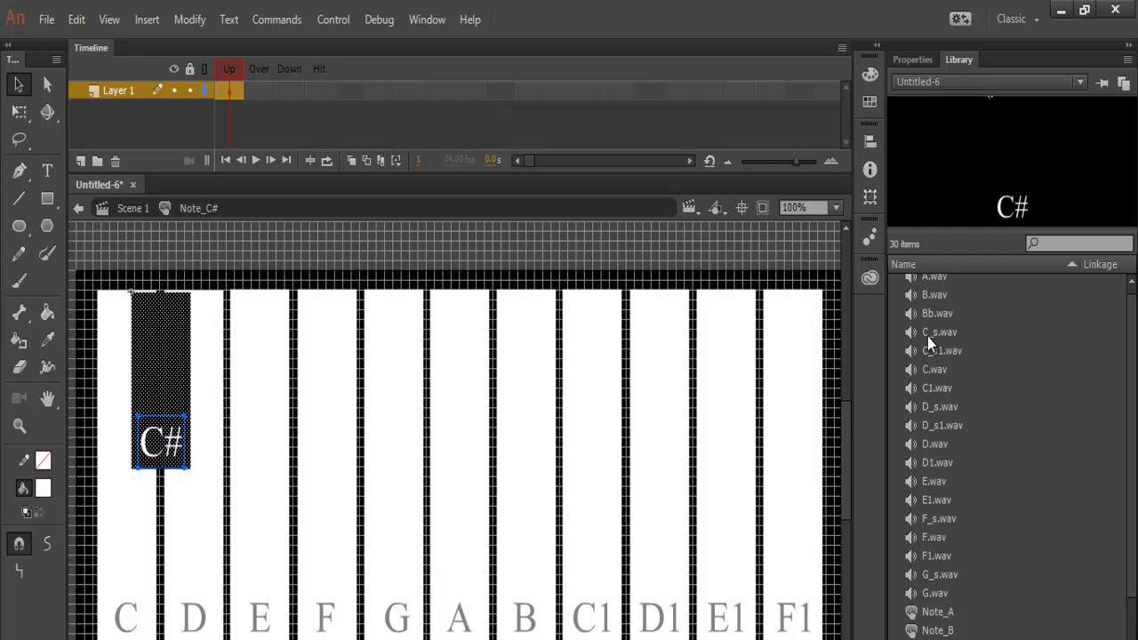
left_click(939, 333)
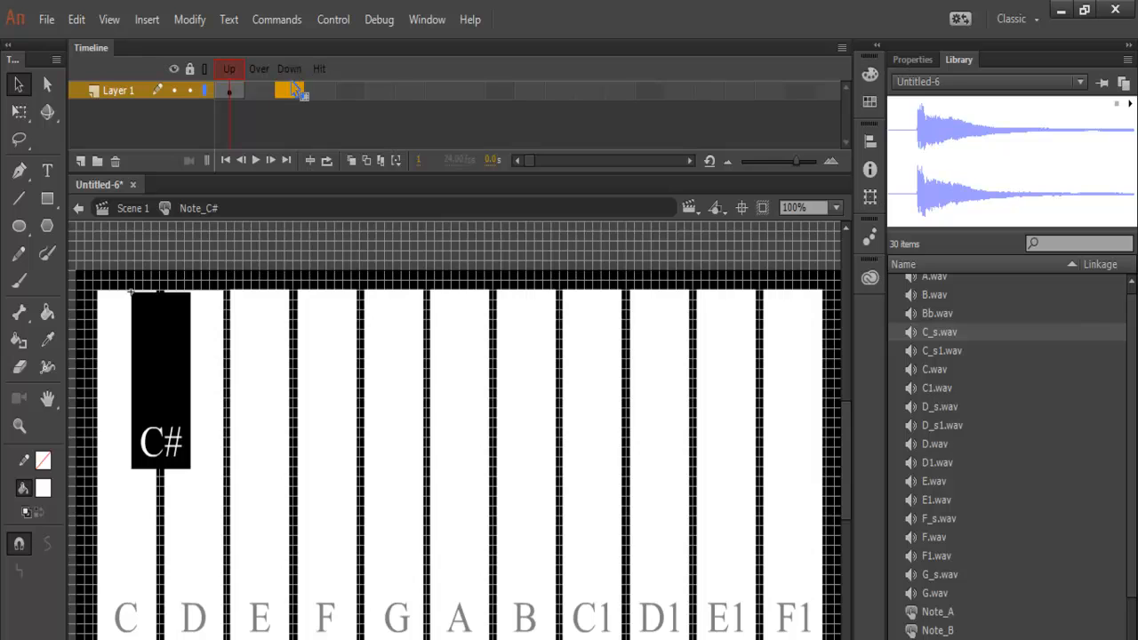
mouse_move(295, 87)
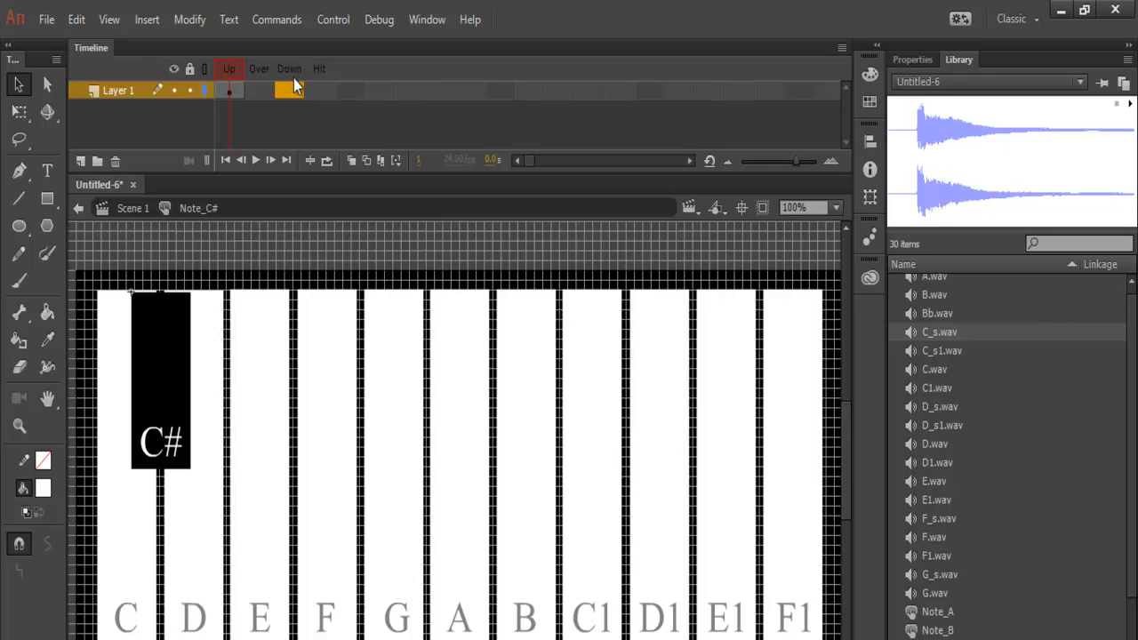
mouse_move(295, 108)
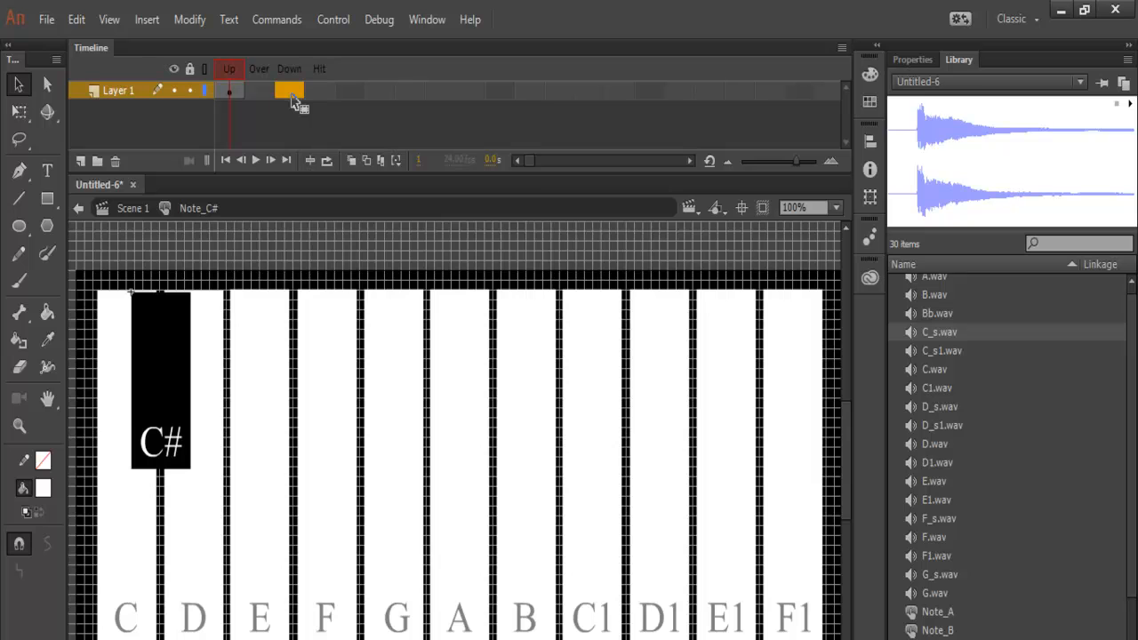
right_click(288, 88)
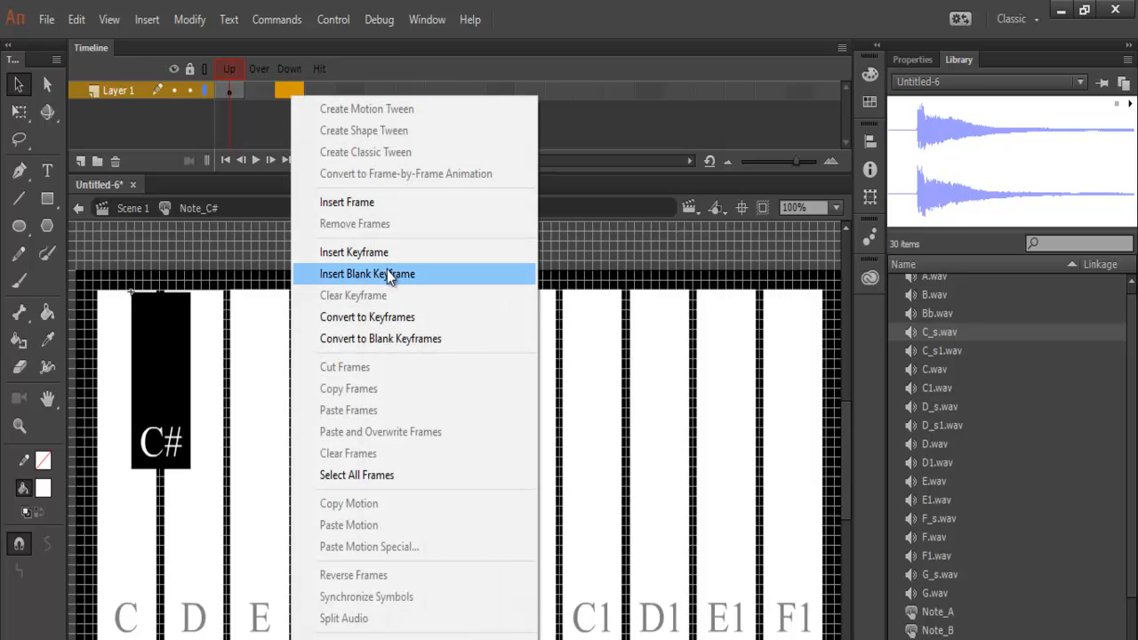
left_click(366, 274)
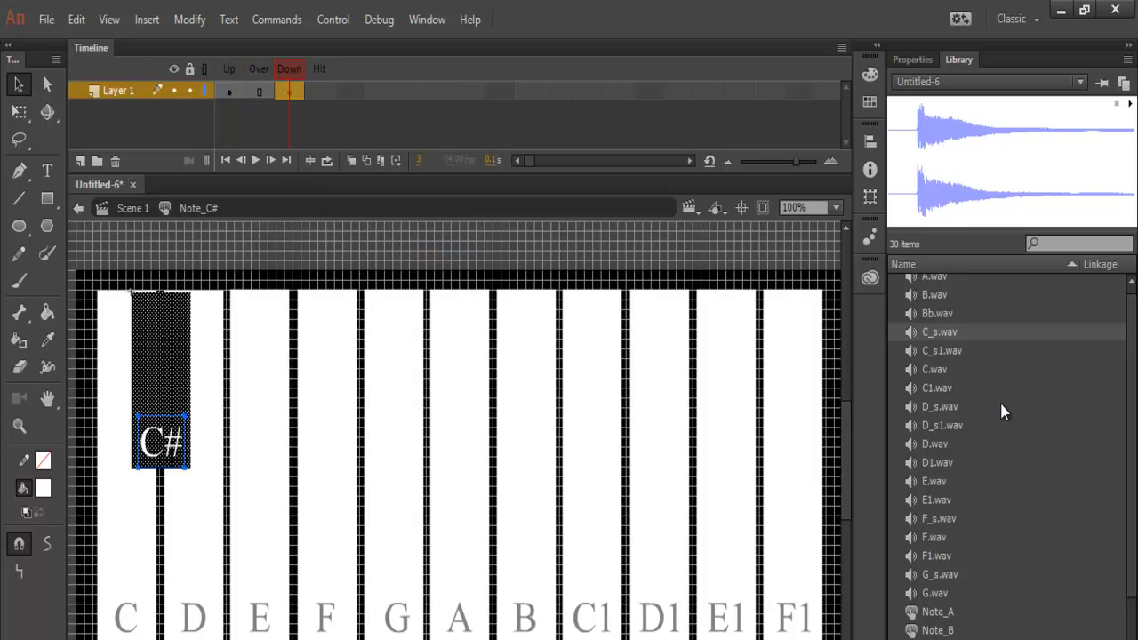
mouse_move(926, 341)
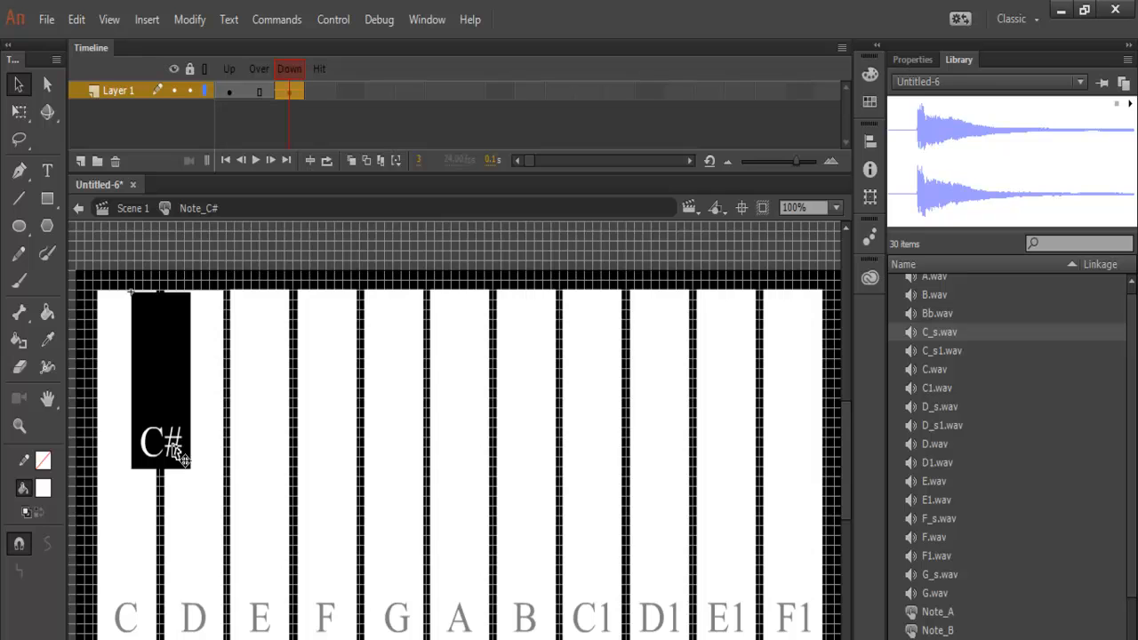
mouse_move(131, 215)
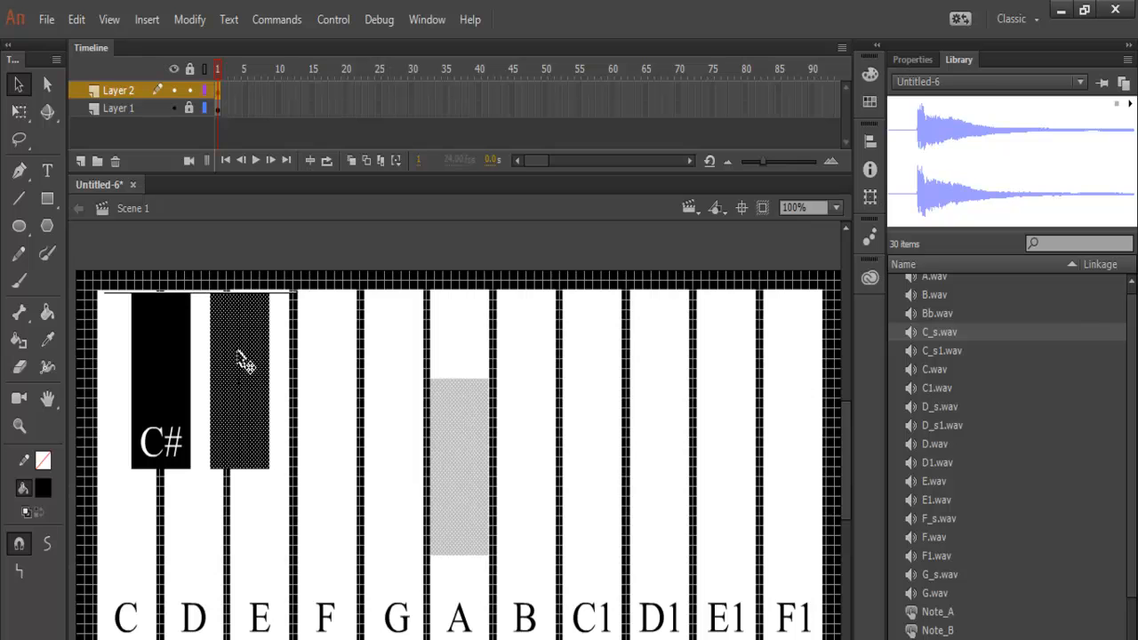
mouse_move(234, 356)
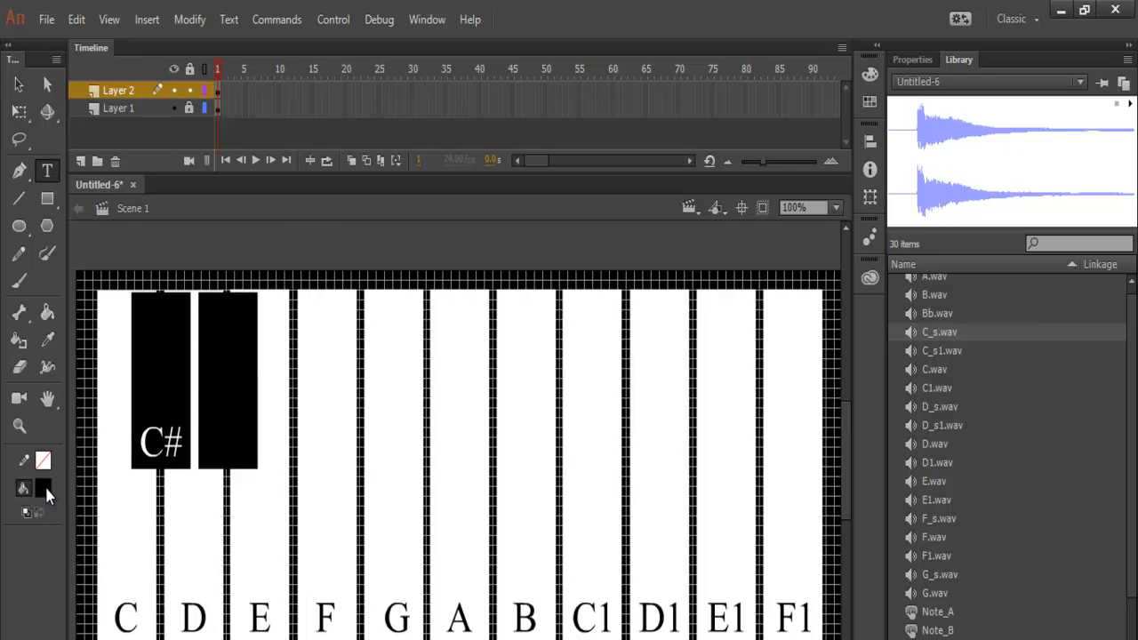
Set the text colour to white for the D# label
left_click(42, 483)
type("D#")
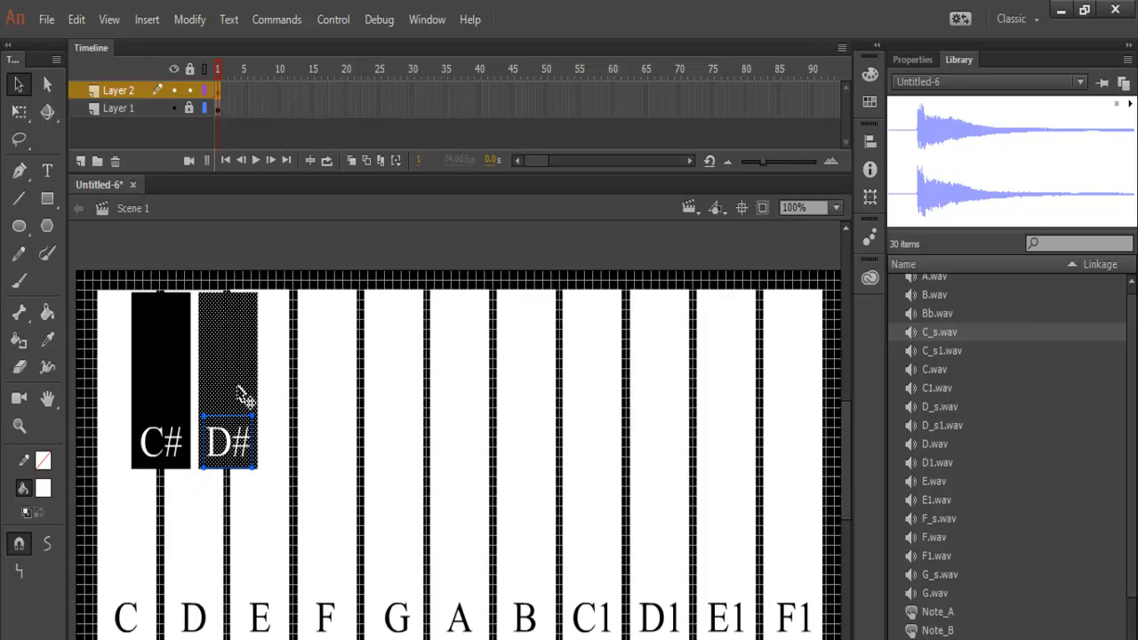
Convert the D# key and label to a Button symbol named Note_D#
right_click(231, 391)
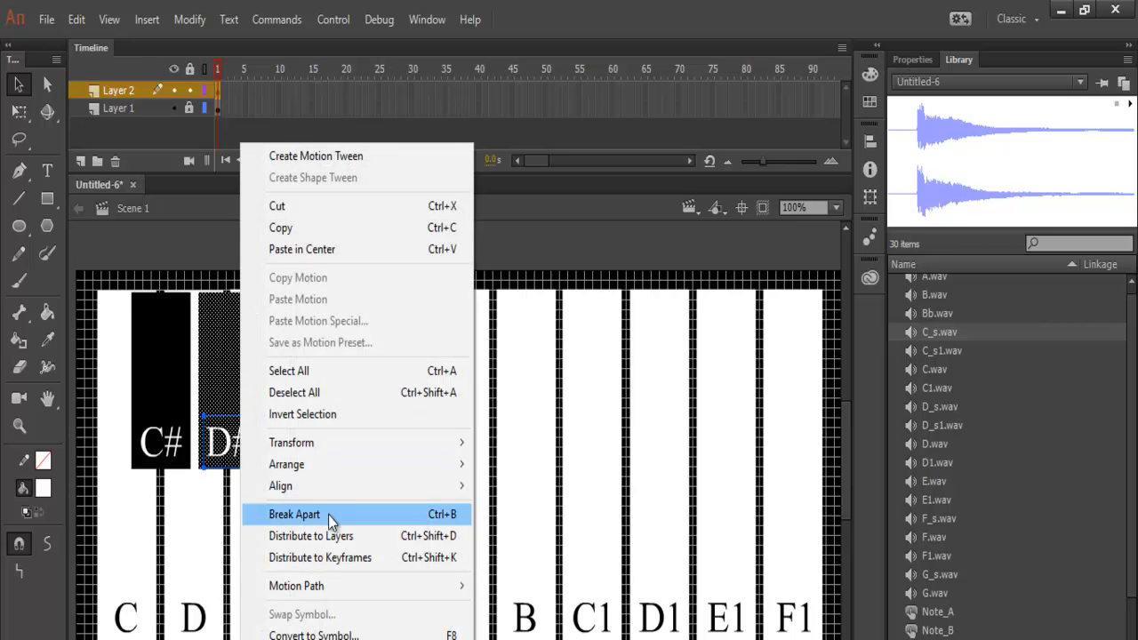
left_click(295, 513)
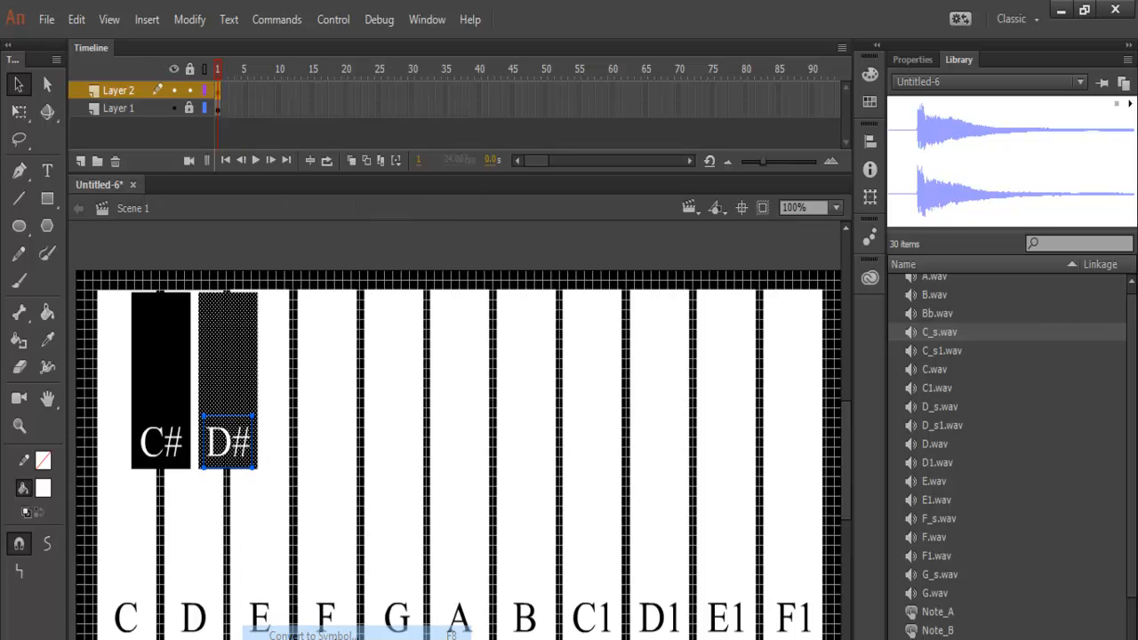
left_click(313, 636)
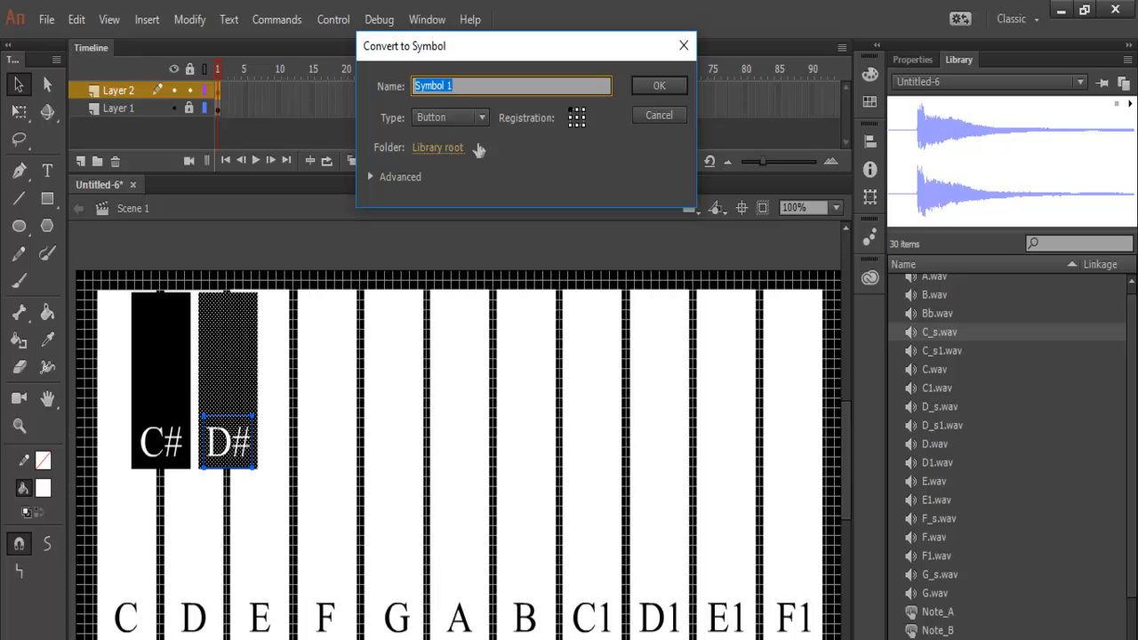
type("Note_")
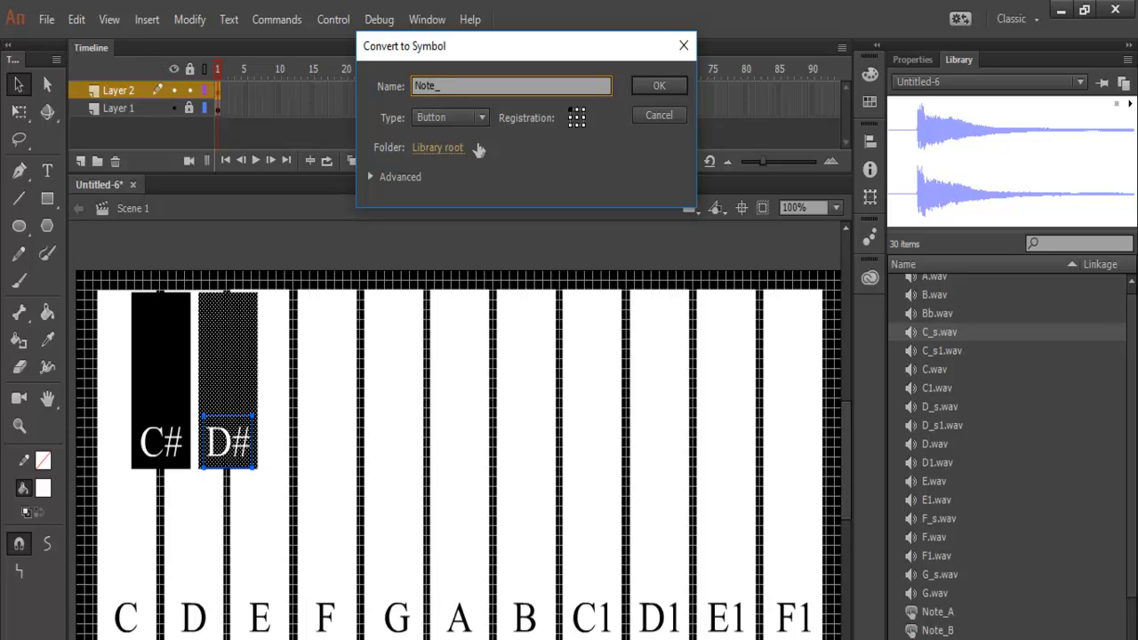
type("D#")
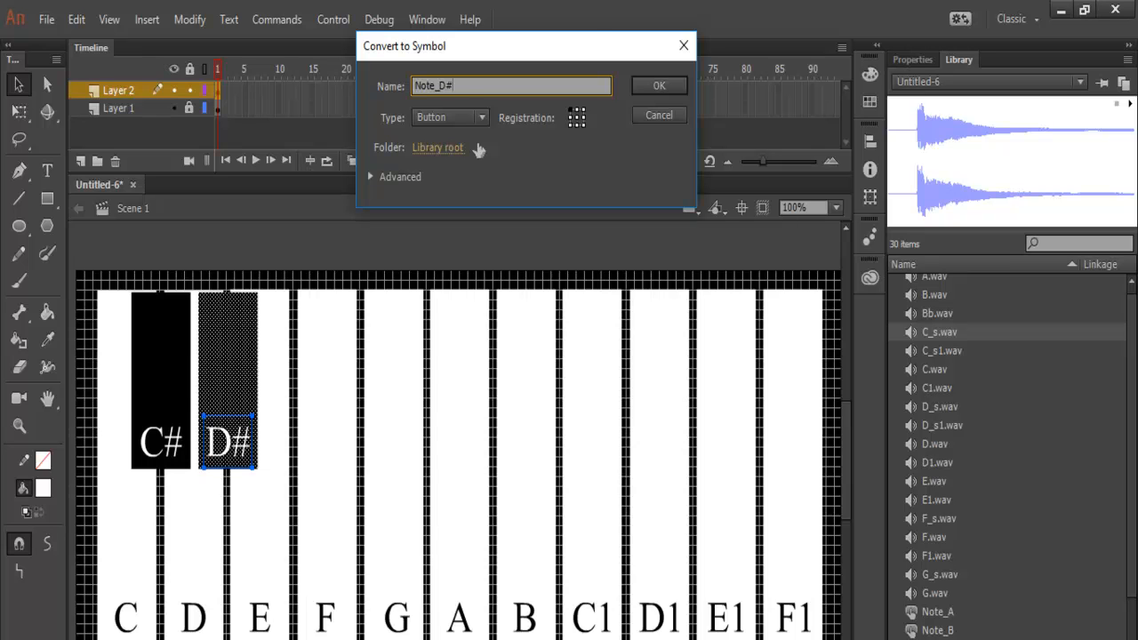
left_click(658, 85)
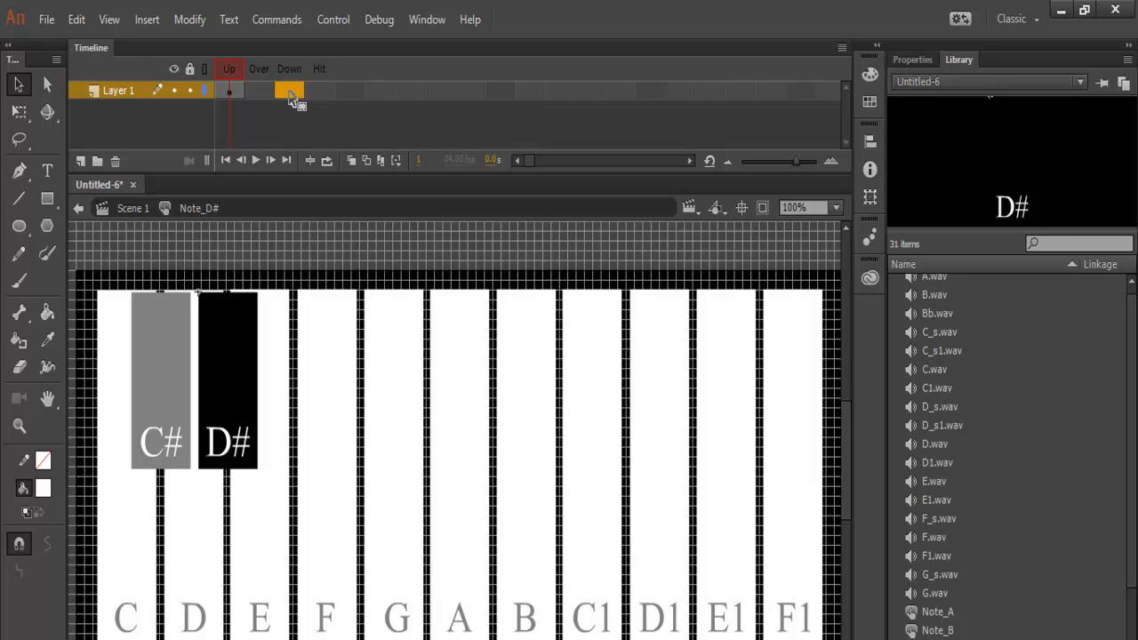
Insert a Down-state keyframe in Note_D# and pick the D# sound in the Library
right_click(291, 89)
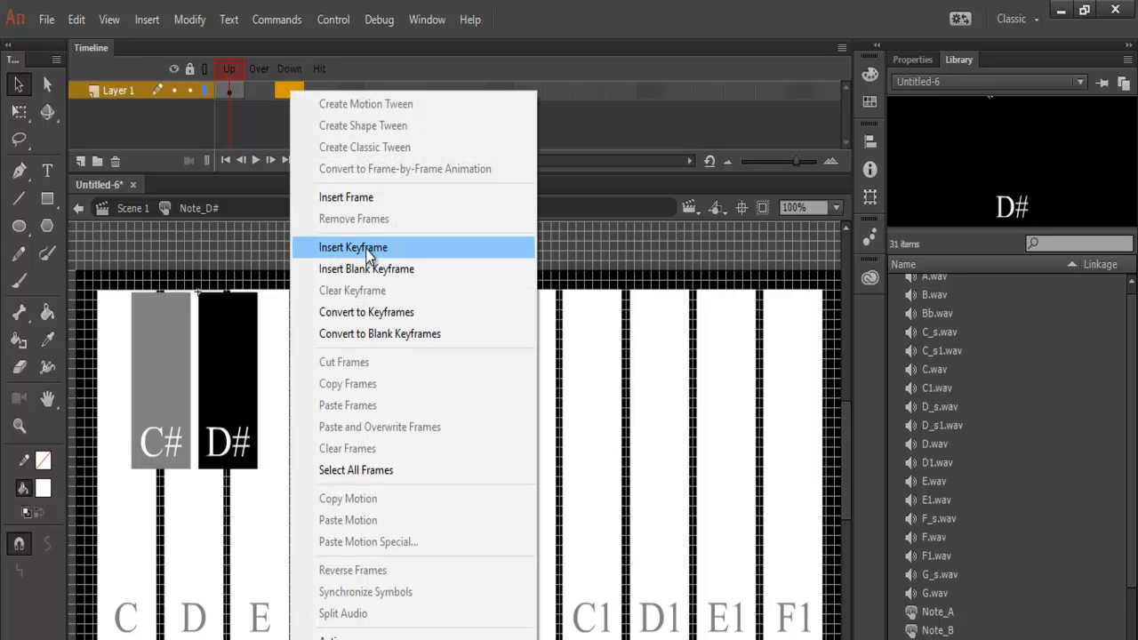
left_click(354, 247)
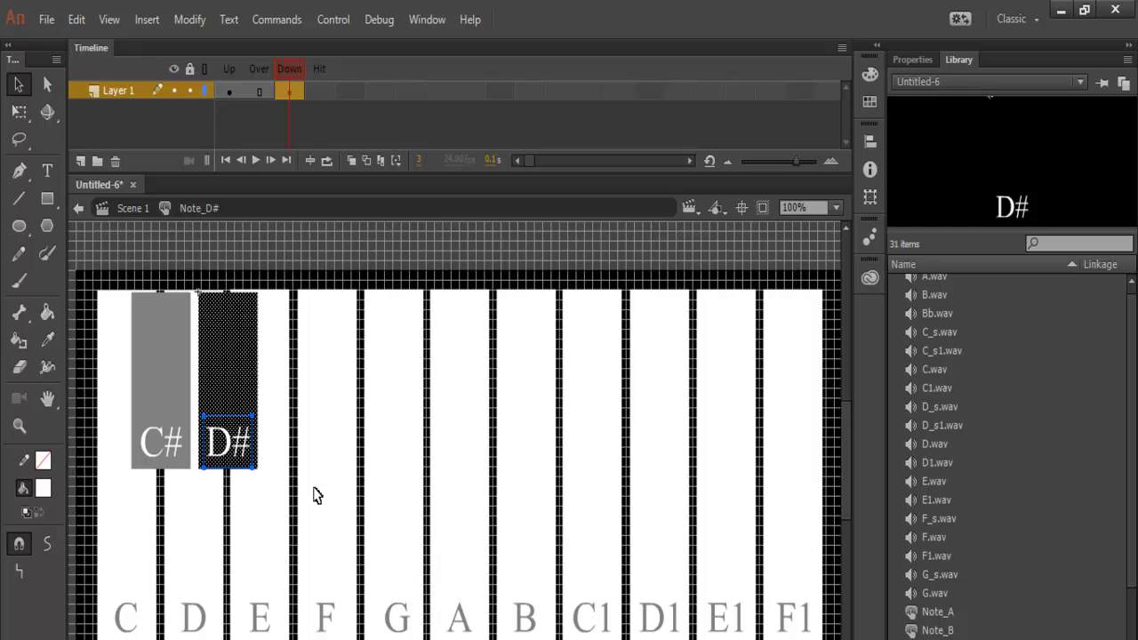
left_click(935, 405)
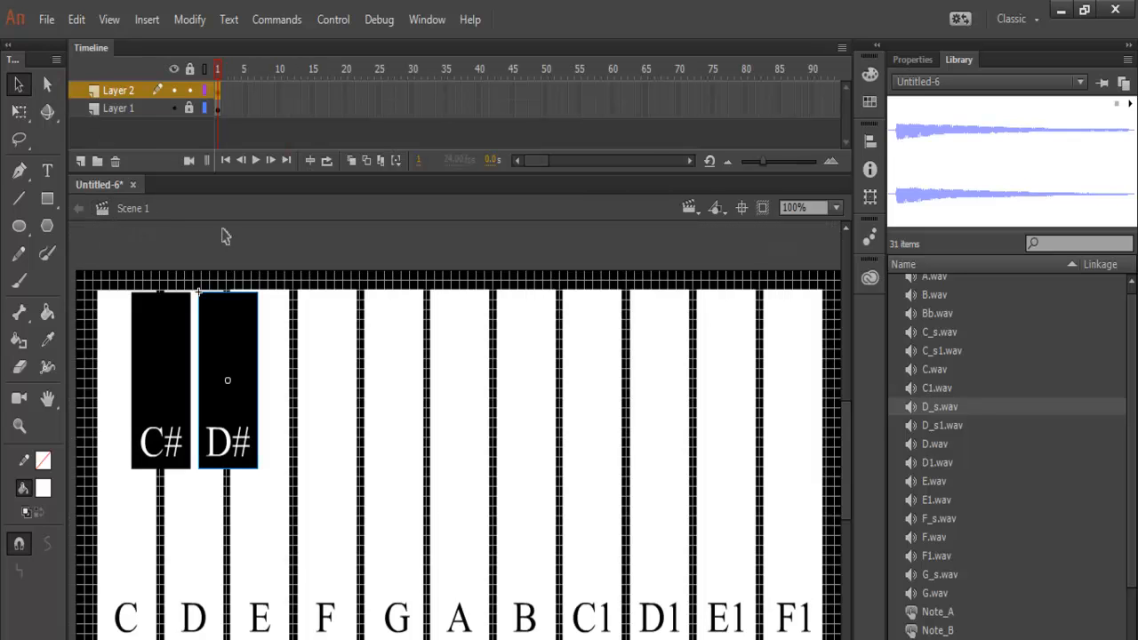
mouse_move(400, 411)
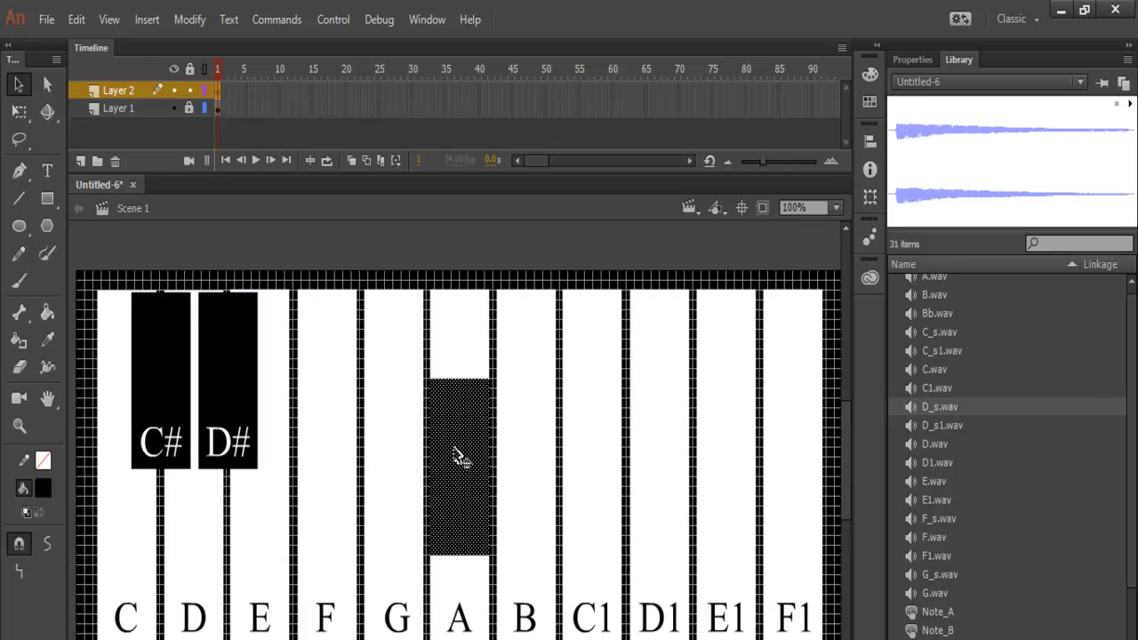
Place the copied black key between F and G and ready white text for its F# label
left_click(359, 383)
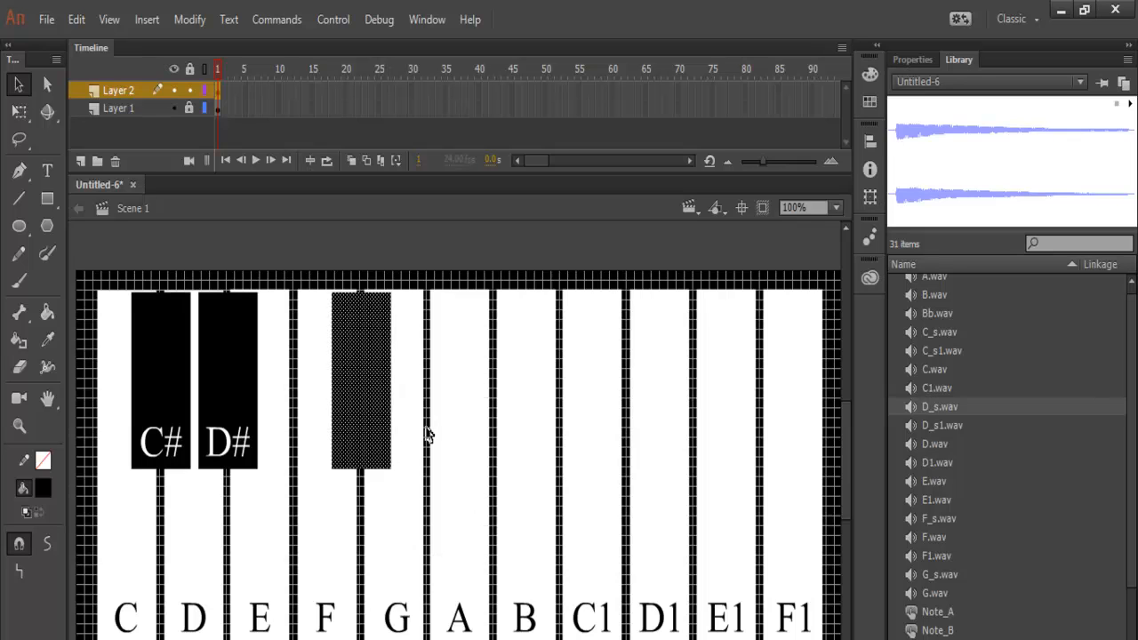
left_click(43, 197)
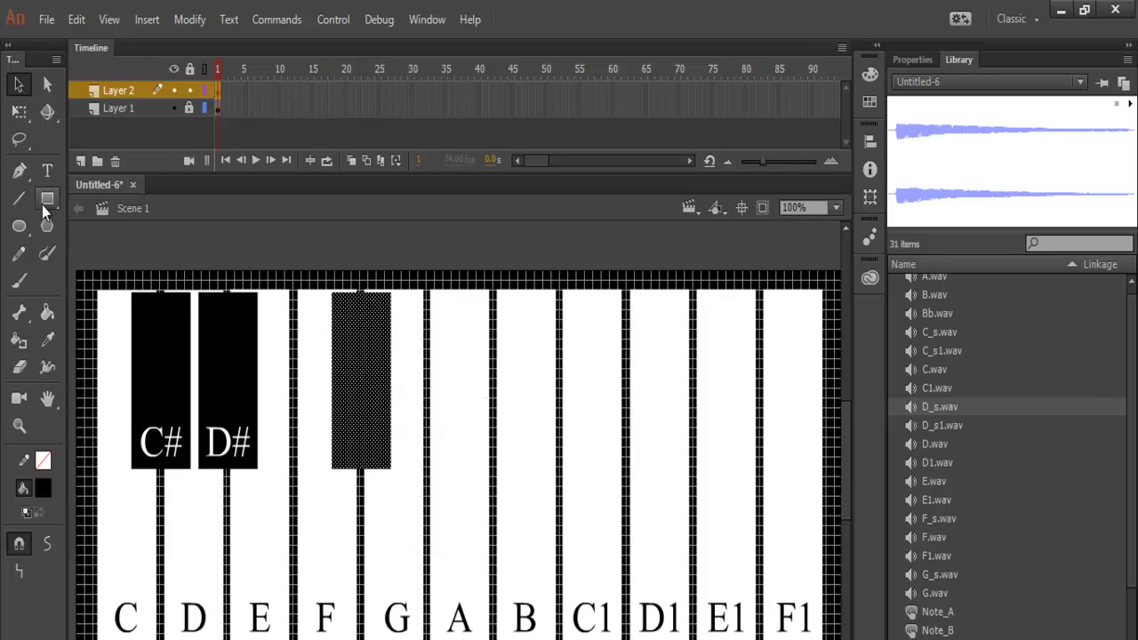
left_click(42, 168)
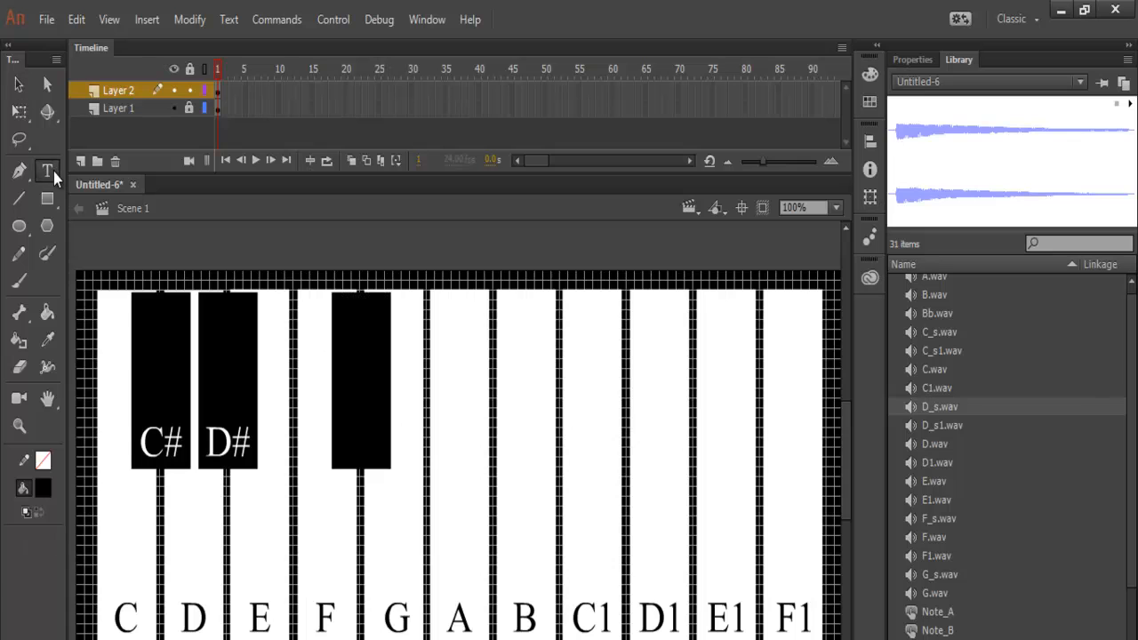
left_click(43, 486)
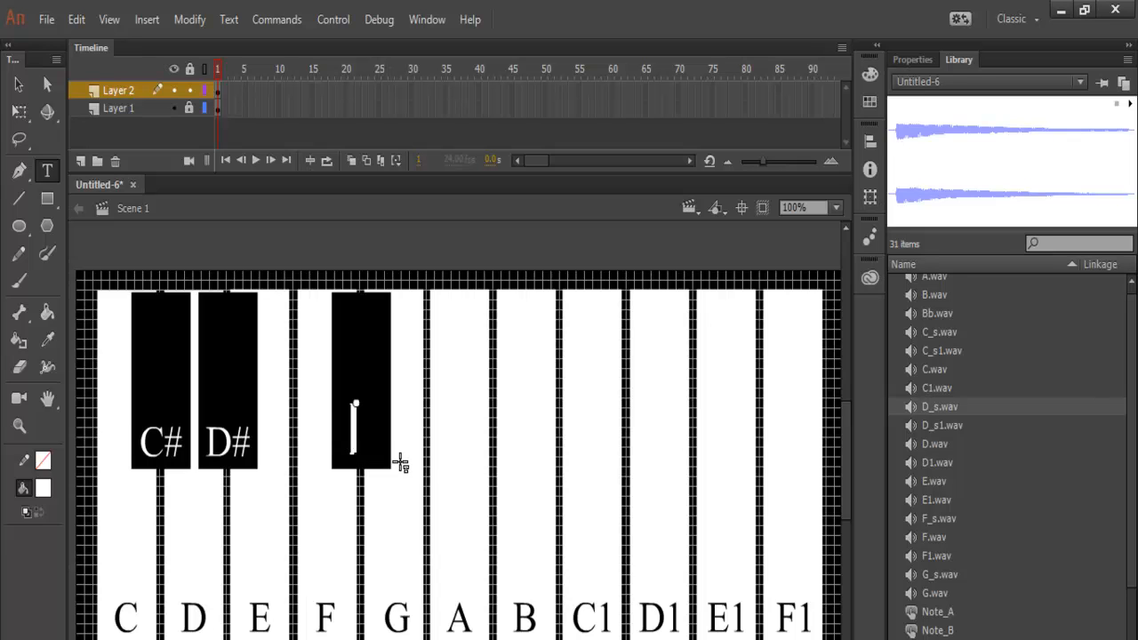
mouse_move(402, 464)
type("F#")
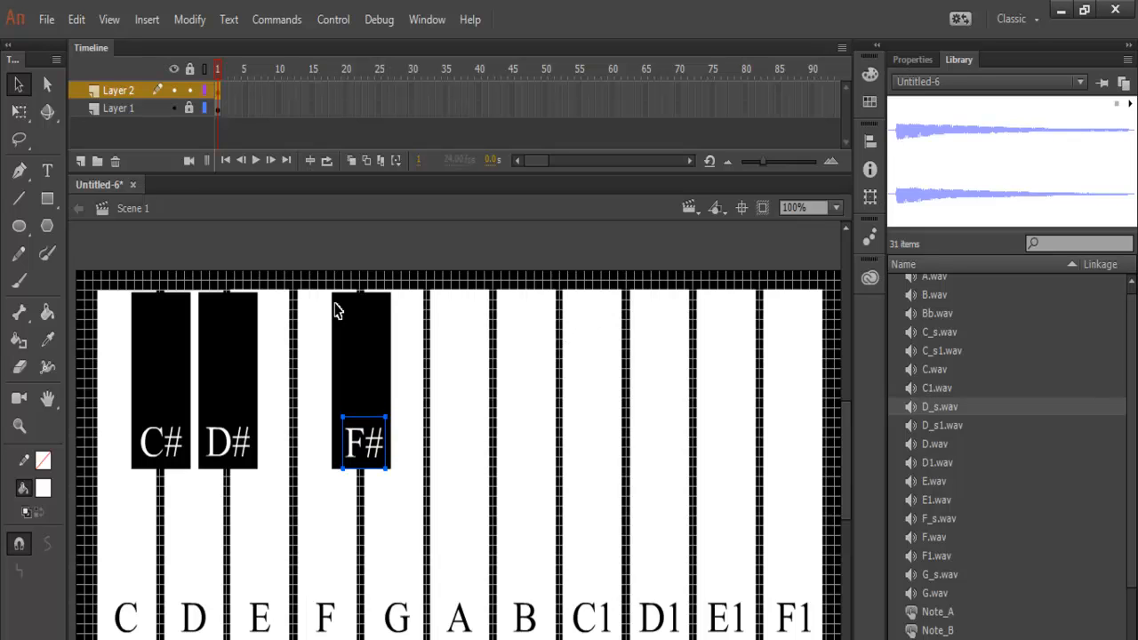
mouse_move(402, 281)
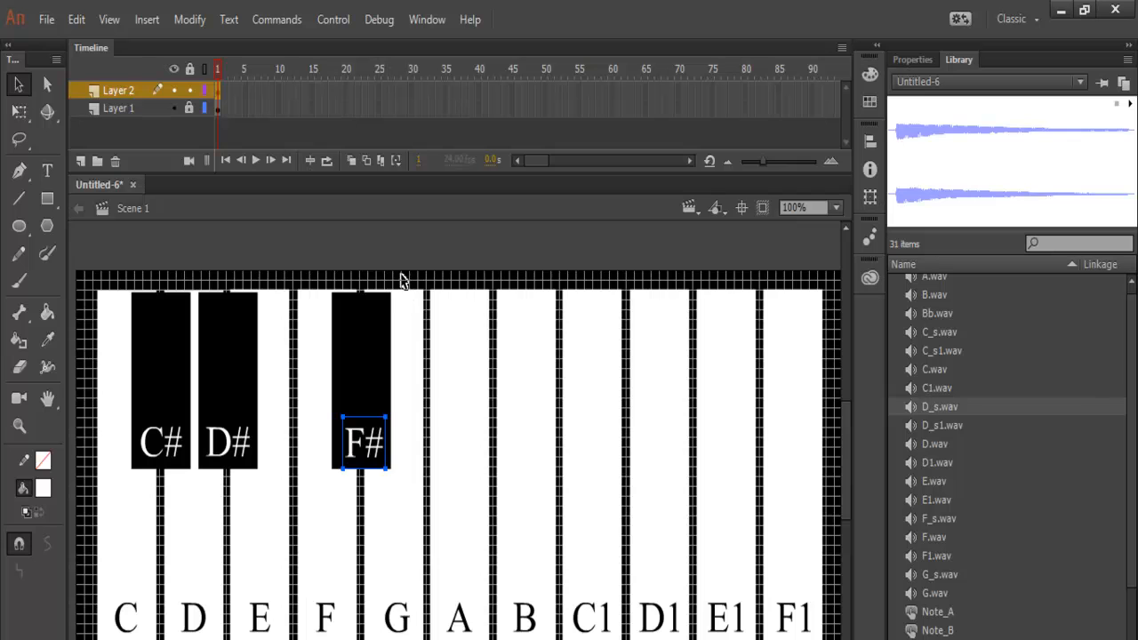
Convert the F# key to a Button symbol named Note_F#
right_click(364, 441)
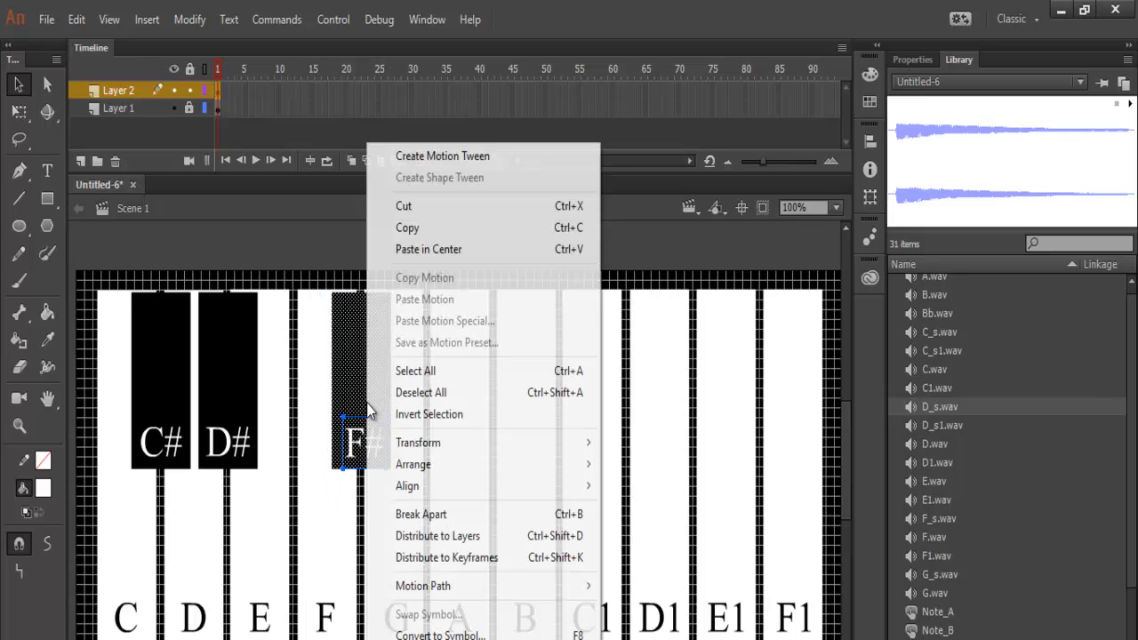
left_click(433, 637)
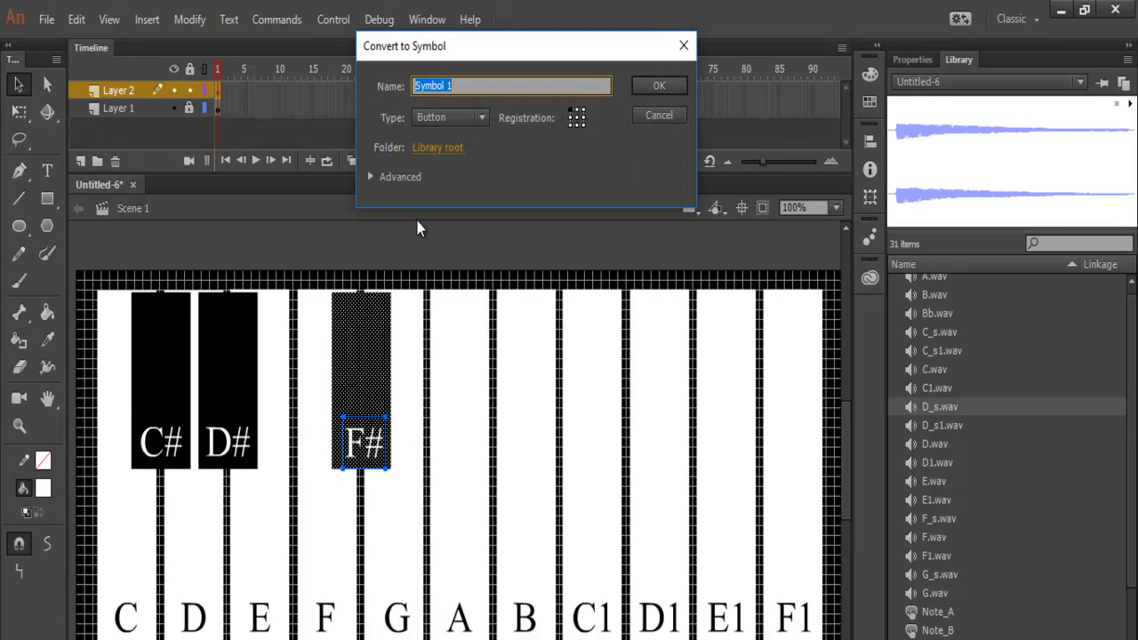
mouse_move(459, 141)
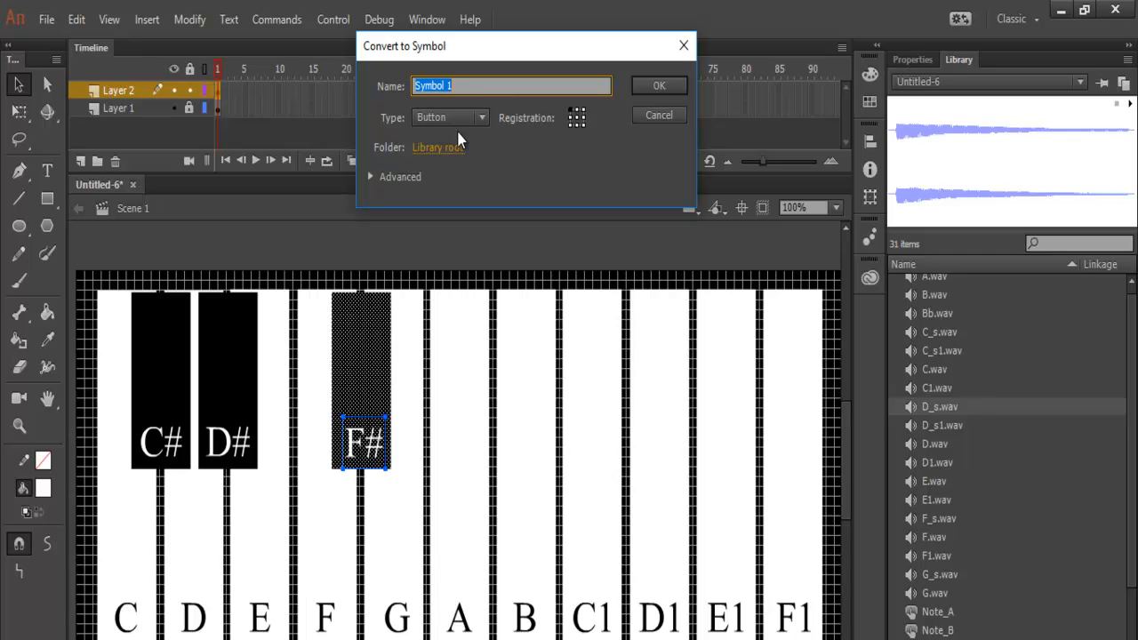
type("Note_F#")
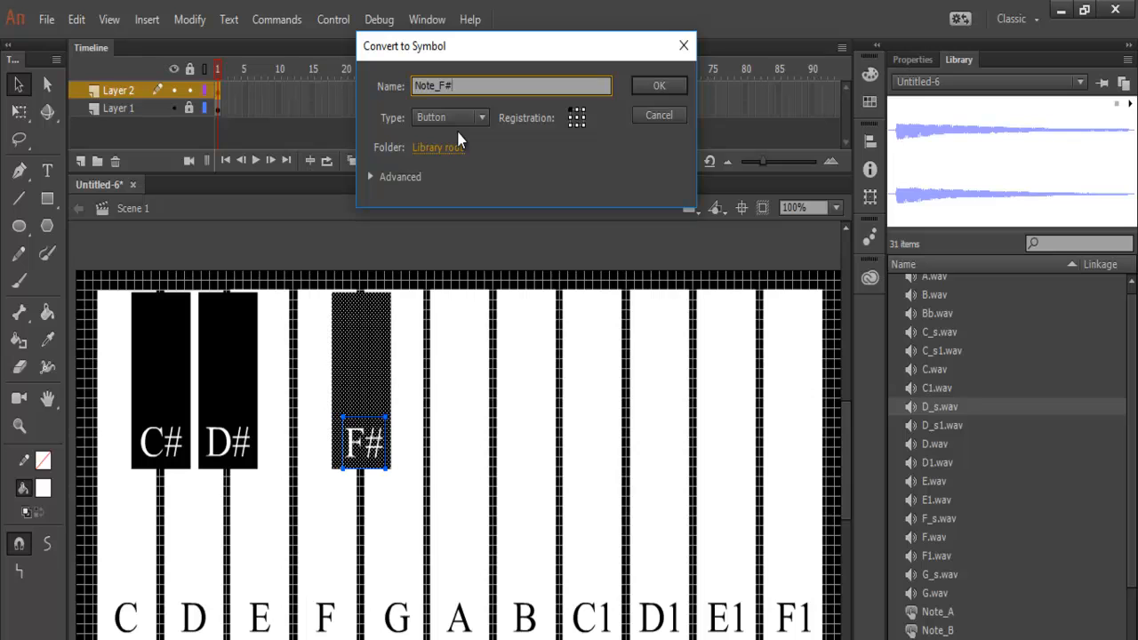
left_click(657, 85)
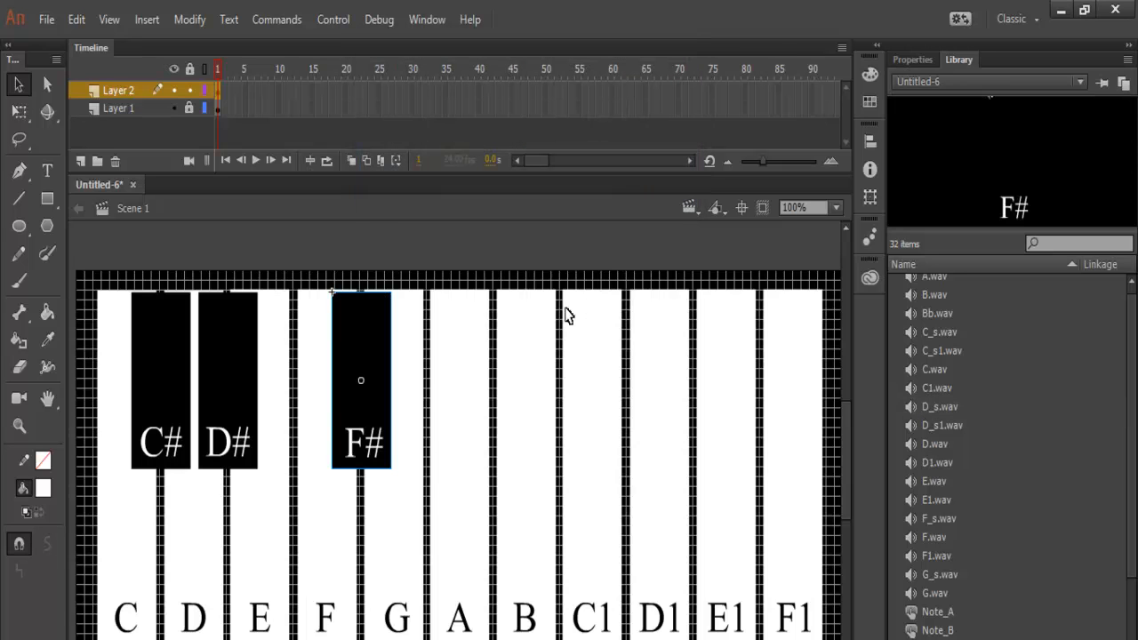
mouse_move(995, 533)
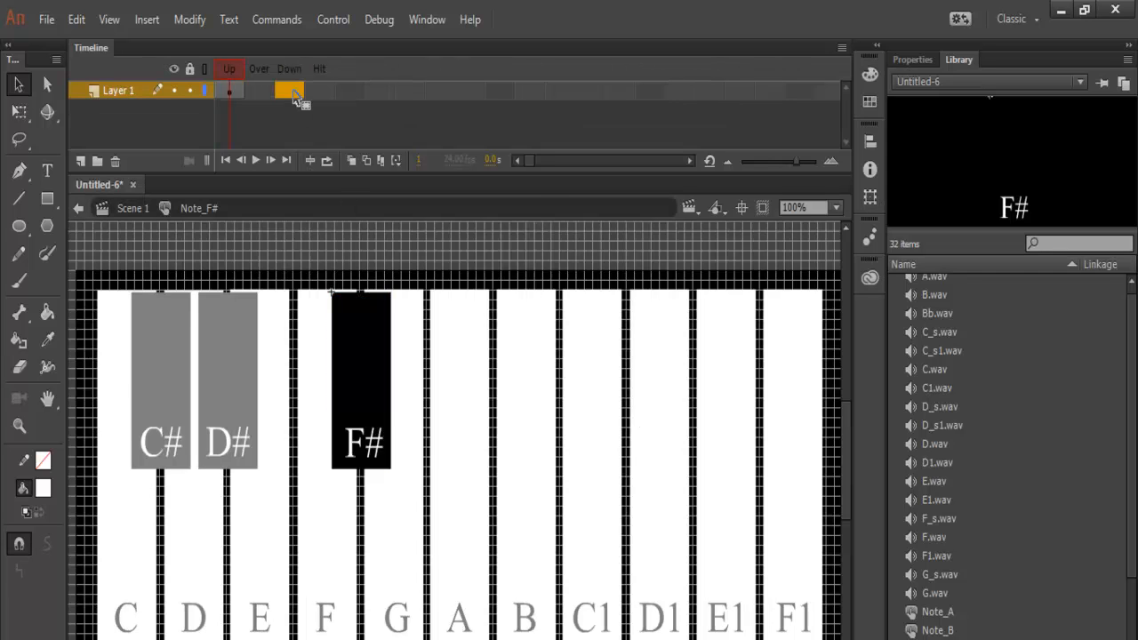
Insert a Down-state keyframe in the Note_F# button
right_click(287, 91)
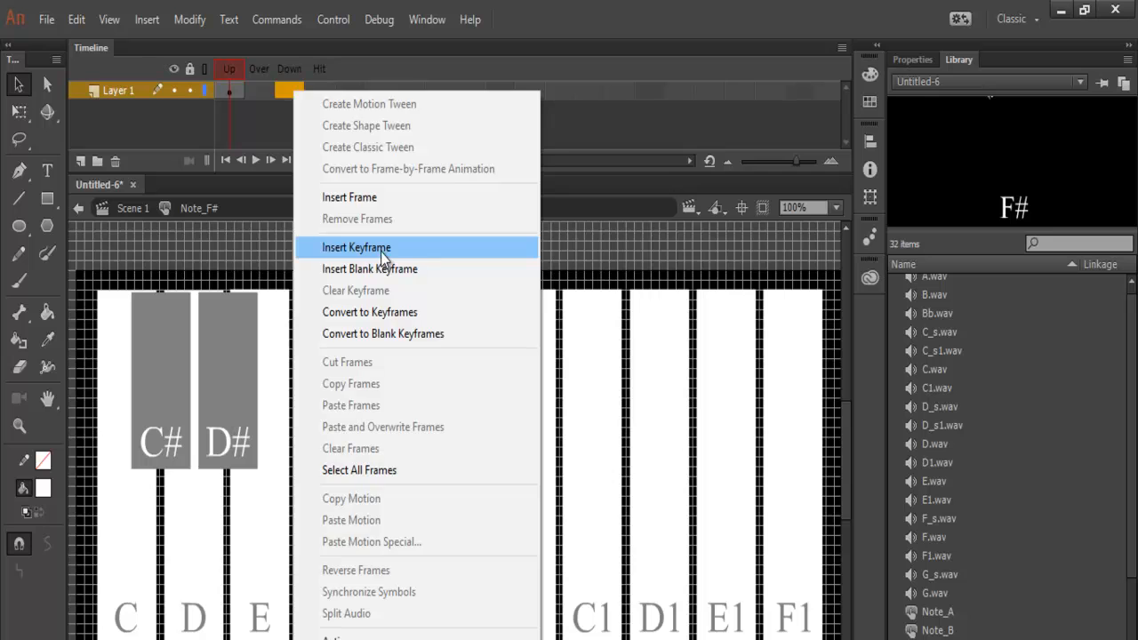
left_click(357, 247)
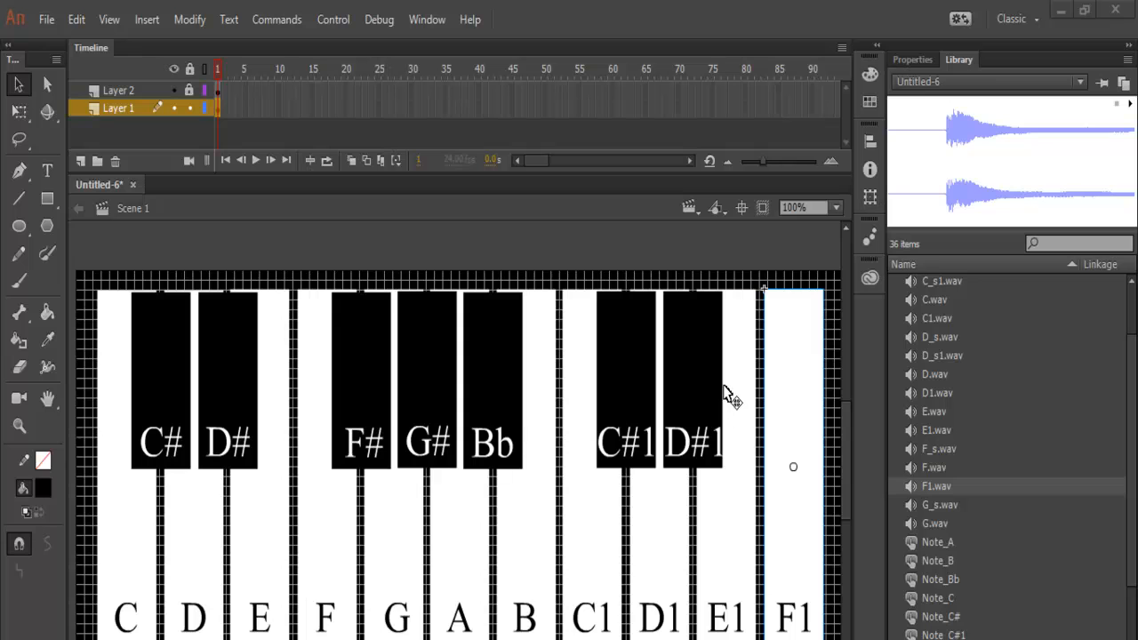
mouse_move(467, 227)
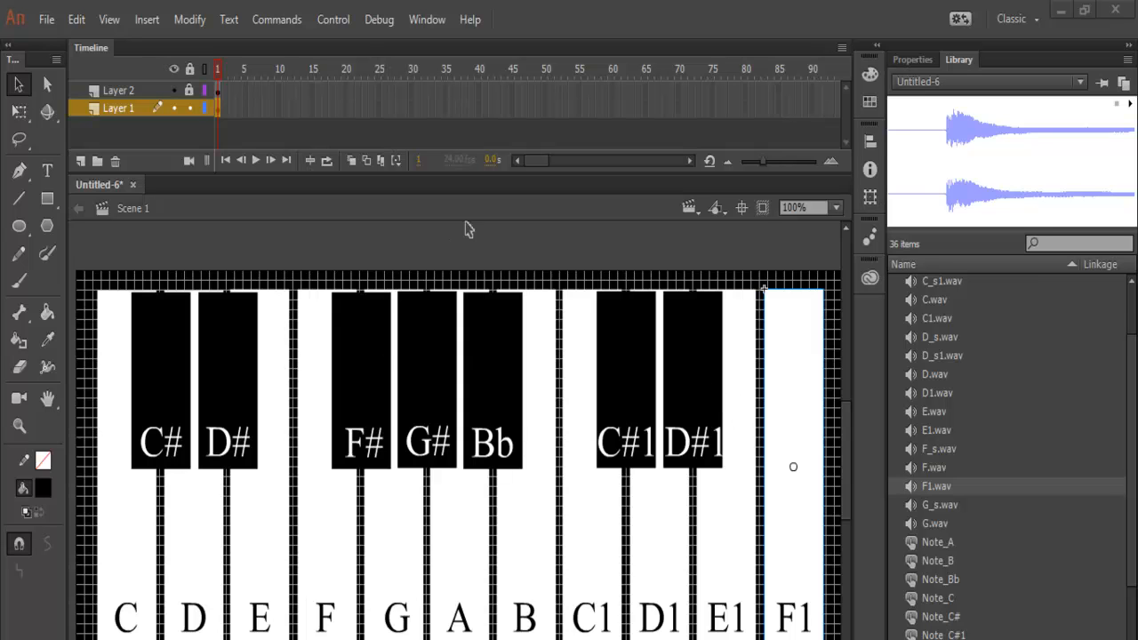
mouse_move(343, 25)
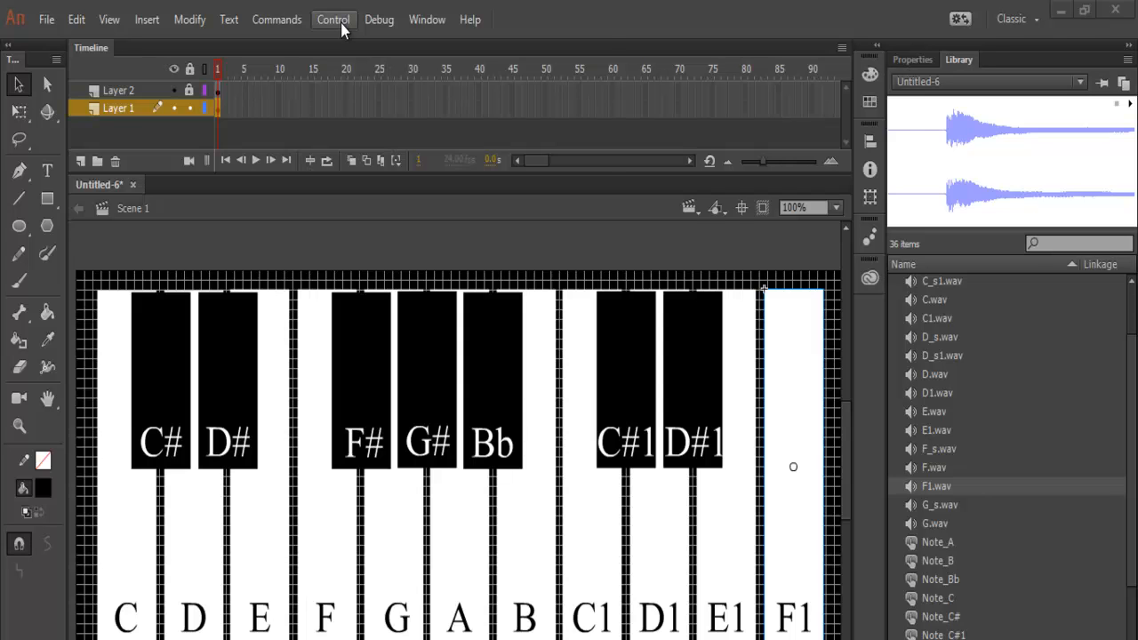
Run Control > Test Scene to preview the keyboard in a test window
left_click(345, 17)
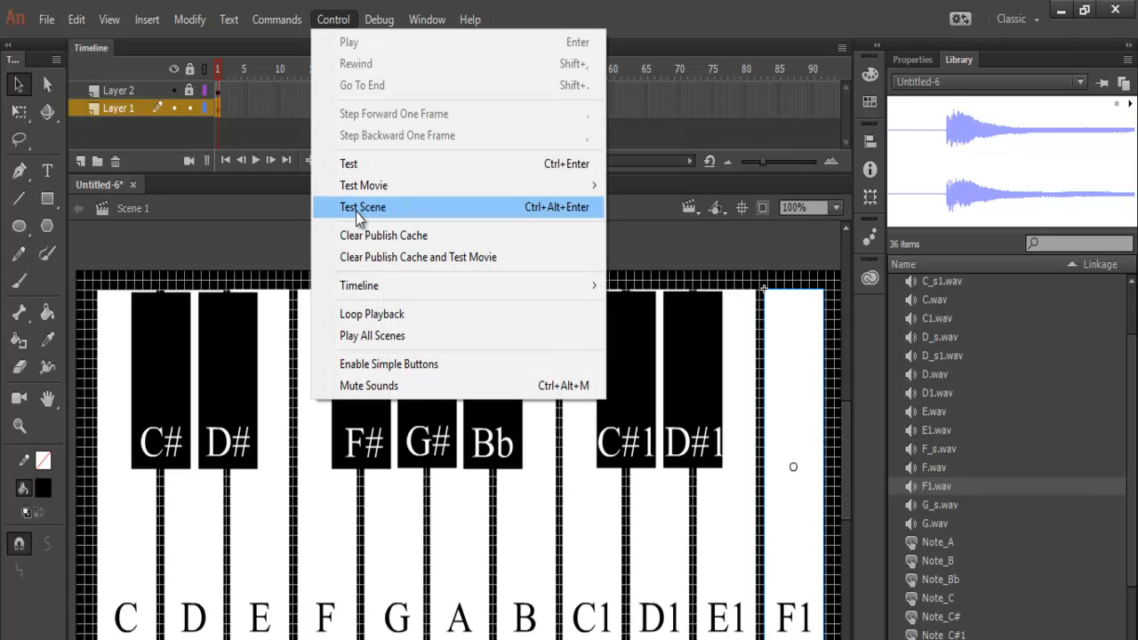
left_click(361, 206)
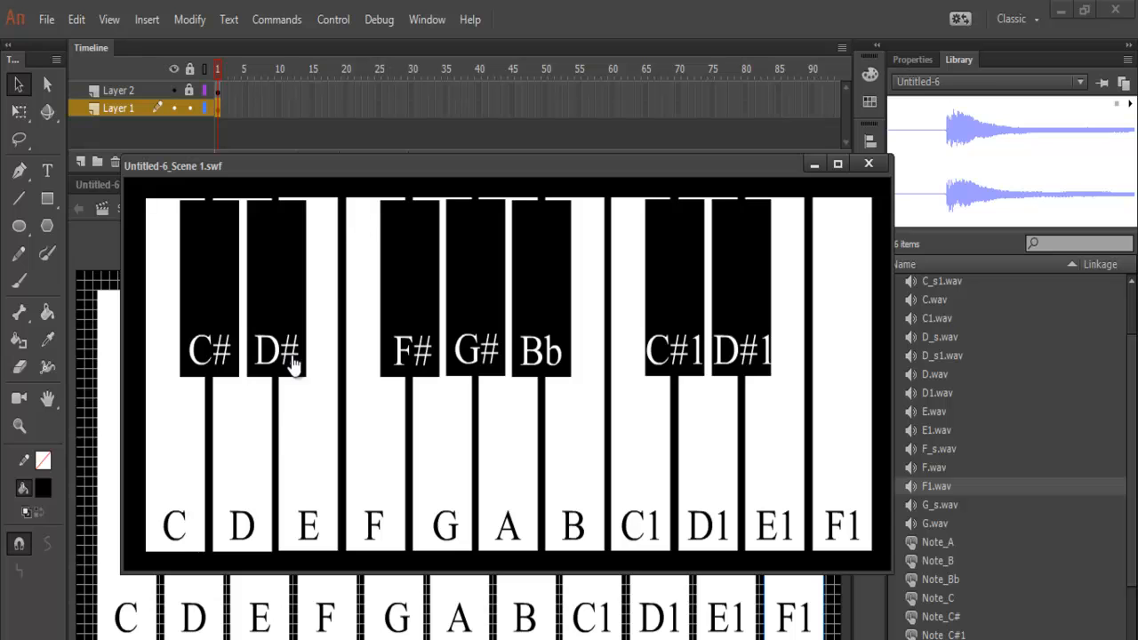
mouse_move(782, 516)
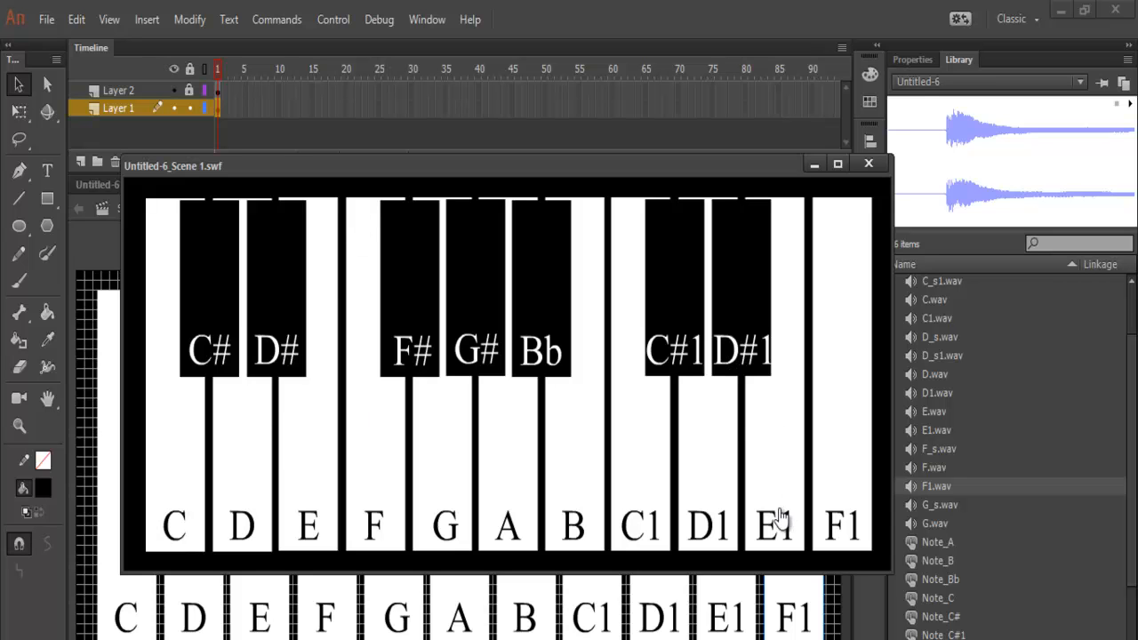
mouse_move(288, 532)
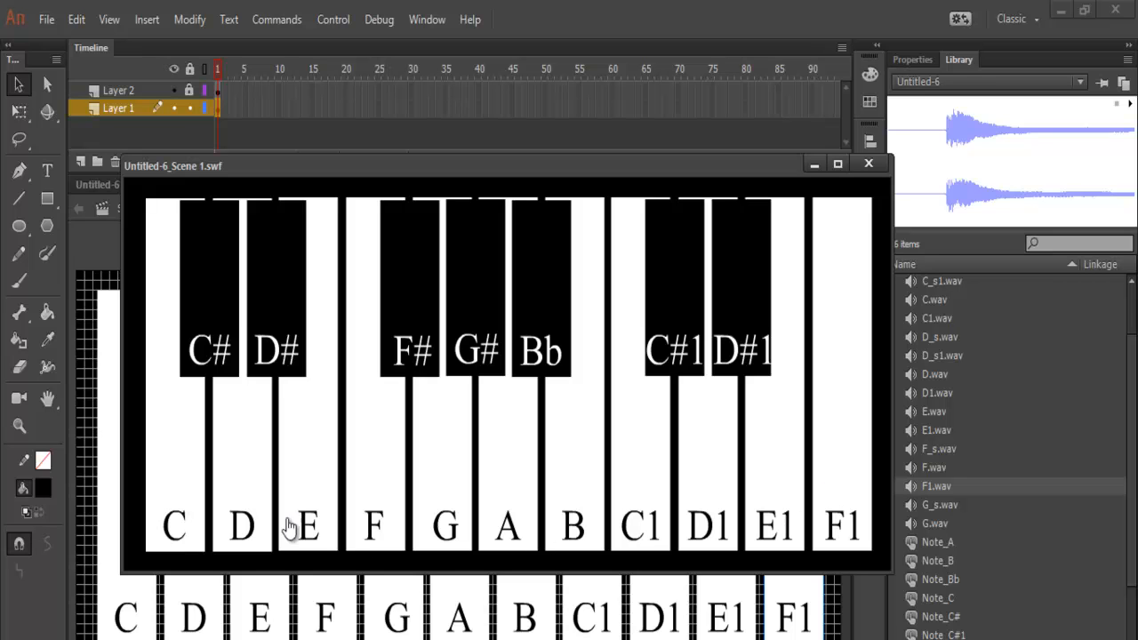
mouse_move(386, 537)
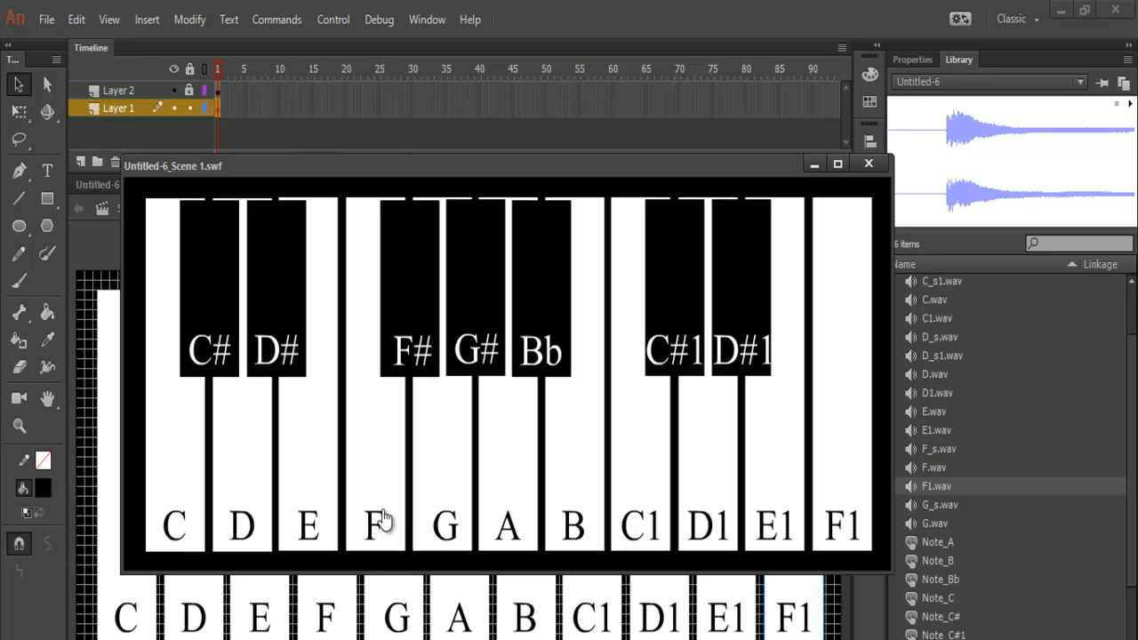
mouse_move(636, 502)
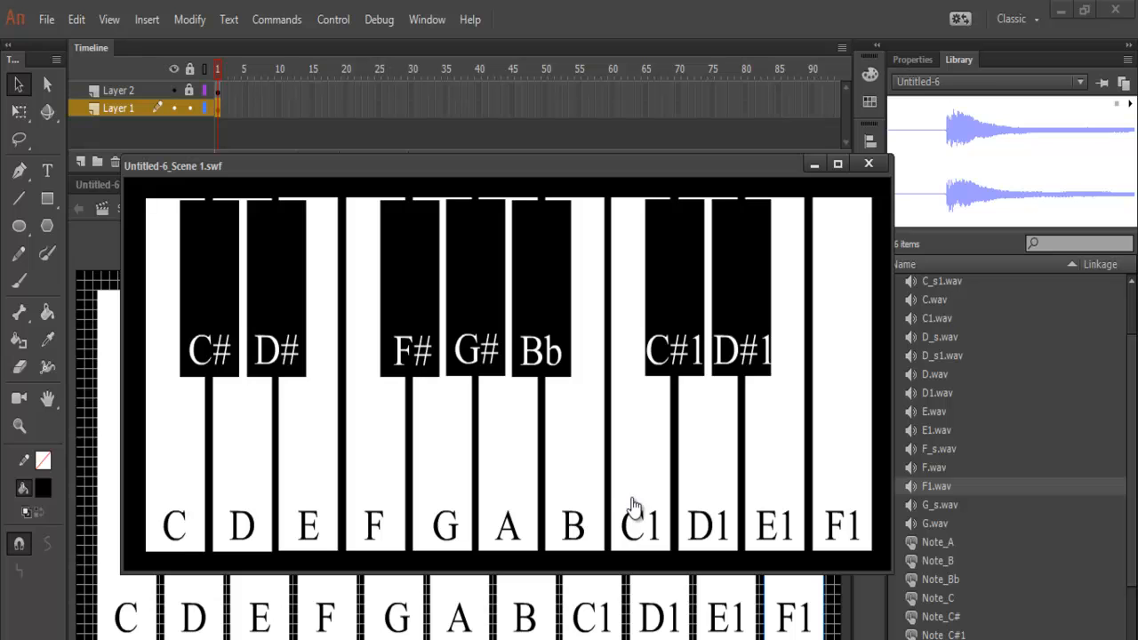
mouse_move(839, 530)
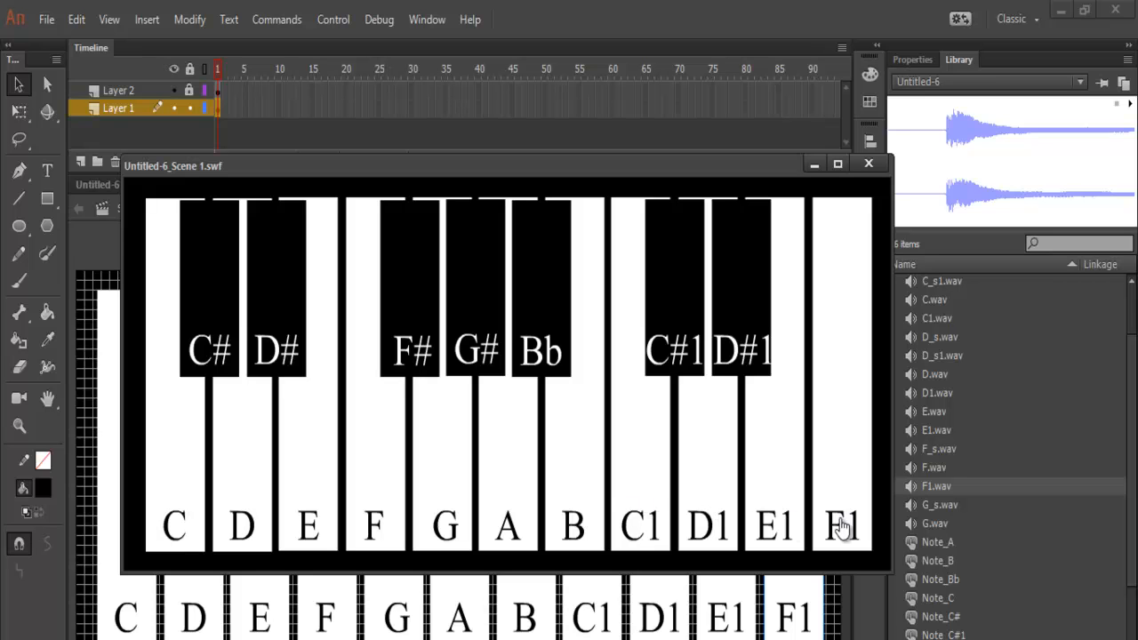
mouse_move(401, 362)
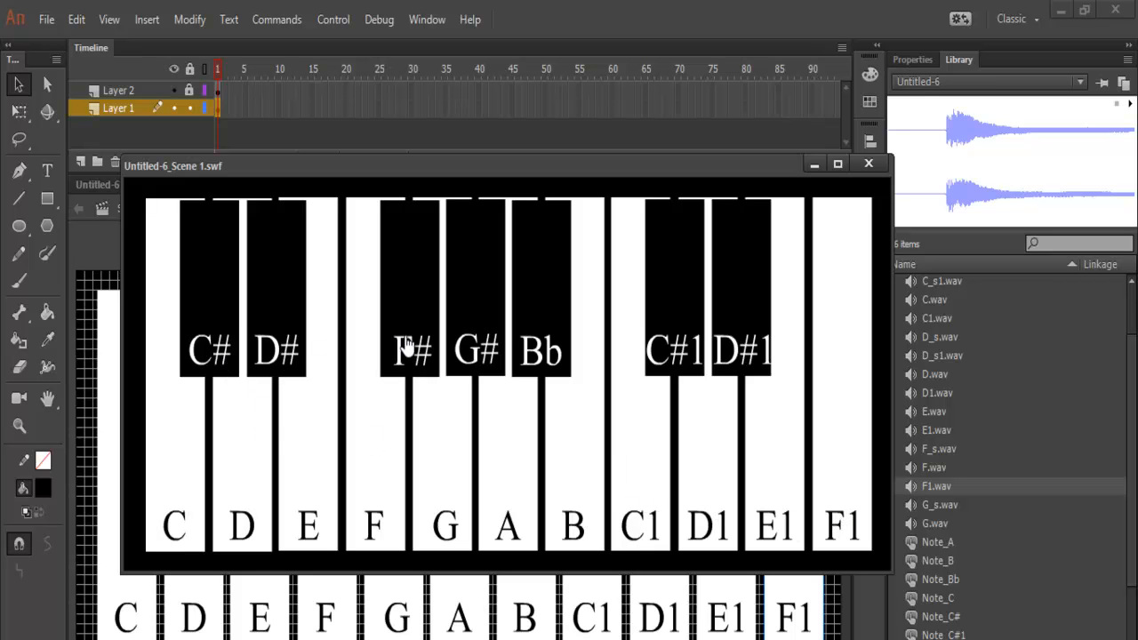
mouse_move(659, 350)
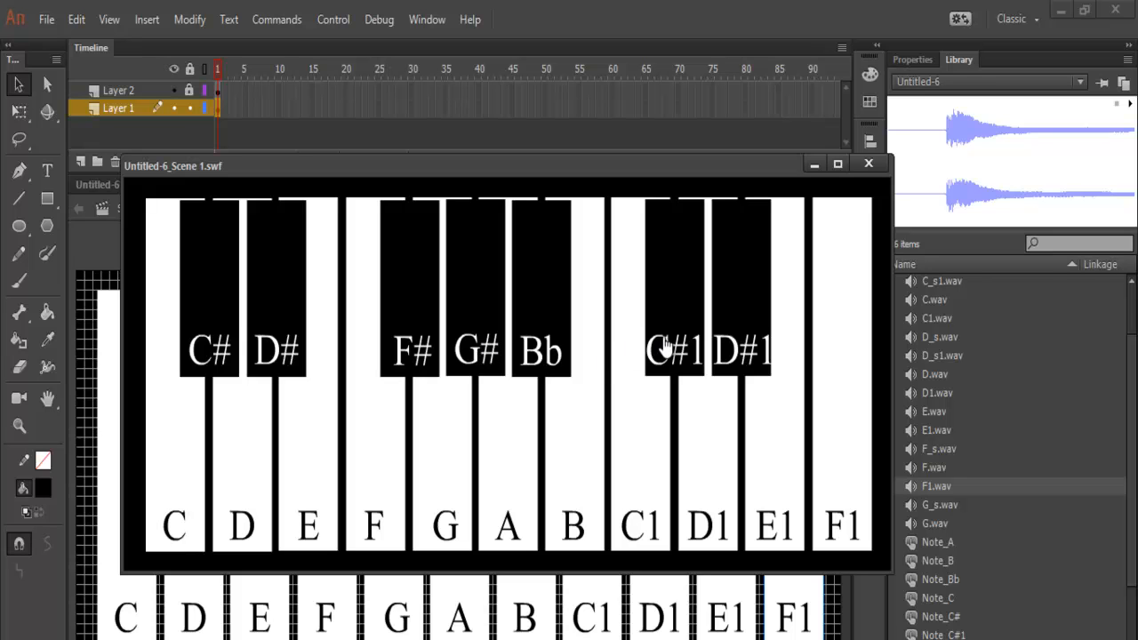
mouse_move(786, 532)
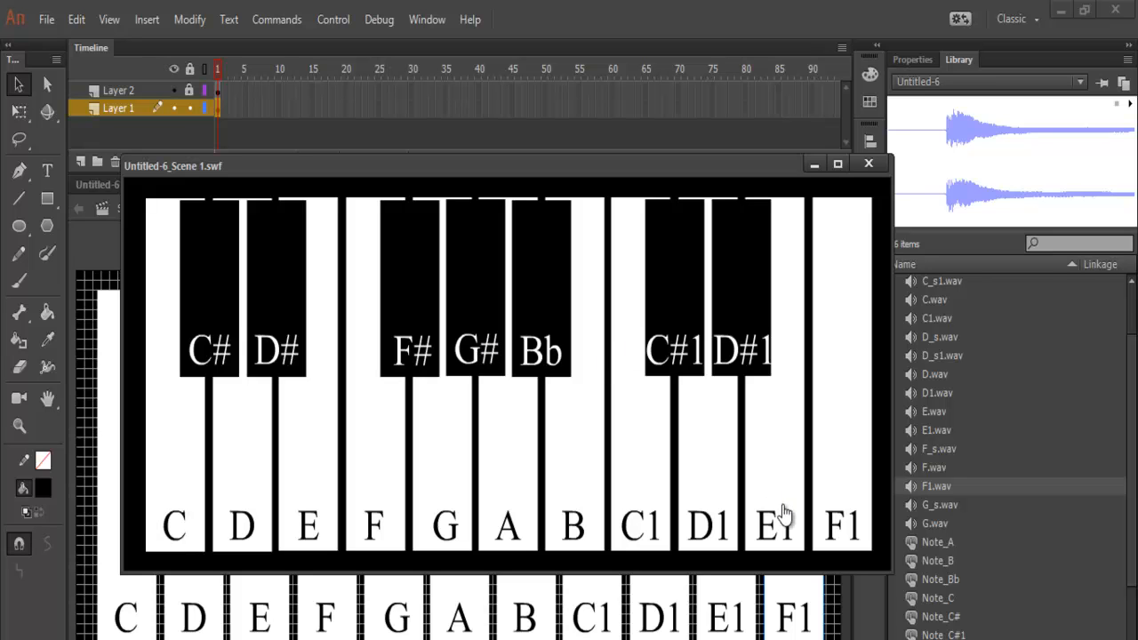
mouse_move(711, 364)
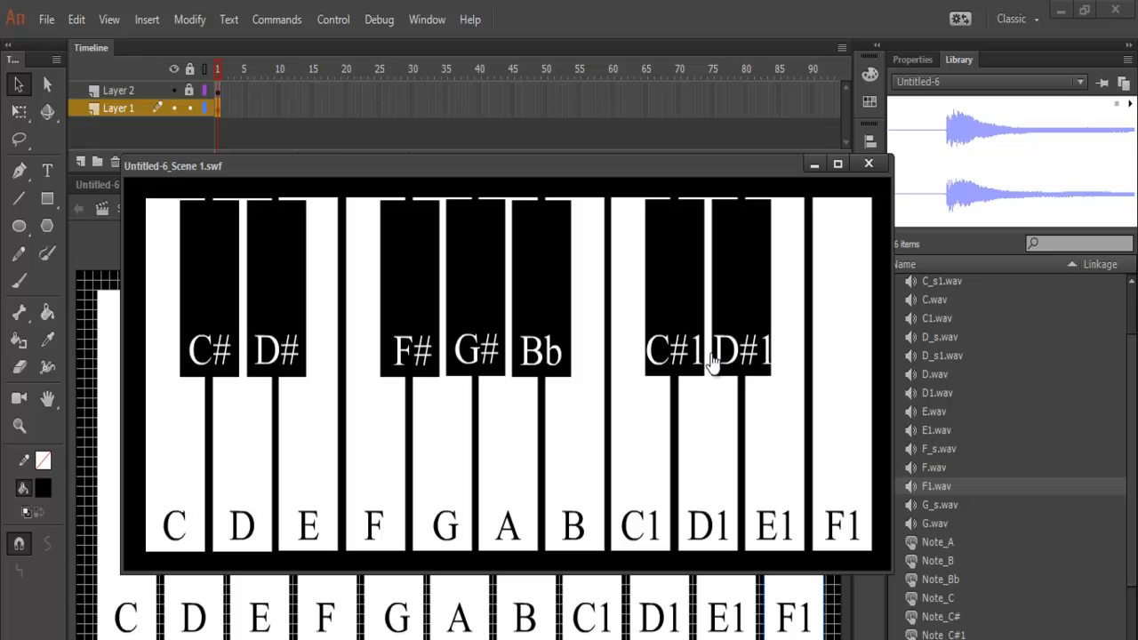
mouse_move(702, 380)
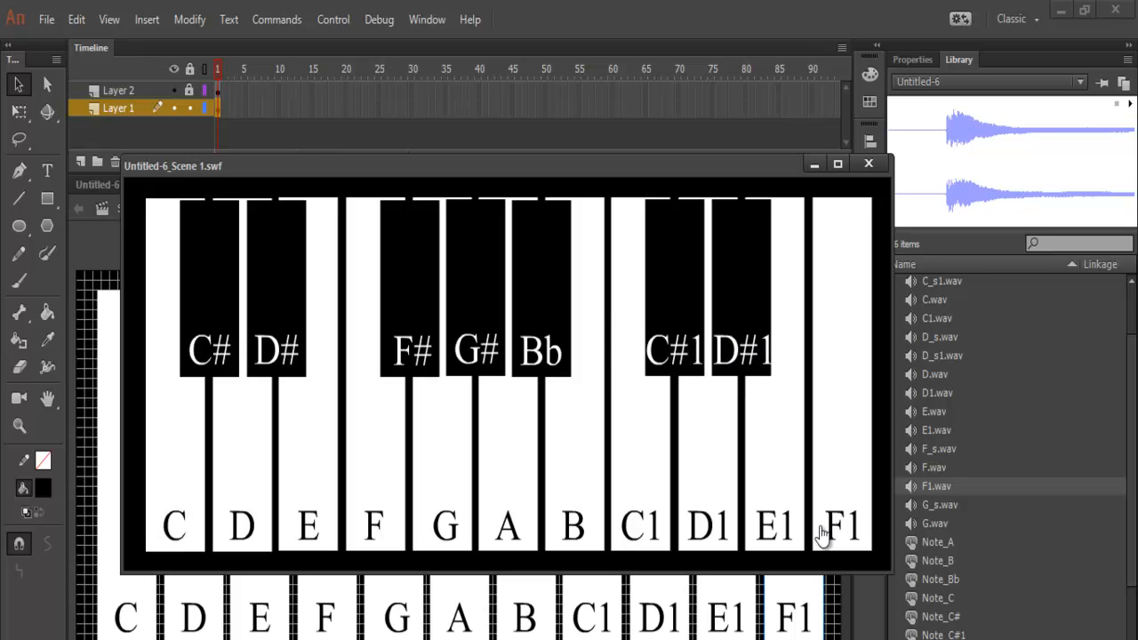
mouse_move(775, 509)
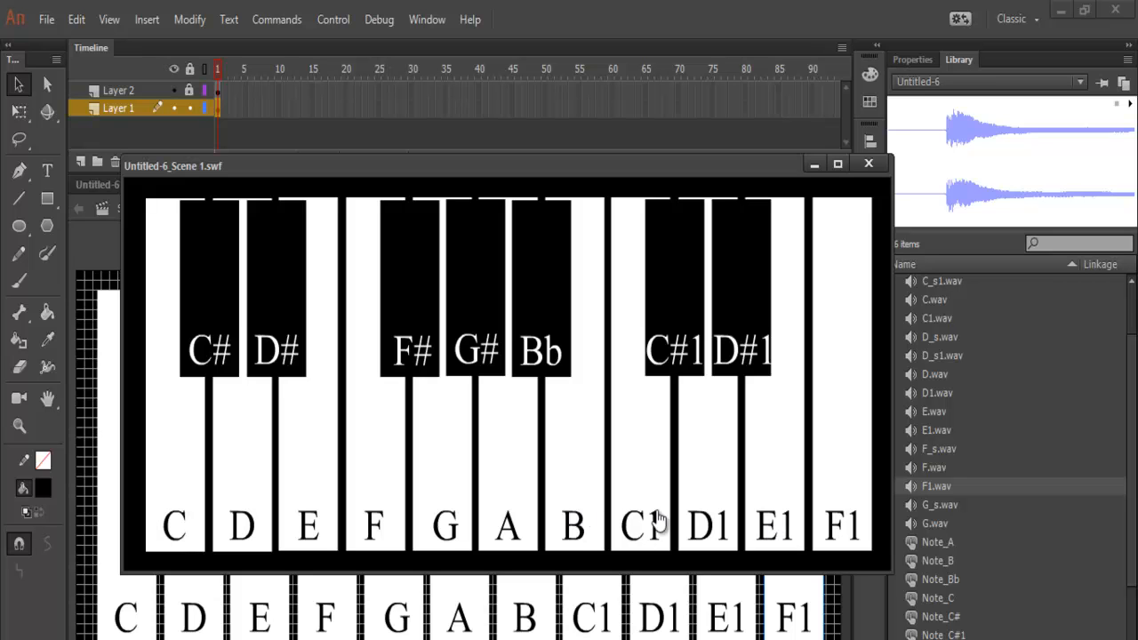
mouse_move(512, 535)
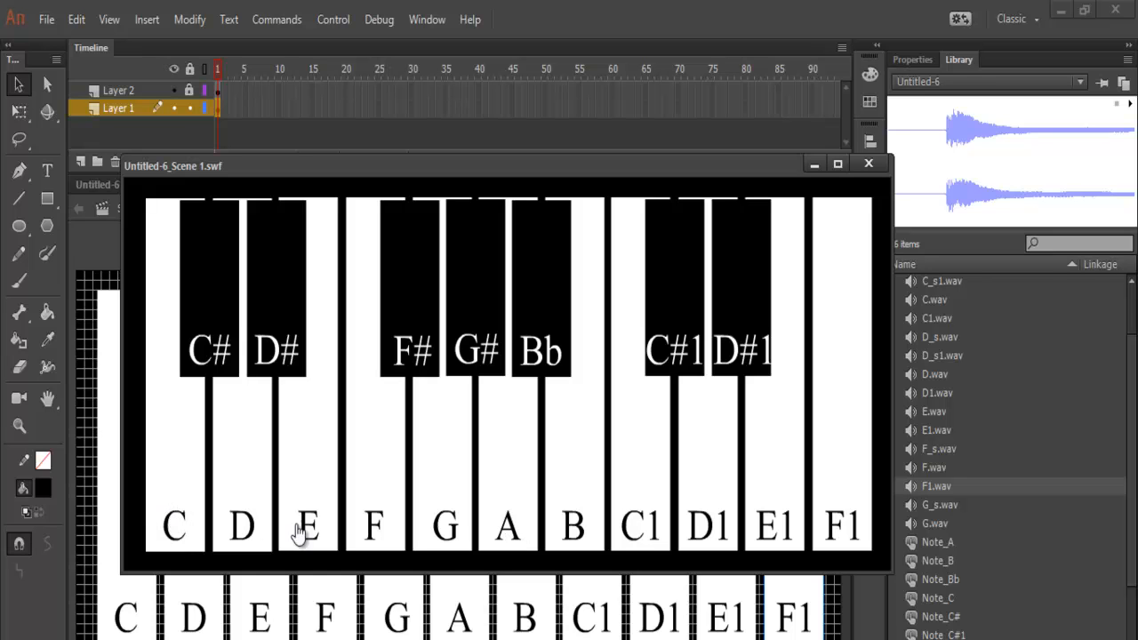
mouse_move(529, 515)
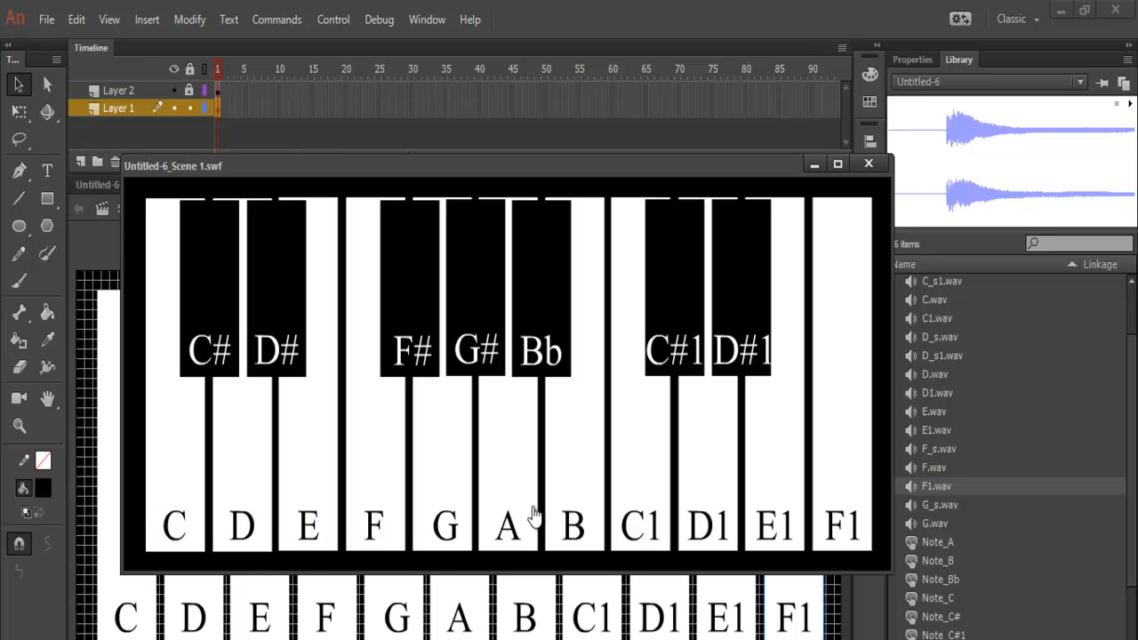
mouse_move(580, 544)
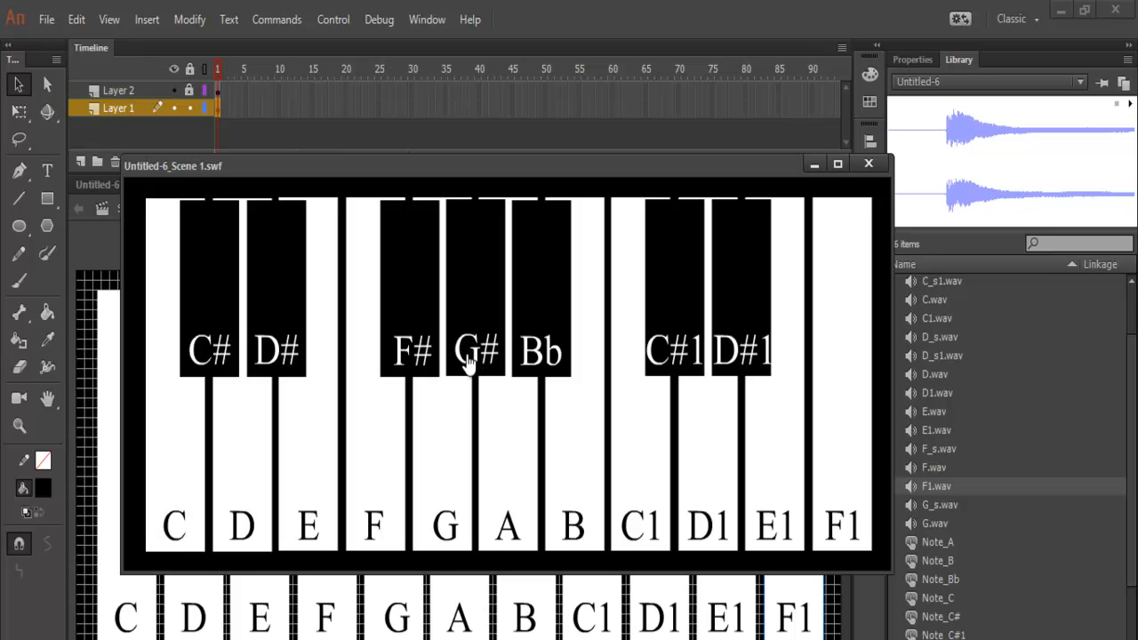
mouse_move(532, 535)
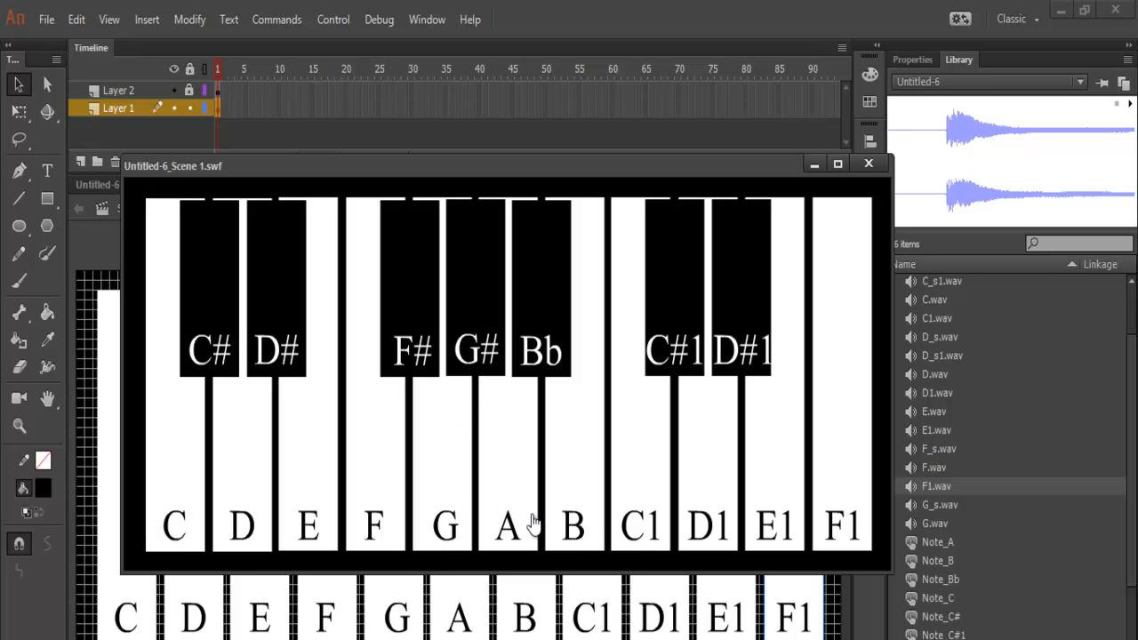
mouse_move(636, 512)
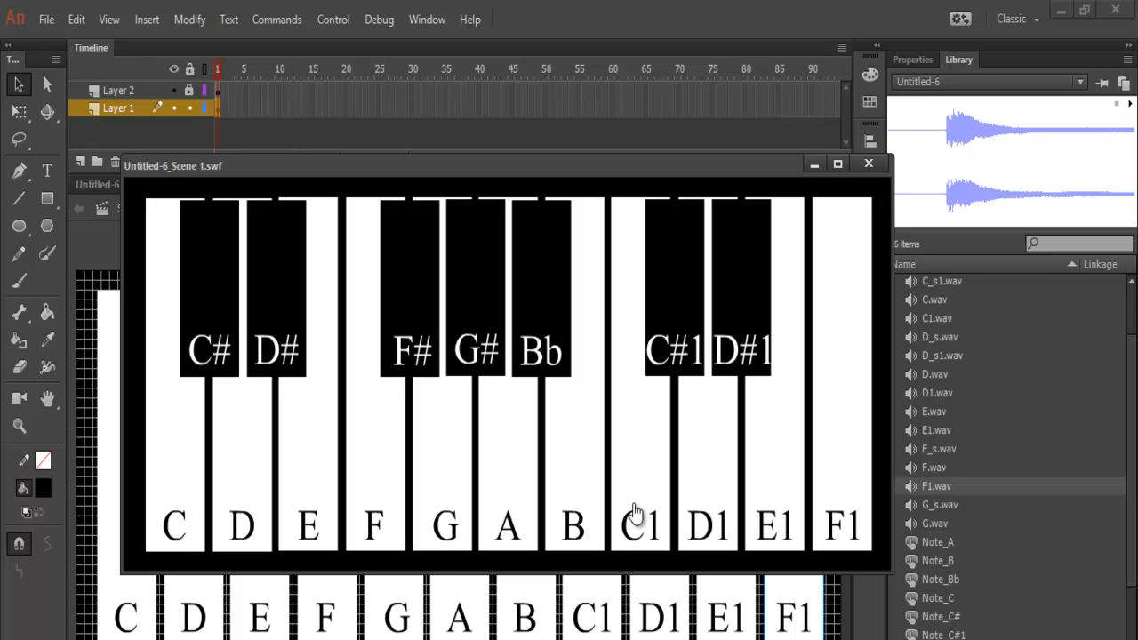
mouse_move(619, 508)
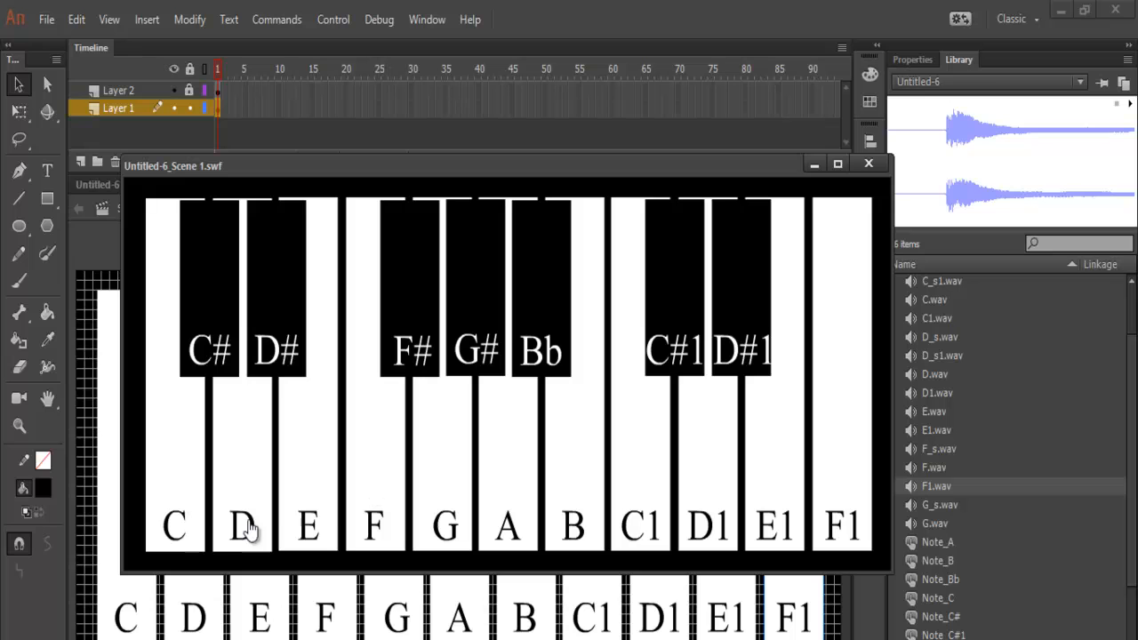
mouse_move(173, 526)
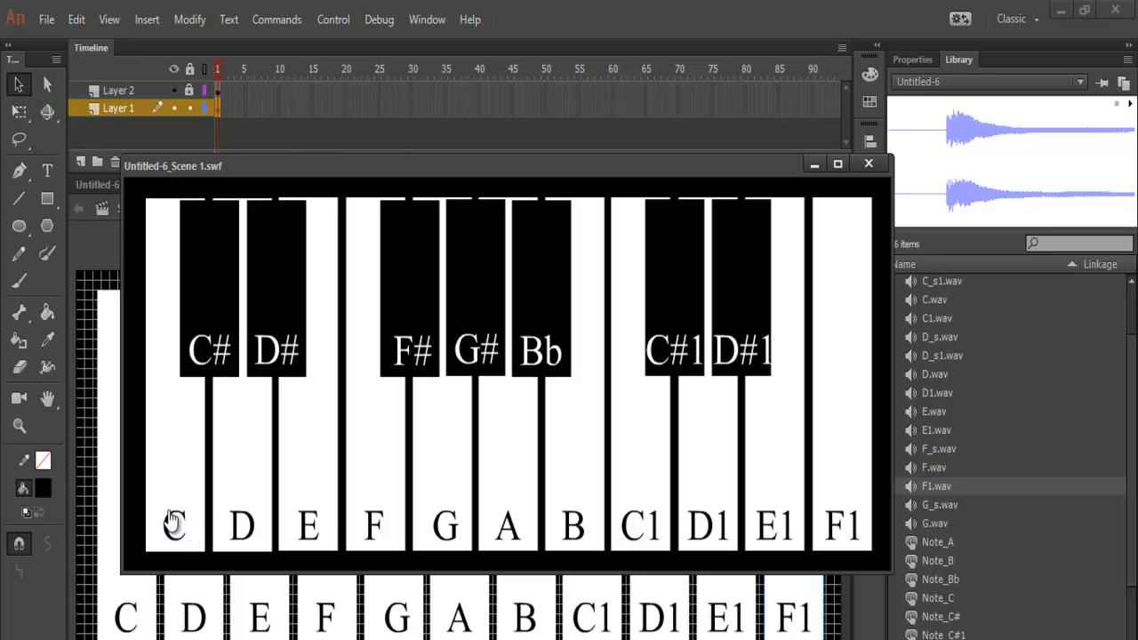
mouse_move(441, 526)
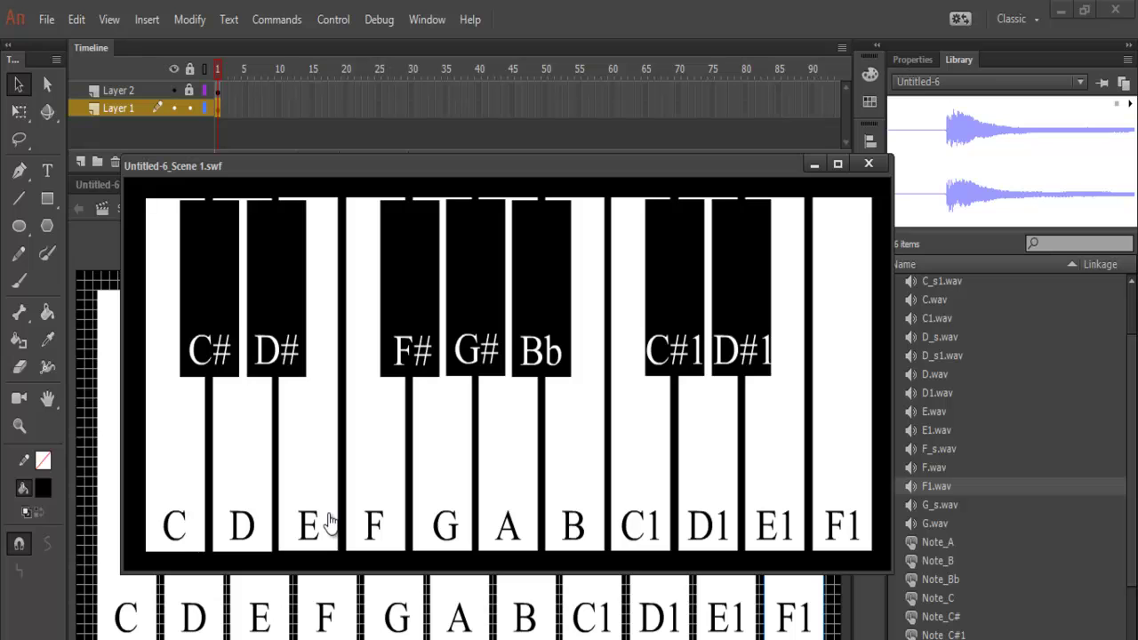
mouse_move(203, 523)
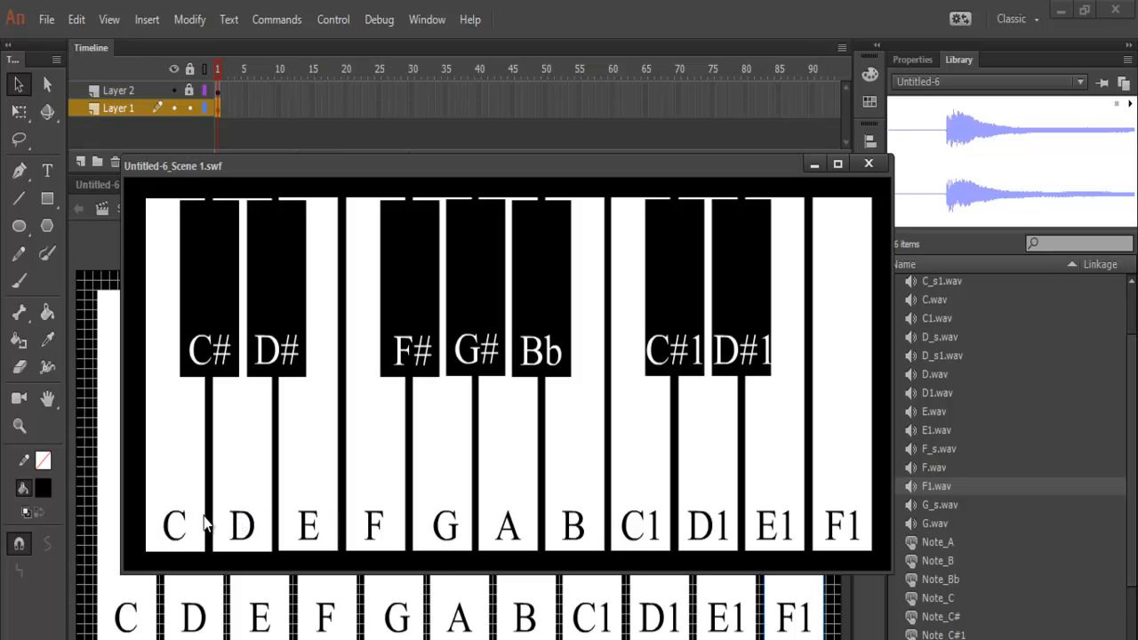
mouse_move(452, 525)
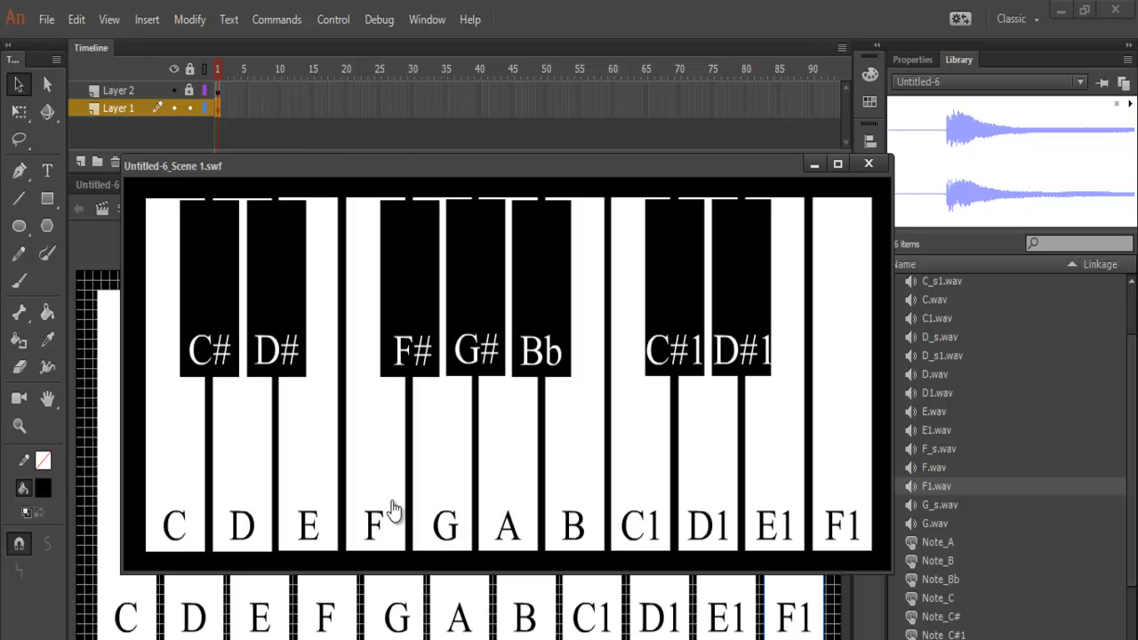
mouse_move(311, 533)
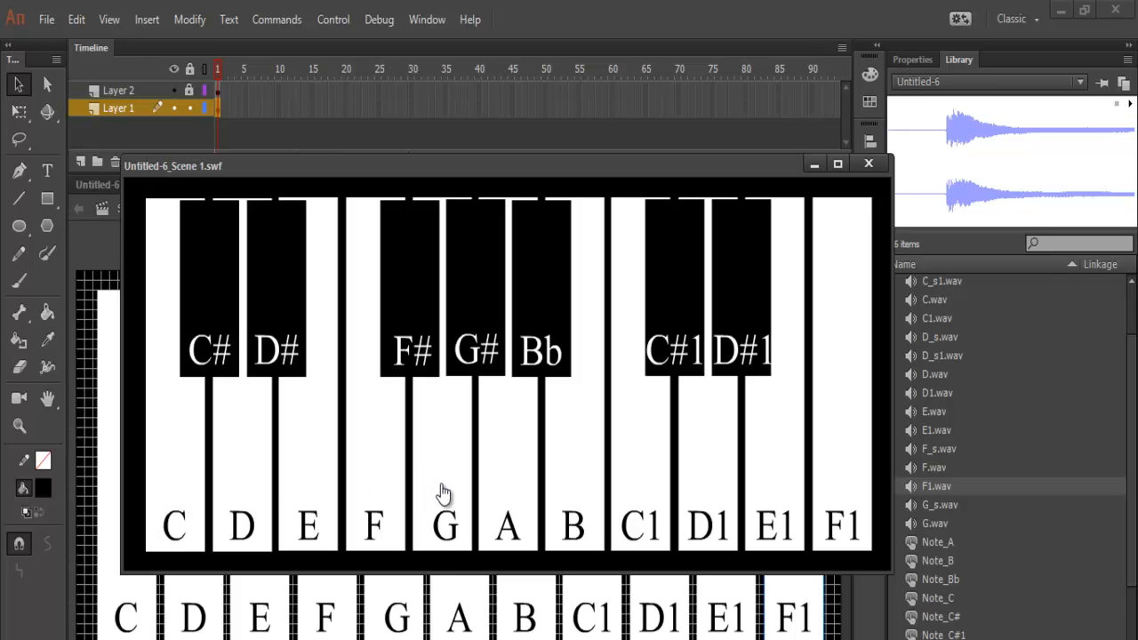
mouse_move(378, 529)
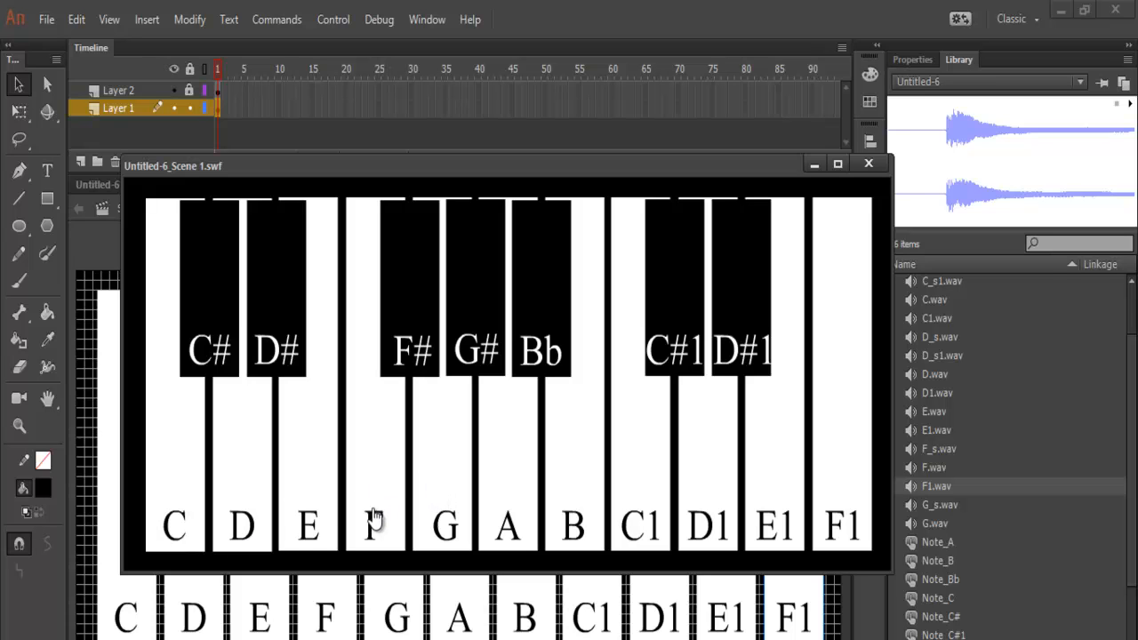
mouse_move(242, 545)
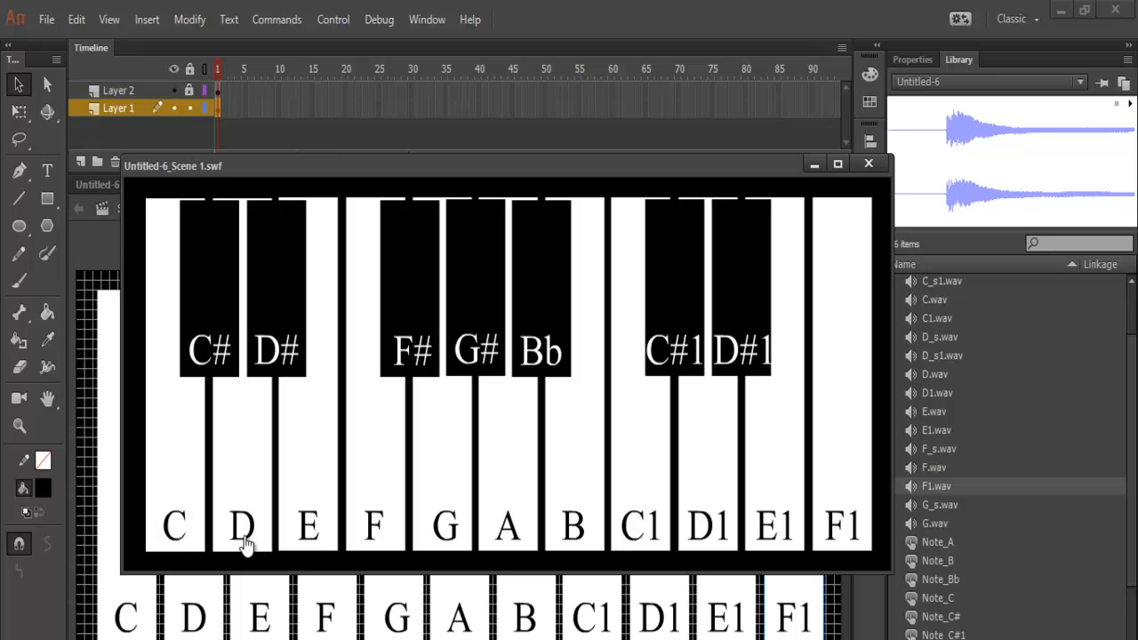
mouse_move(182, 533)
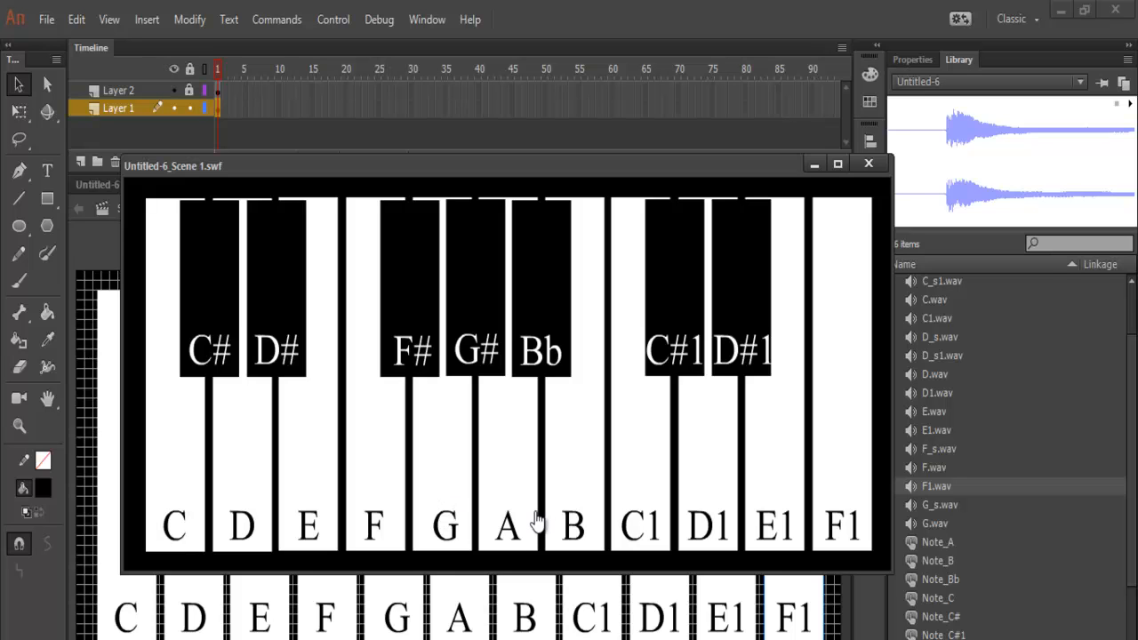
mouse_move(441, 533)
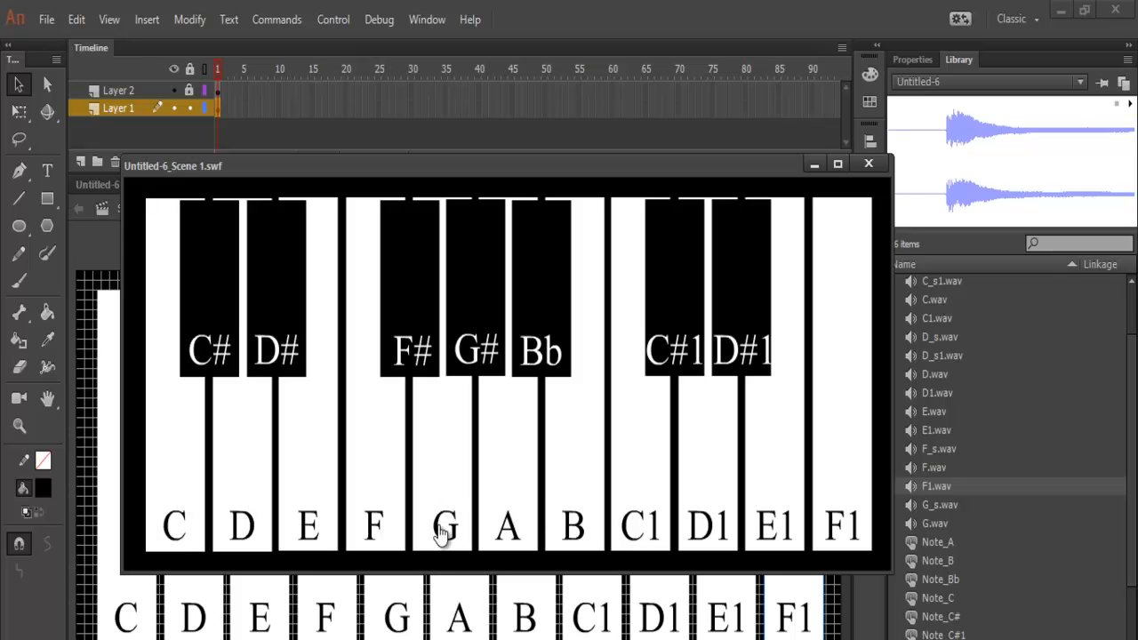
mouse_move(310, 533)
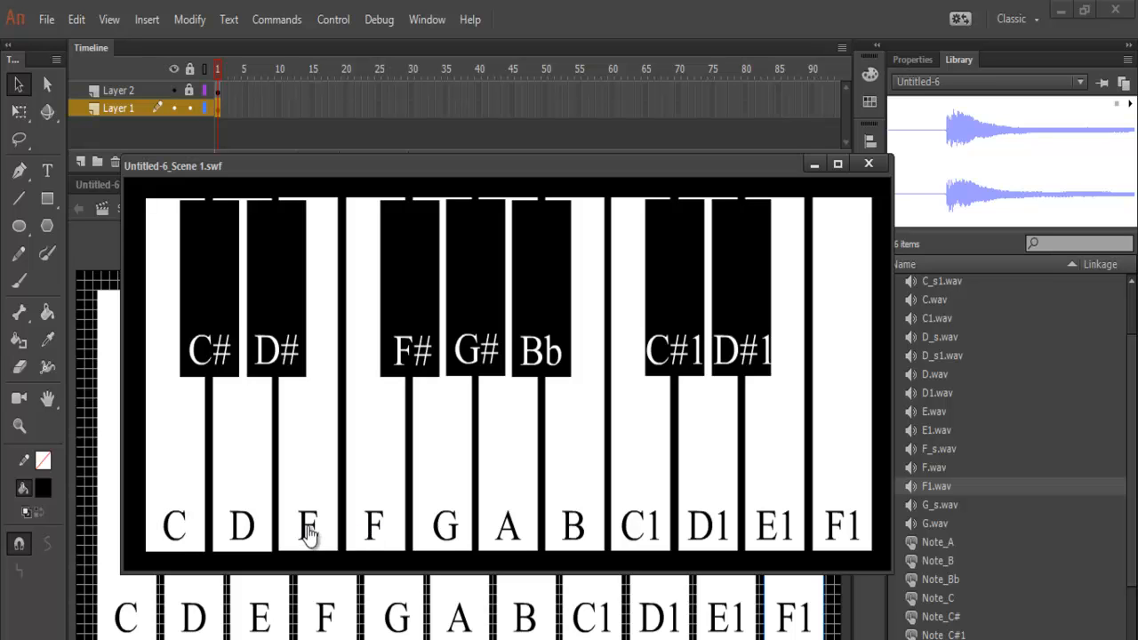
mouse_move(256, 558)
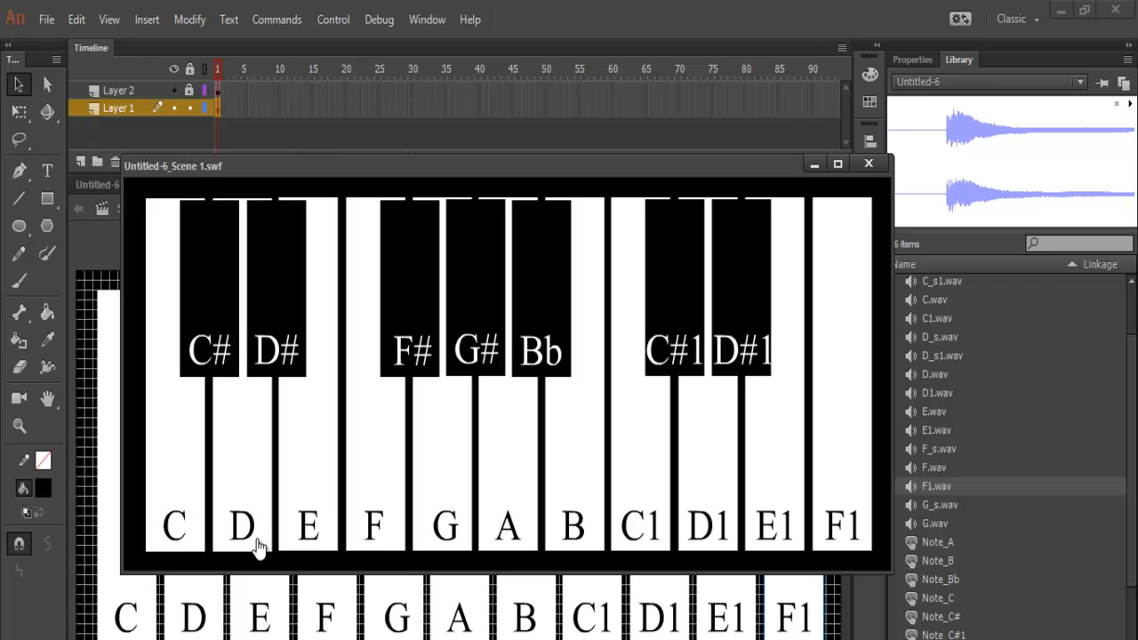
mouse_move(185, 551)
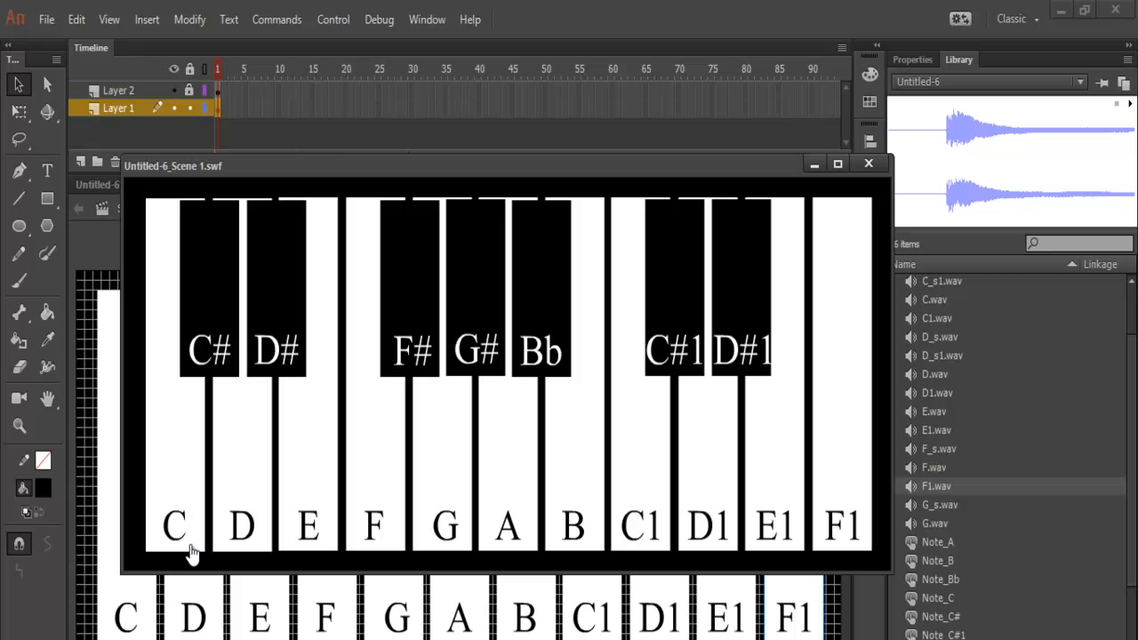